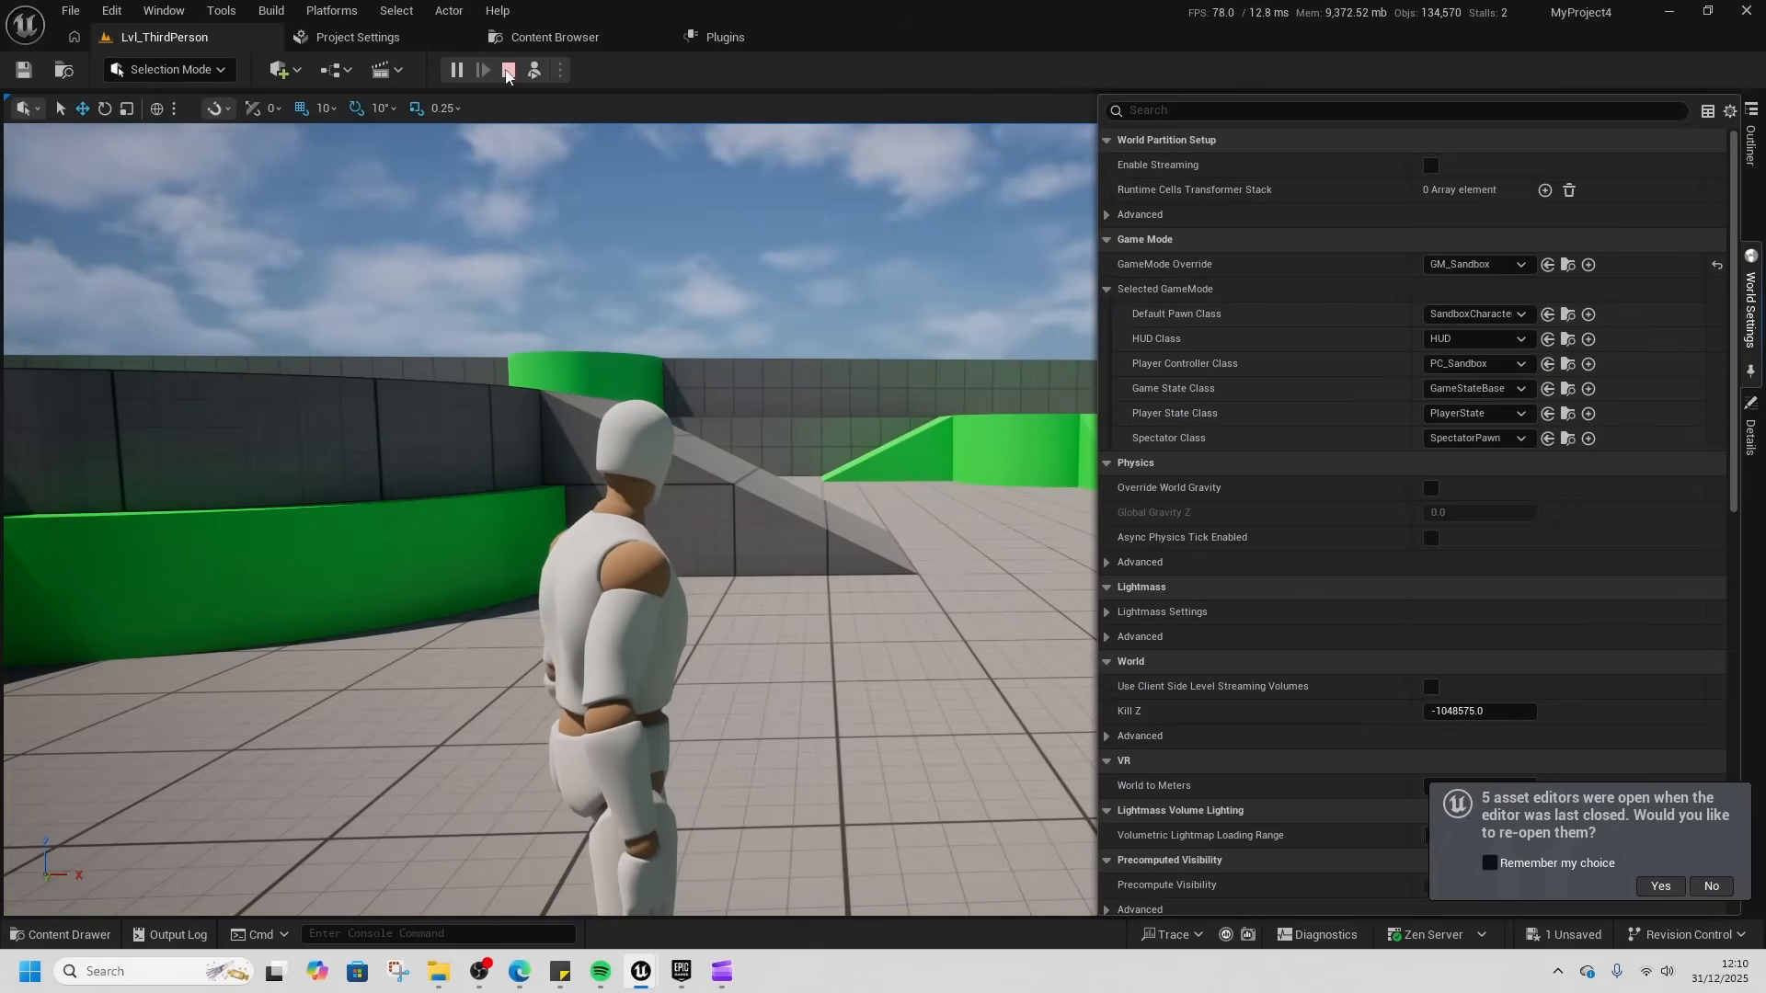
# - Stop play, close World Settings, play-test the character again, stop, and orbit over the central platform
pyautogui.click(511, 70)
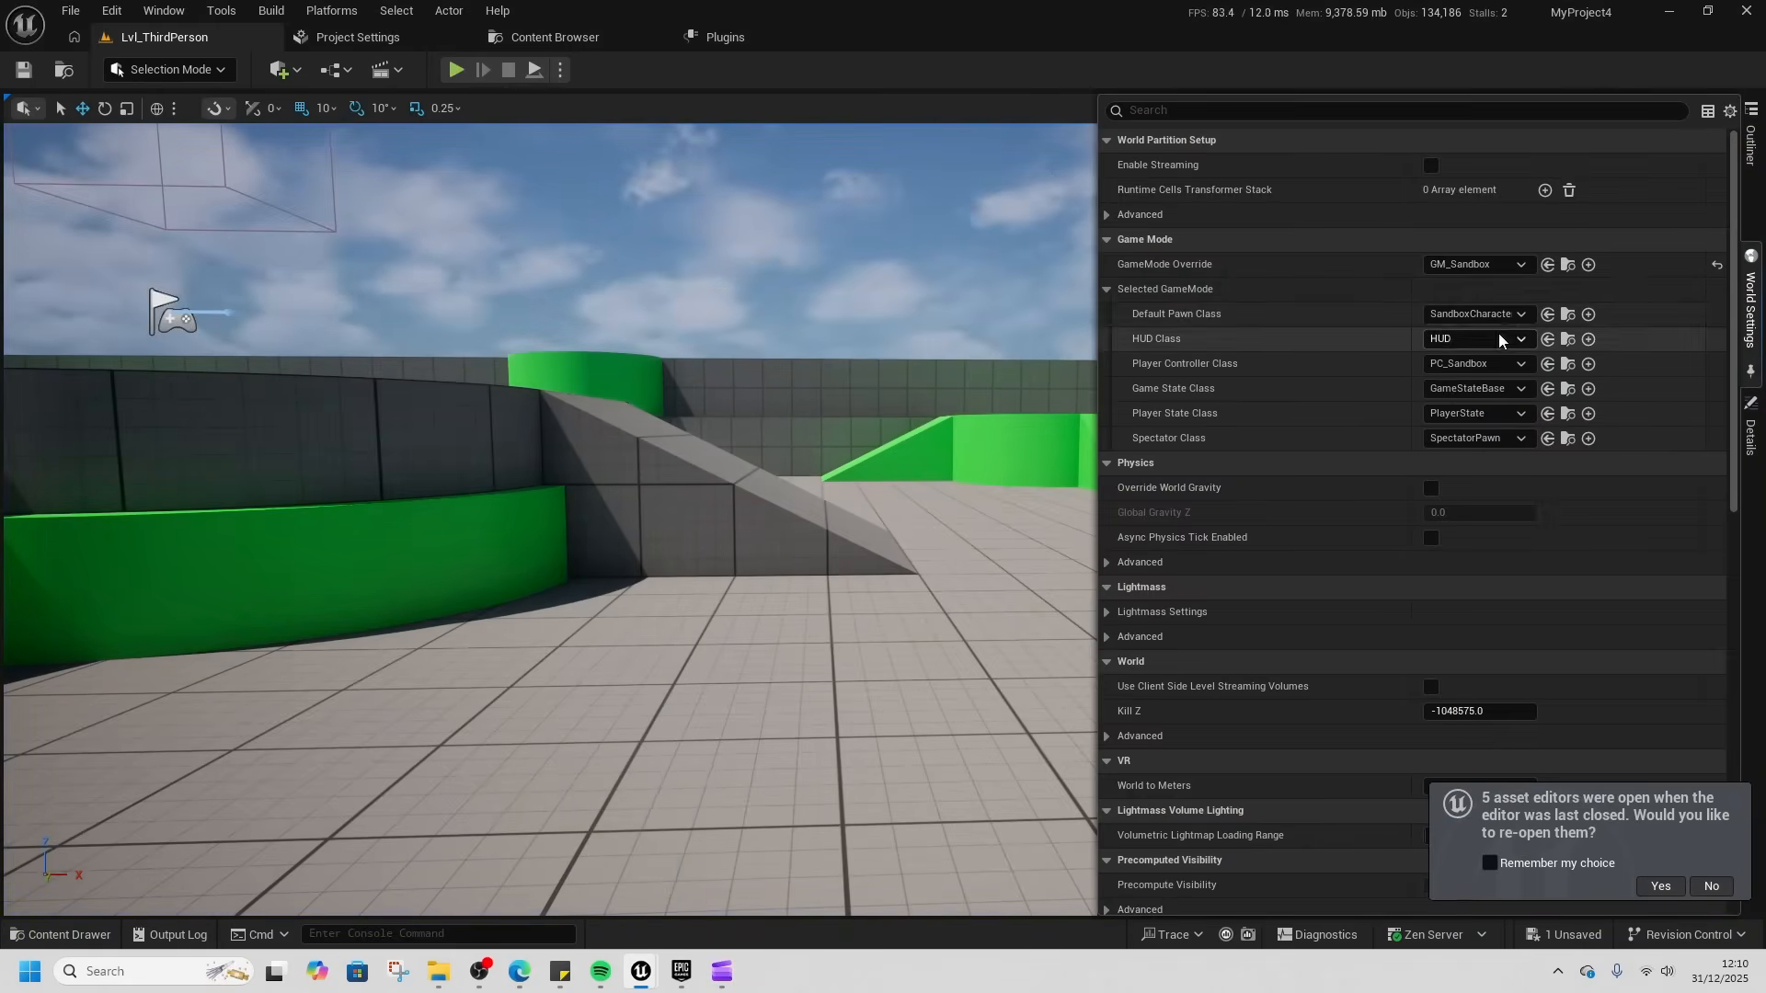
pyautogui.click(1519, 312)
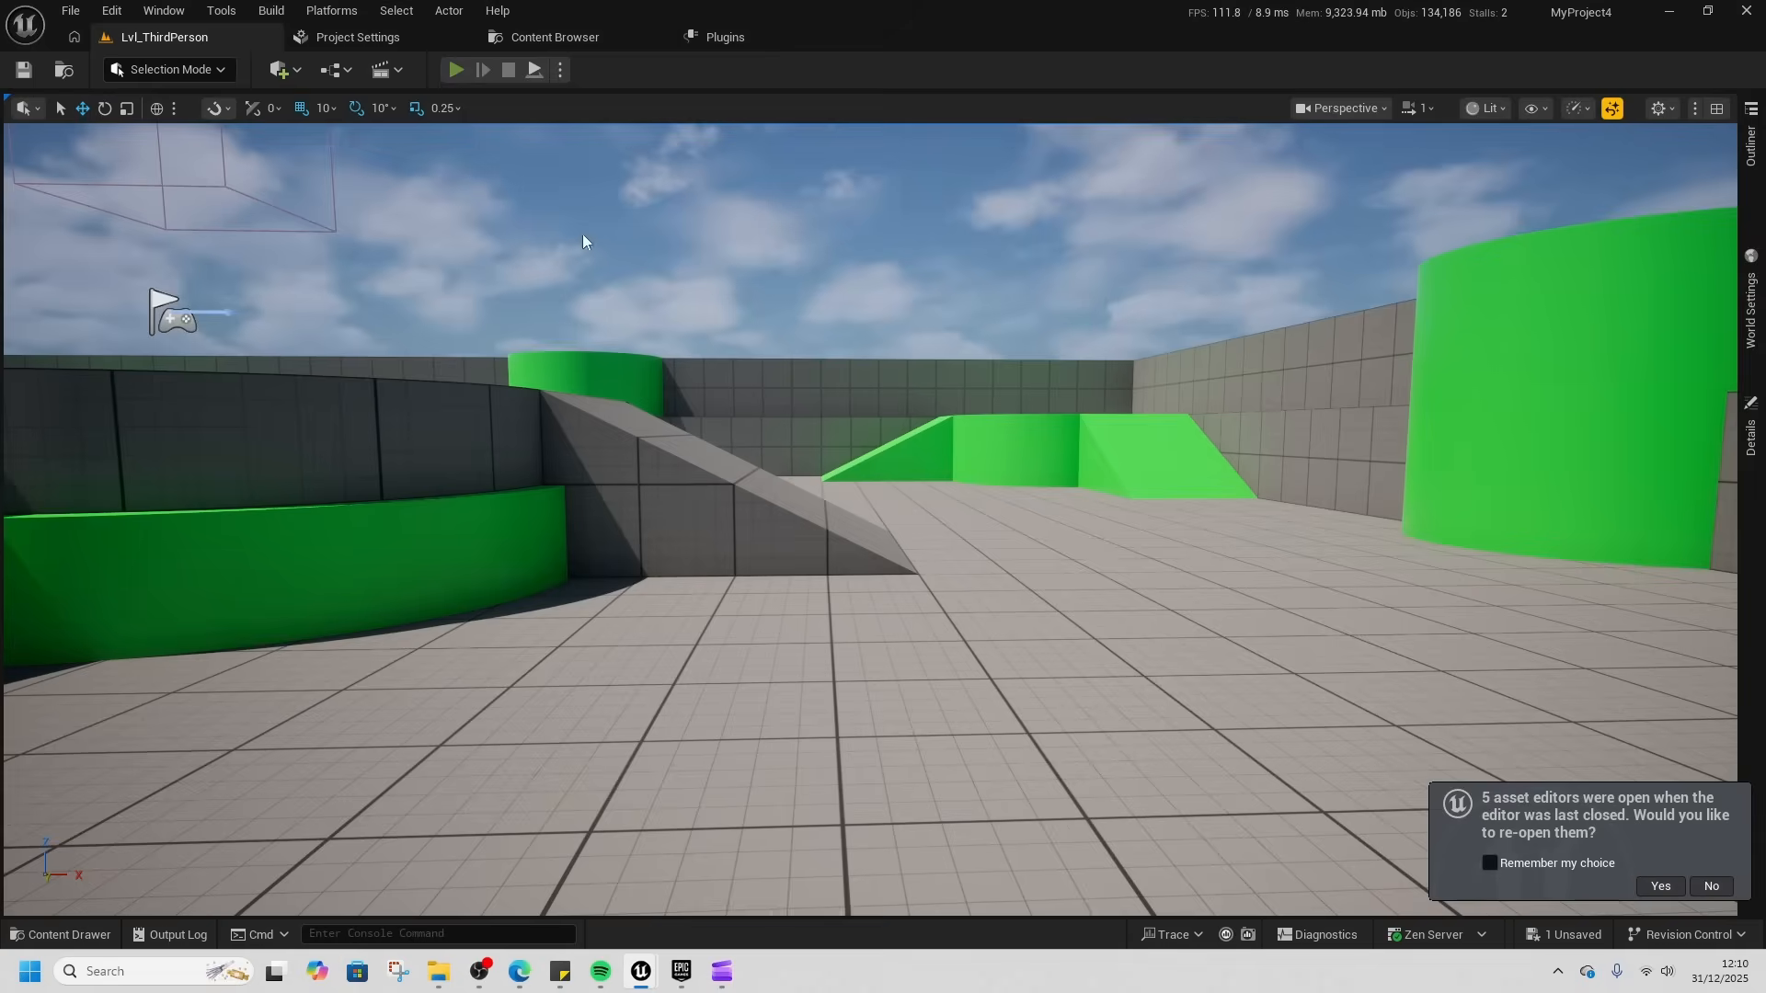
pyautogui.click(456, 70)
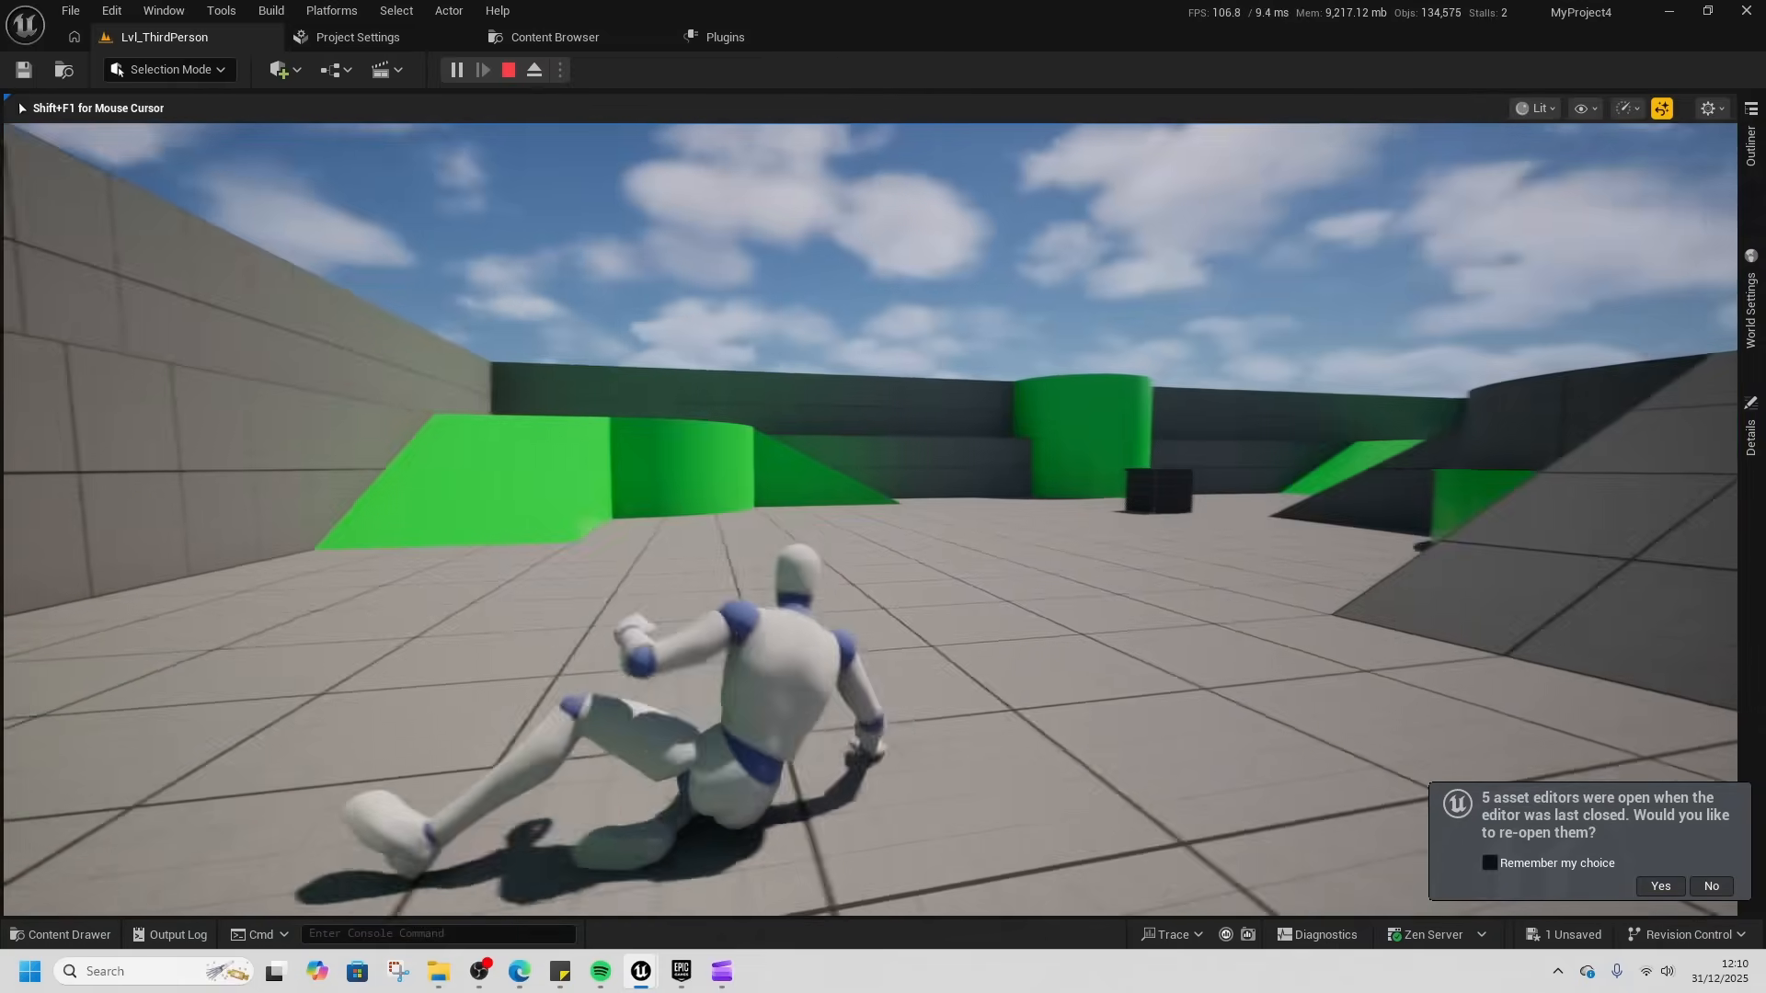
pyautogui.click(507, 70)
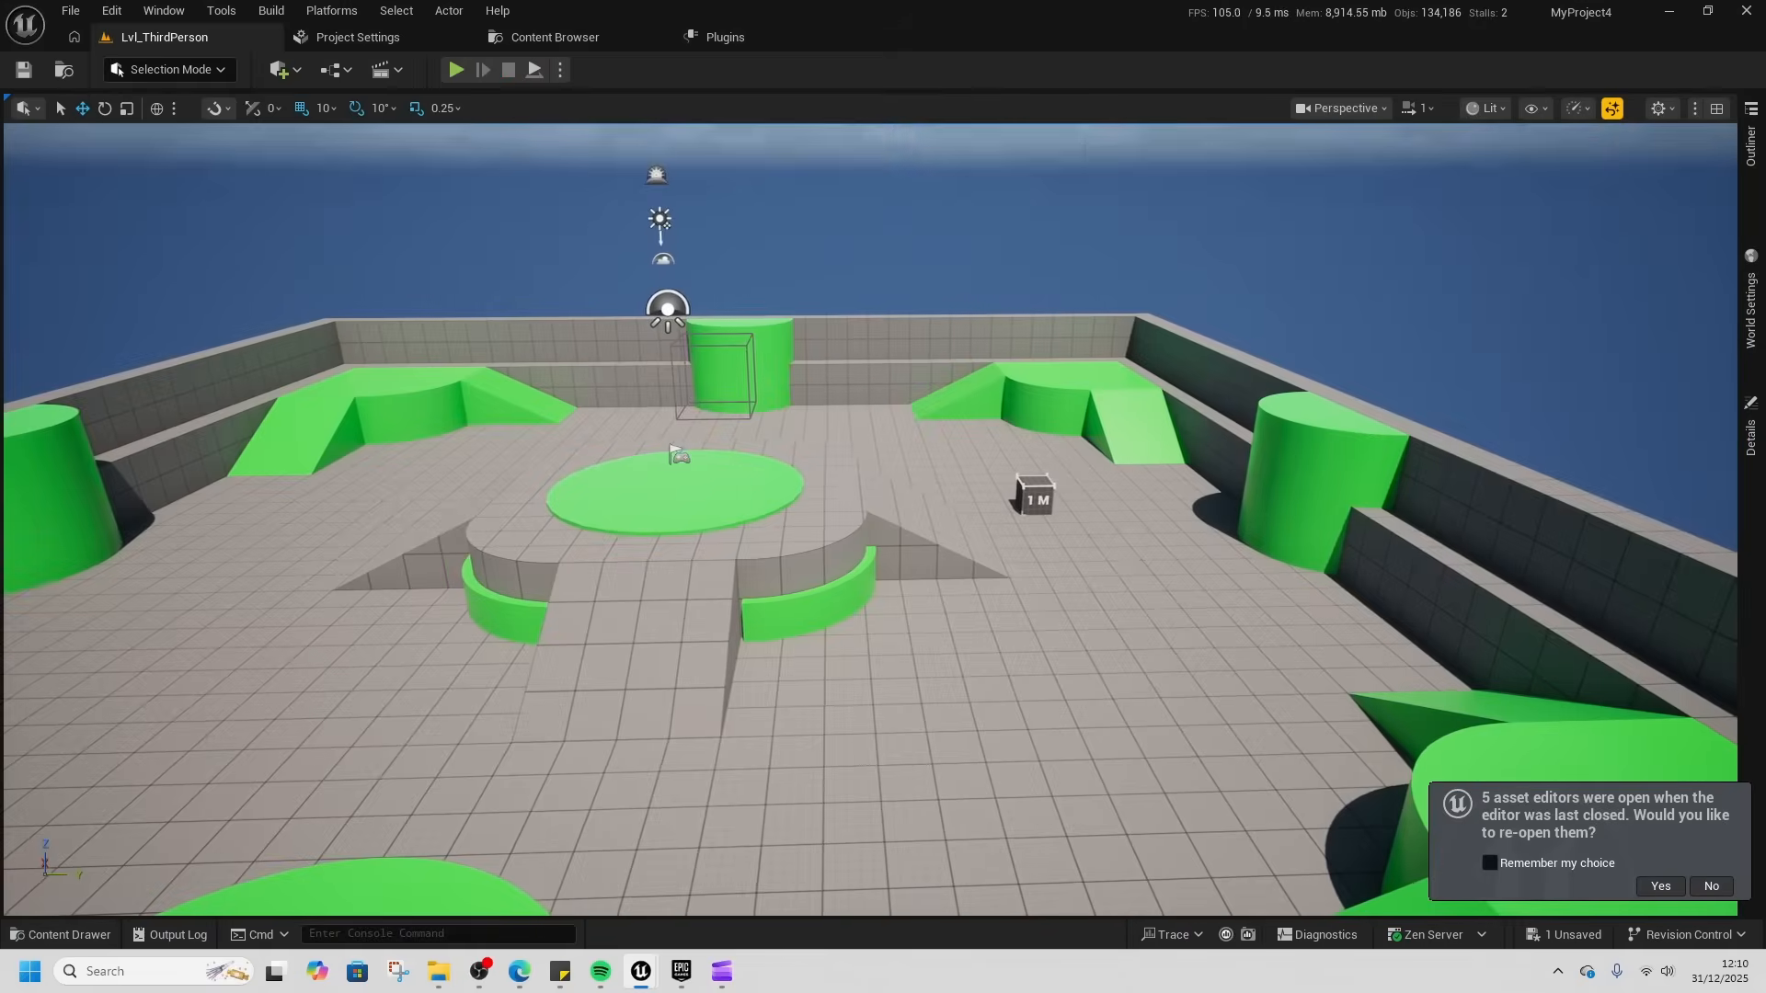
pyautogui.moveTo(680, 452); pyautogui.dragTo(944, 442)
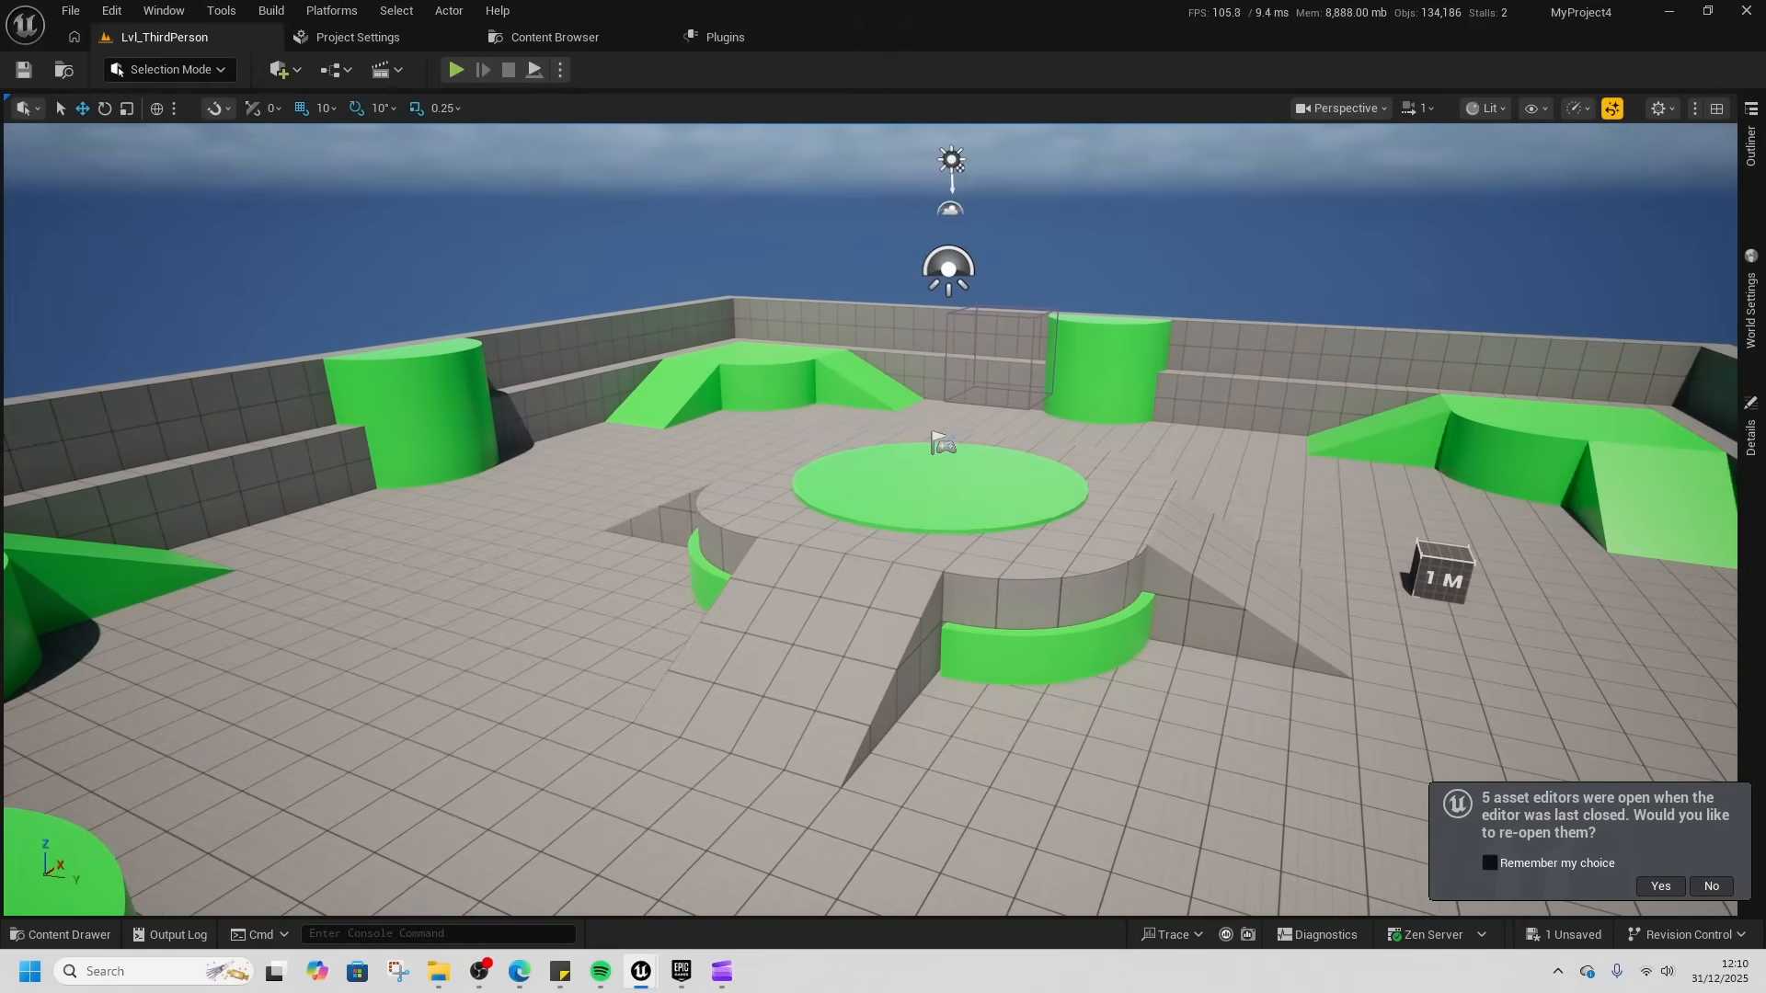
pyautogui.moveTo(905, 599)
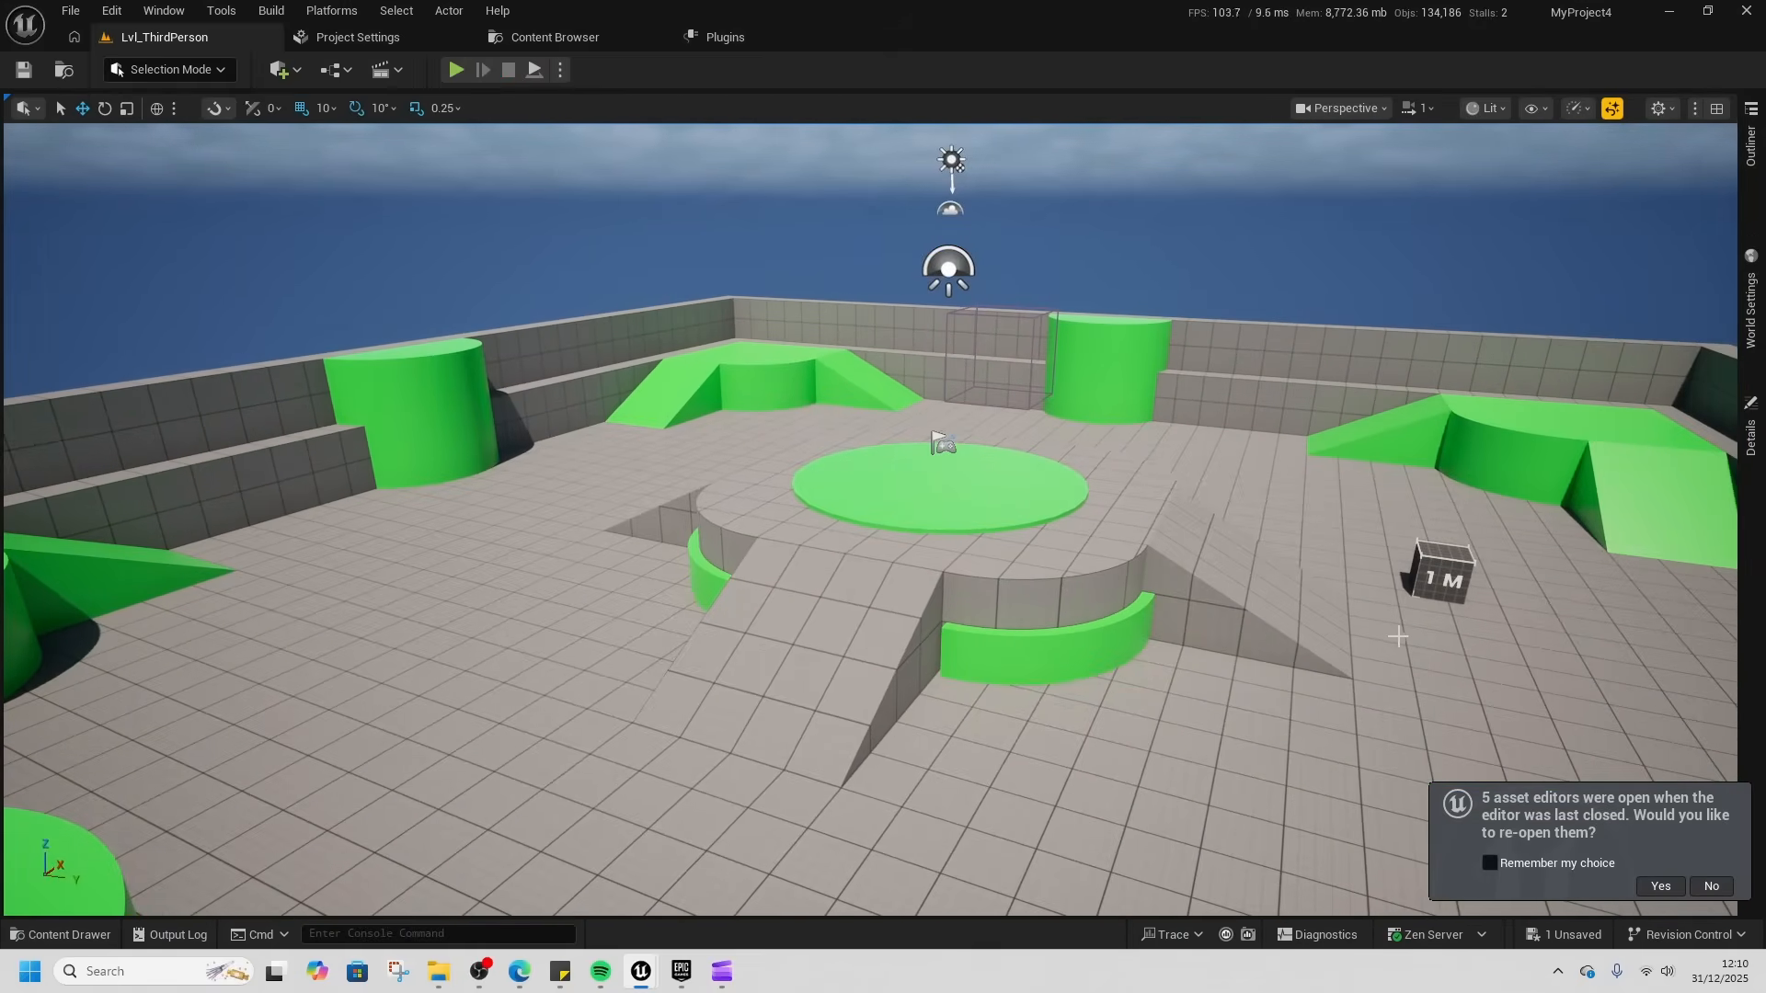
pyautogui.moveTo(1196, 655)
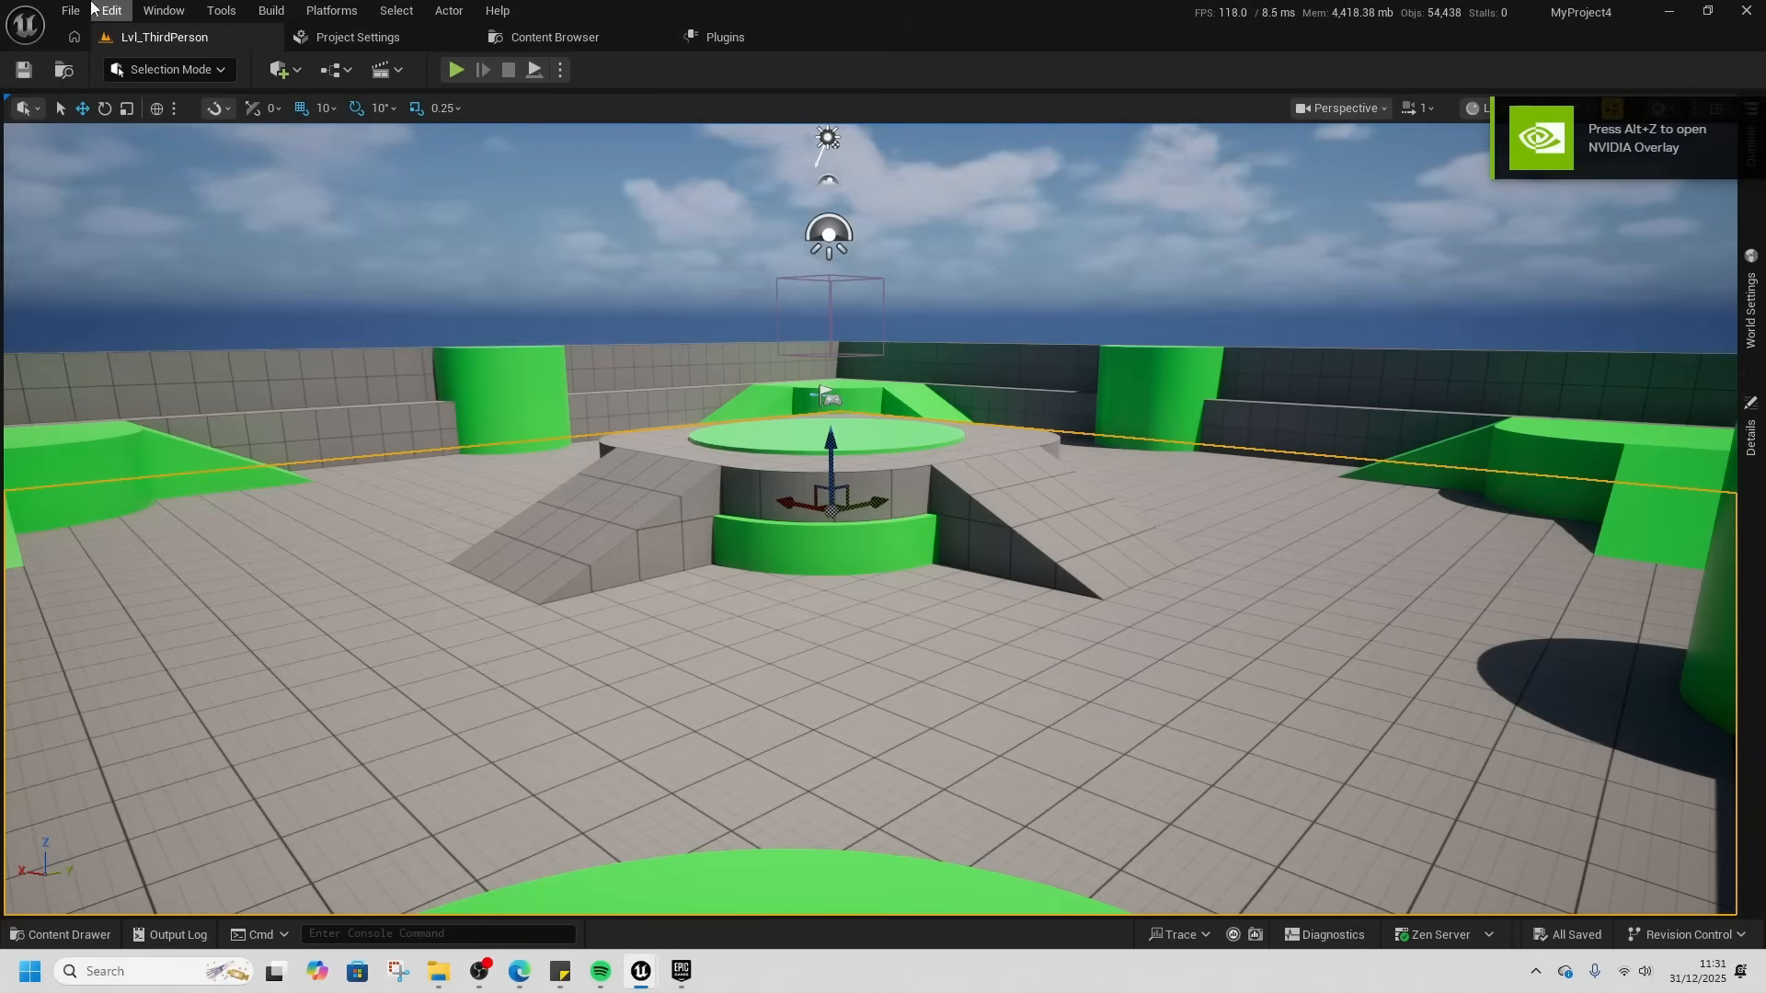
# - In the Plugins browser, enable the experimental Motion Trajectory plugin and confirm the warning
pyautogui.click(725, 37)
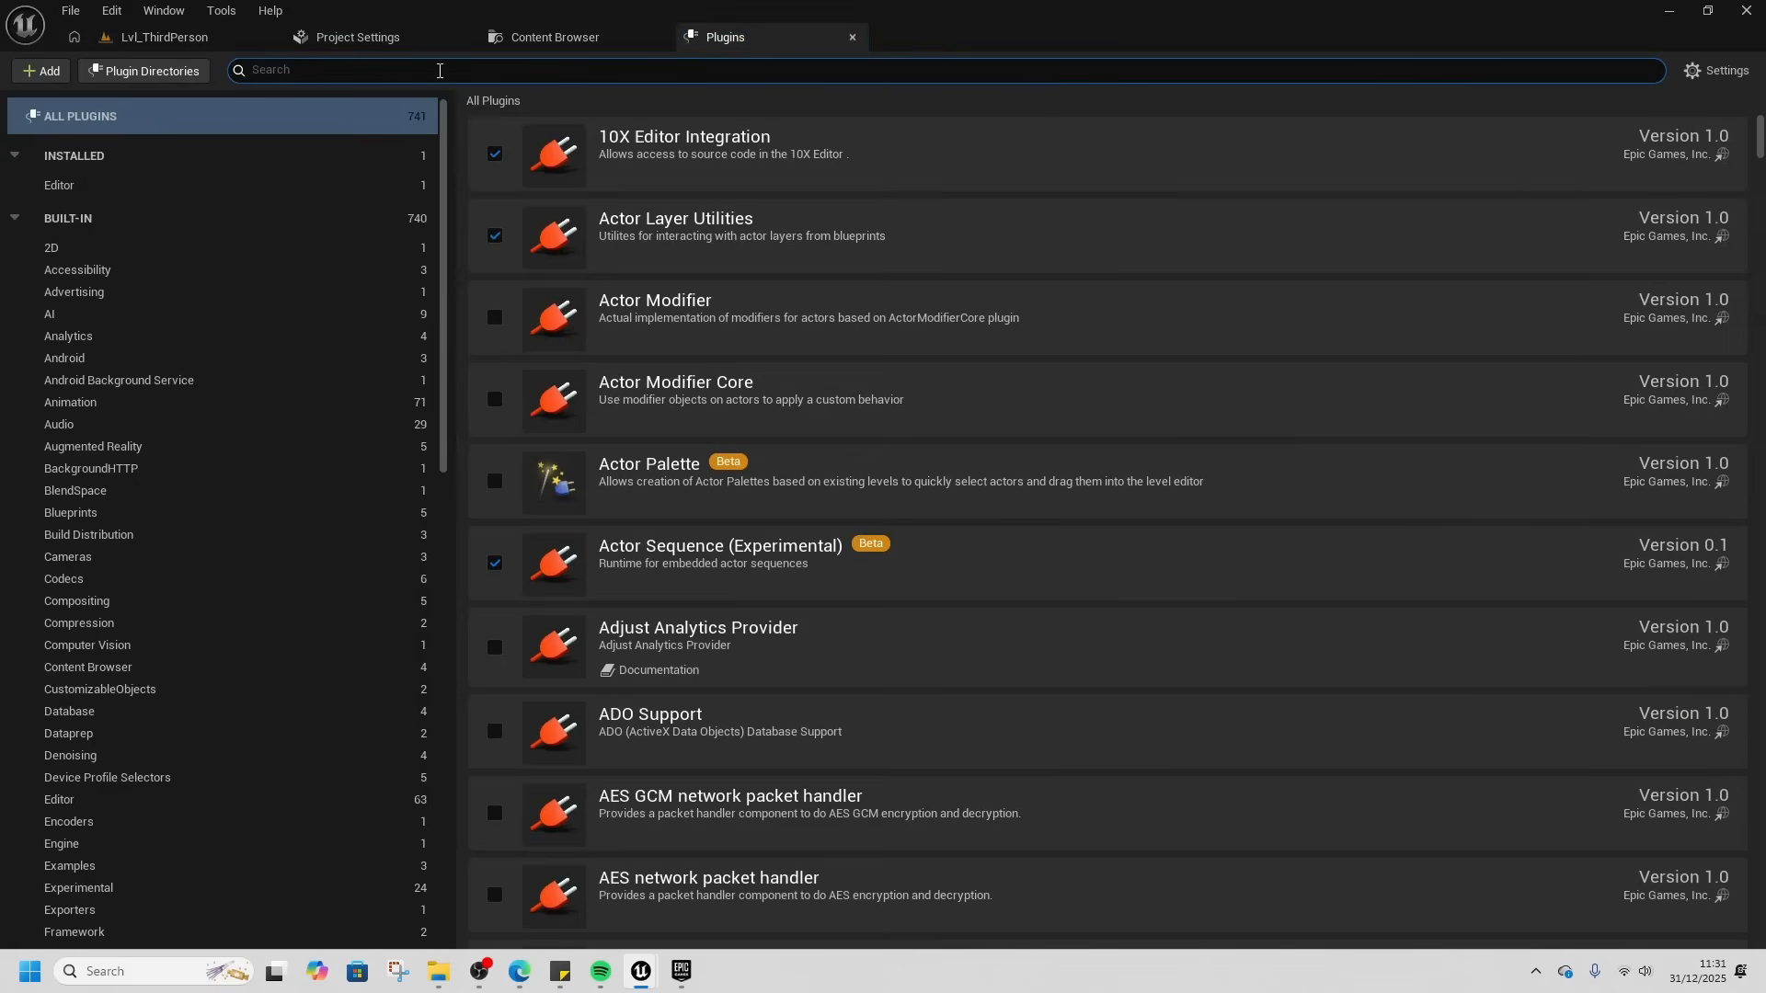
pyautogui.write('motion tra')
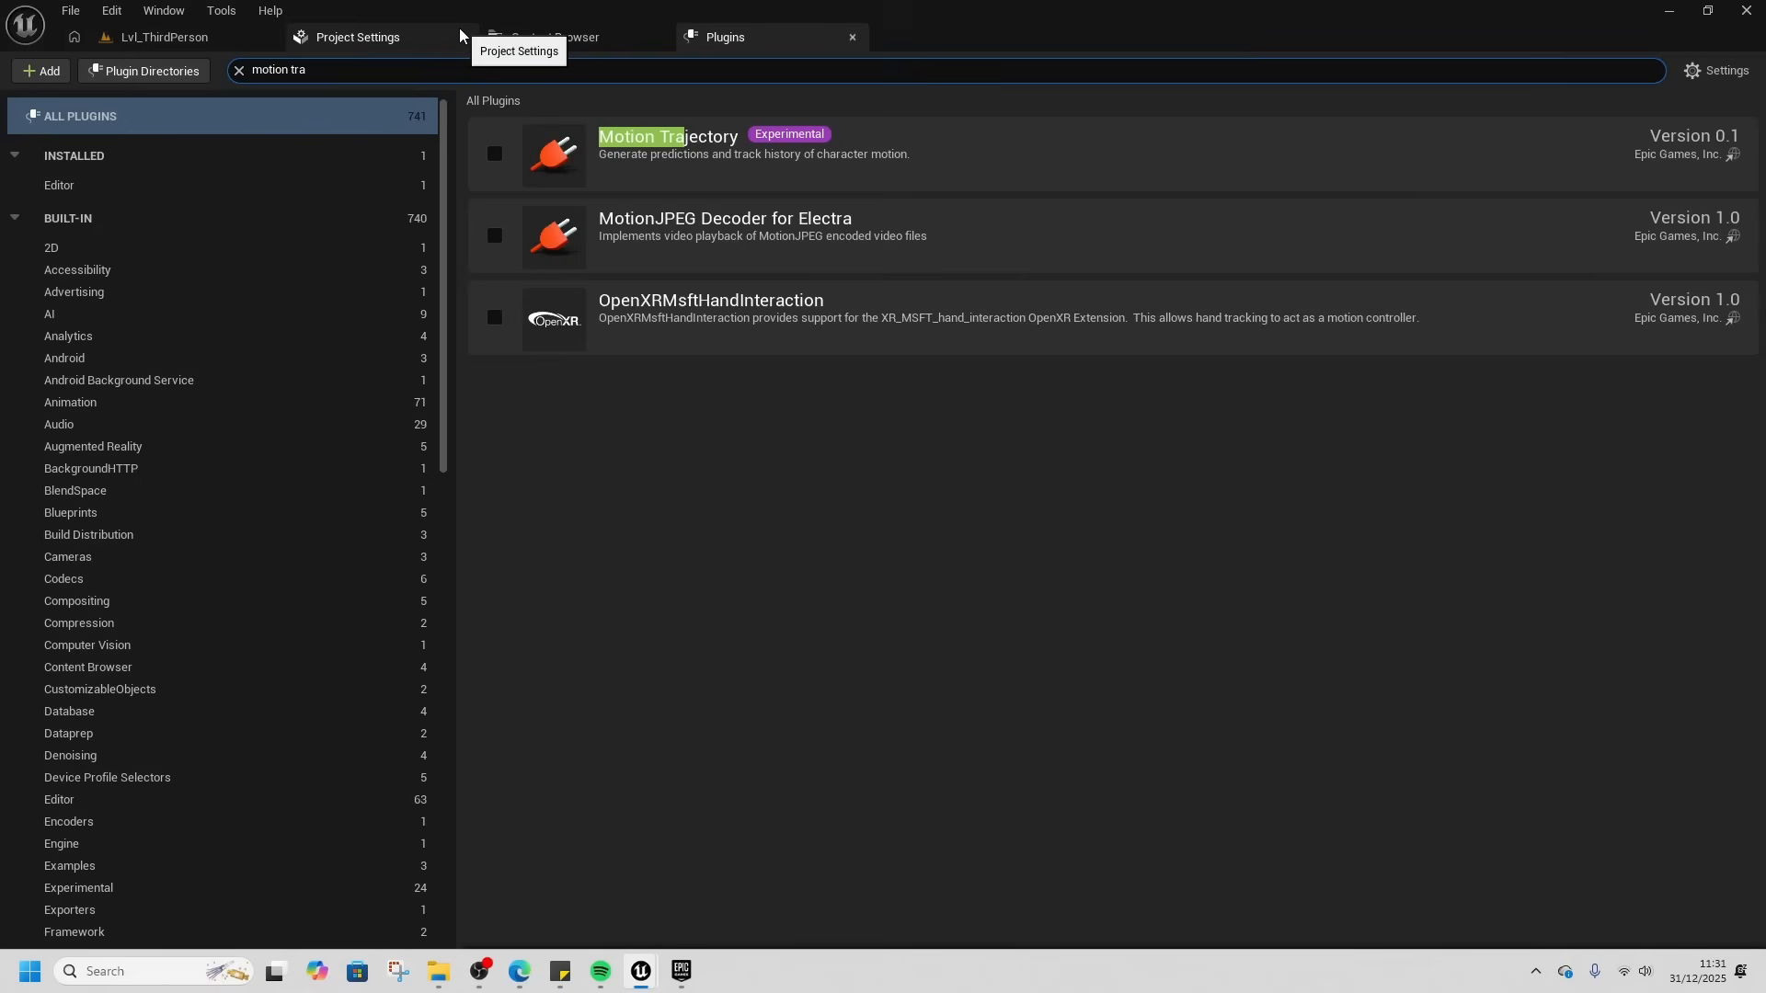
pyautogui.click(495, 152)
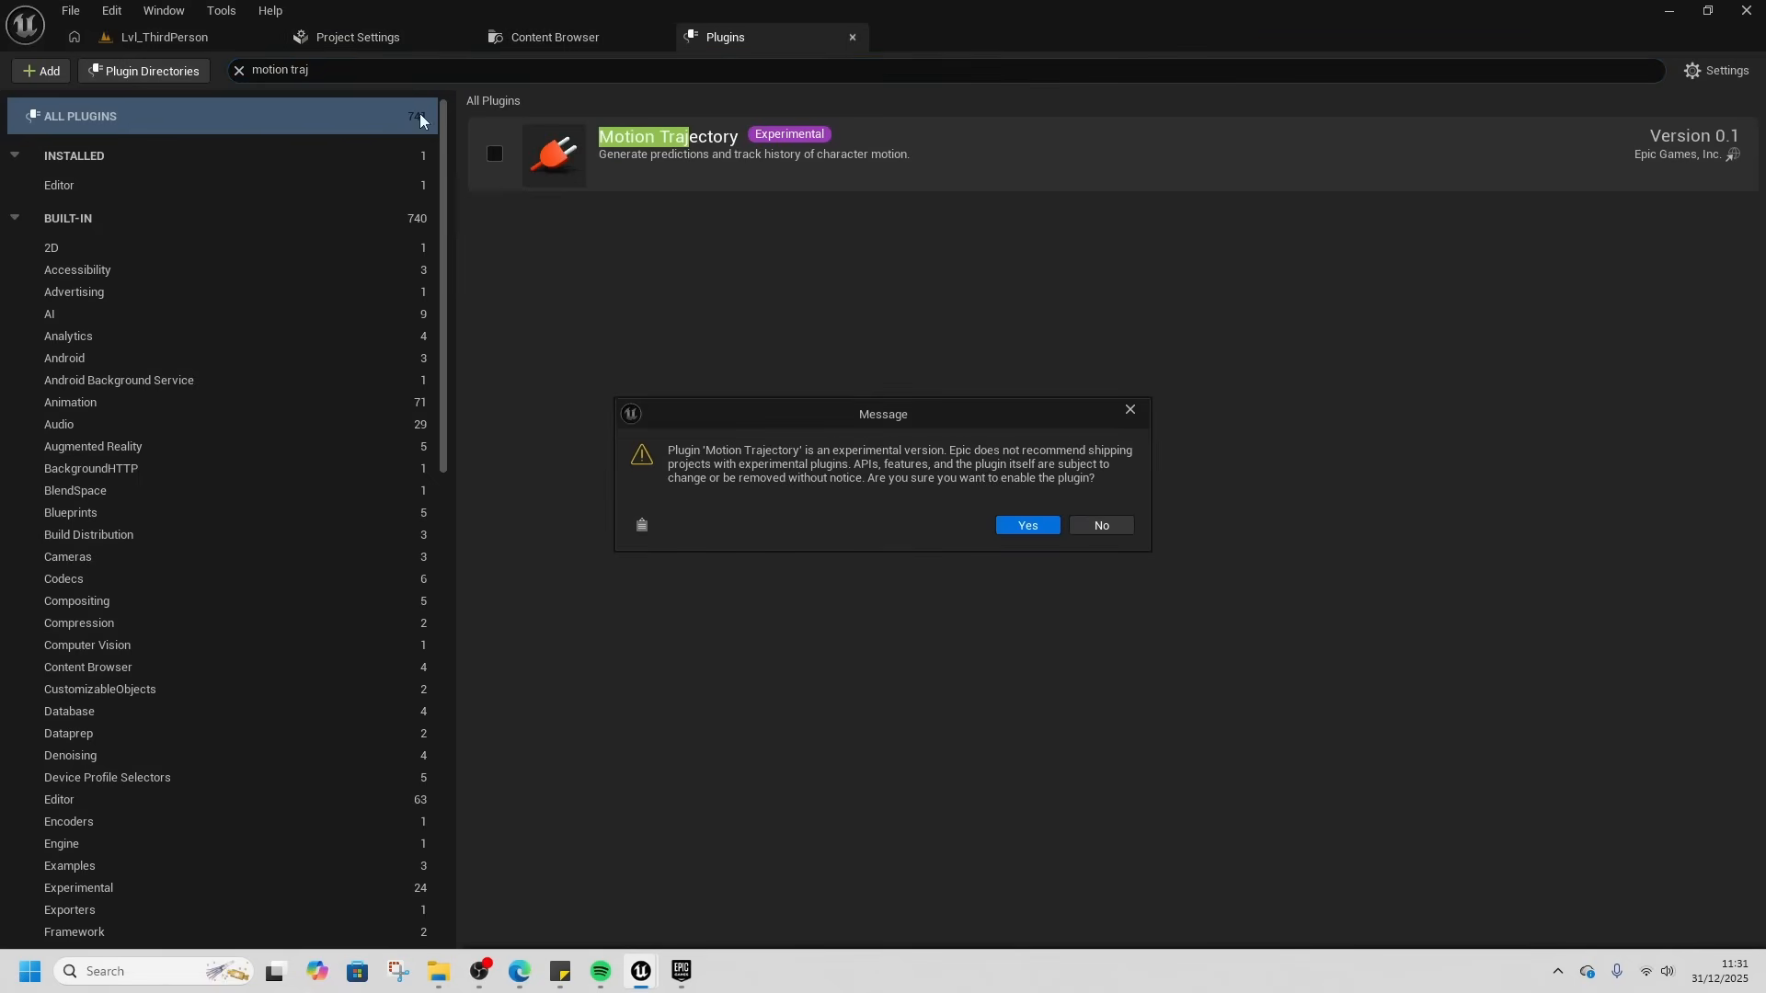
pyautogui.click(1027, 526)
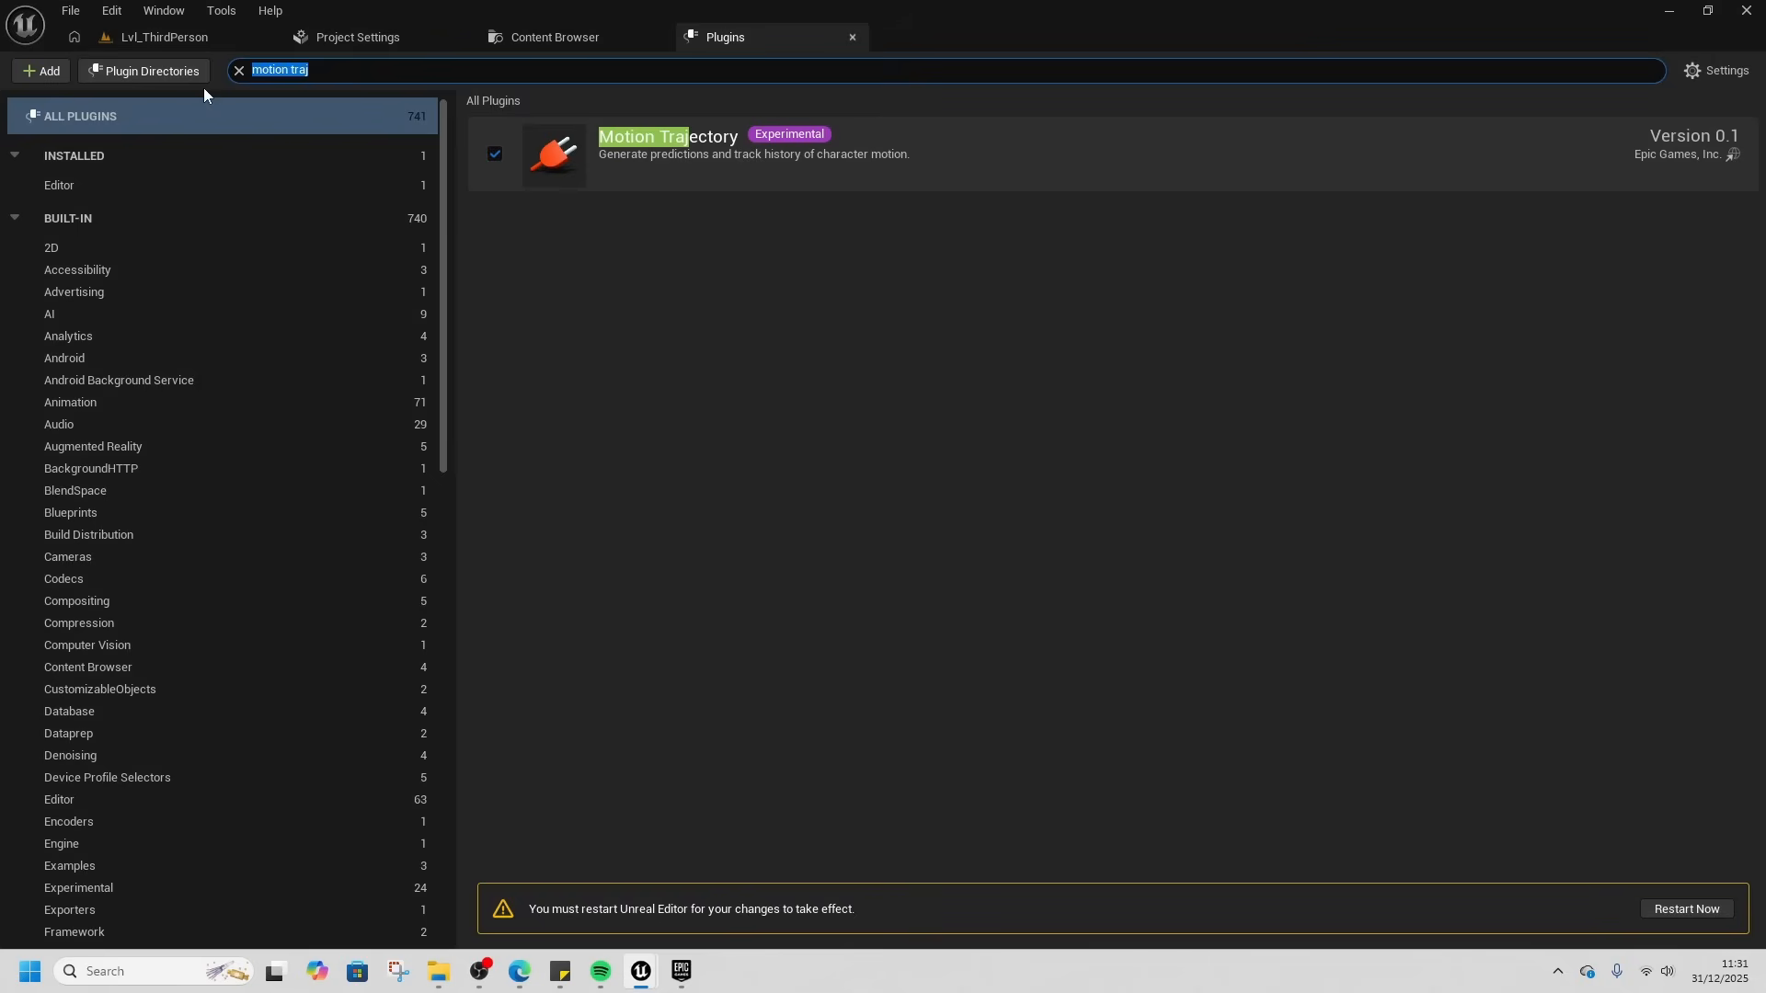
# - Search Pose Search, then enable Motion Warping (confirming the beta warning) and Animation Warping
pyautogui.write('pose sear')
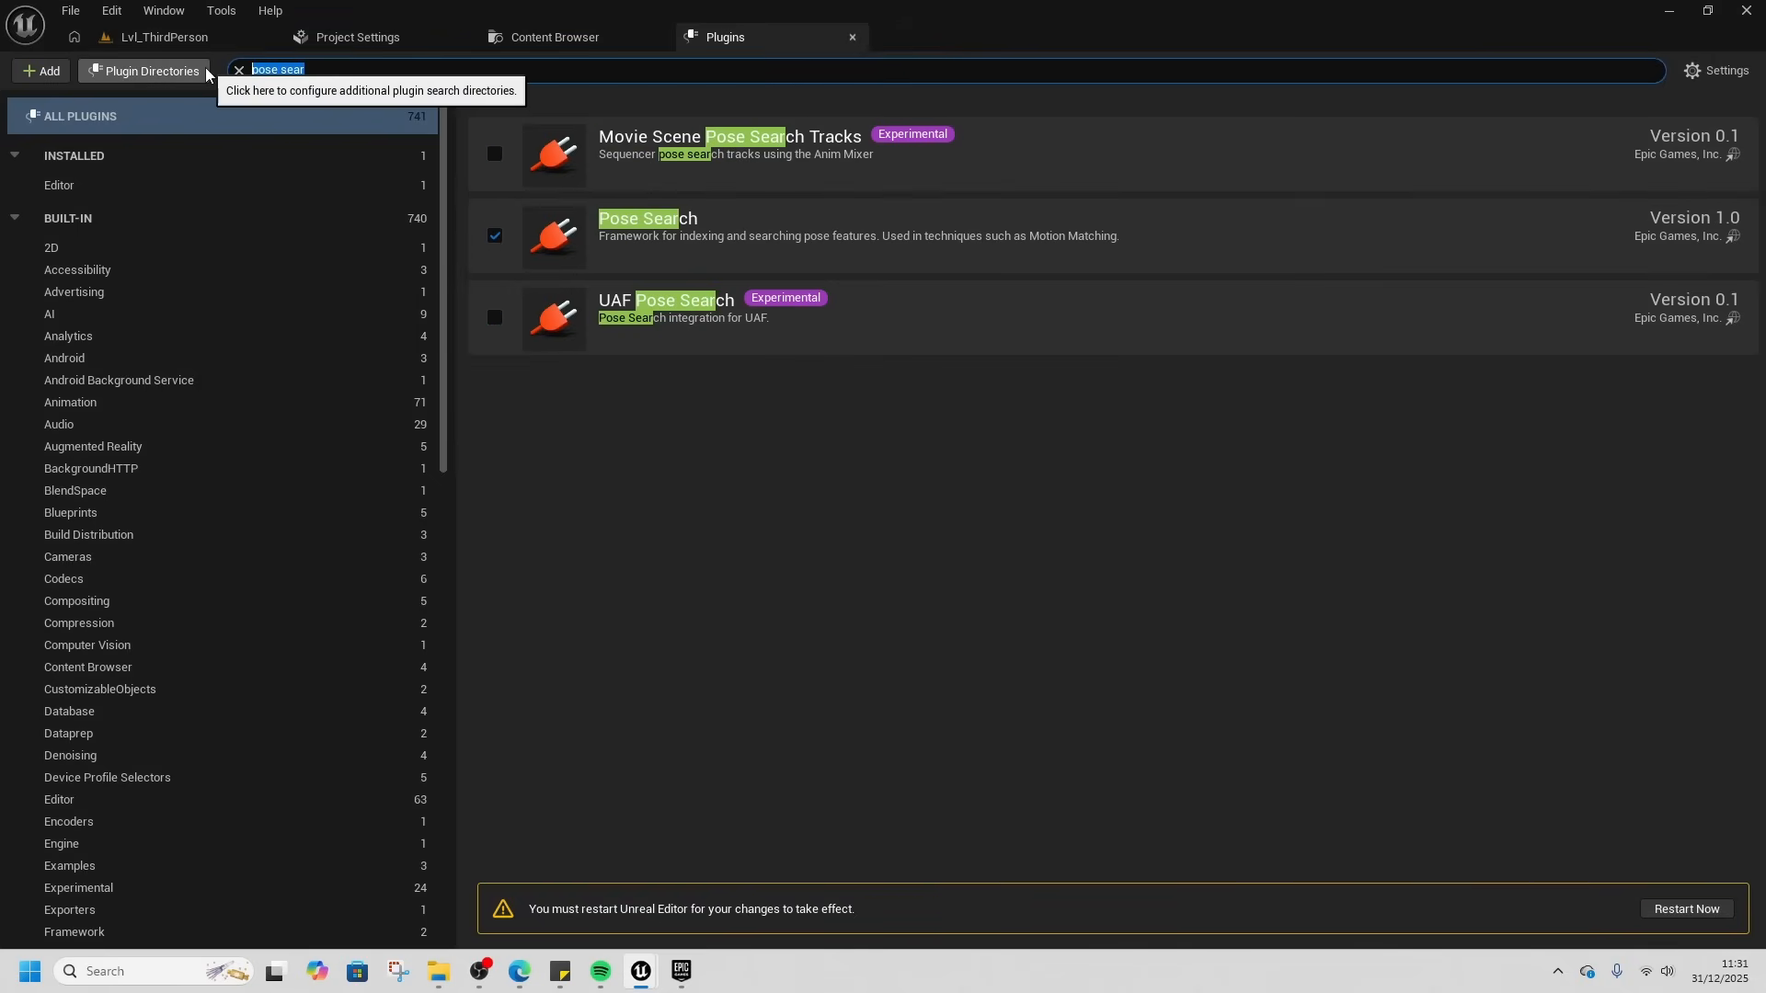
pyautogui.write('motion war')
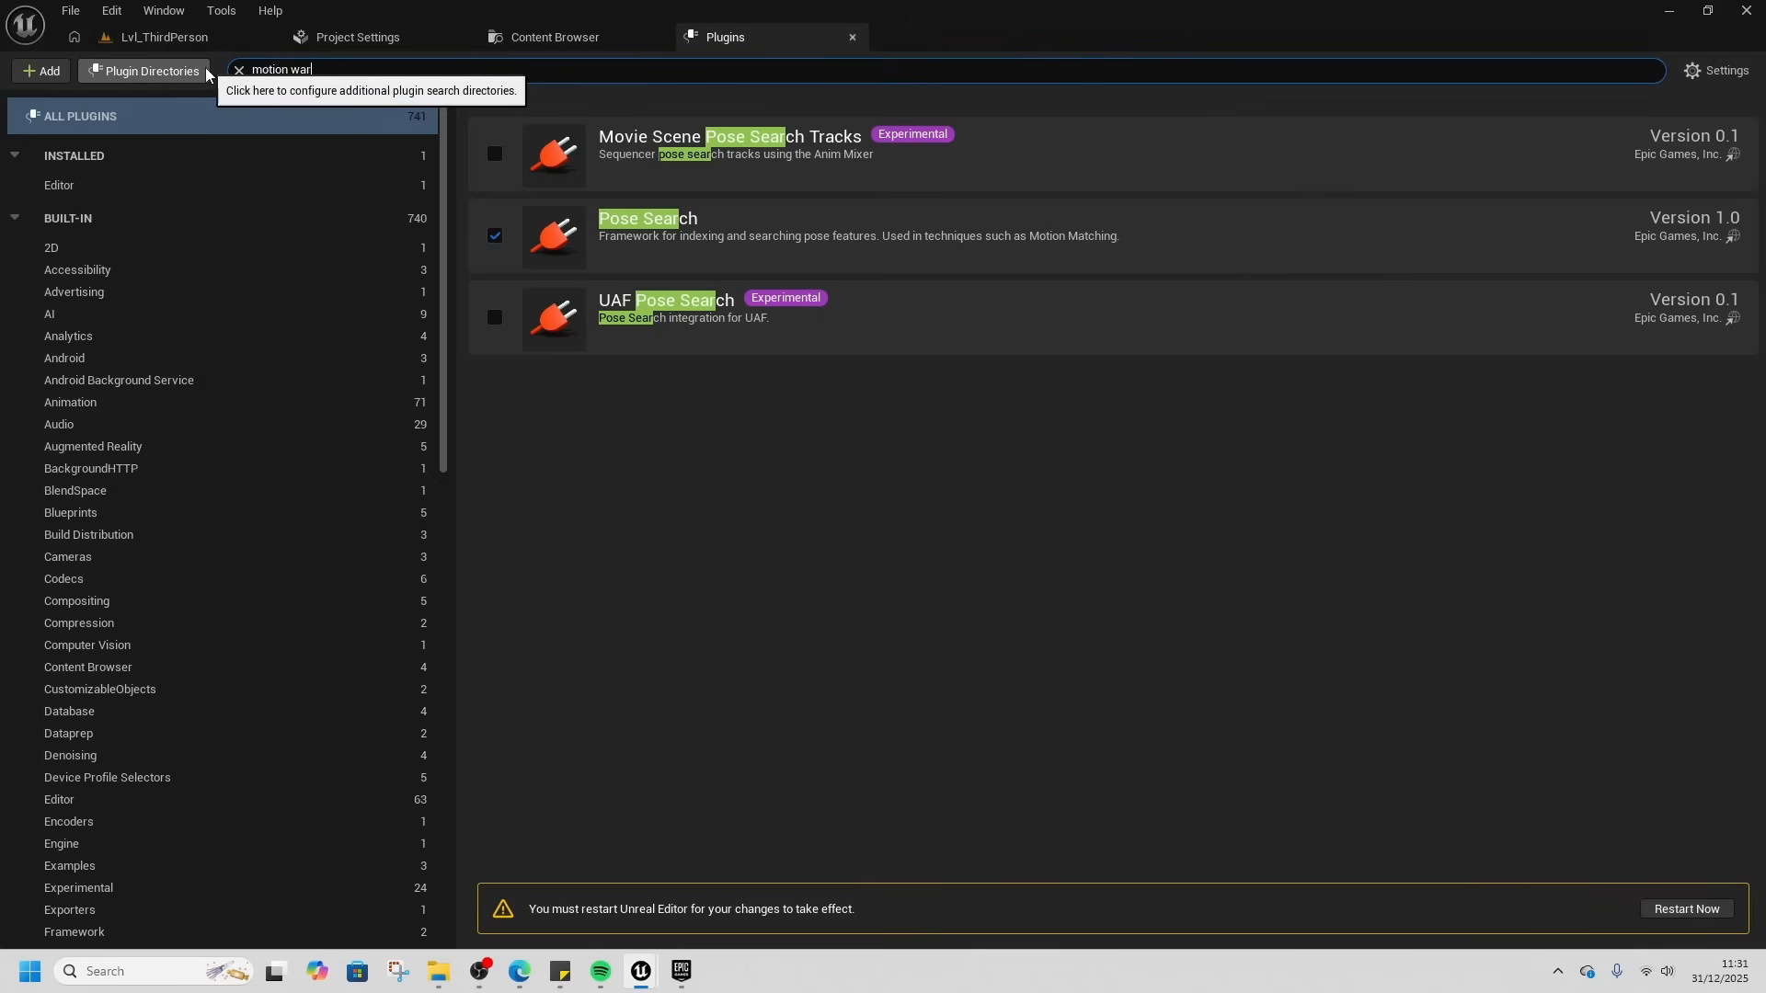
pyautogui.click(495, 236)
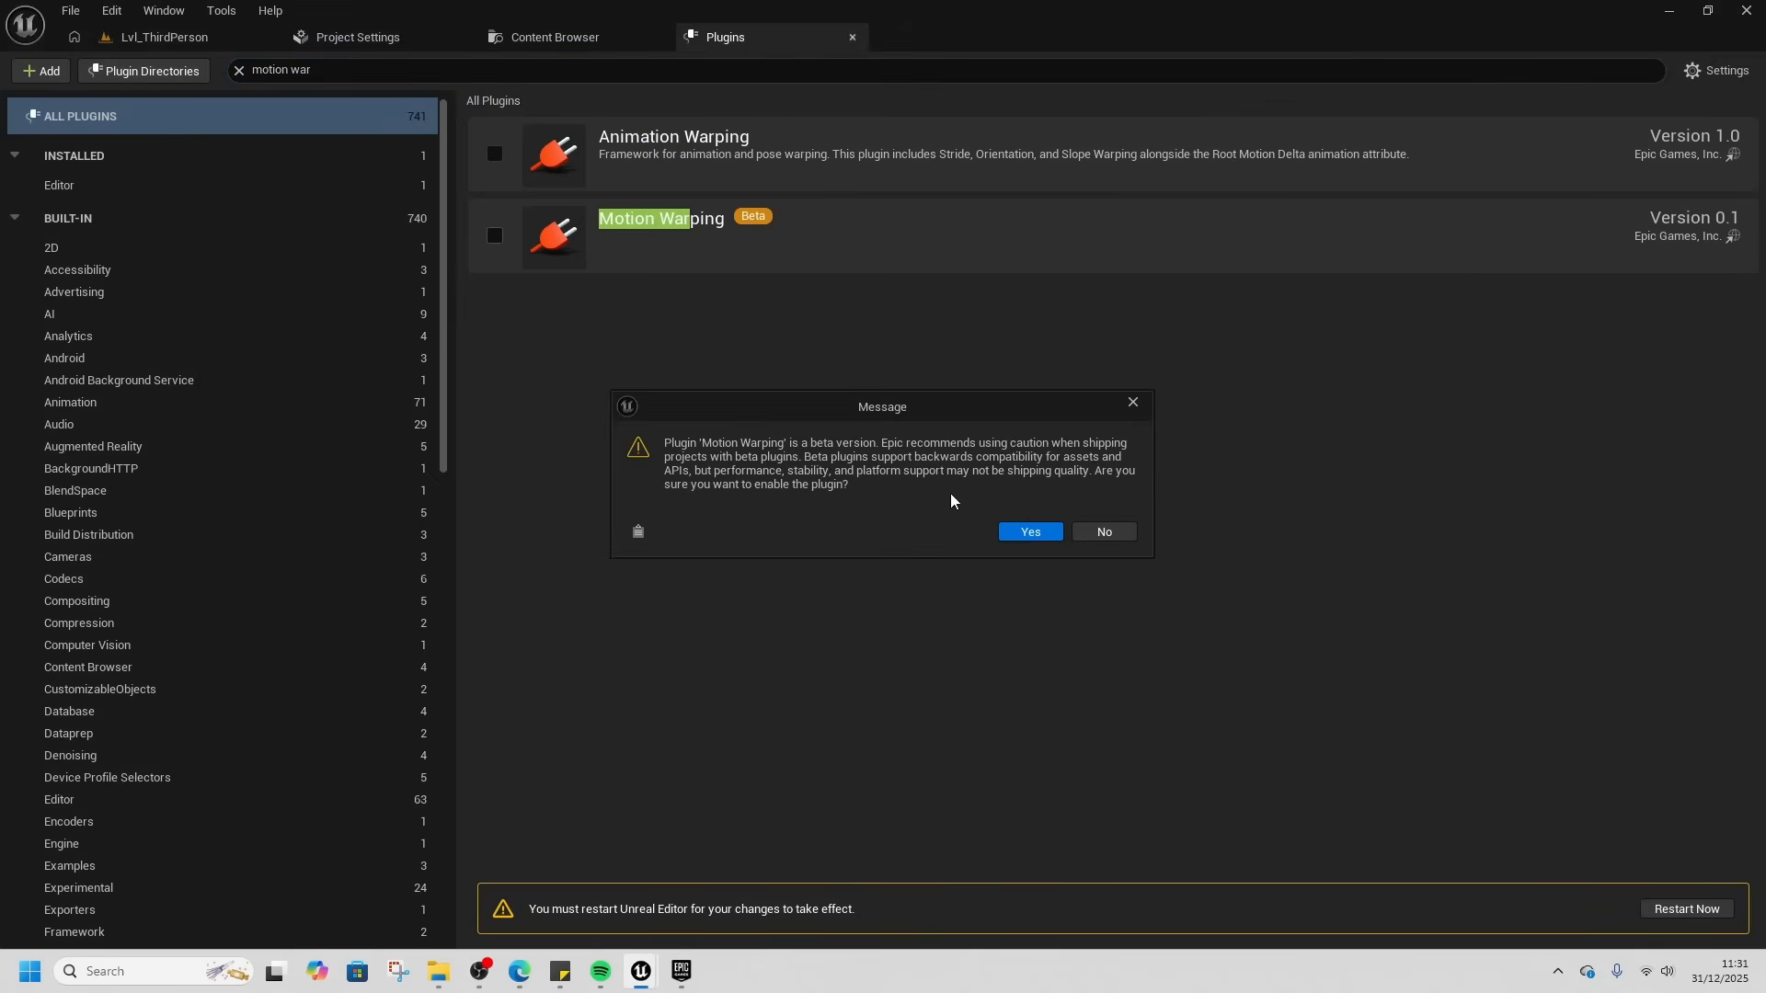
pyautogui.click(1030, 529)
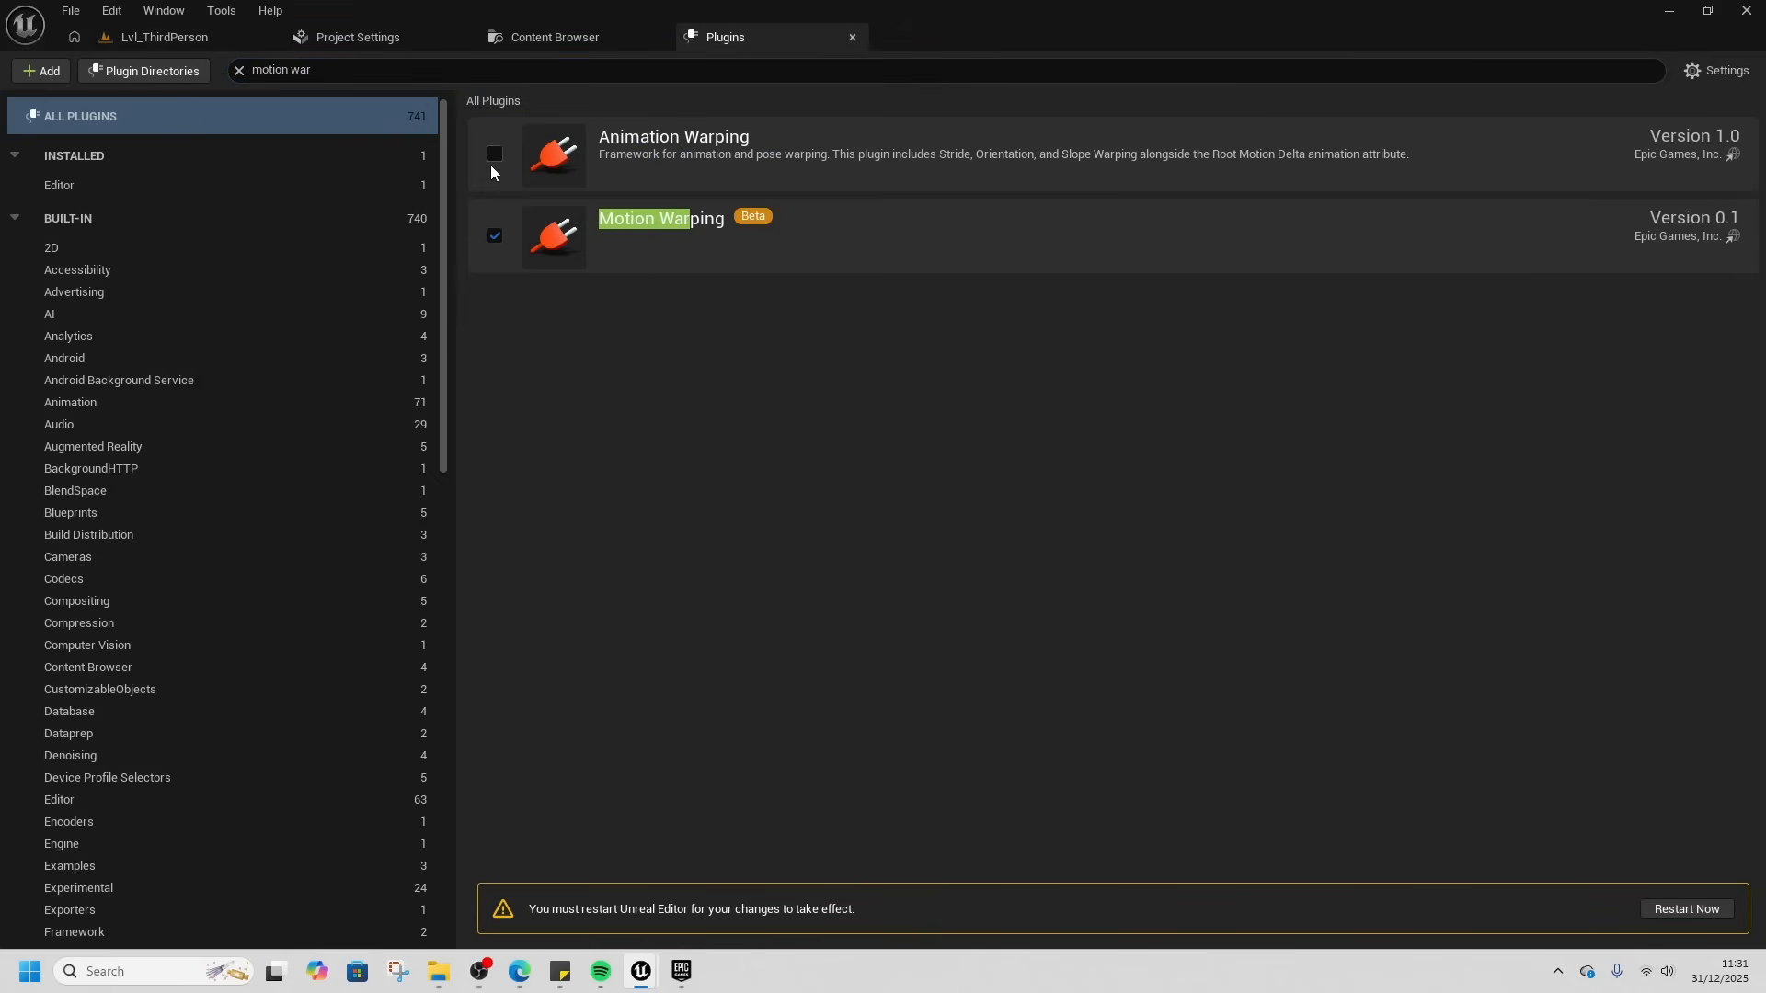
pyautogui.click(495, 154)
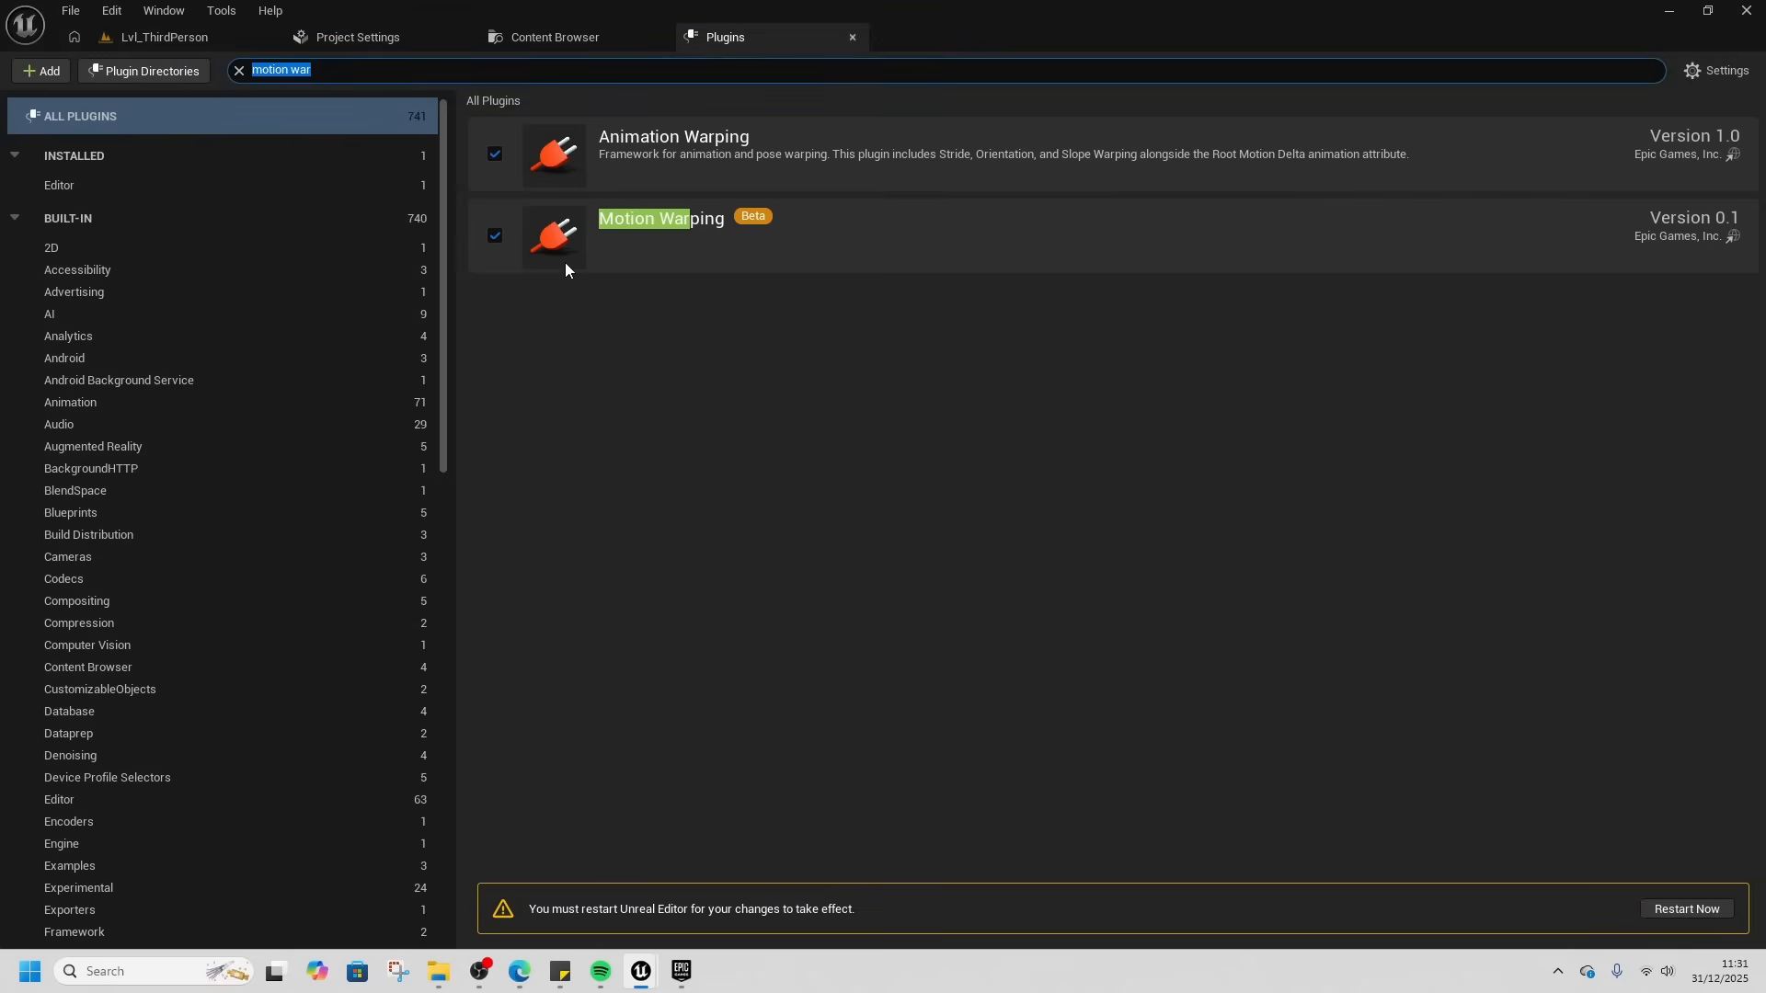
# - Enable the Animation Locomotion Library plugin and confirm the beta warning
pyautogui.write('choos')
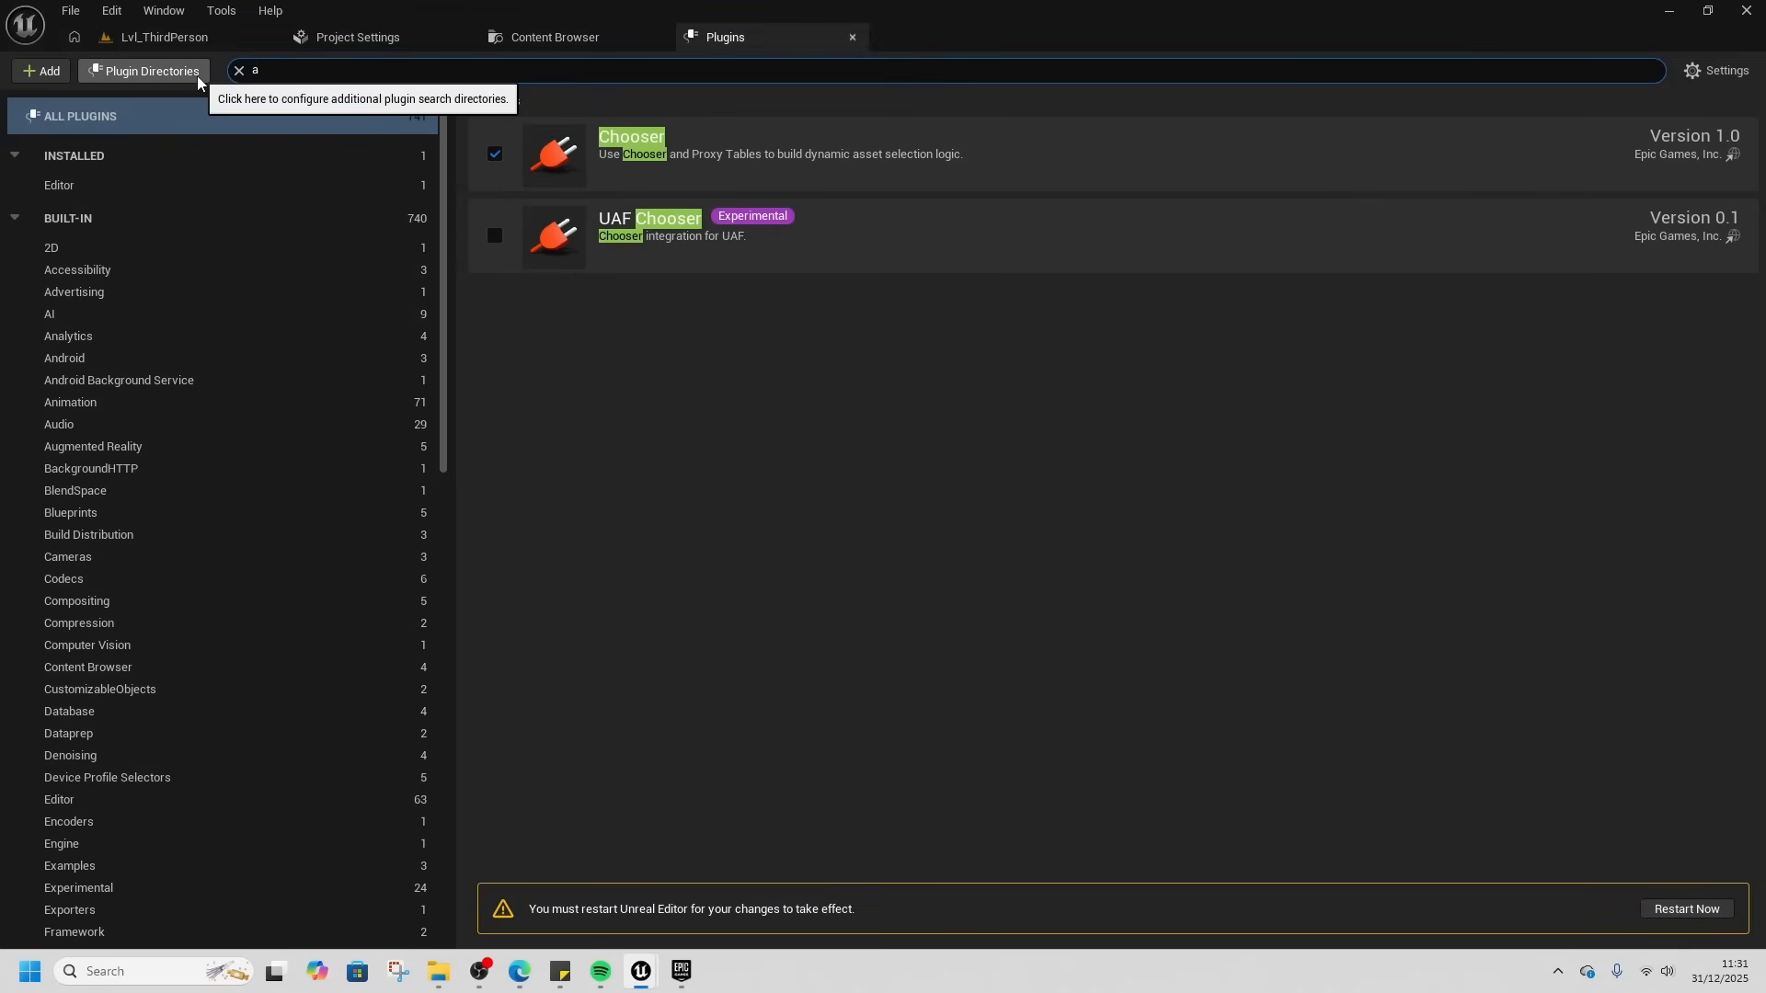
pyautogui.write('animation loco')
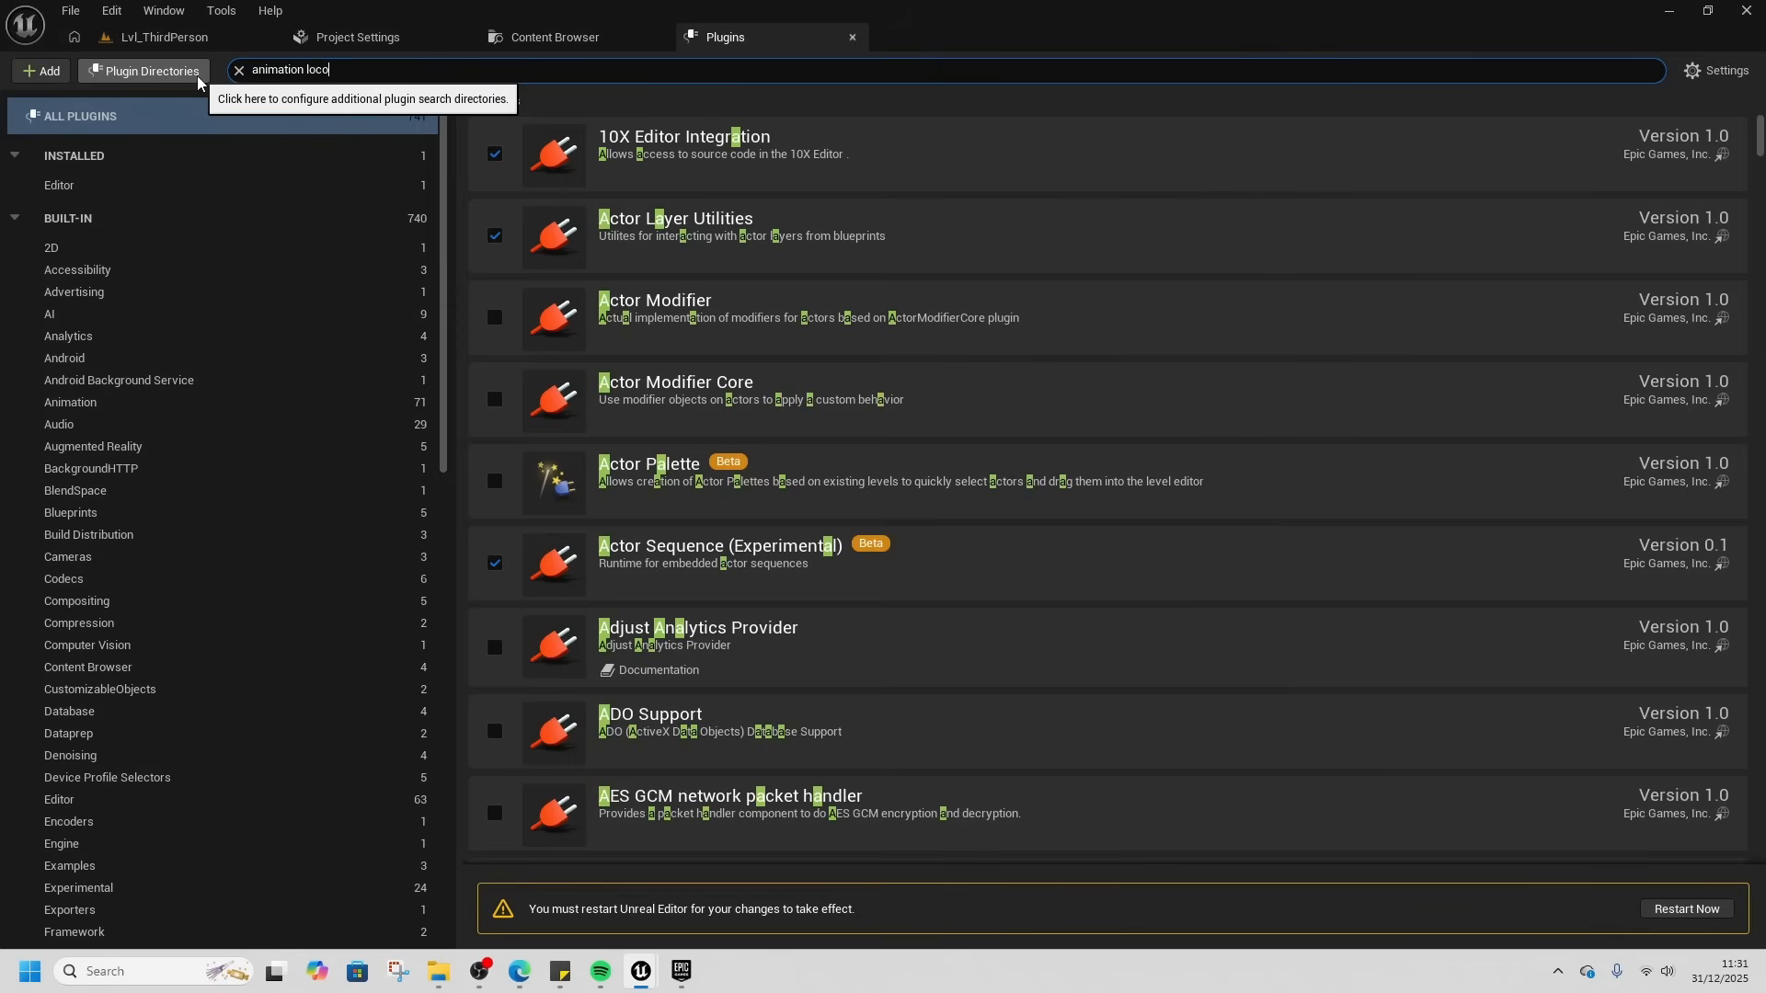
pyautogui.click(494, 155)
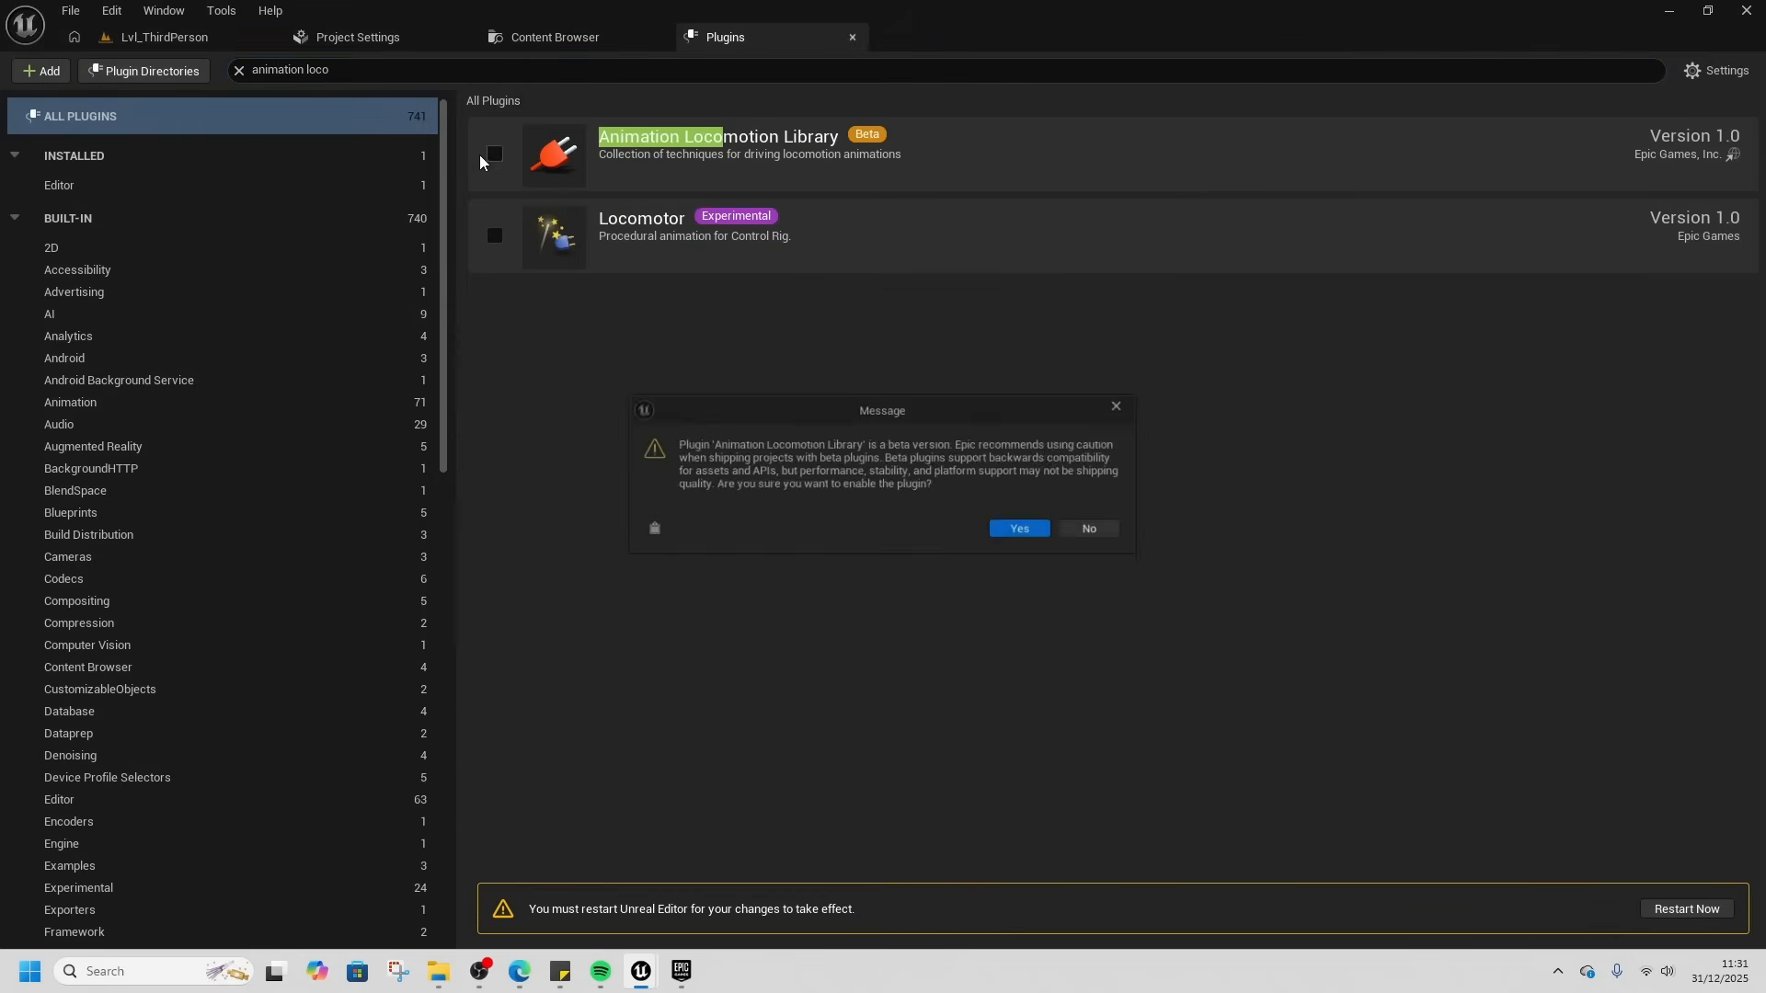
pyautogui.click(1019, 528)
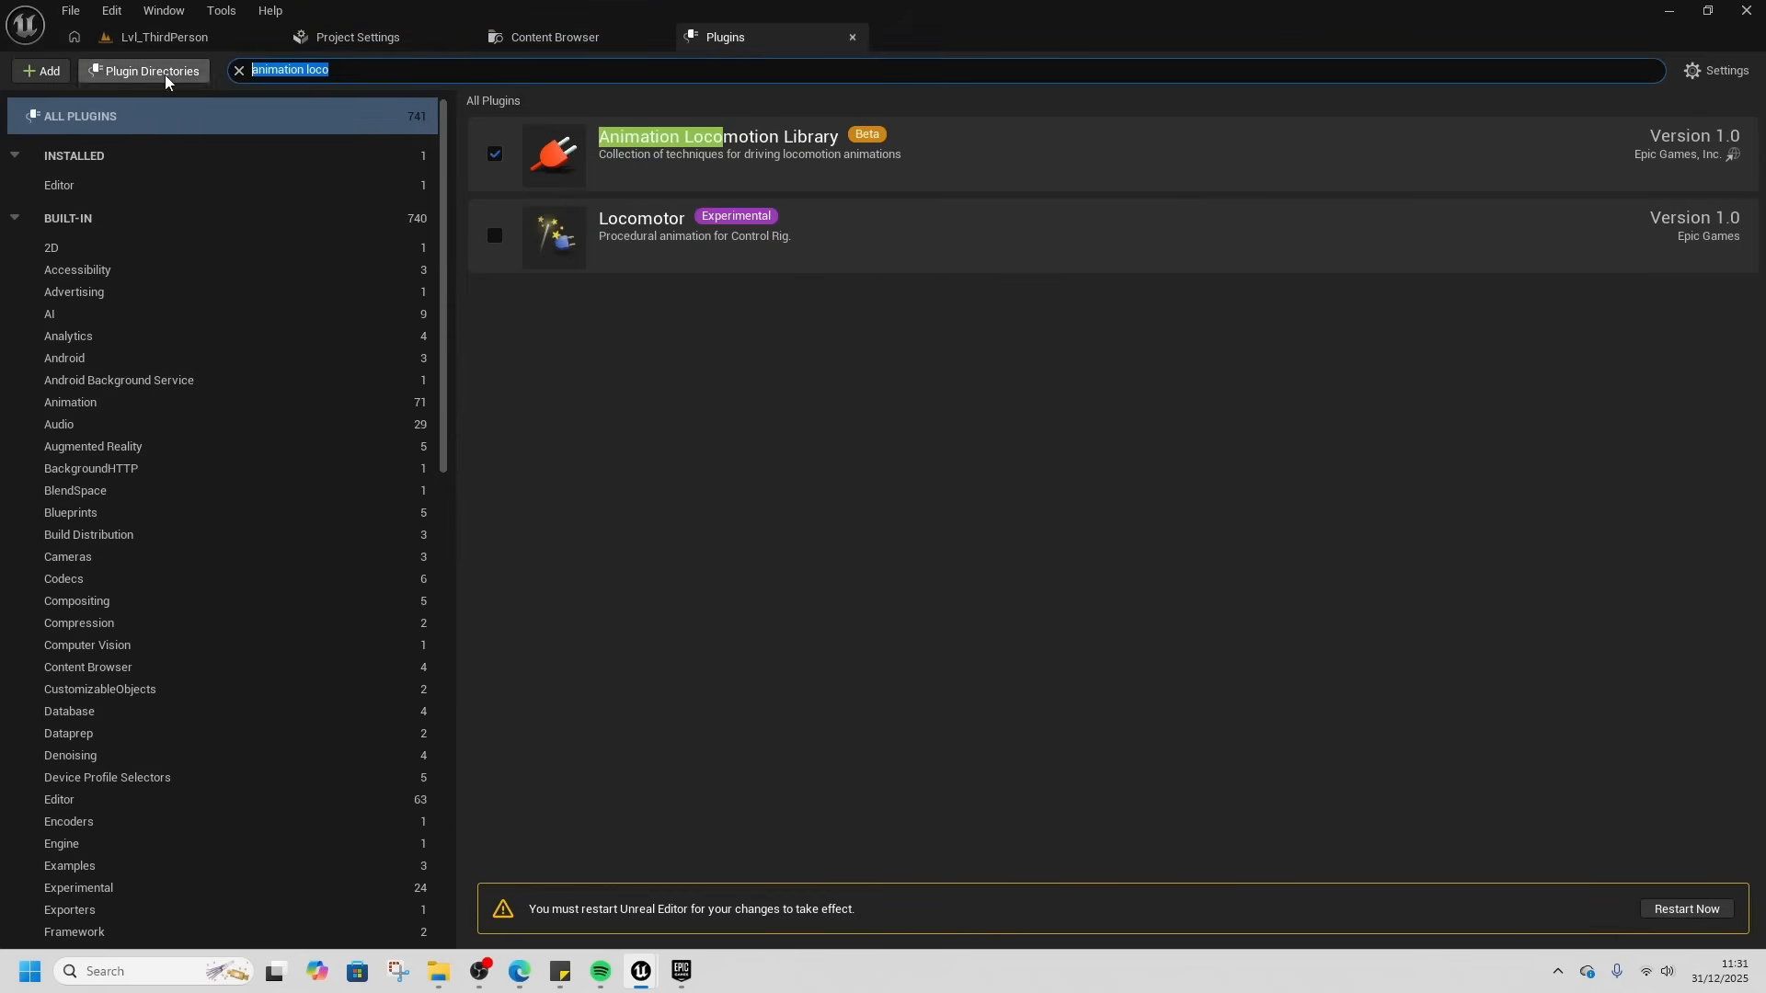
pyautogui.moveTo(722, 430)
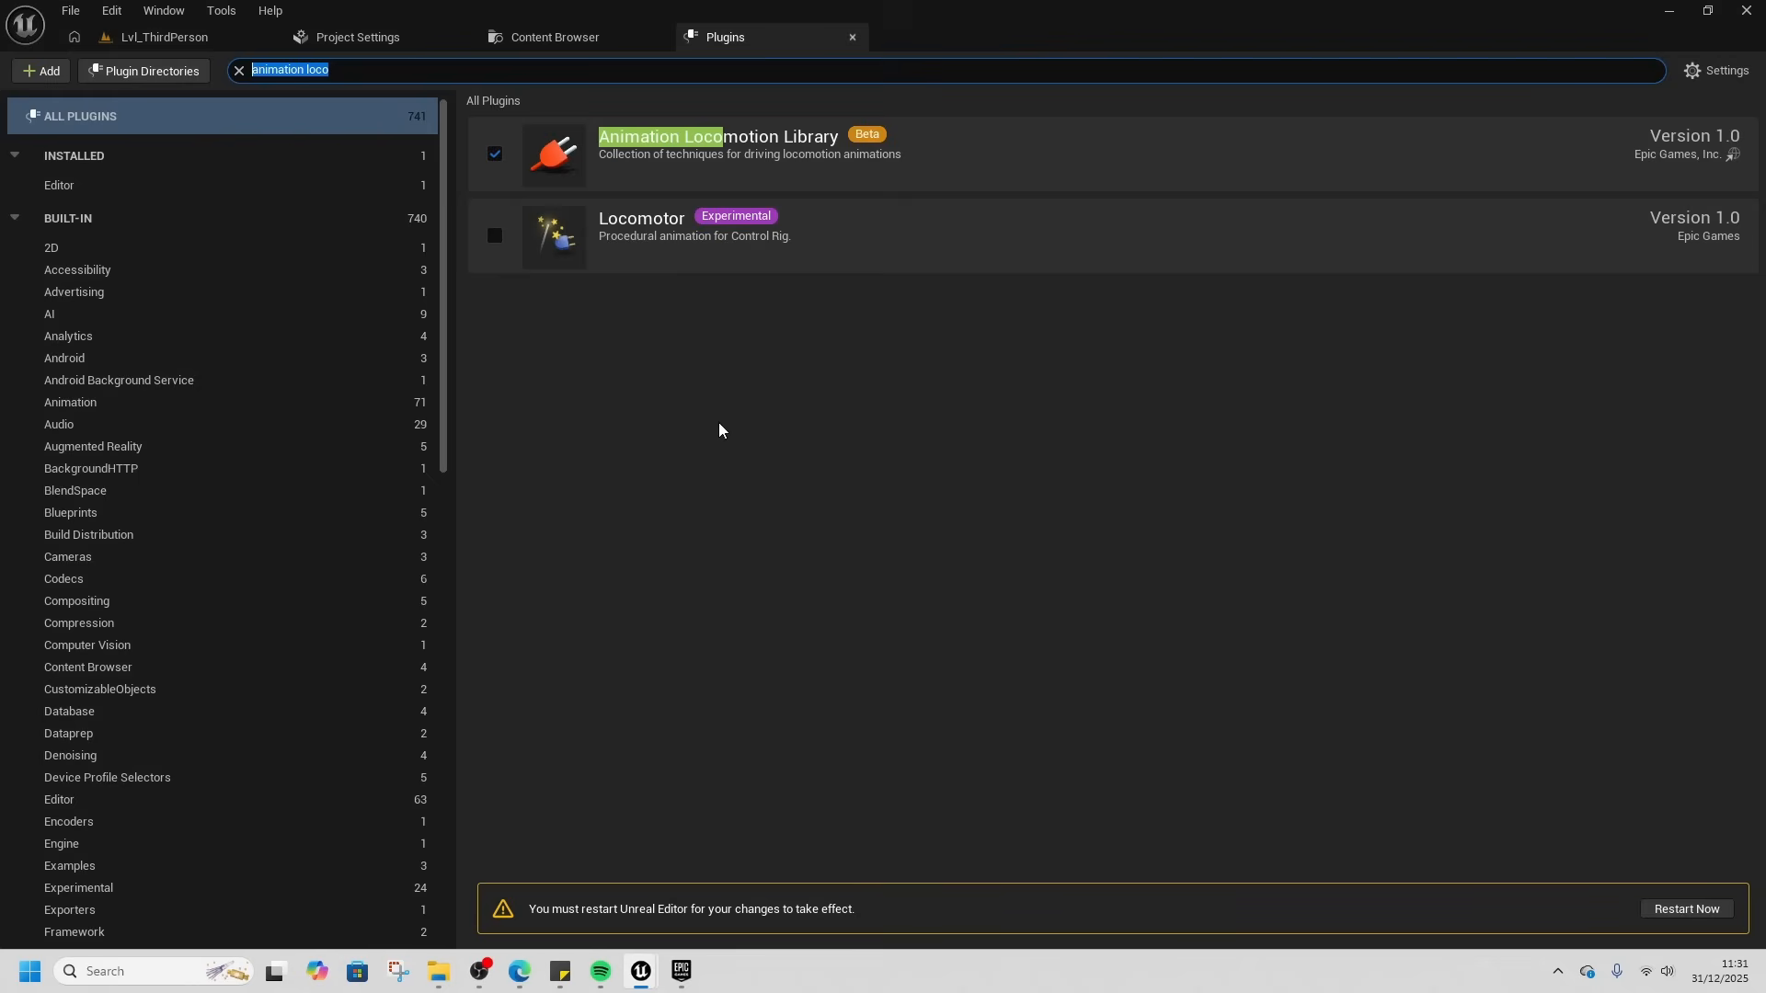
# - Search deformer, then enable the experimental Mover plugin and the Live Link Control Rig plugin
pyautogui.write('deformer')
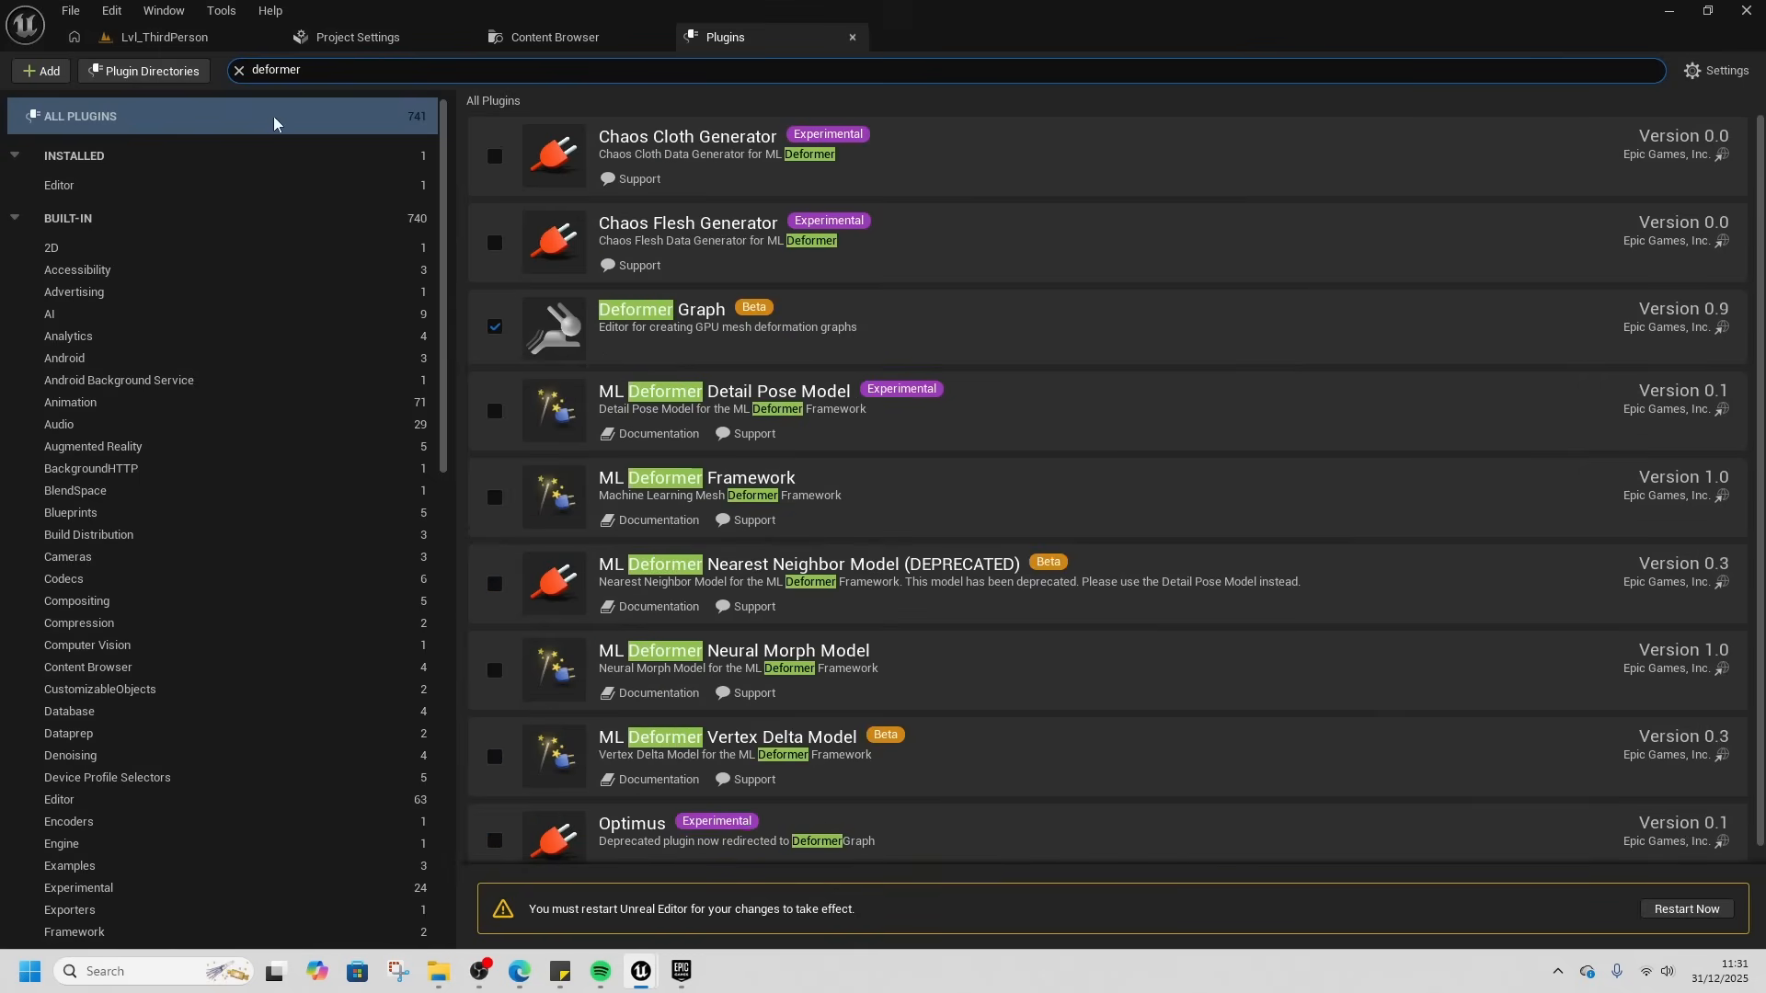
pyautogui.doubleClick(275, 70)
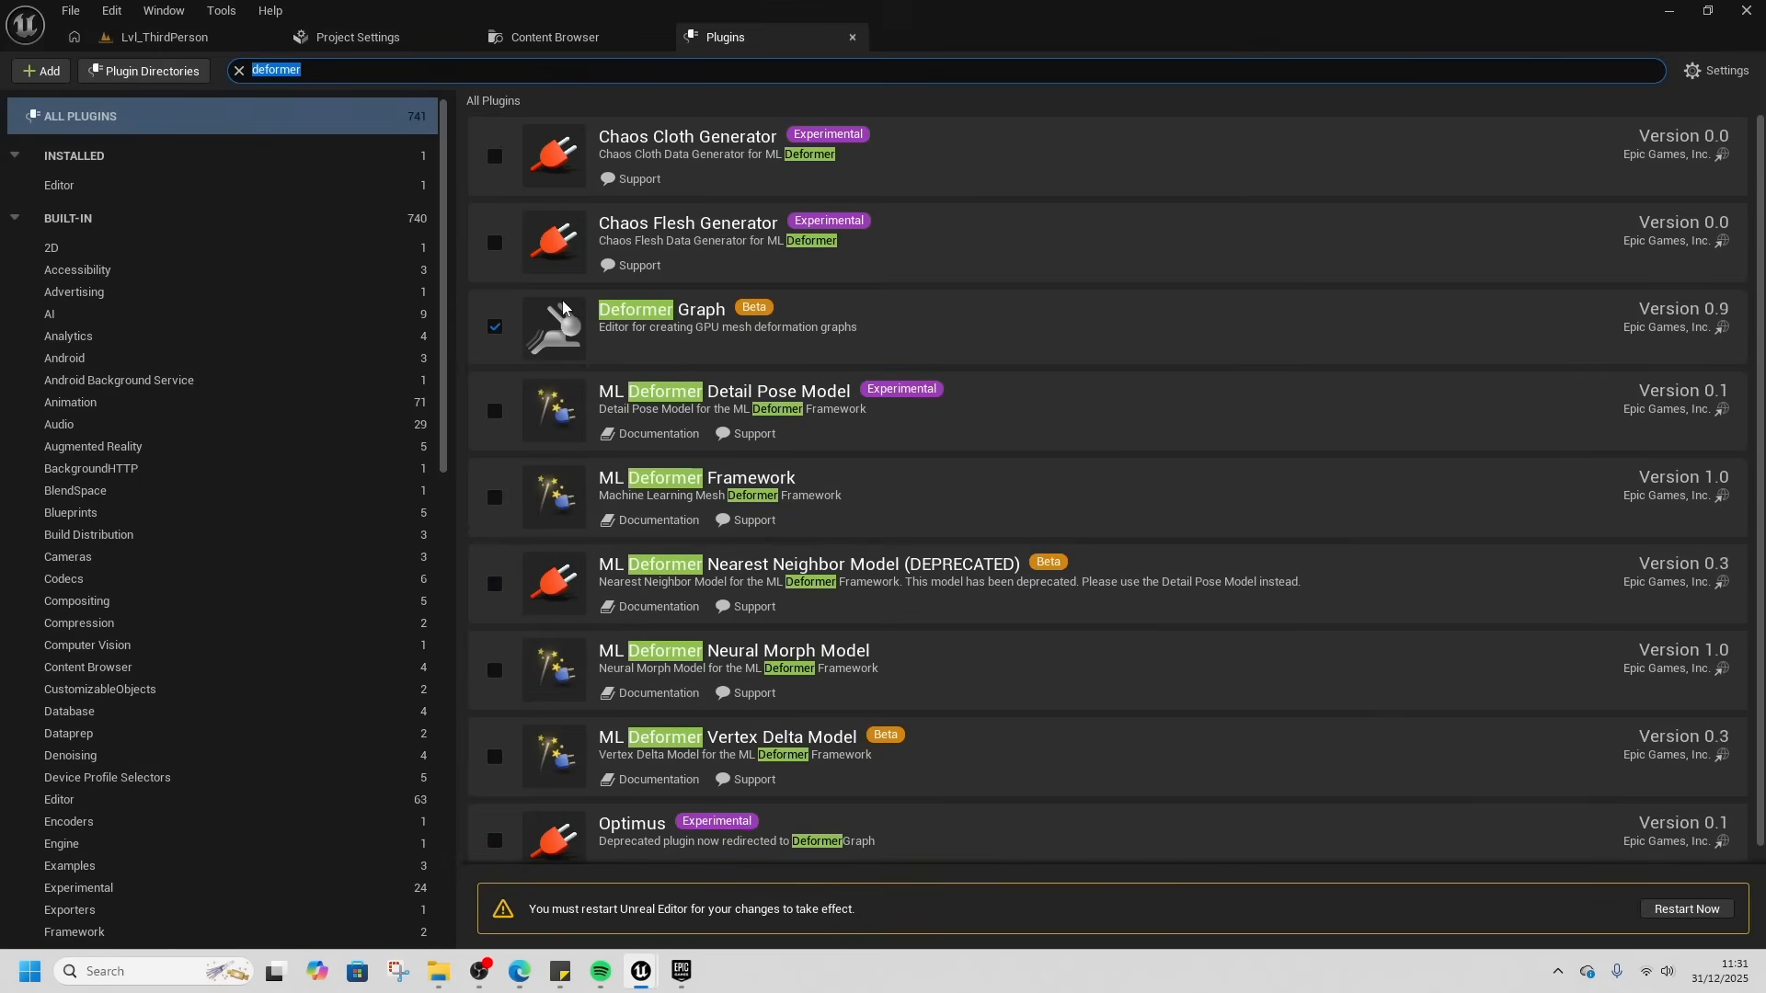
pyautogui.write('mover')
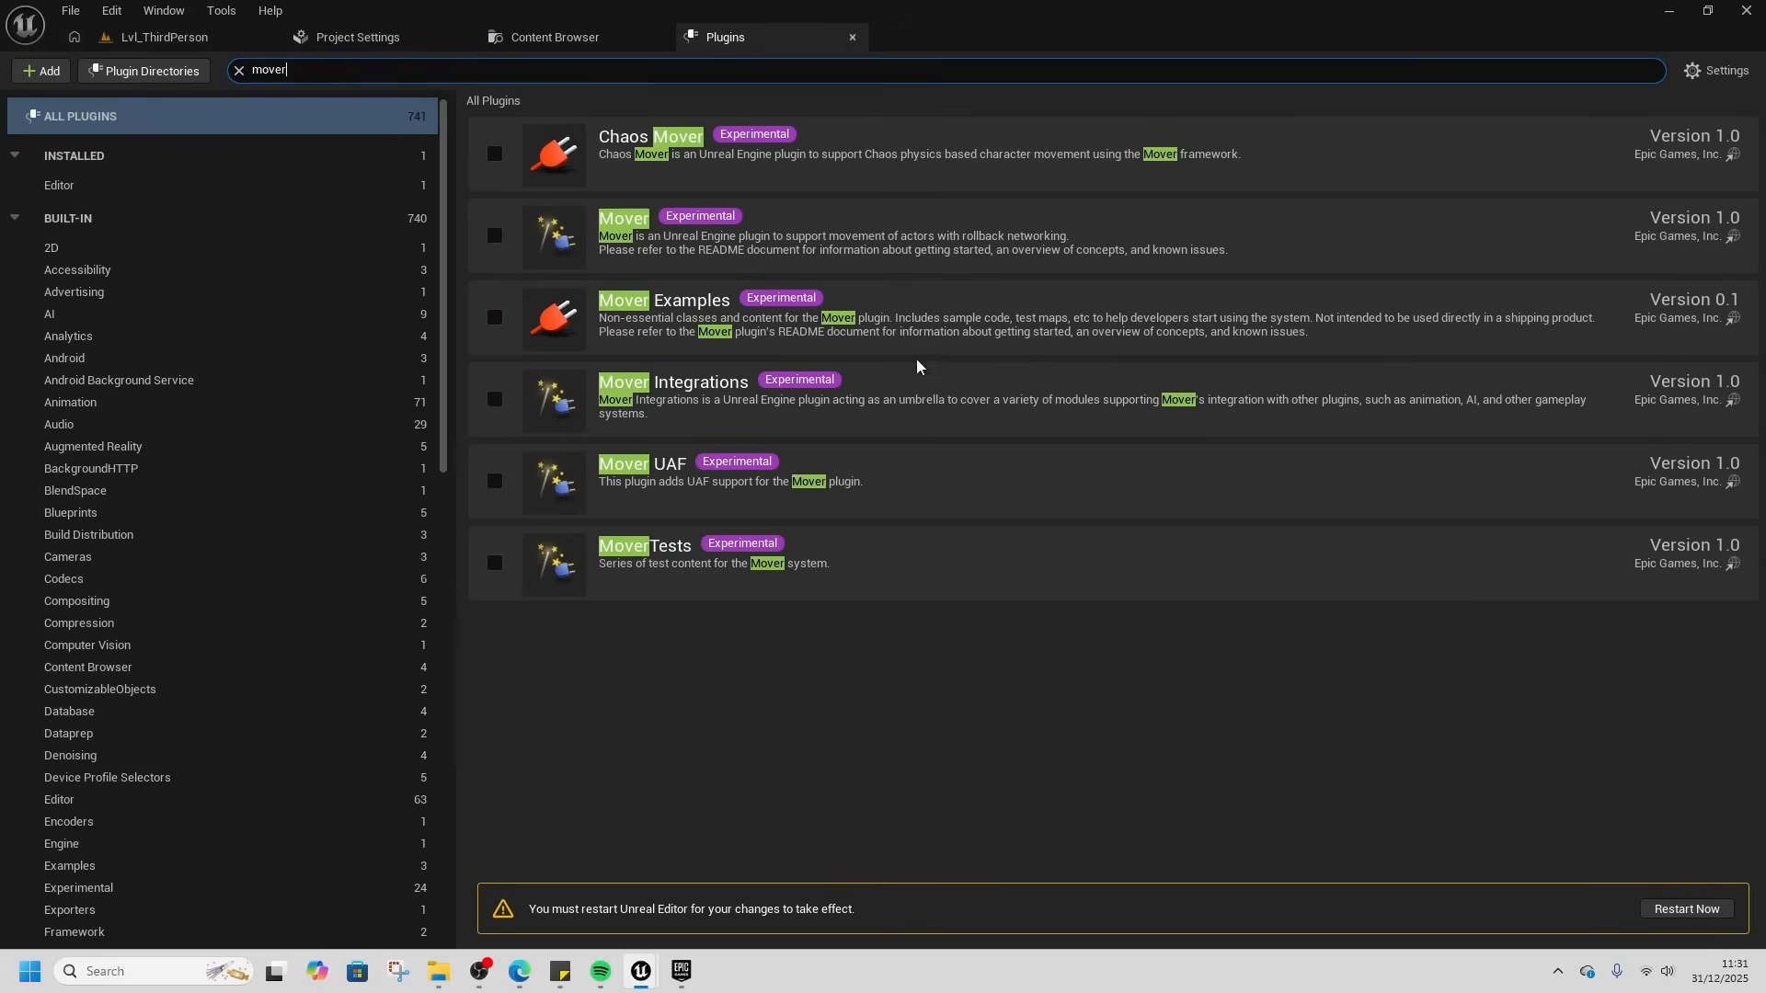
pyautogui.click(495, 236)
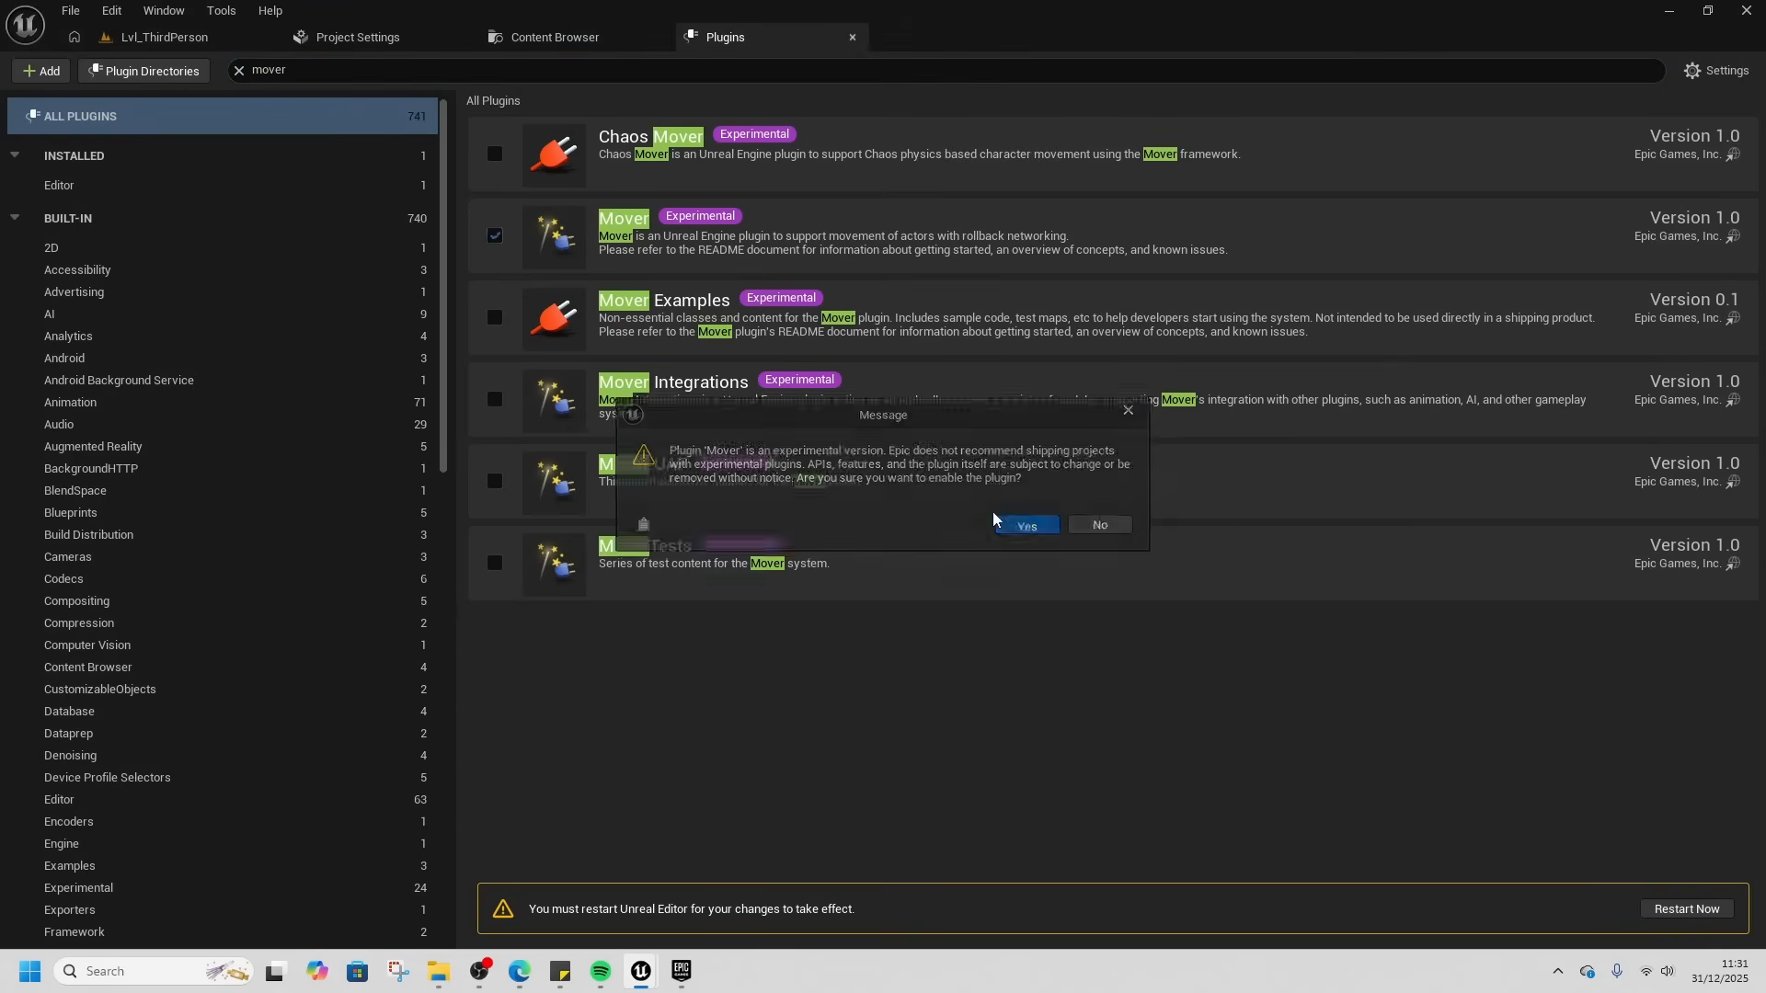
pyautogui.click(1026, 524)
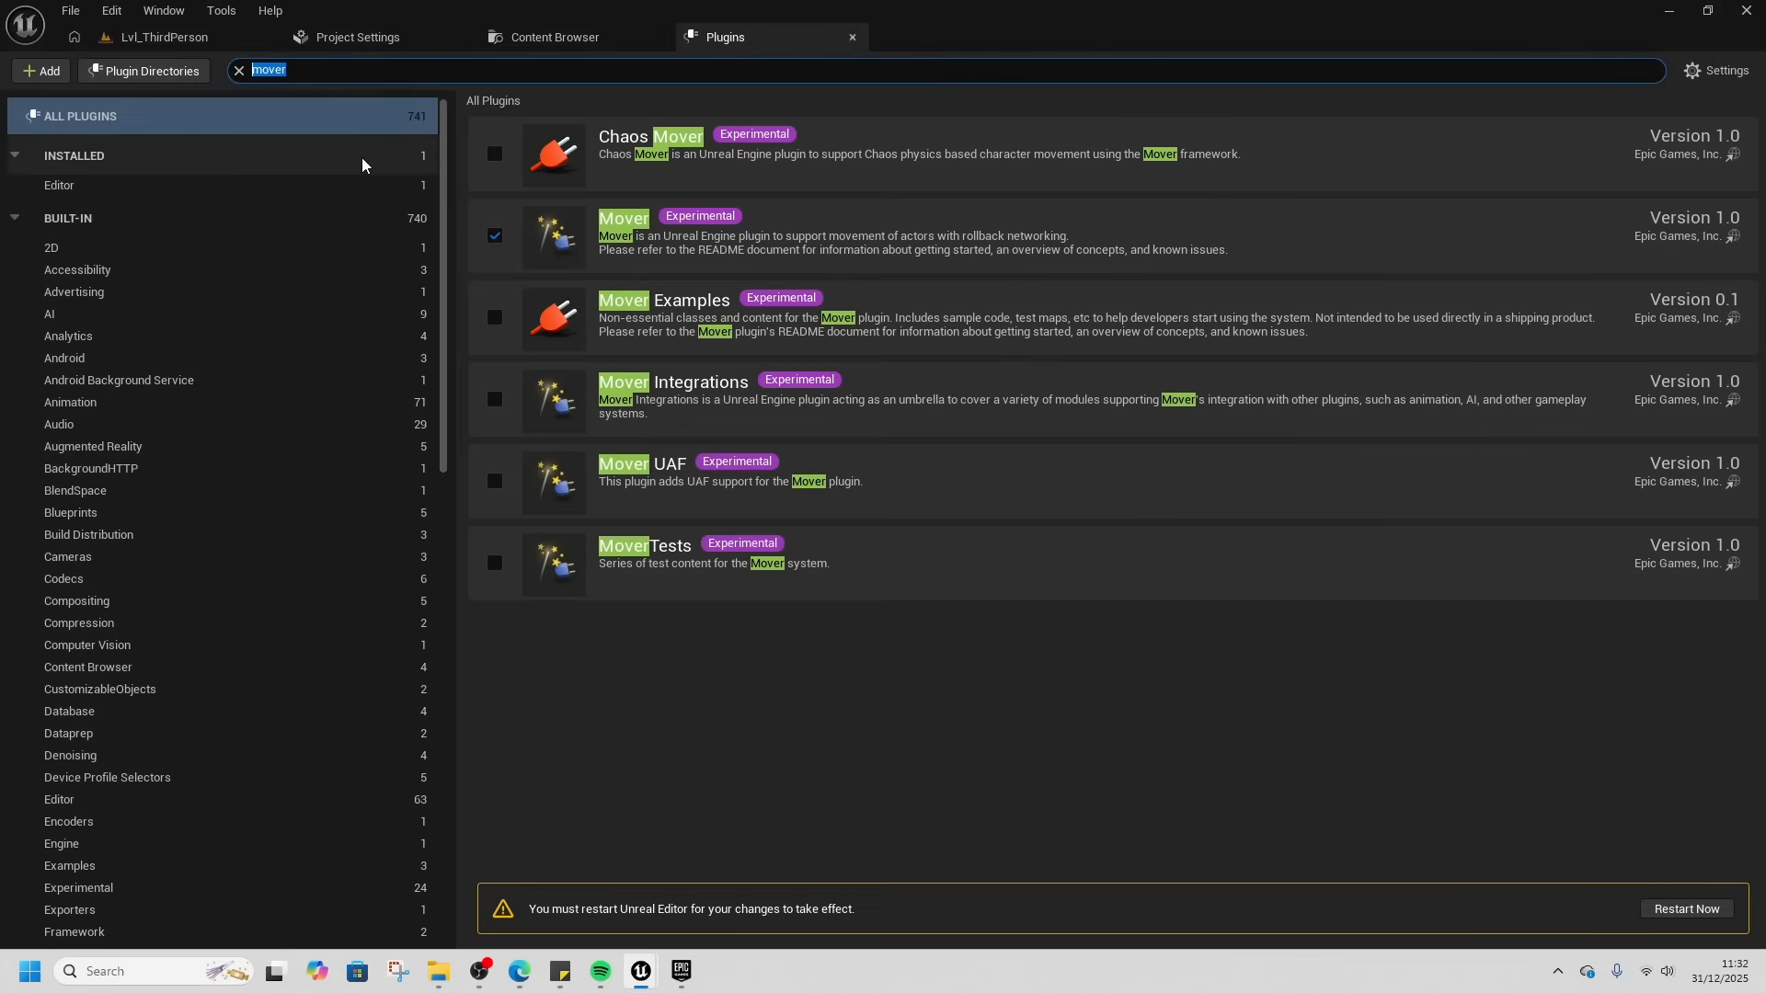
pyautogui.write('live link')
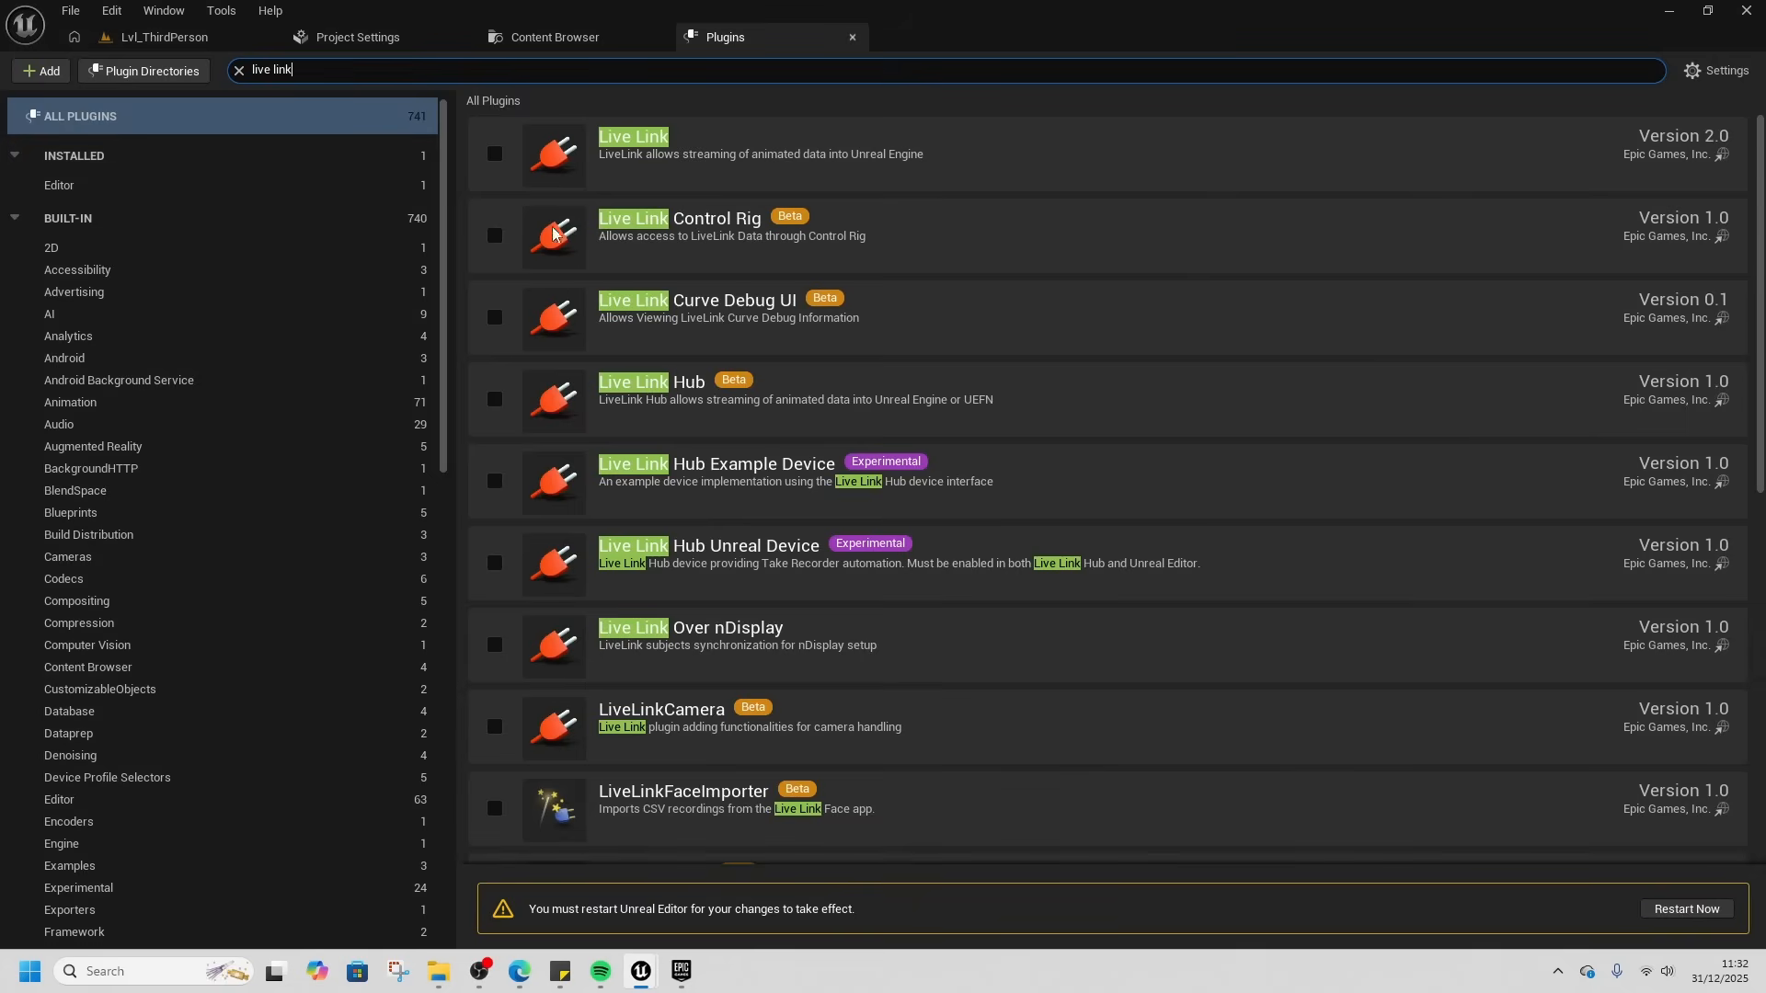
pyautogui.click(495, 235)
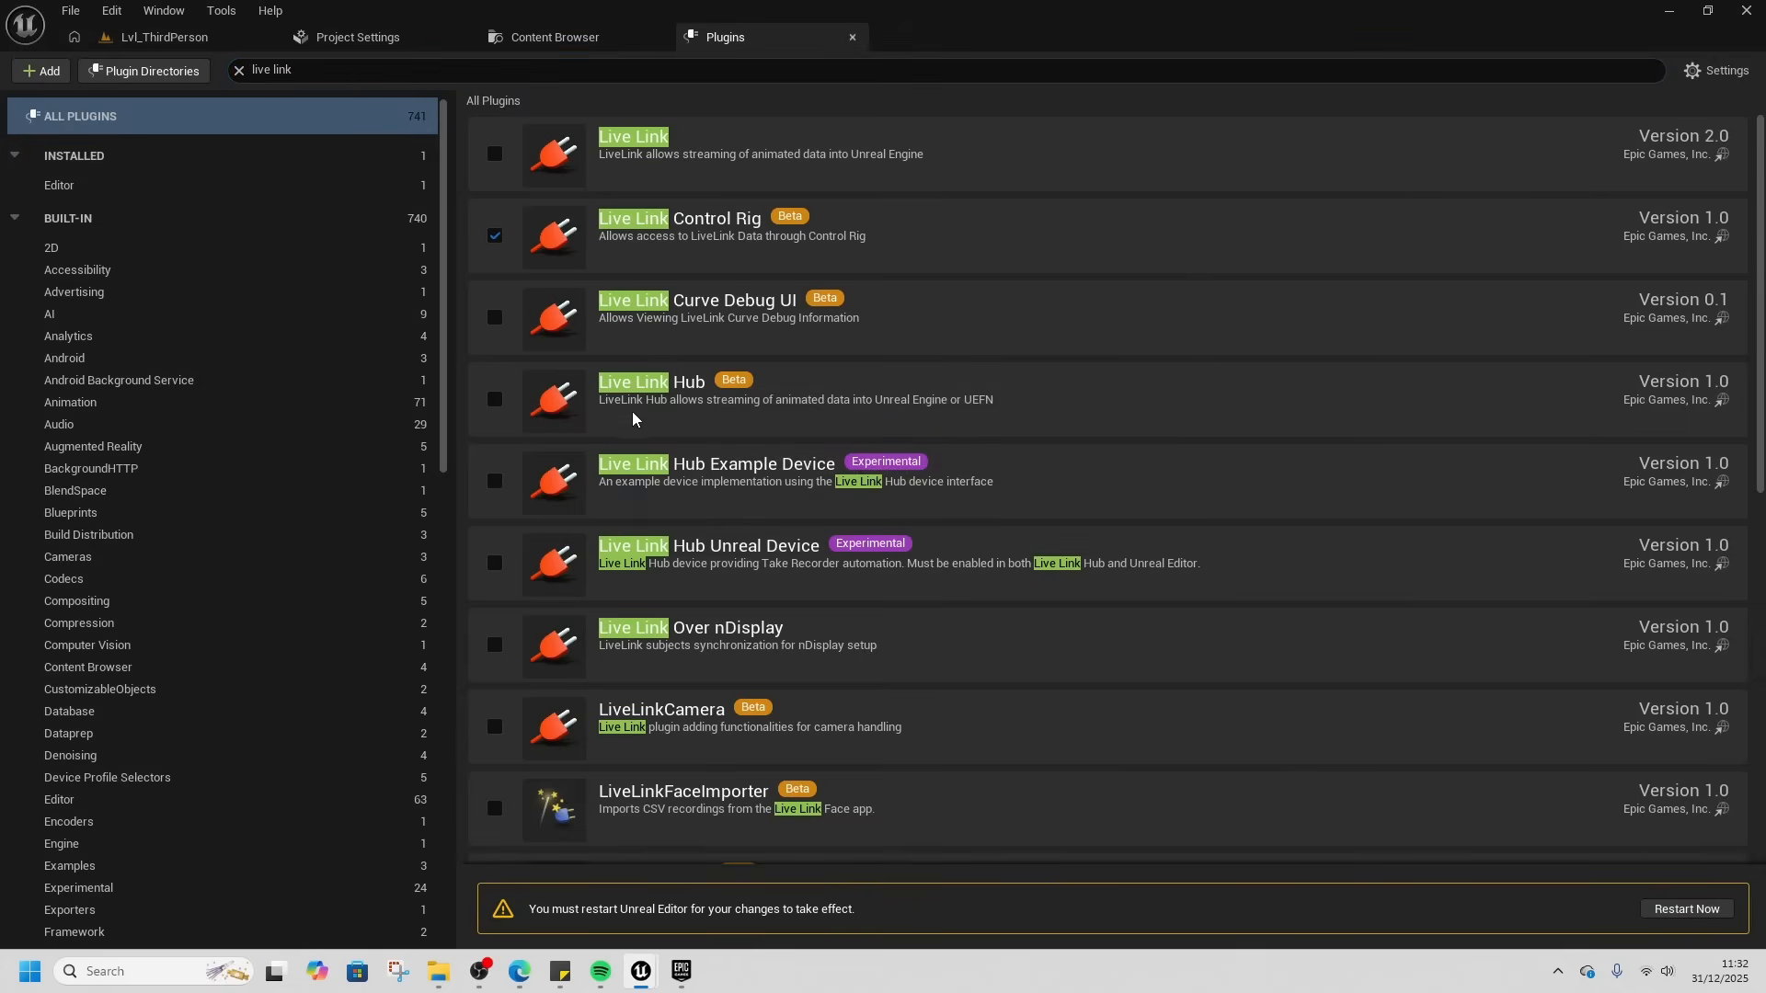
pyautogui.moveTo(1659, 909)
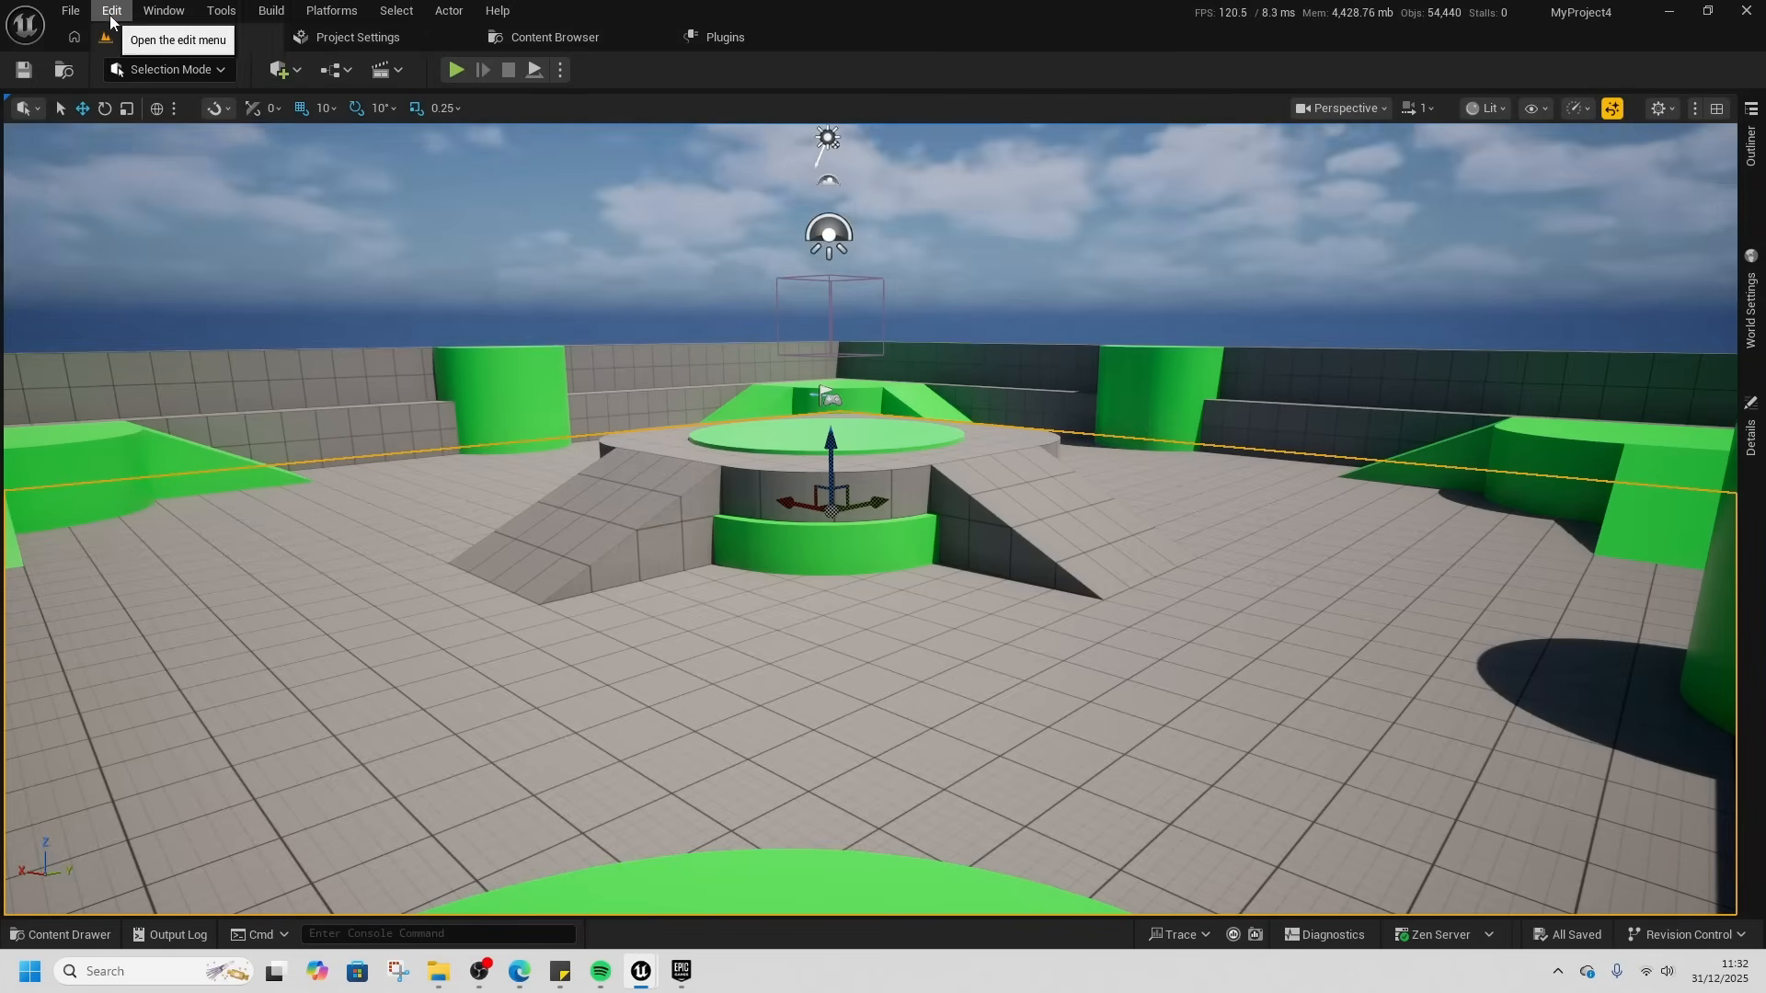
# - View Data Driven CVars in Project Settings, then look through the File and Edit menus
pyautogui.click(354, 37)
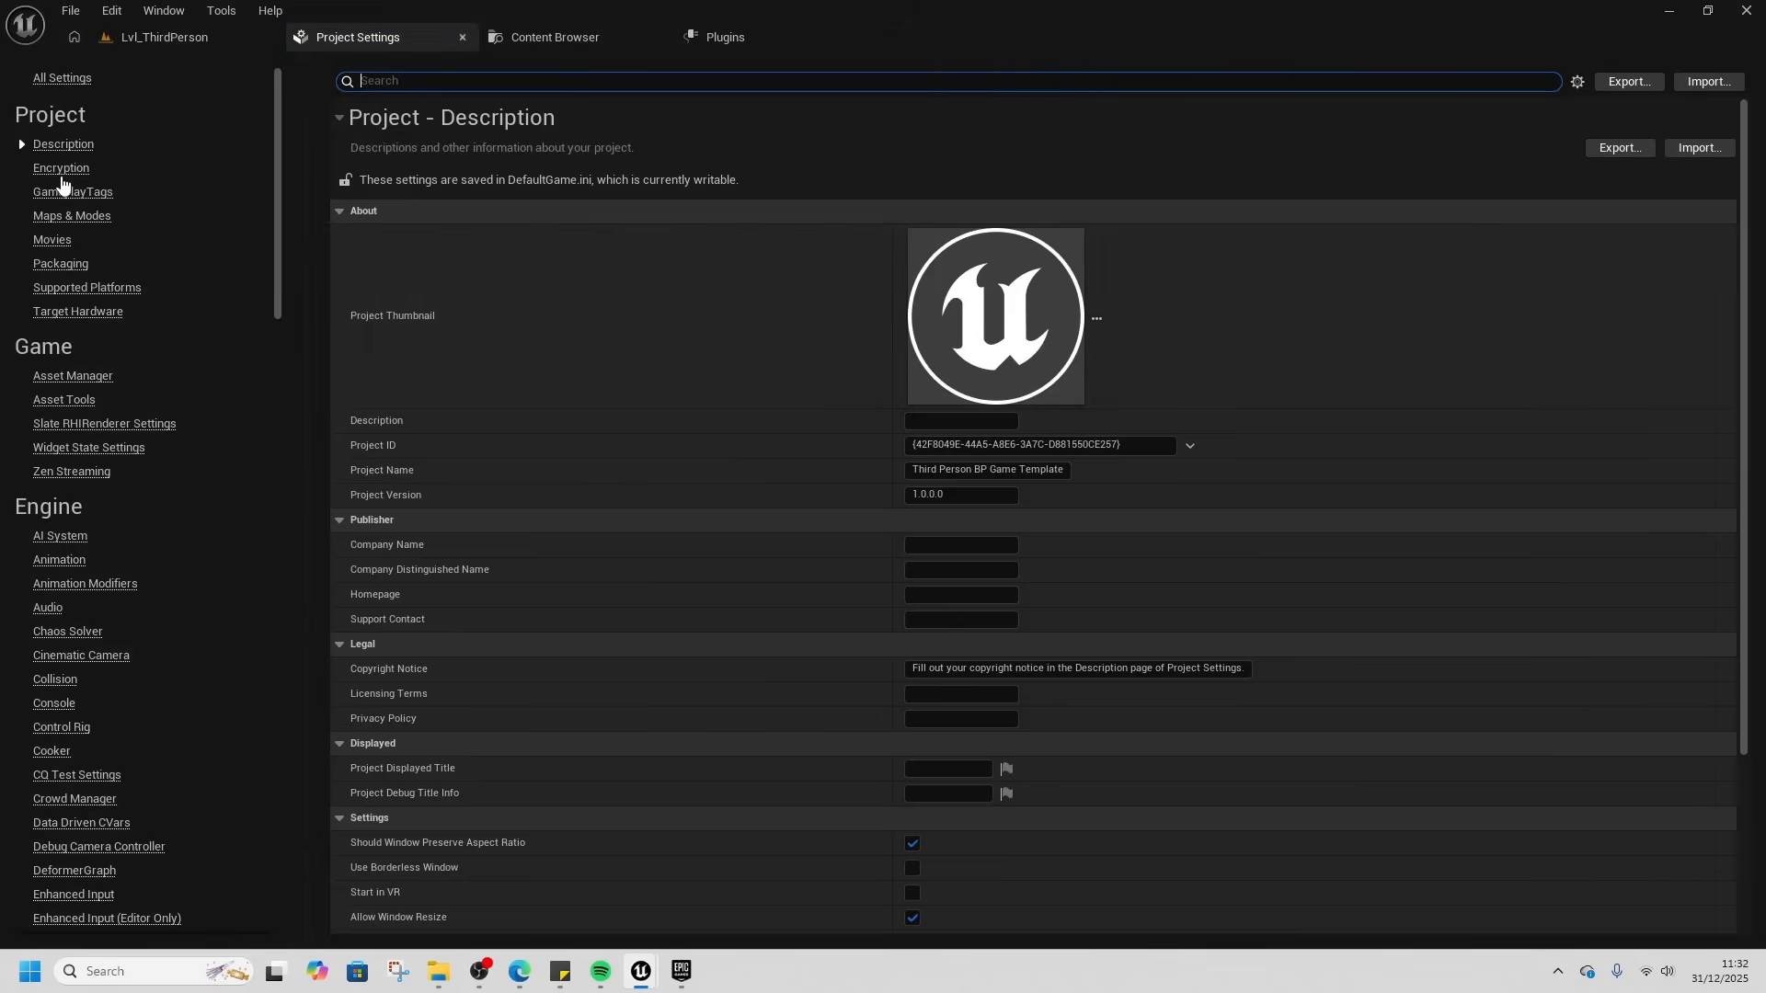
pyautogui.moveTo(90, 540)
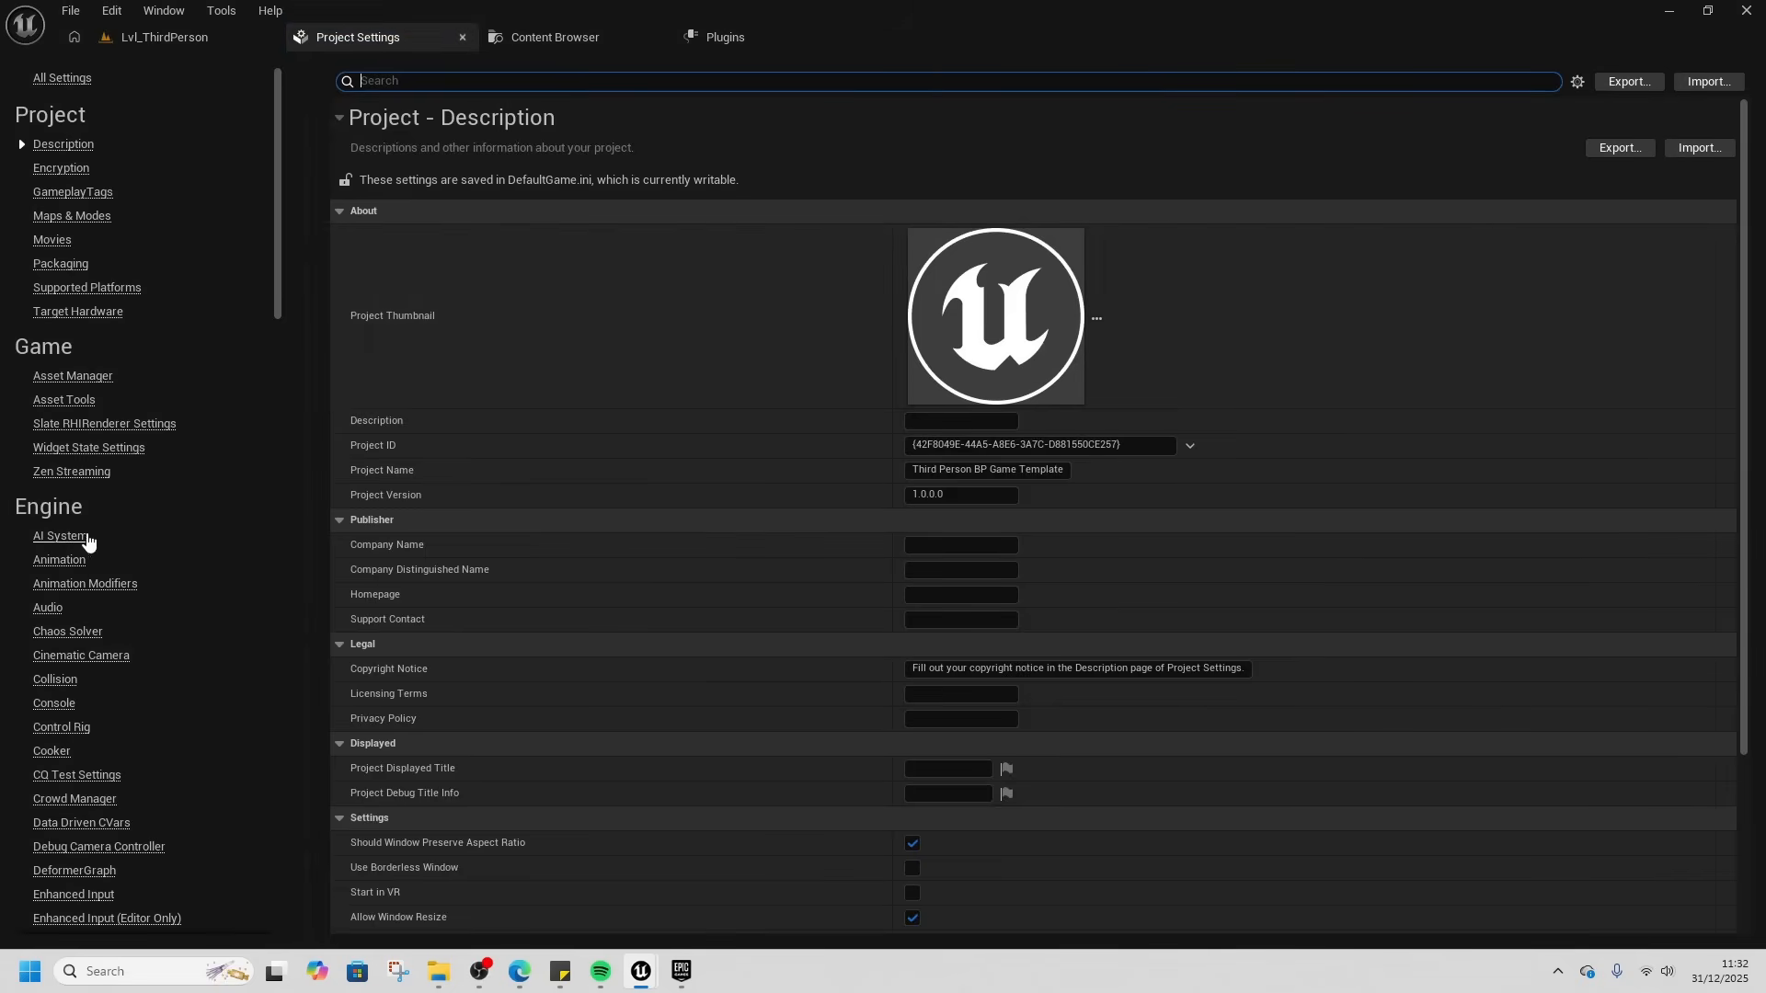
pyautogui.moveTo(65, 537)
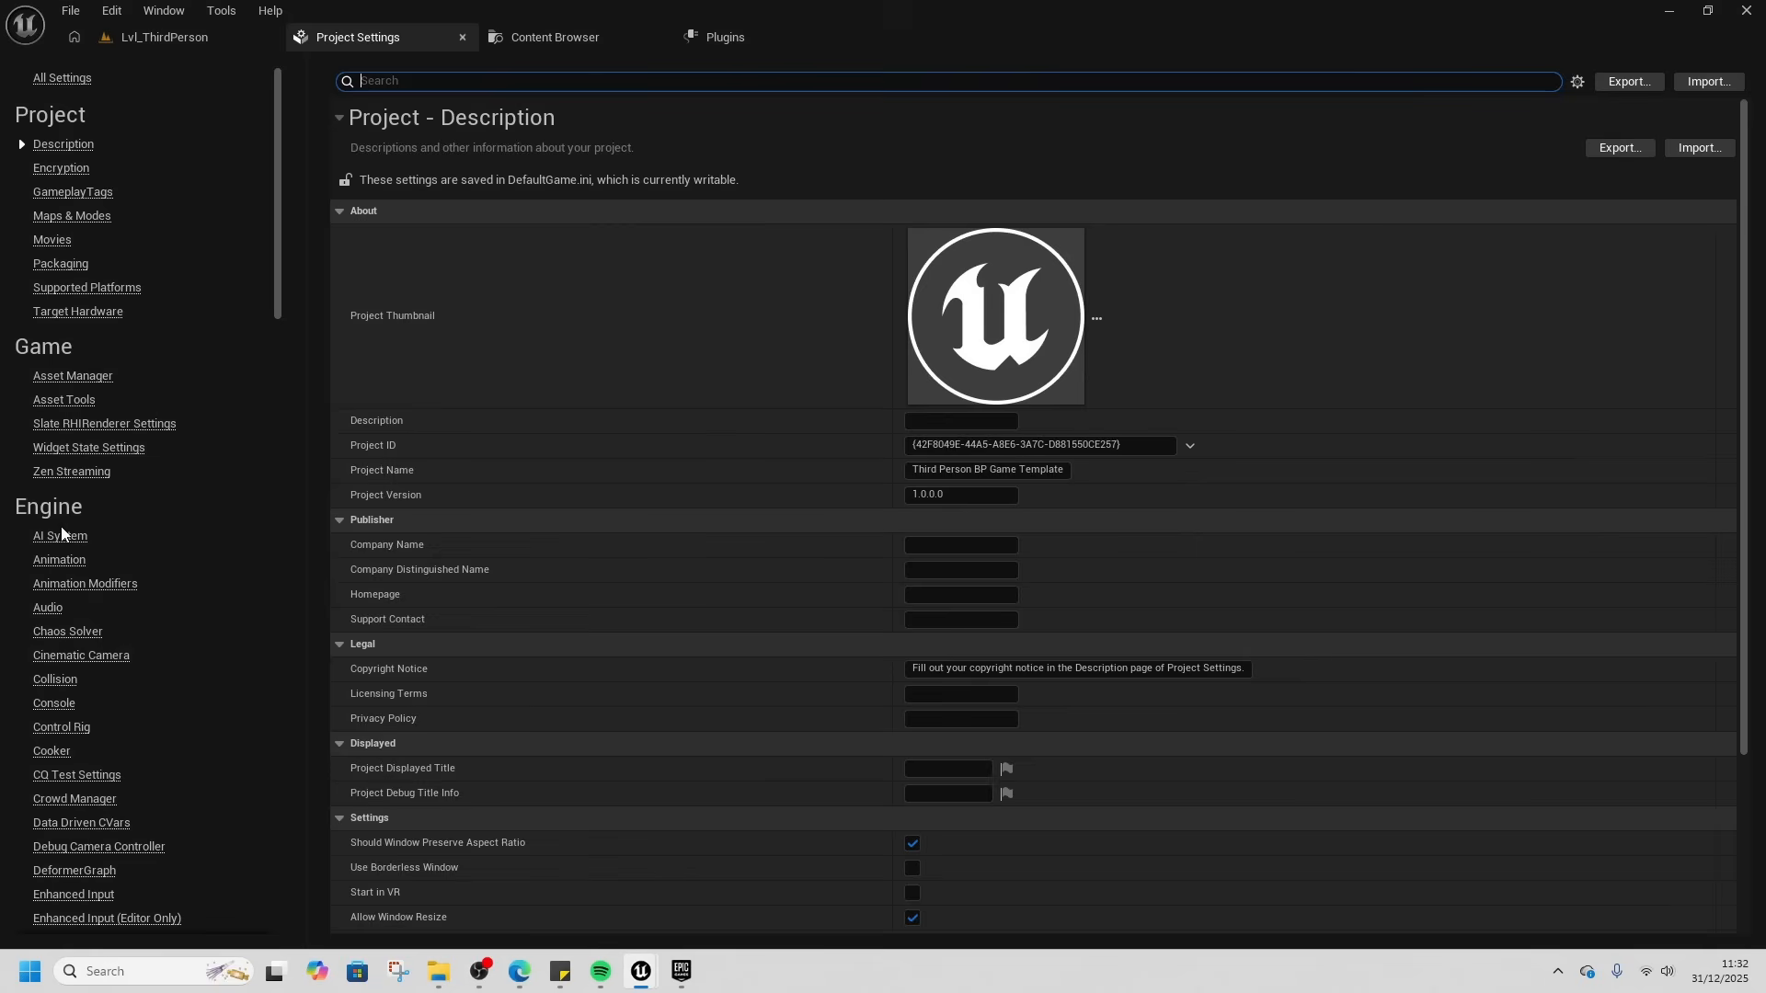
pyautogui.moveTo(92, 835)
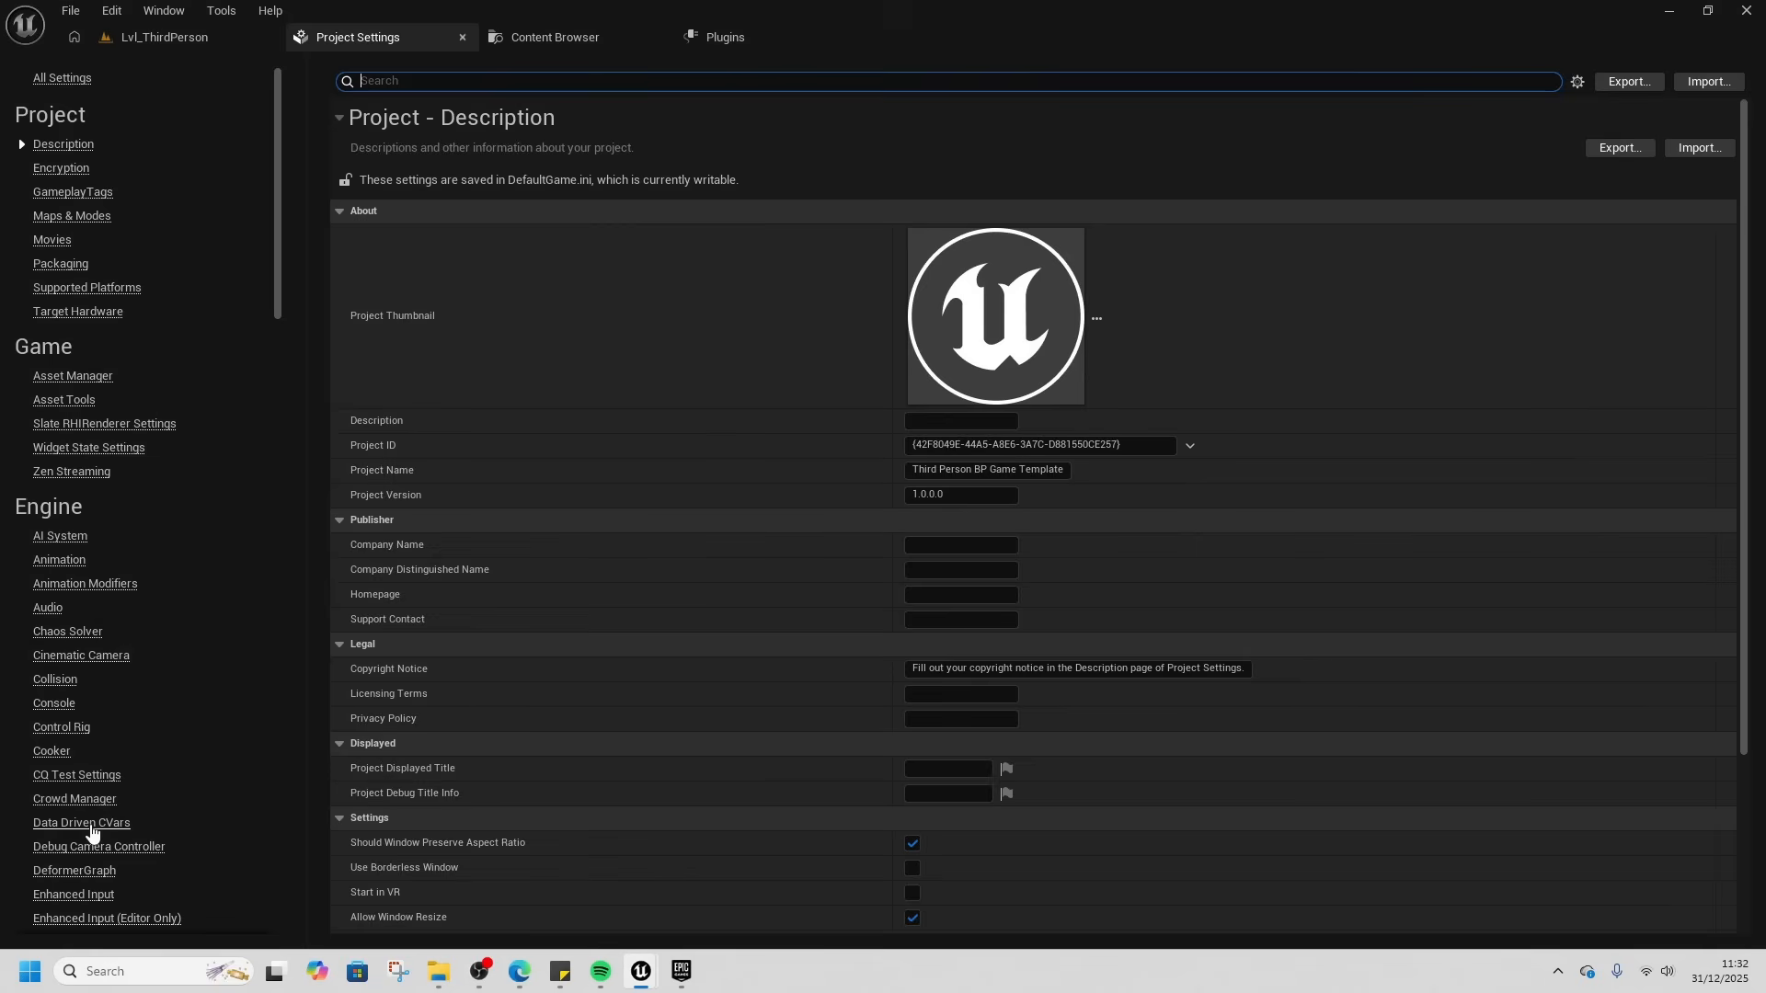
pyautogui.click(81, 822)
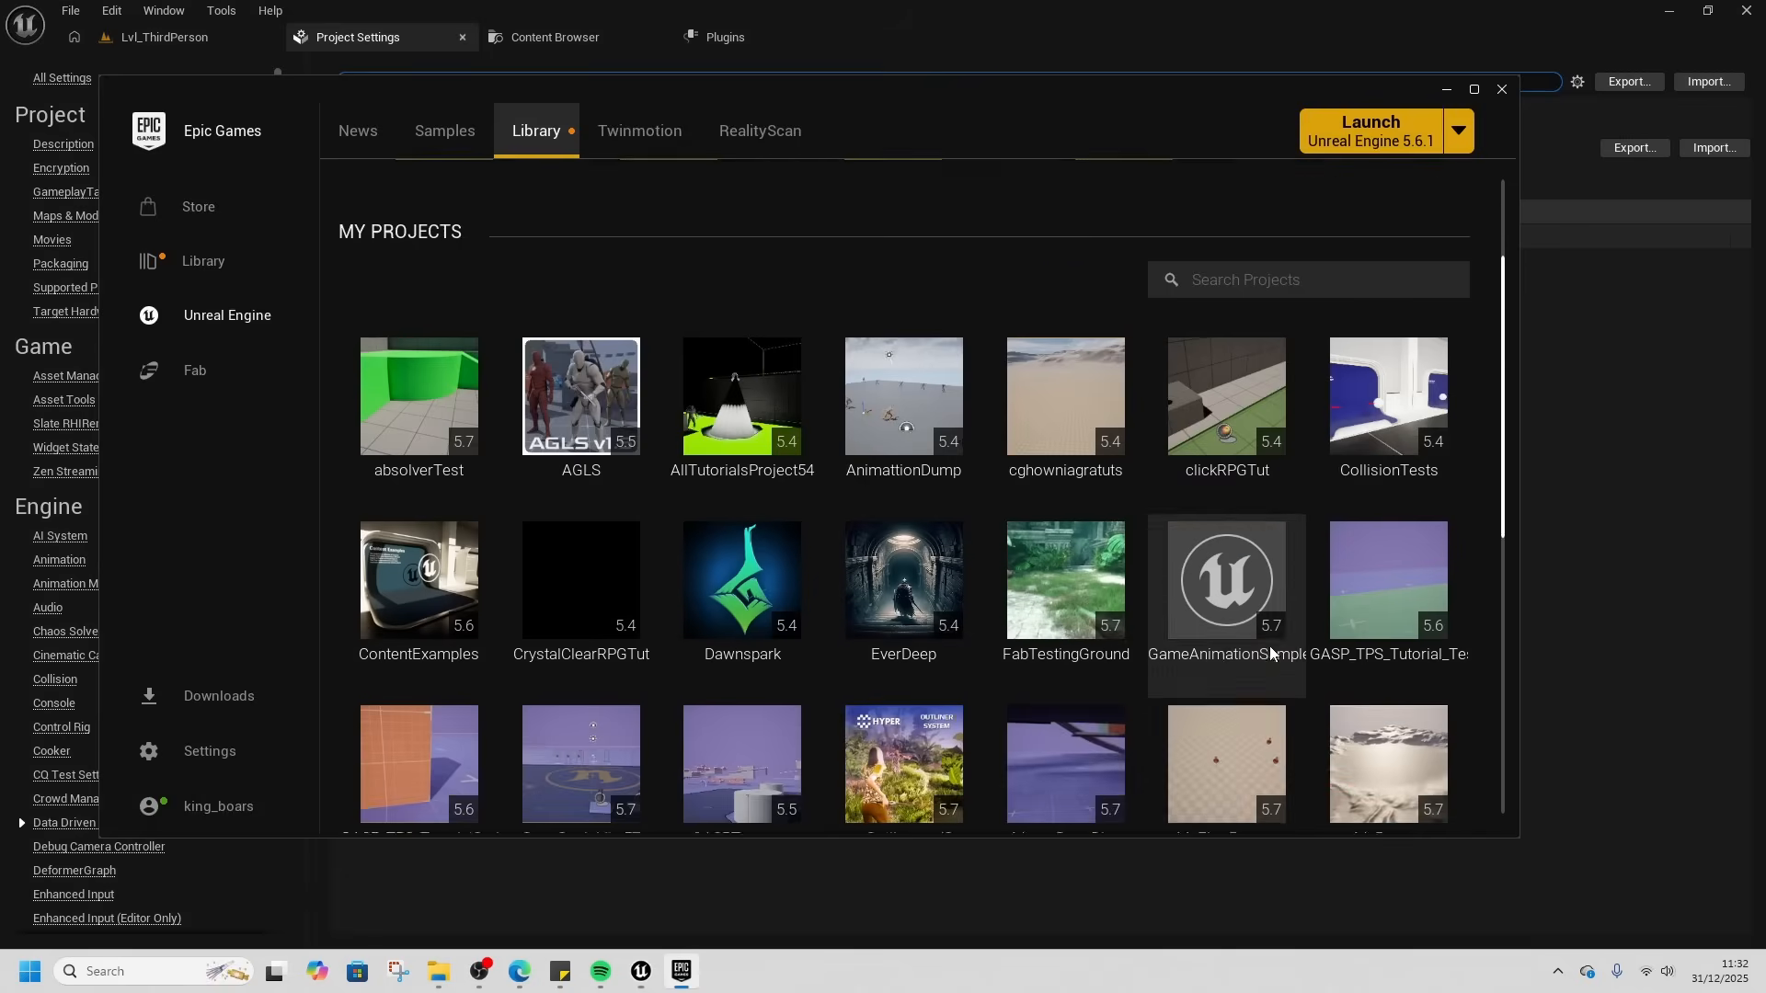
pyautogui.scroll(-3)
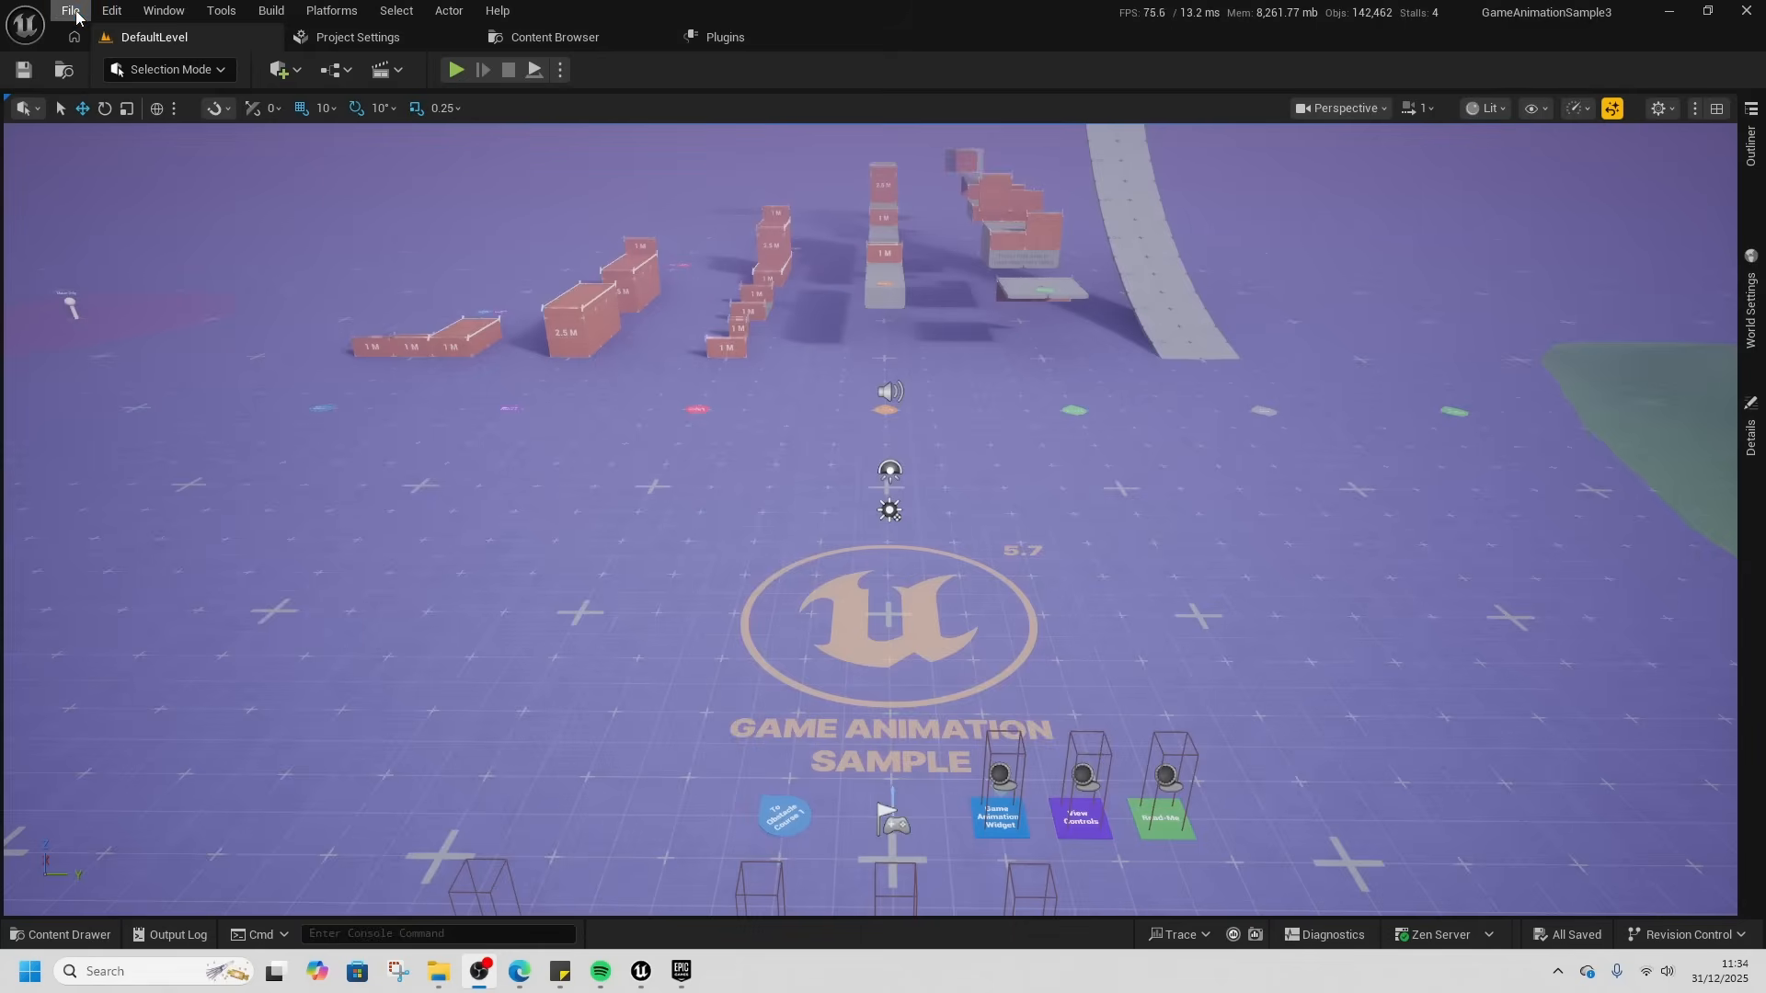
pyautogui.click(66, 11)
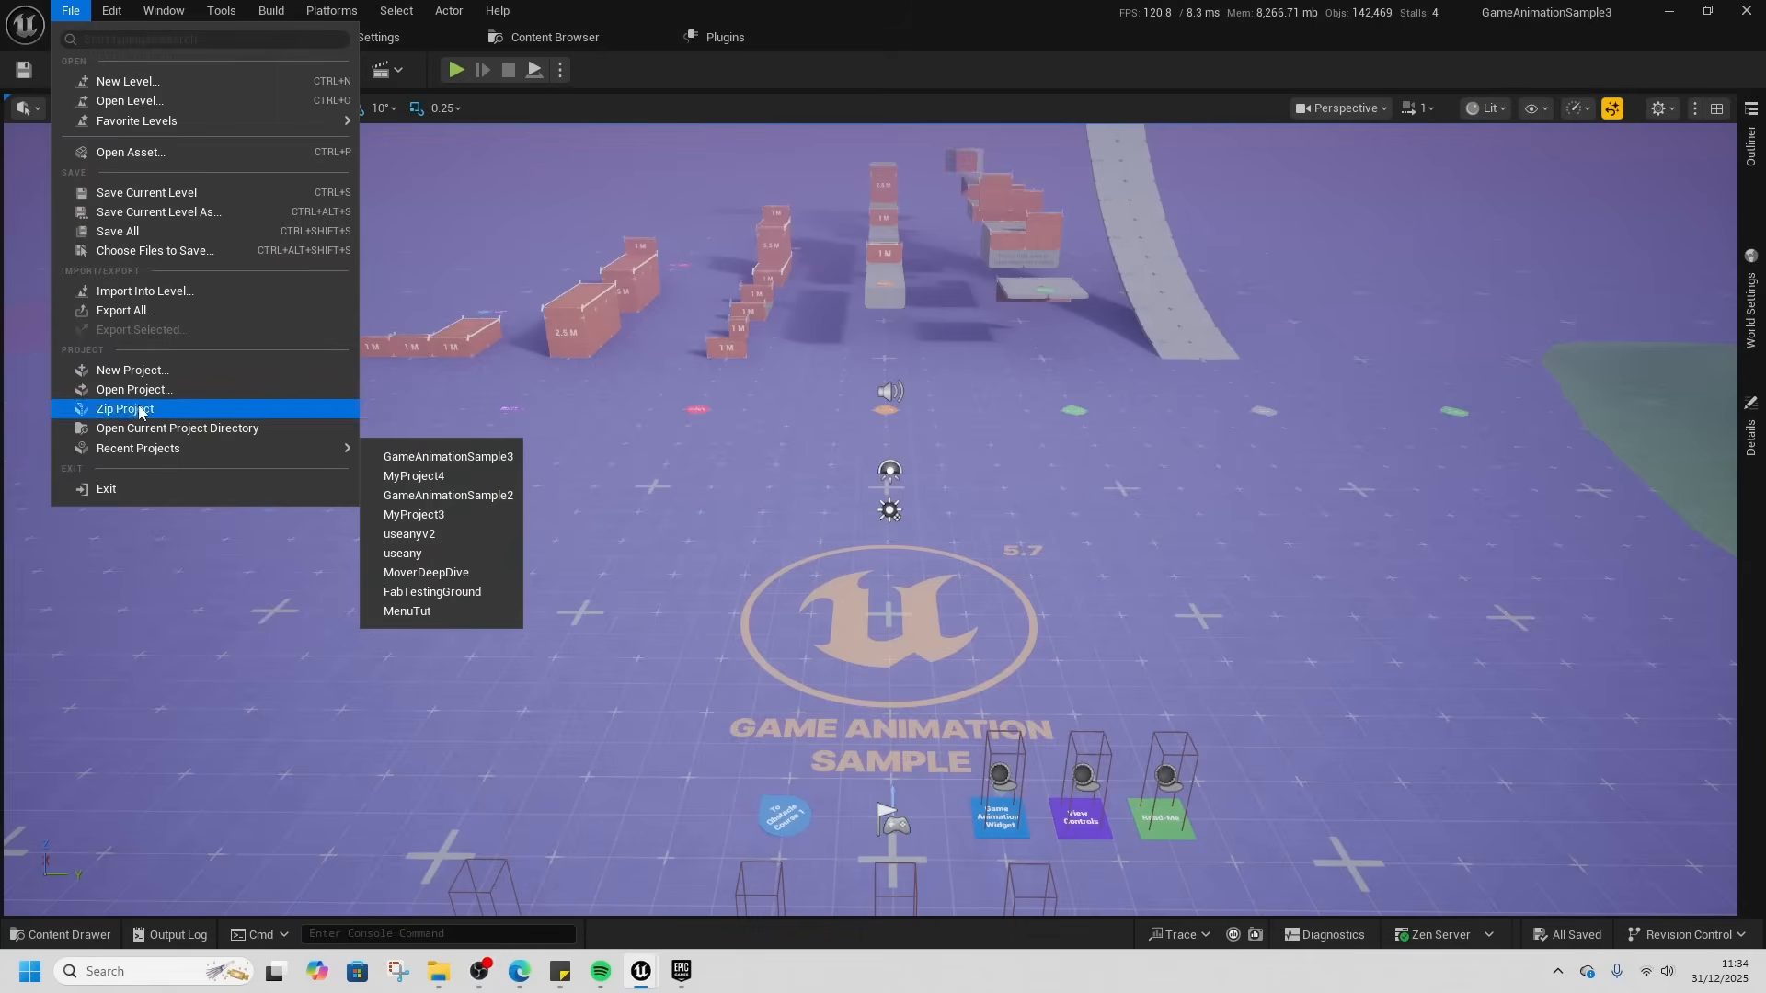
pyautogui.click(112, 11)
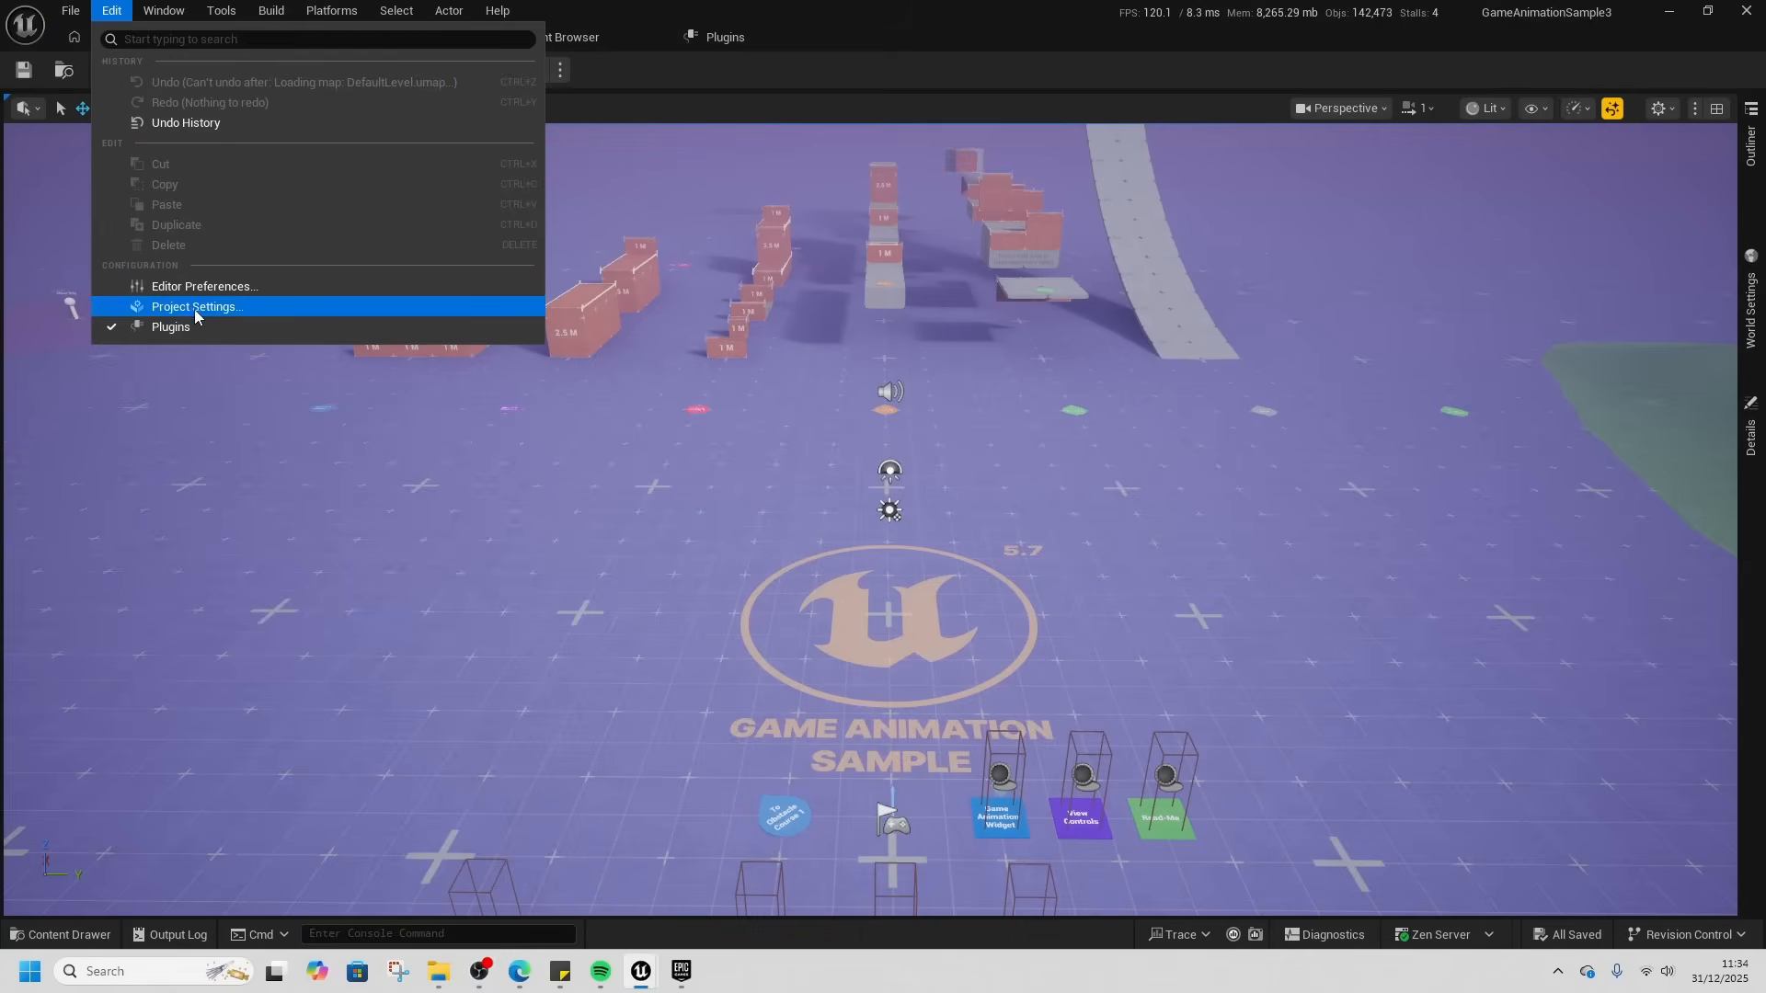
# - Copy GameAnimationSample3's 25-entry CVars Array and paste it into MyProject4's Data Driven CVars
pyautogui.click(197, 305)
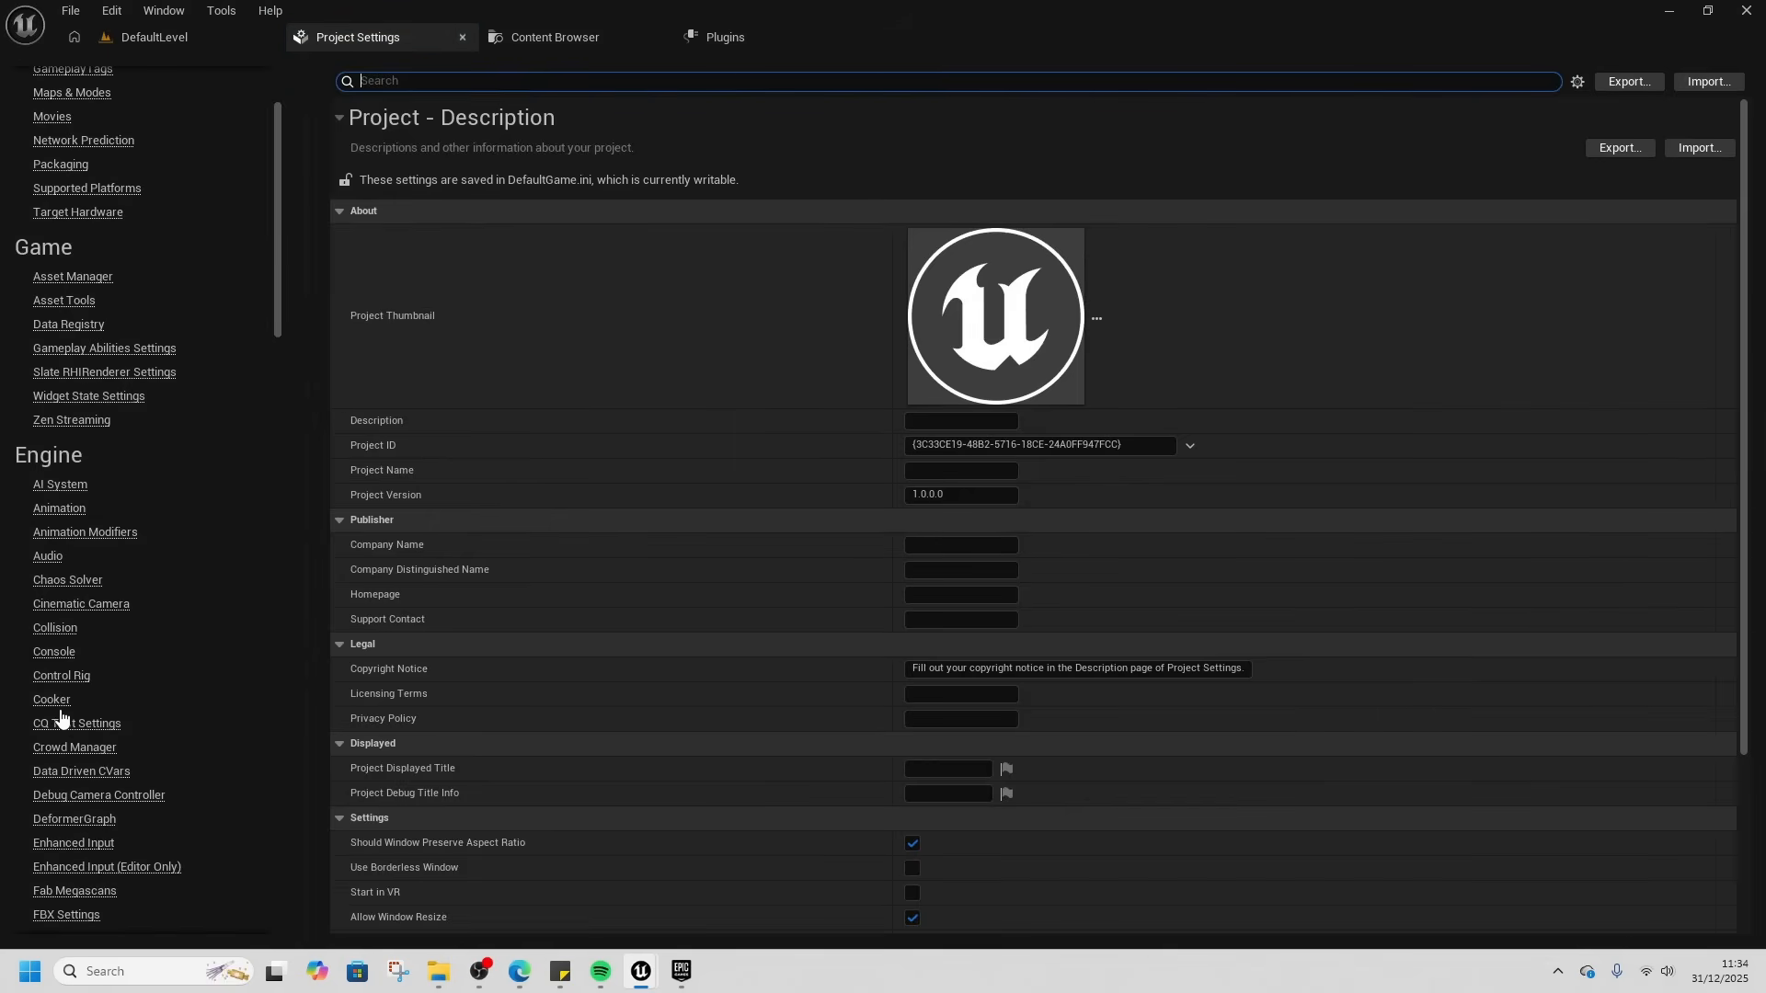
pyautogui.click(81, 771)
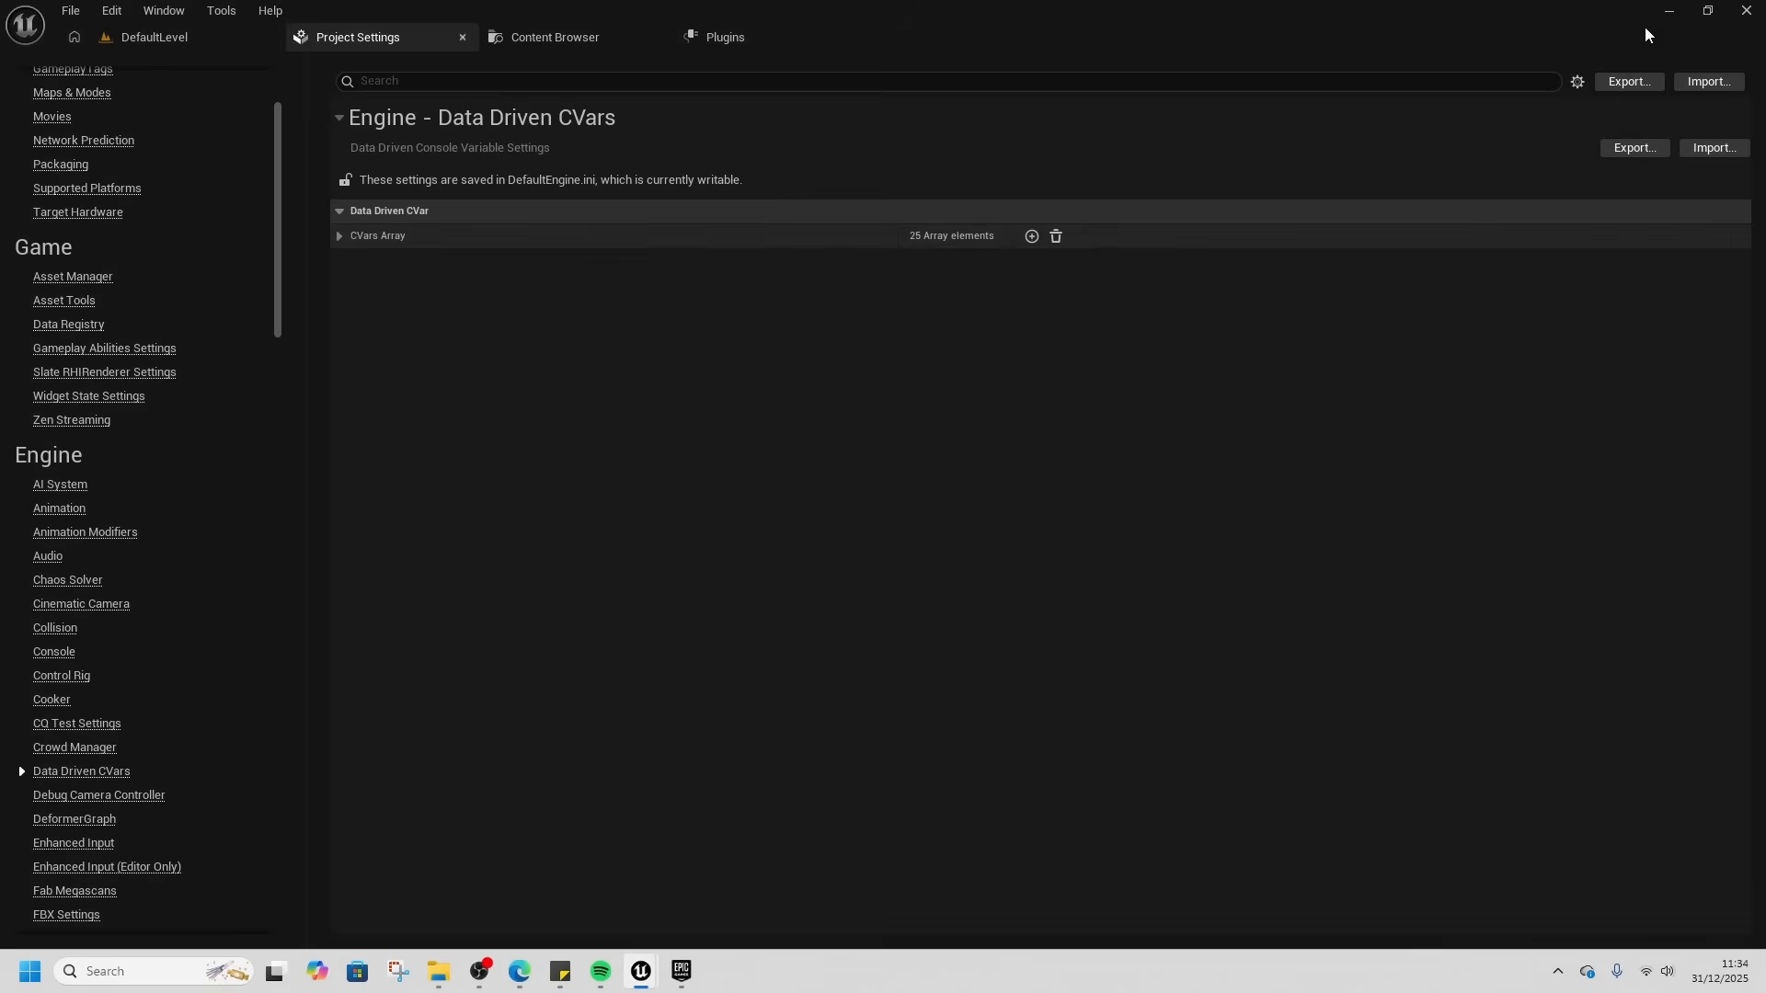
pyautogui.rightClick(705, 244)
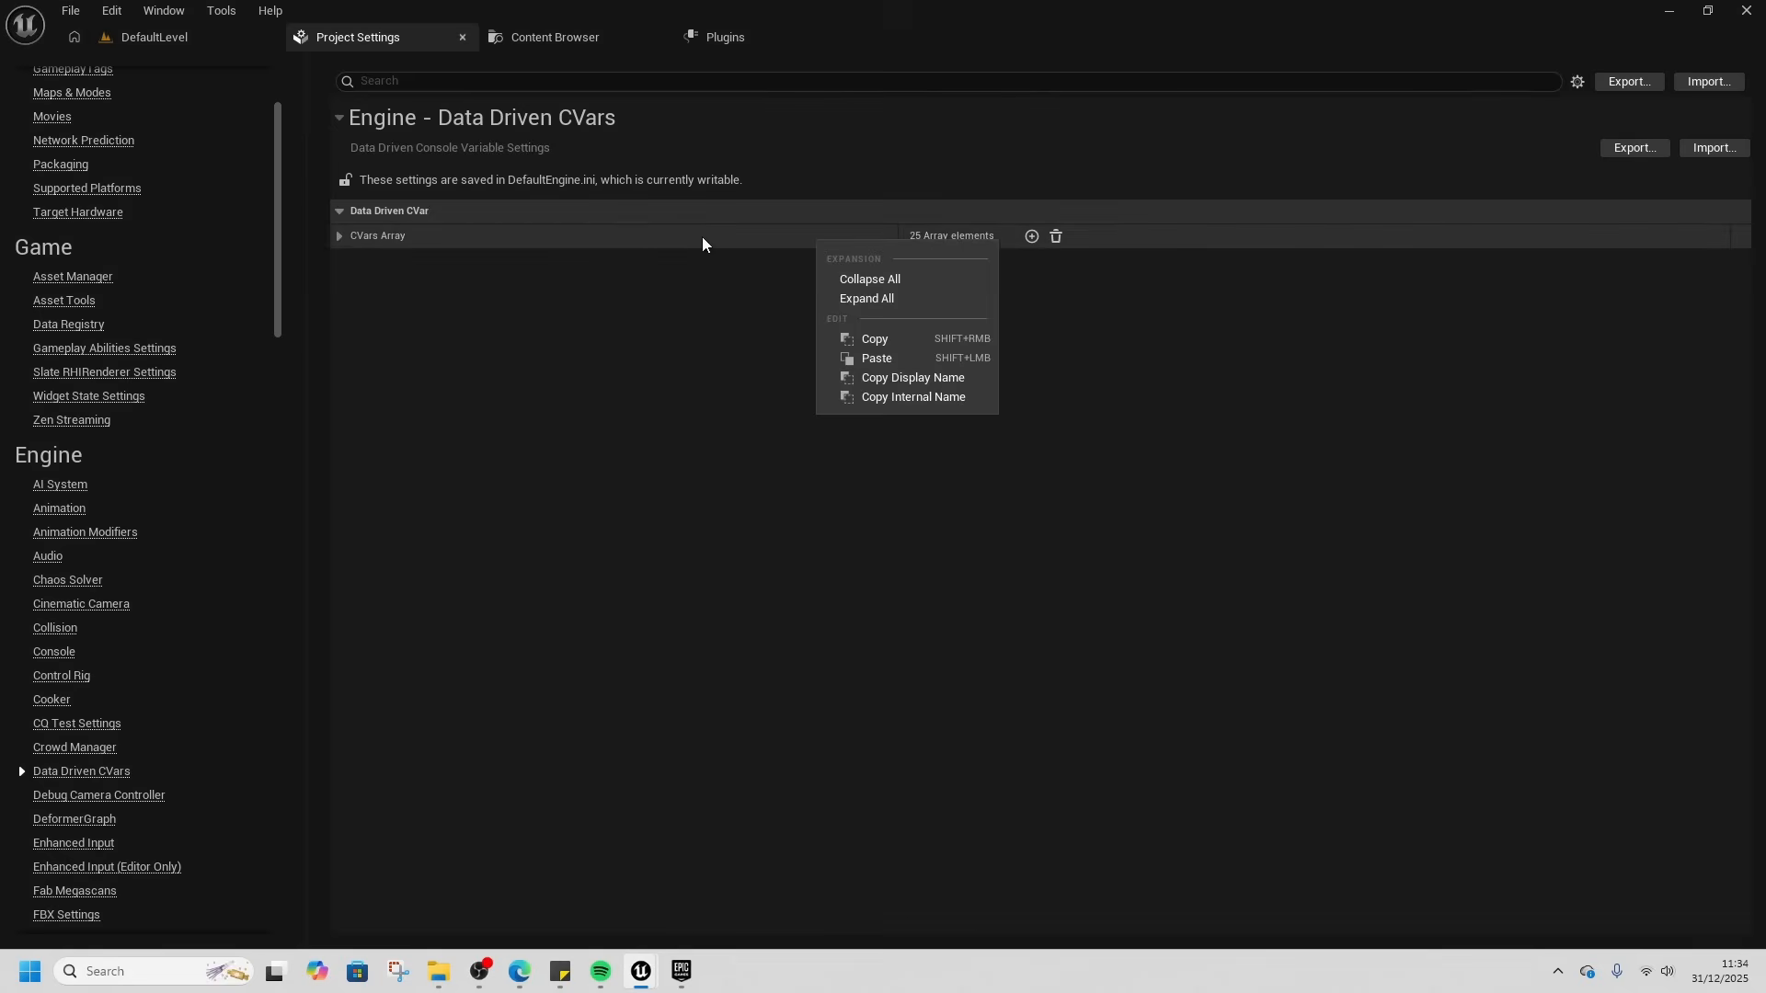
pyautogui.click(846, 344)
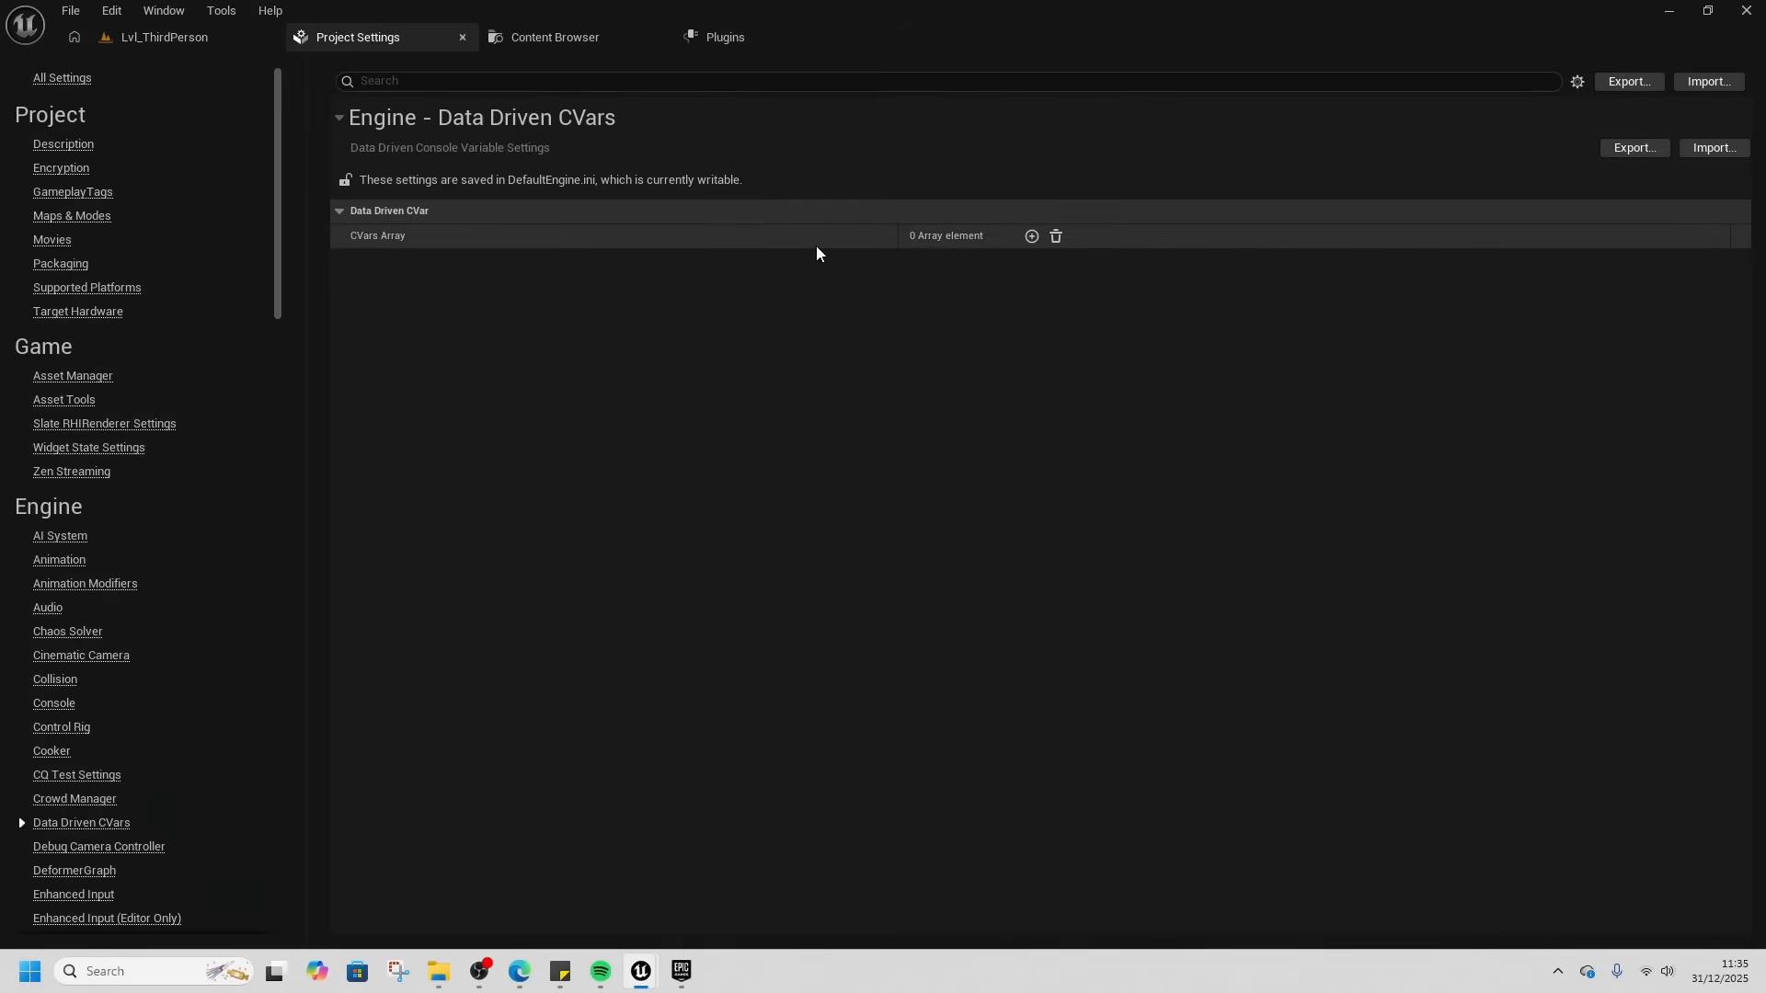
pyautogui.click(1031, 235)
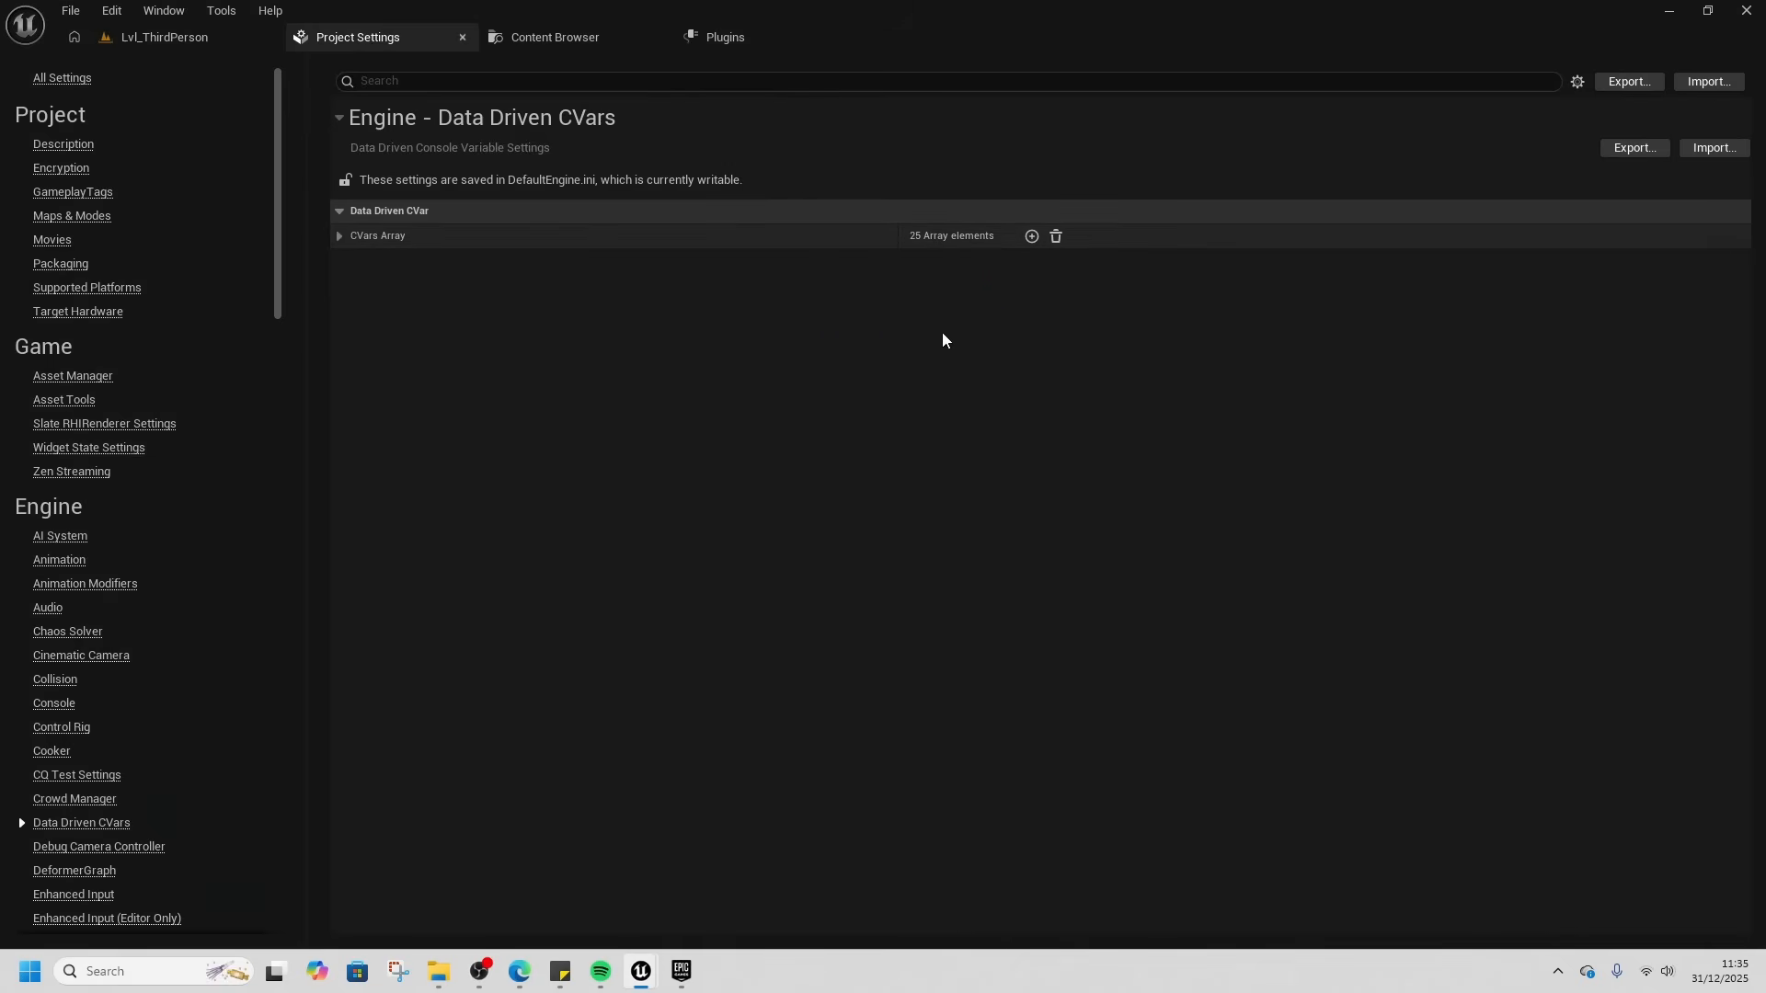
pyautogui.moveTo(176, 101)
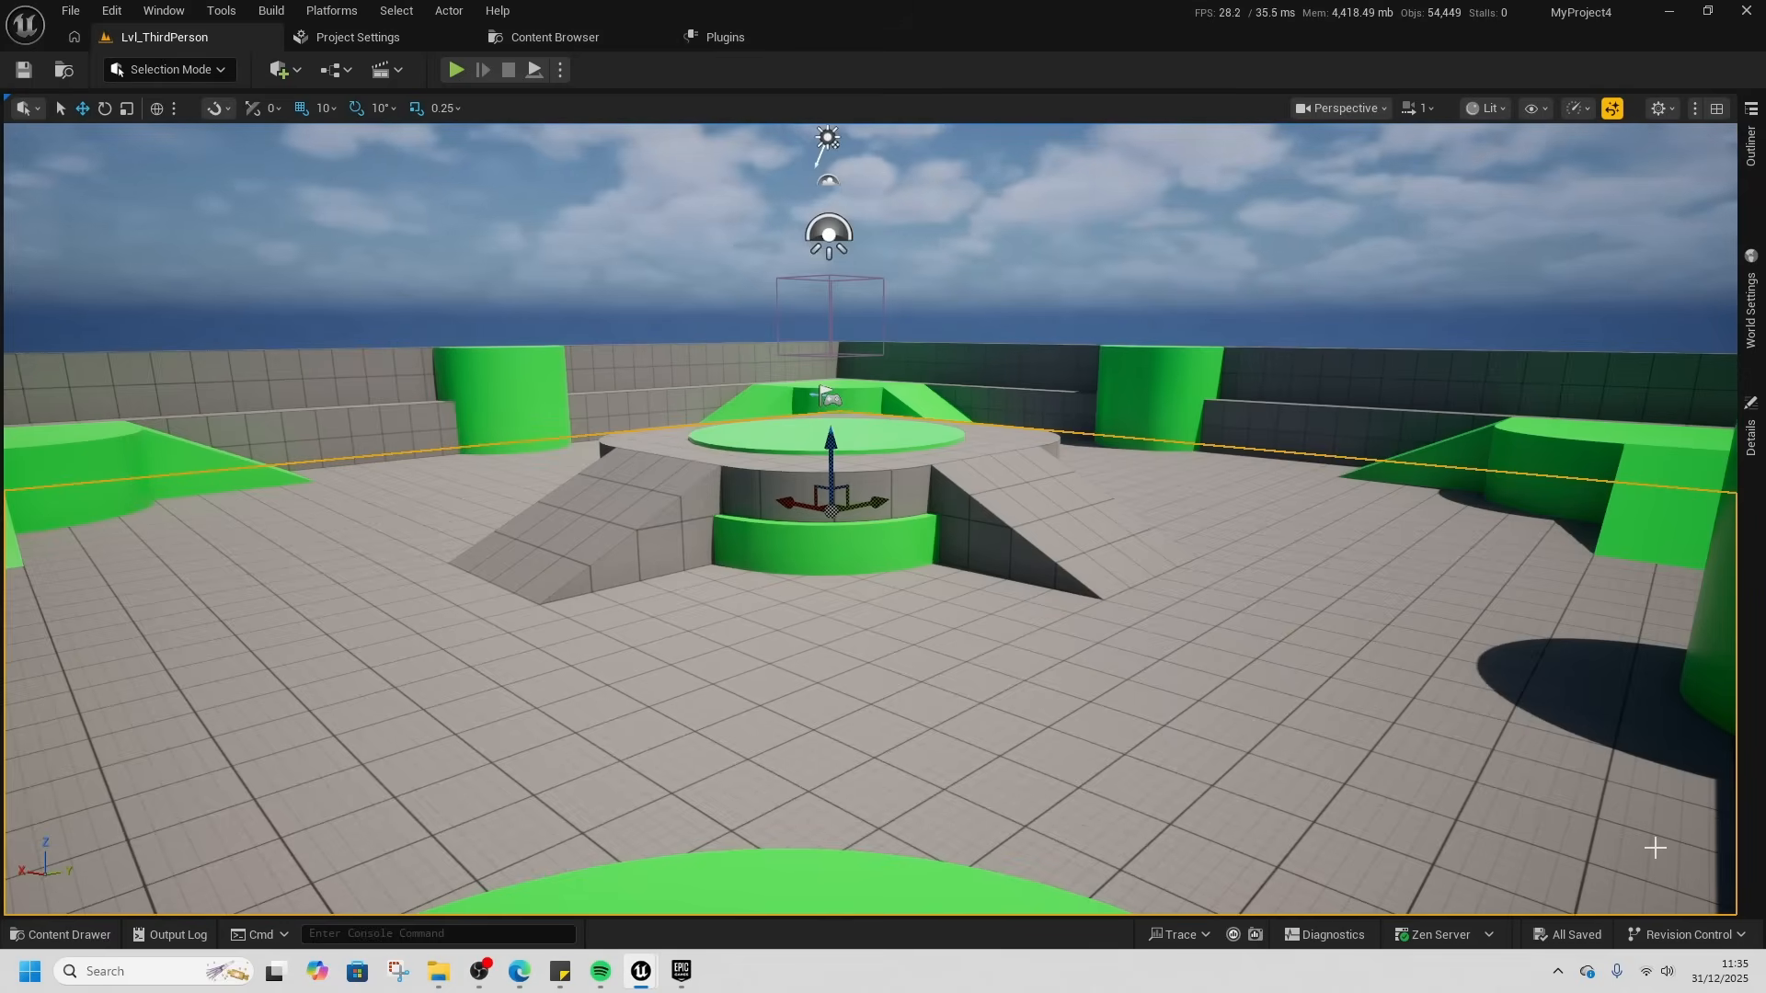
pyautogui.moveTo(1023, 293)
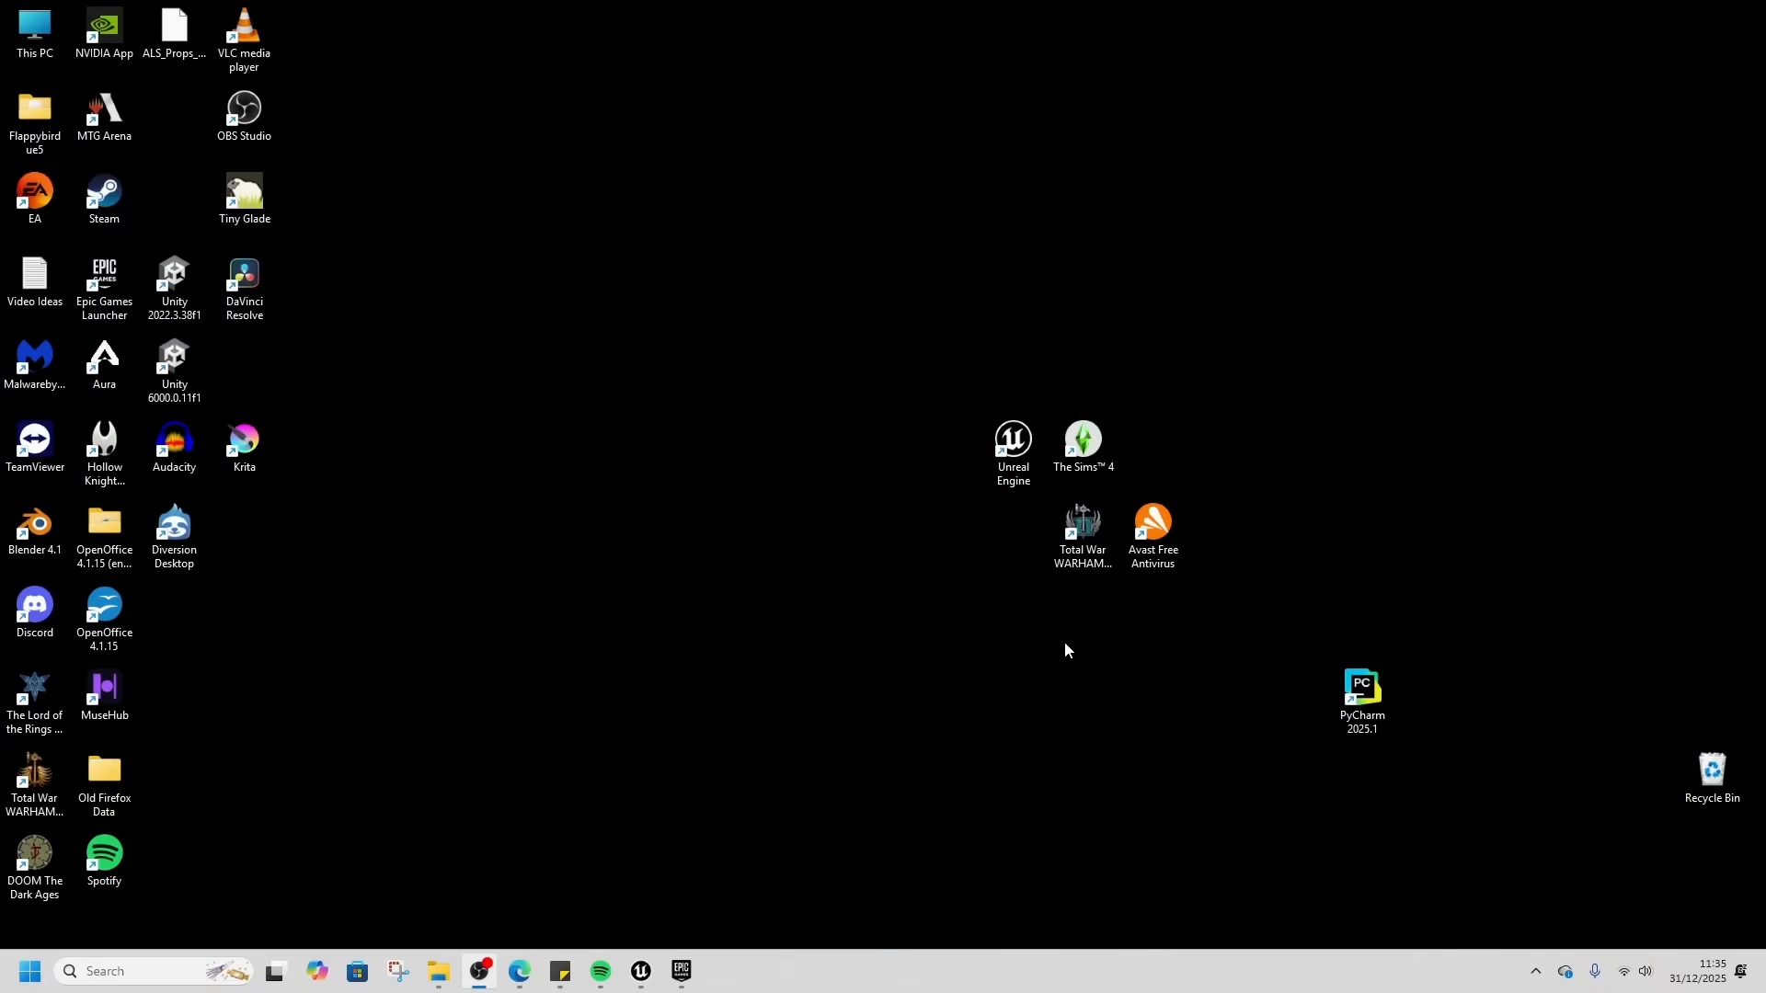
pyautogui.moveTo(641, 971)
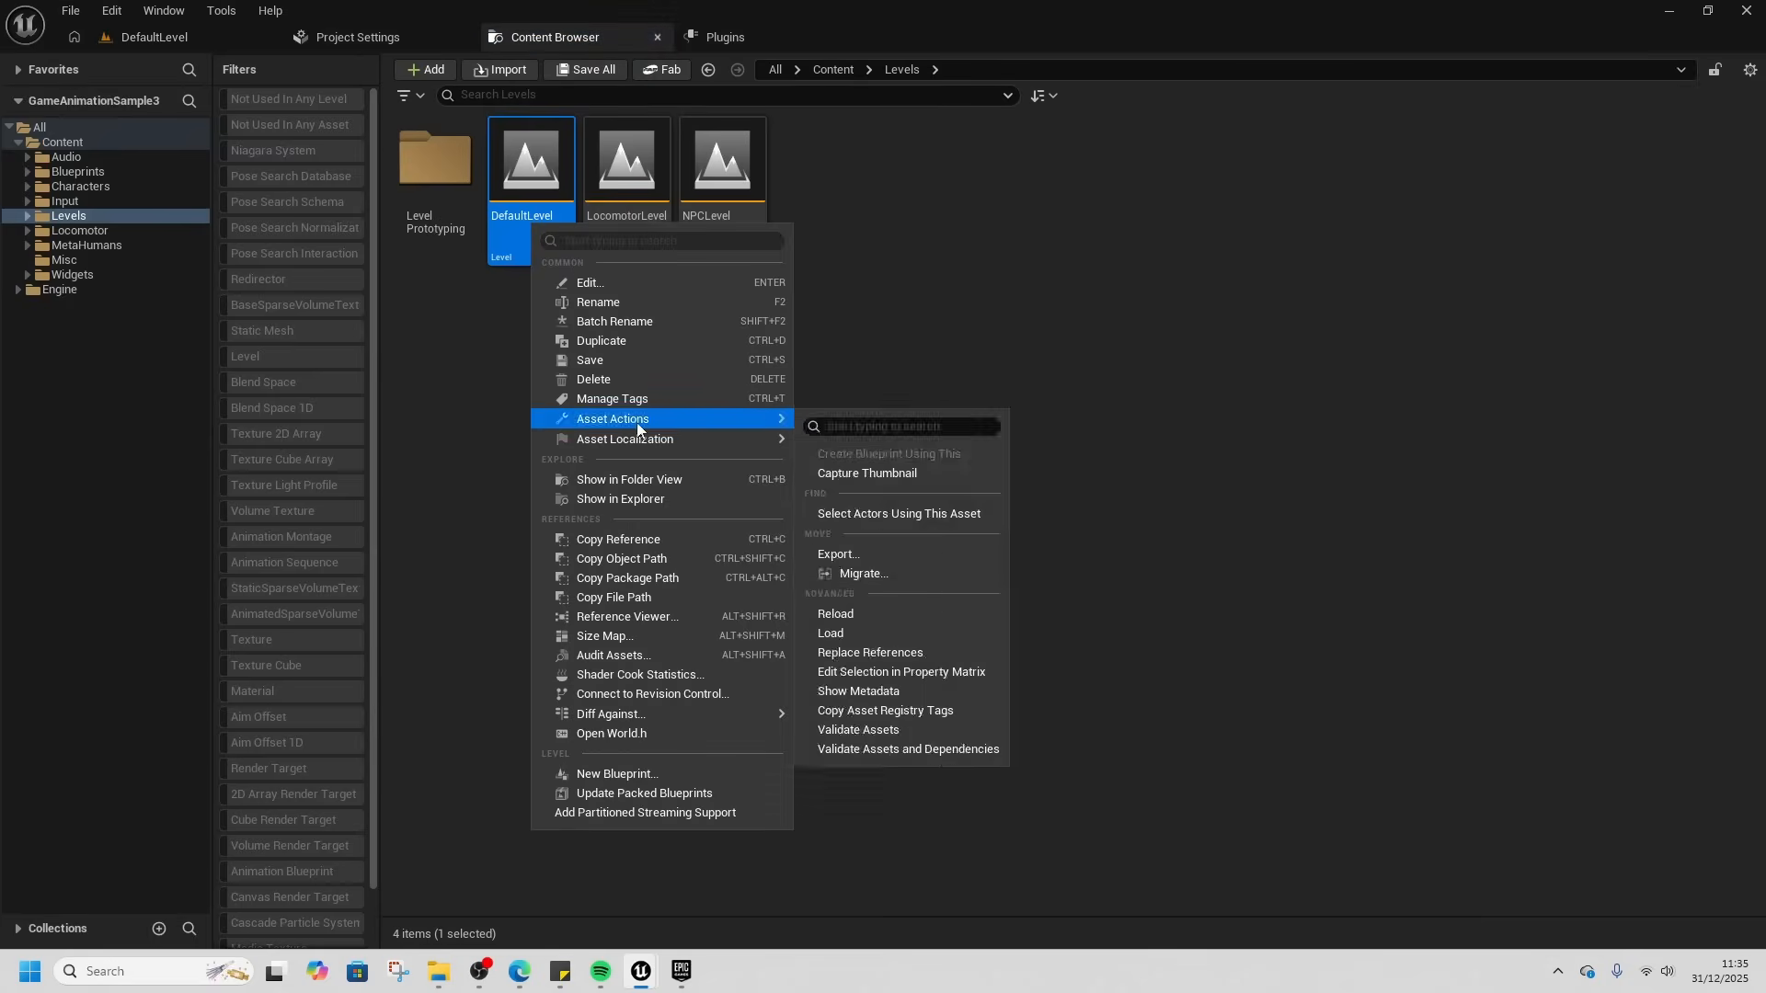
# - Reveal the DefaultLevel file on disk and go up to GameAnimationSample3's Content folder
pyautogui.click(666, 515)
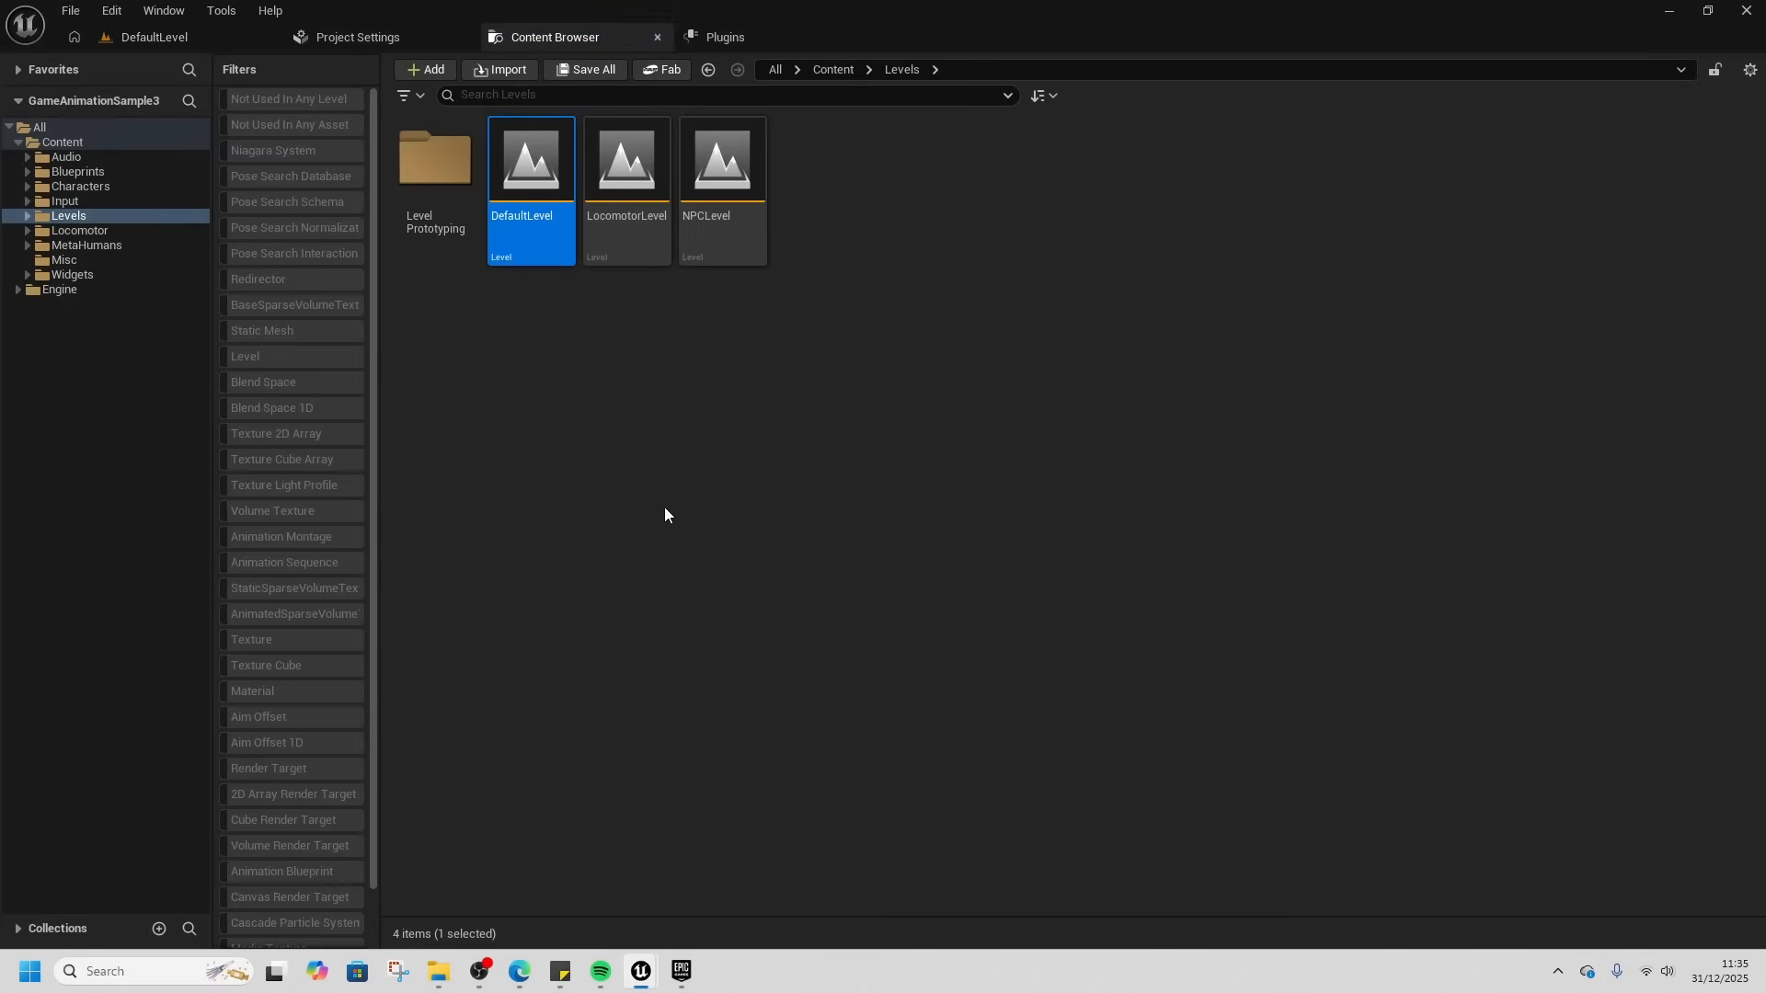
pyautogui.click(438, 971)
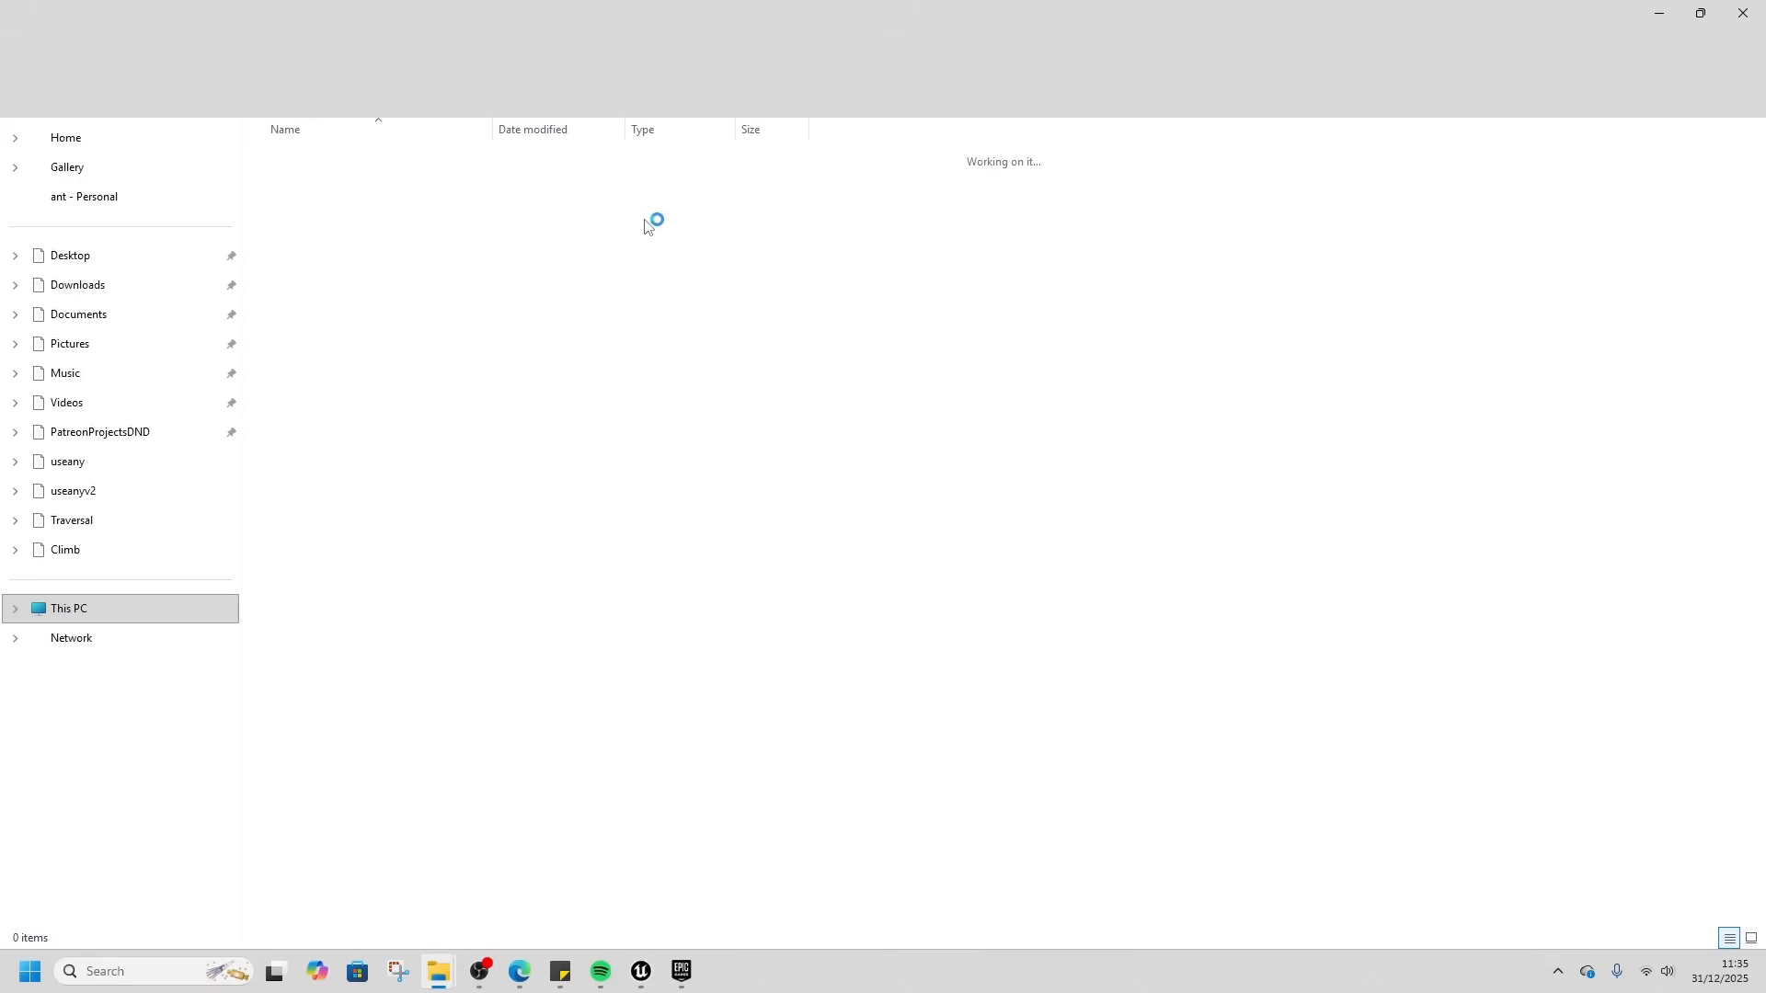
pyautogui.click(320, 182)
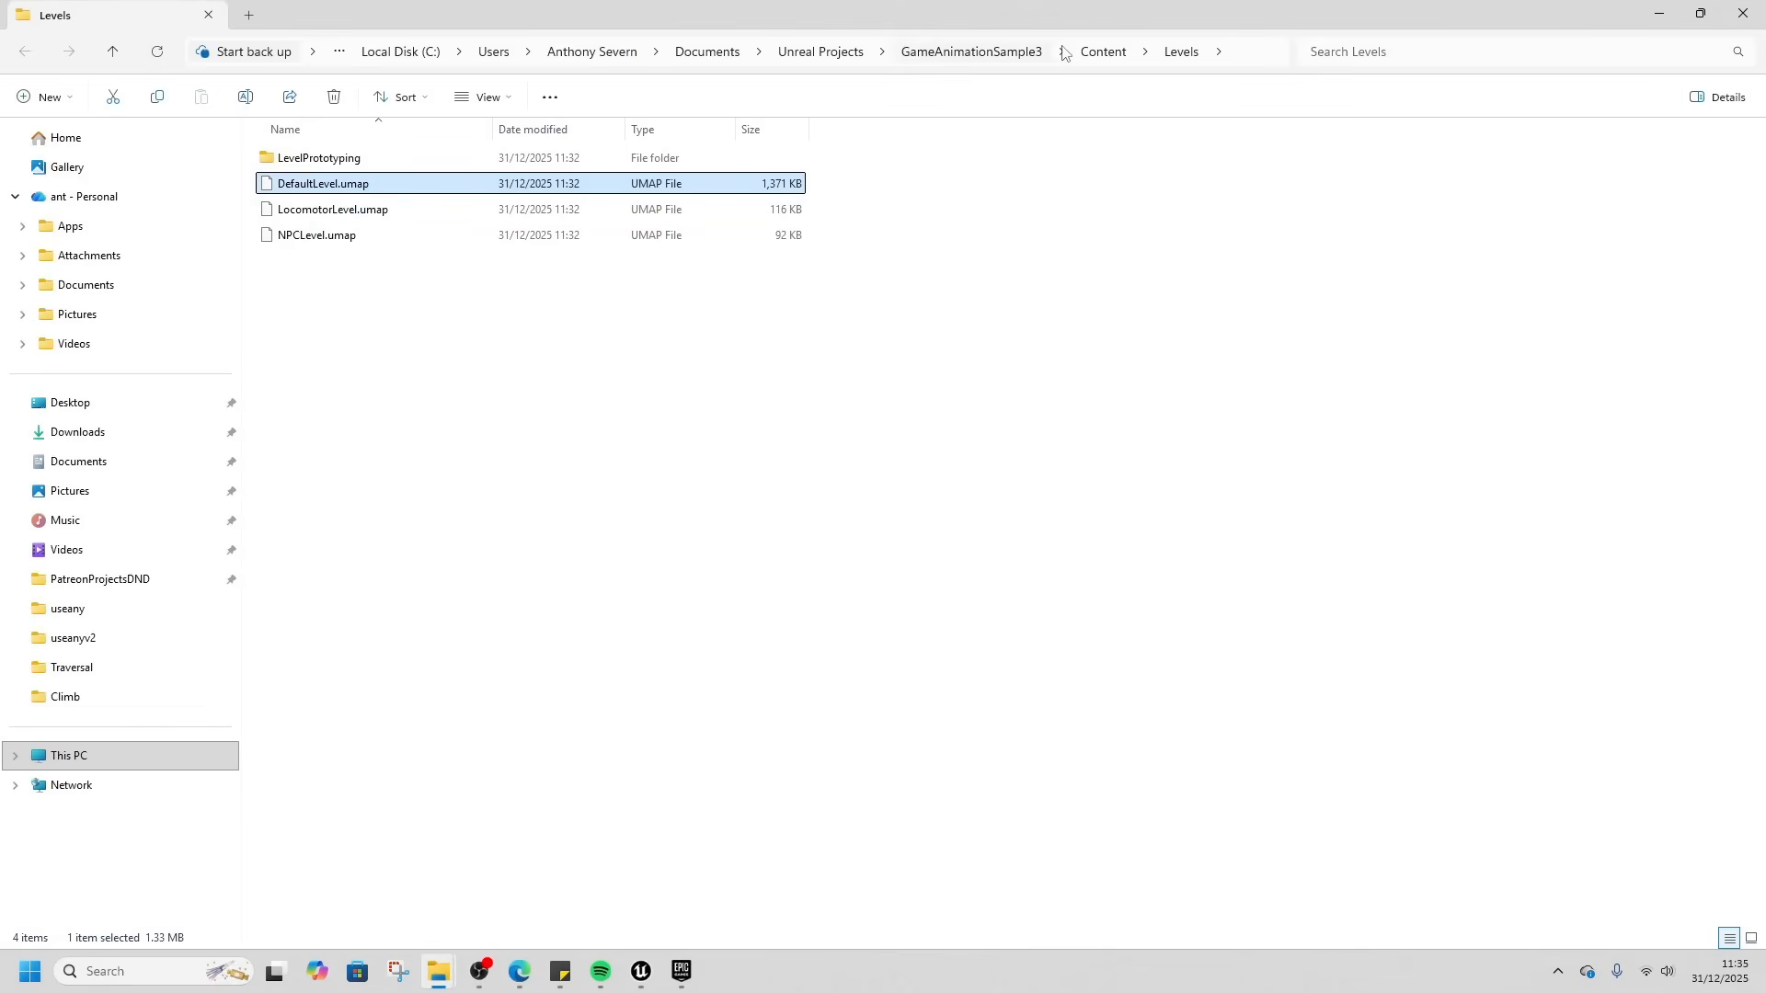
pyautogui.click(1102, 51)
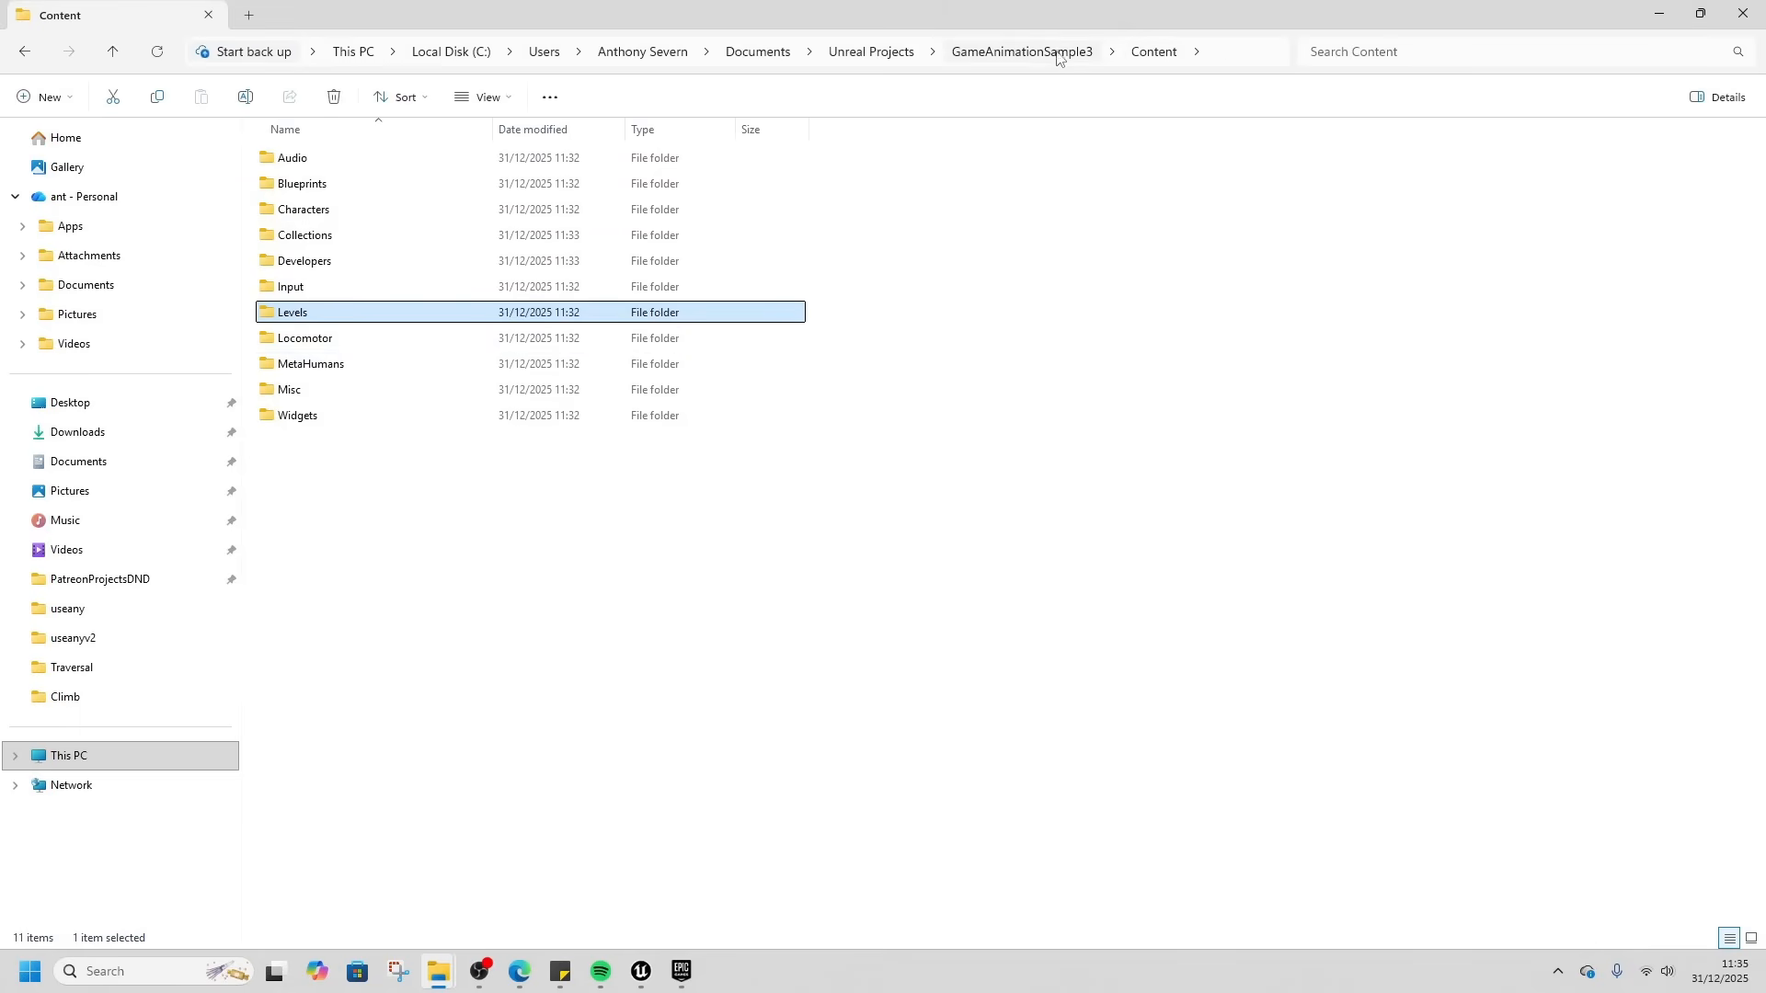
# - Browse GameAnimationSample3's Config folder, then go back and enter the MyProject4 project folder
pyautogui.click(1023, 52)
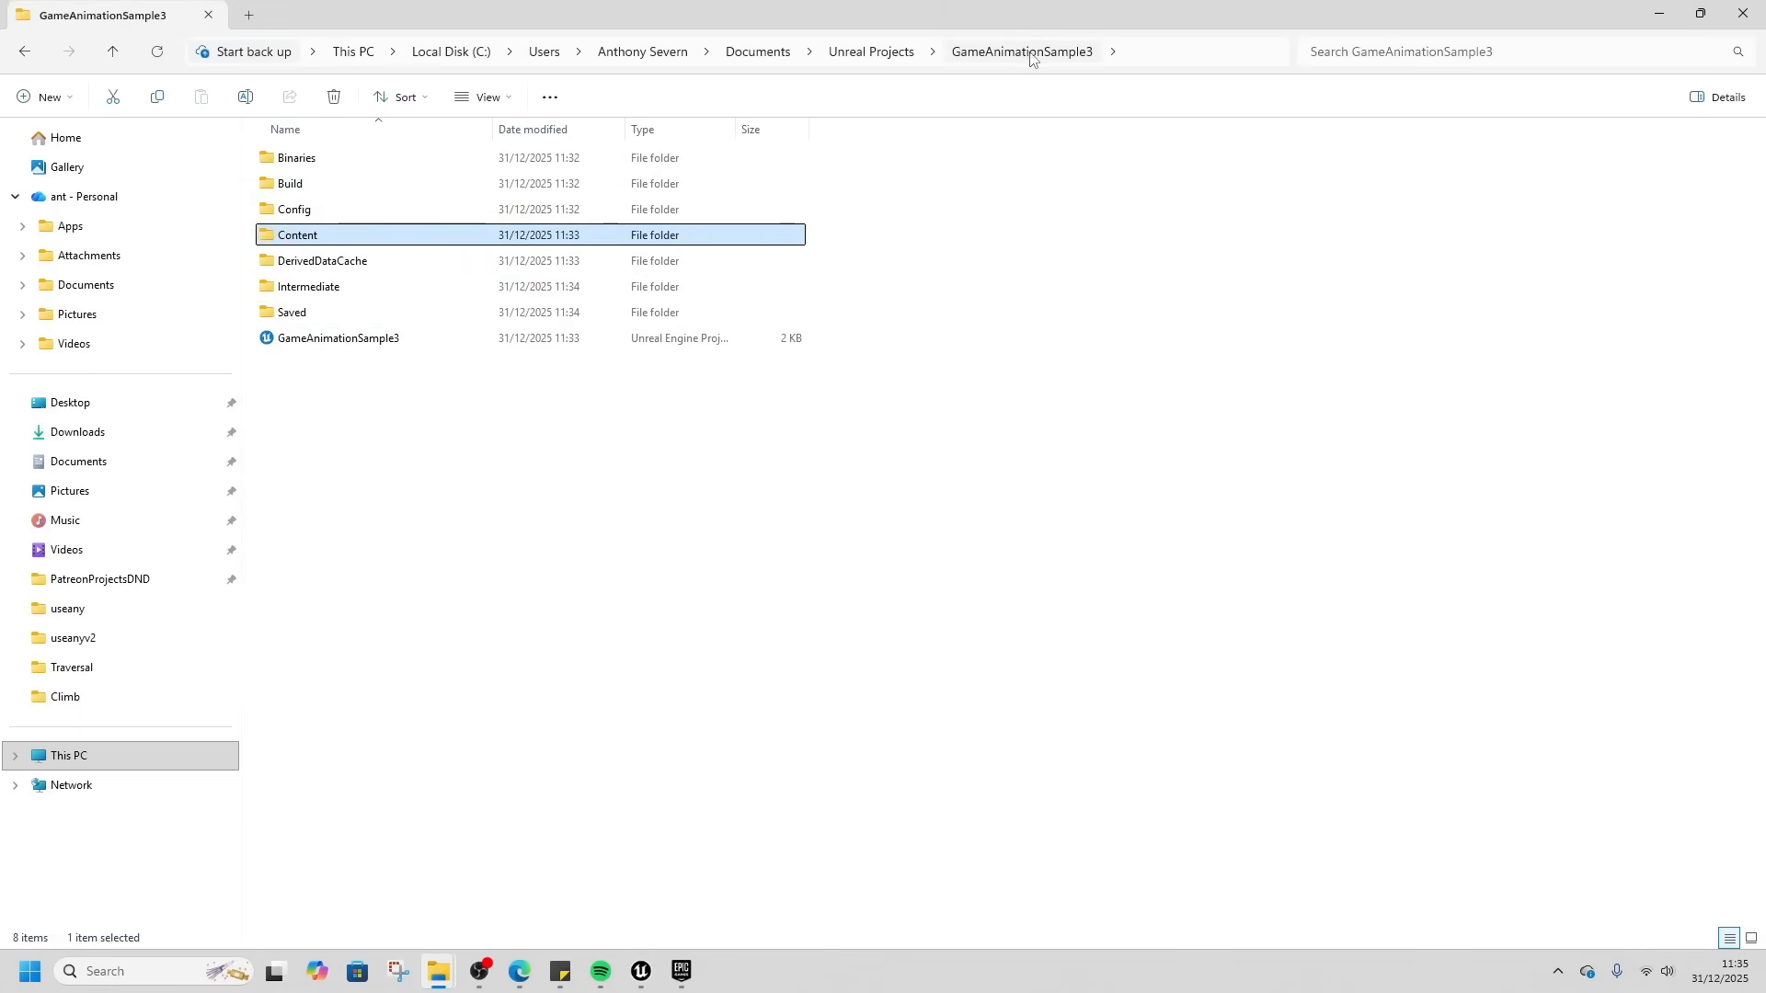
pyautogui.click(294, 208)
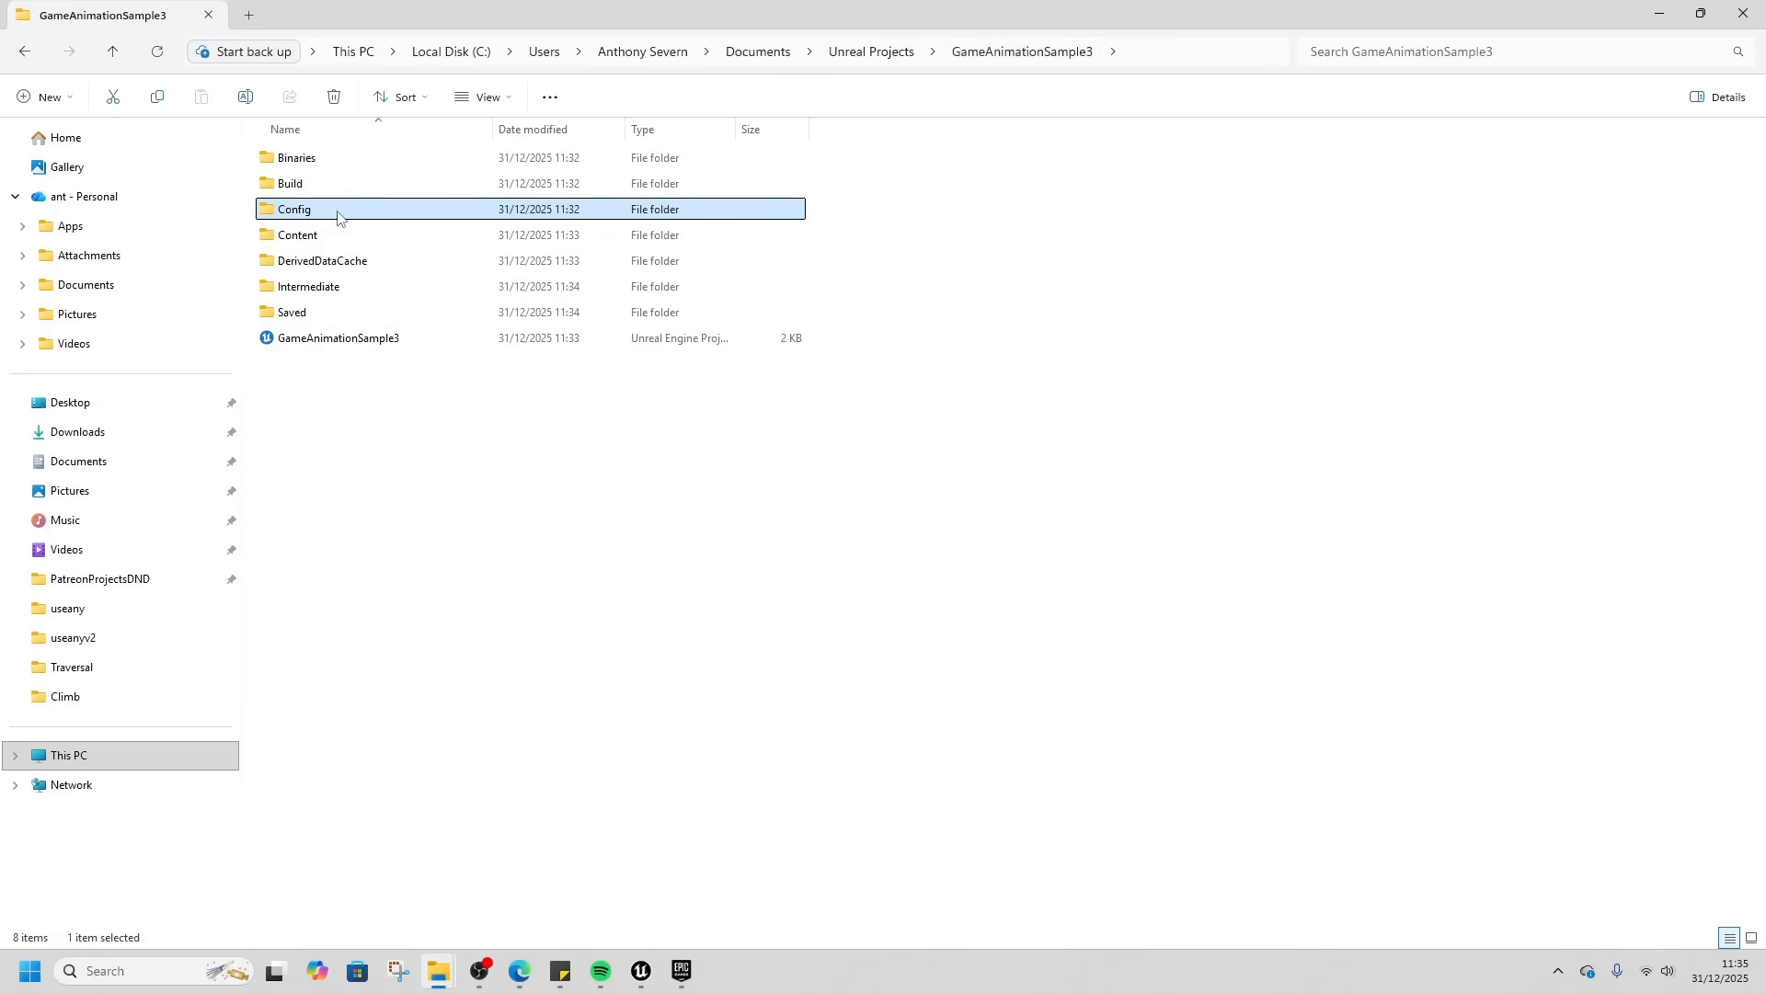
pyautogui.doubleClick(294, 208)
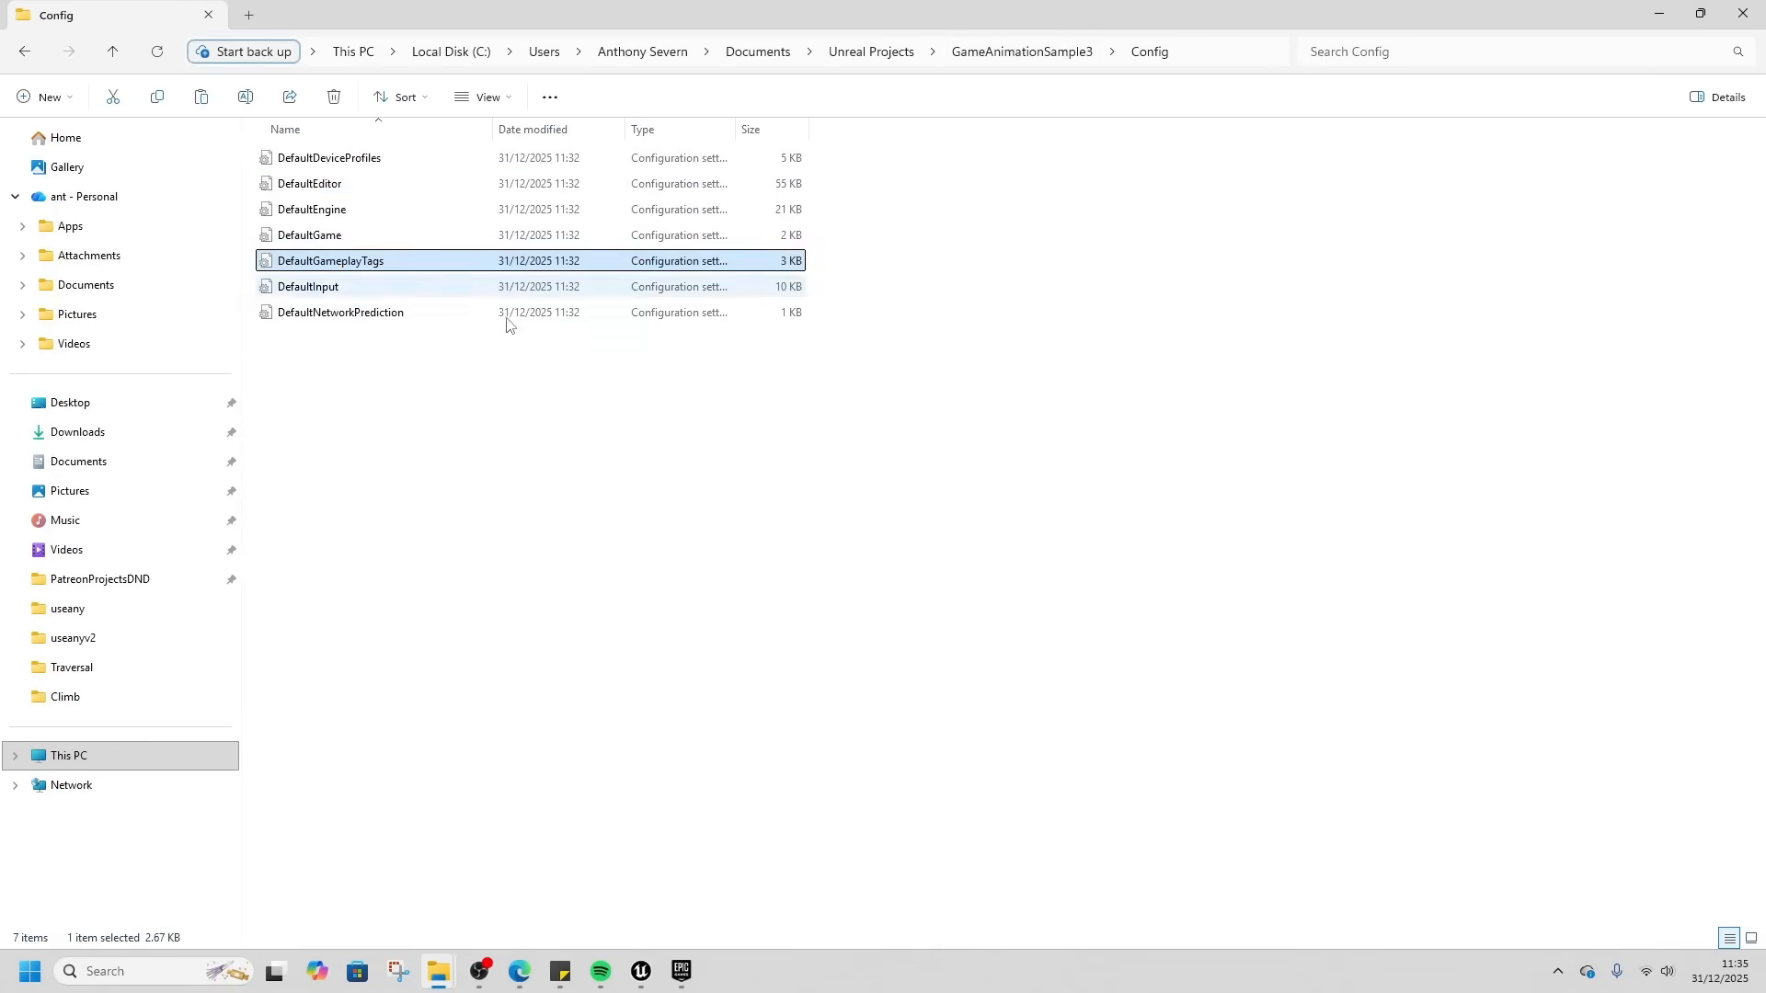
pyautogui.moveTo(640, 971)
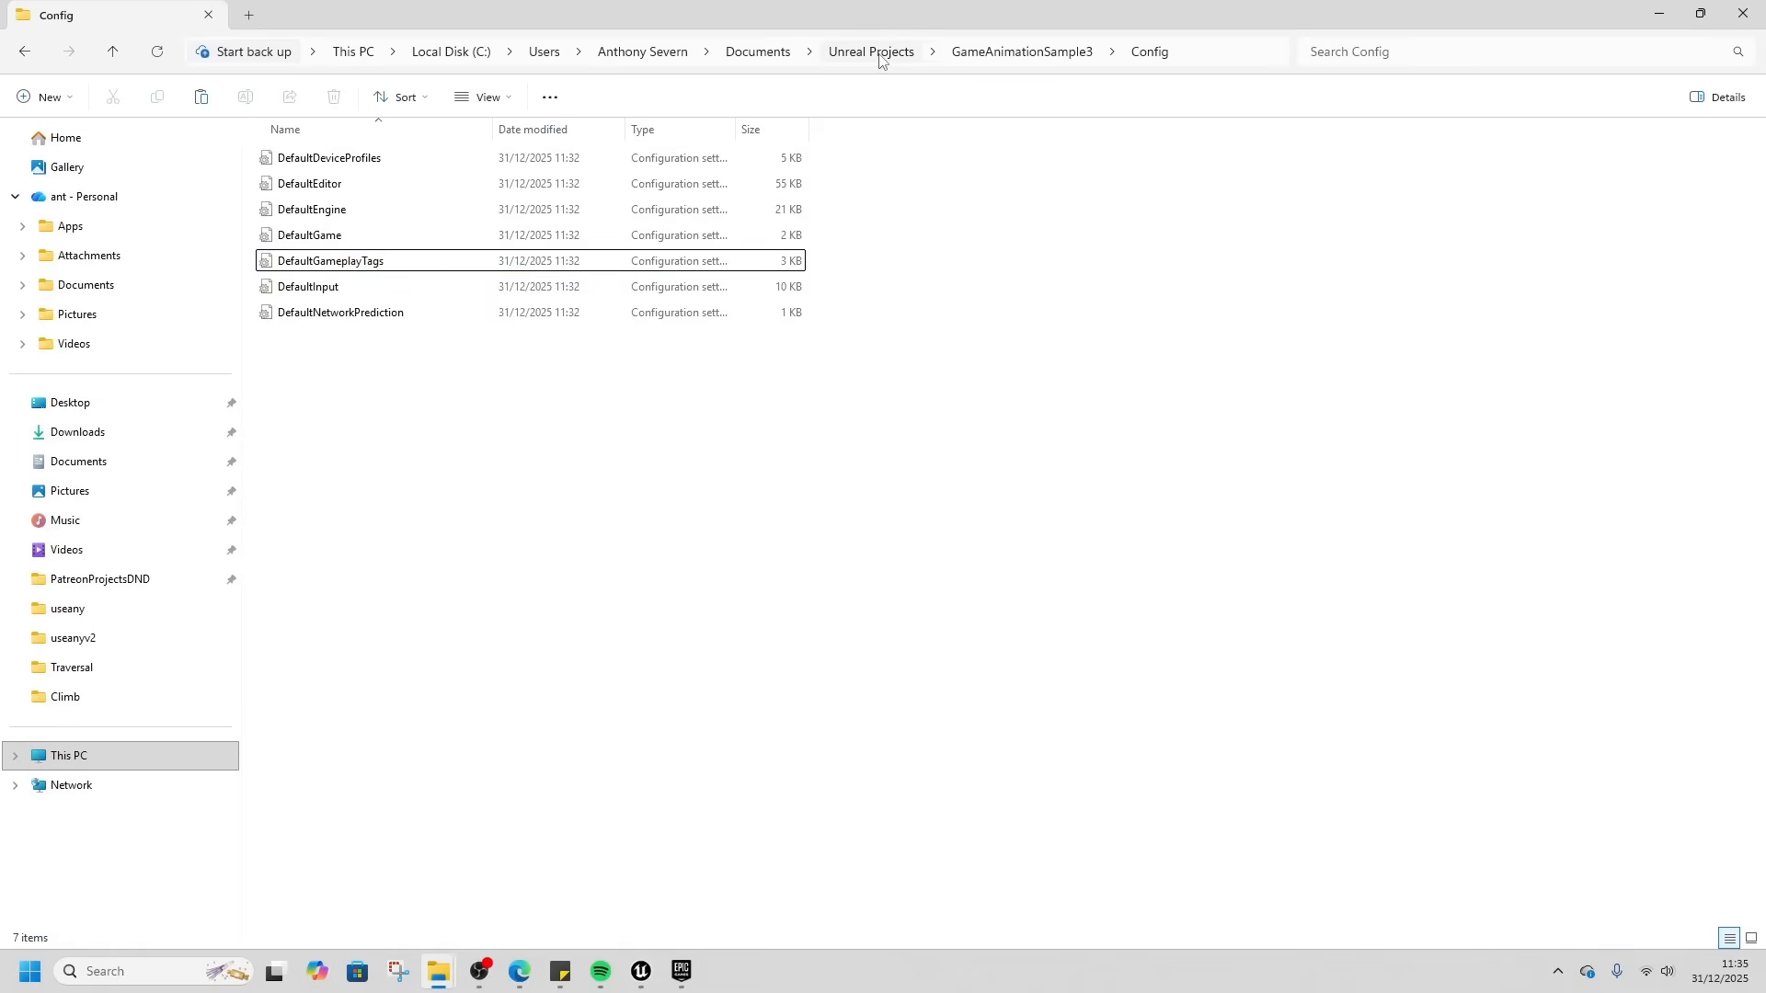
pyautogui.click(871, 51)
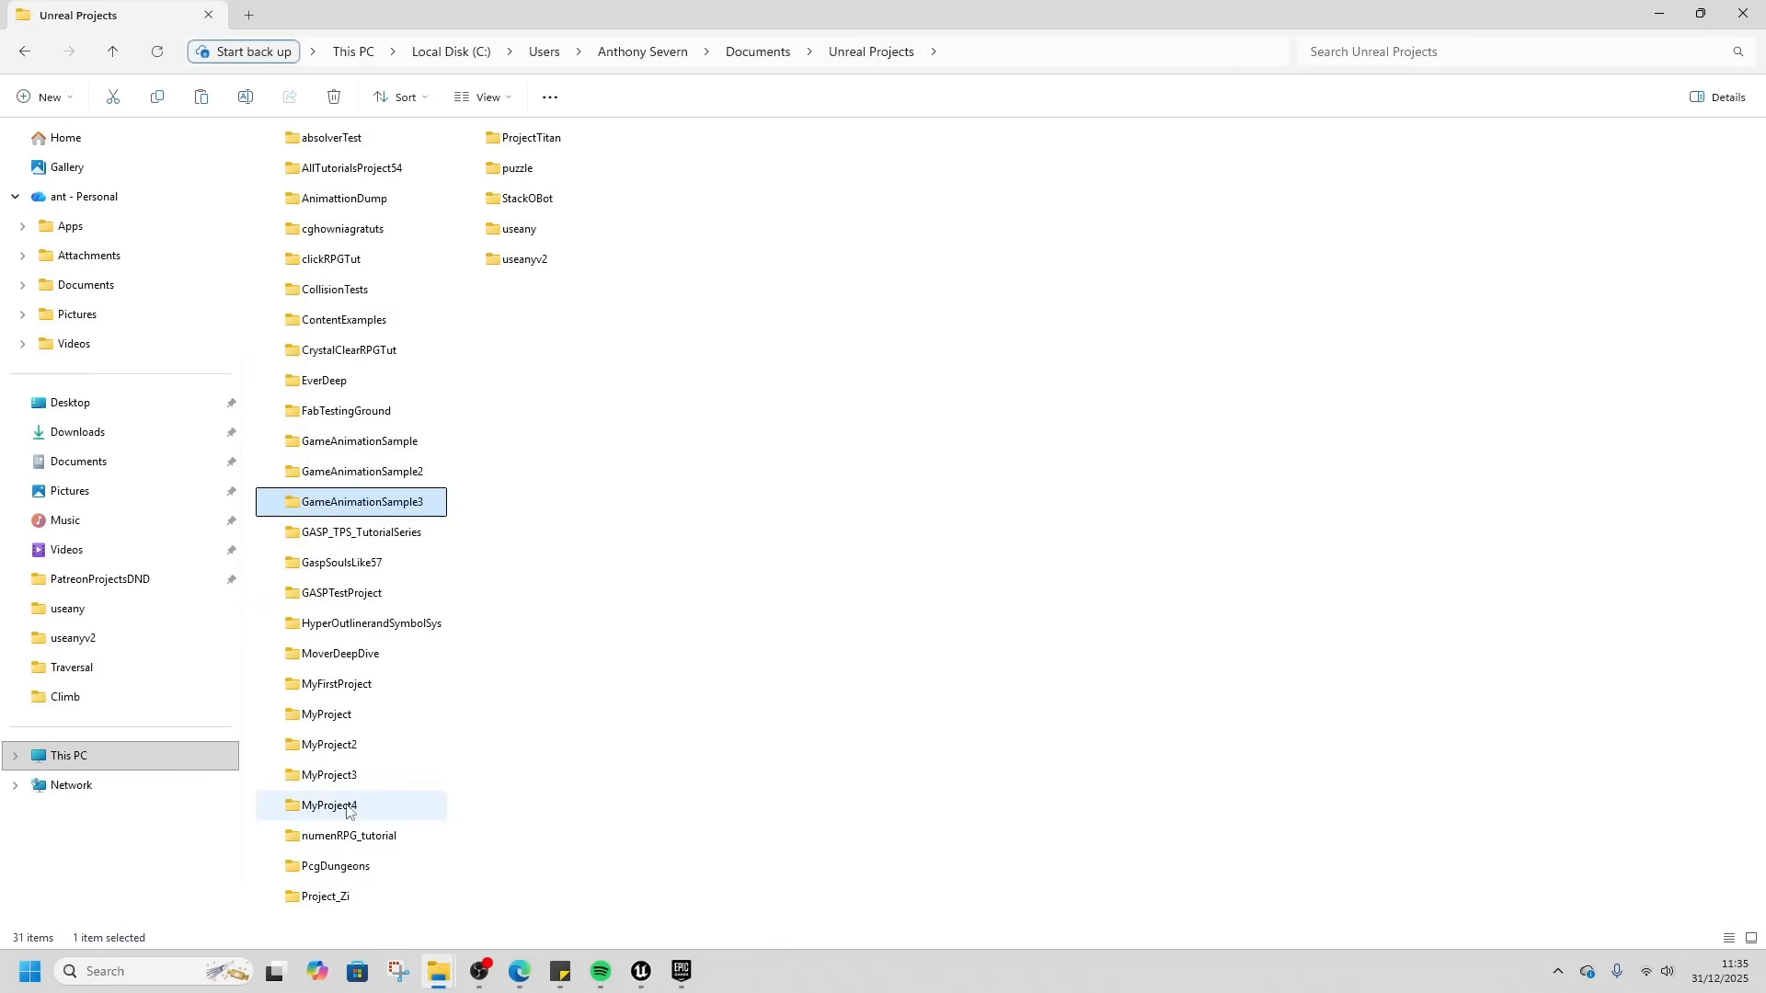
pyautogui.doubleClick(328, 805)
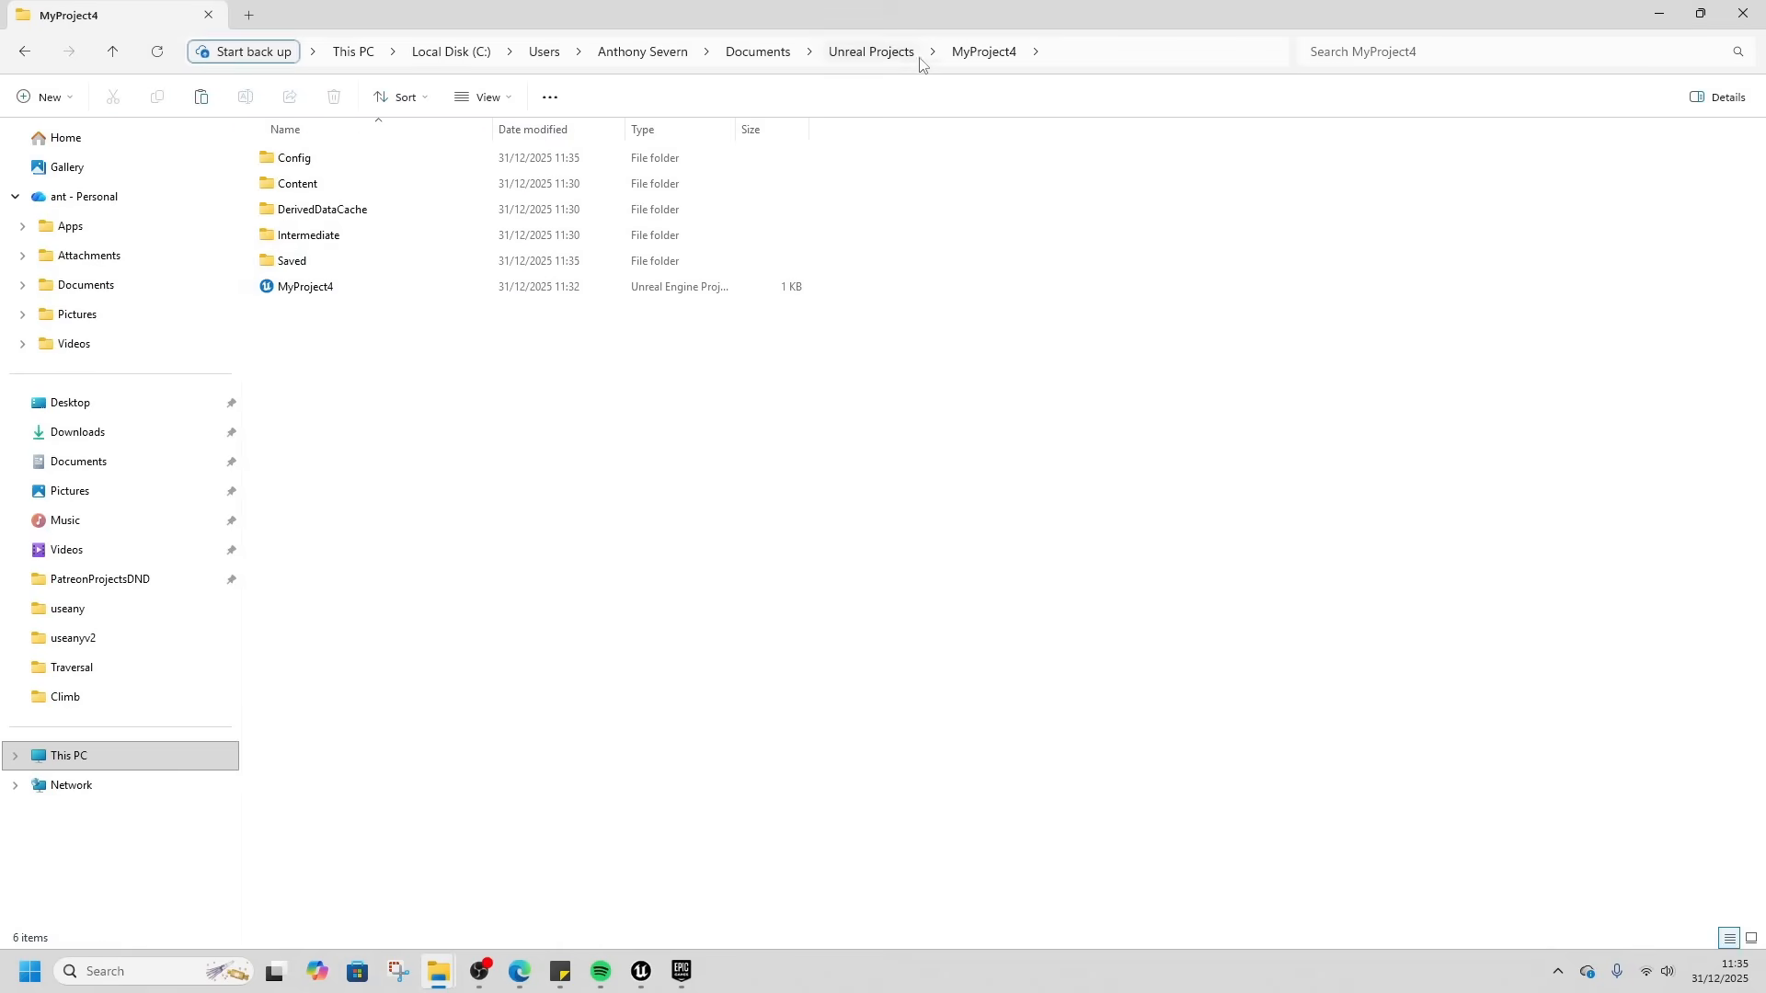
pyautogui.moveTo(311, 203)
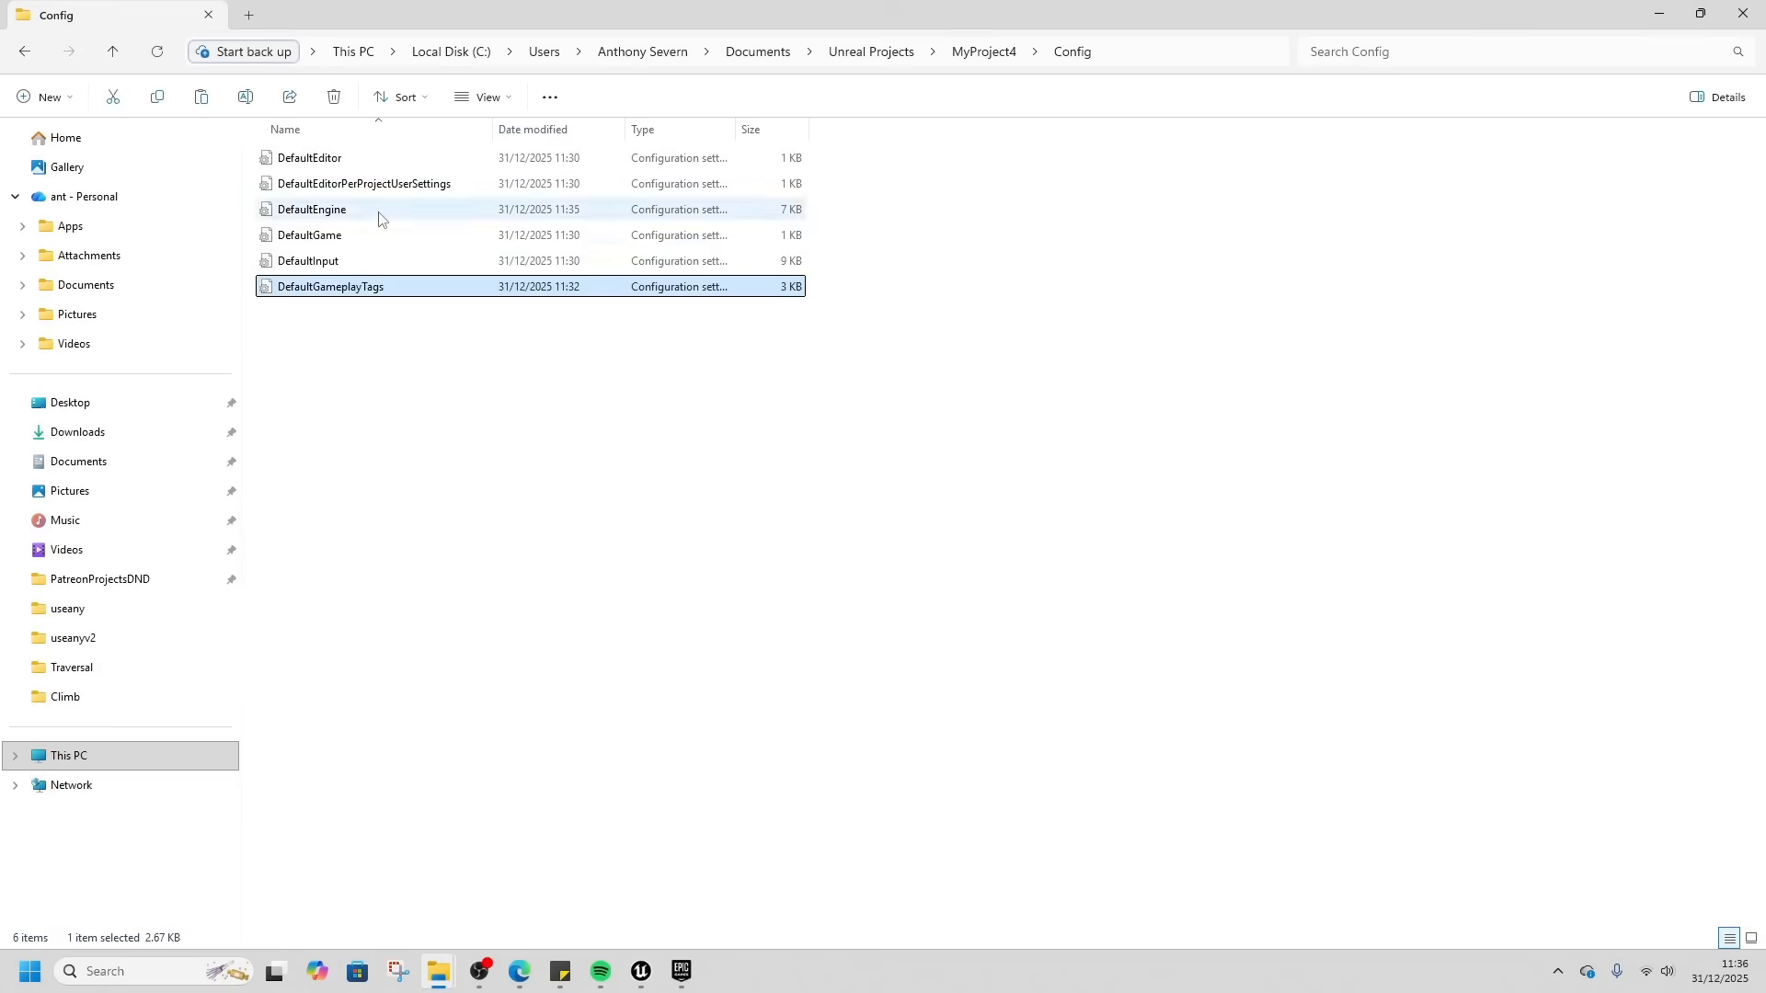
pyautogui.moveTo(496, 311)
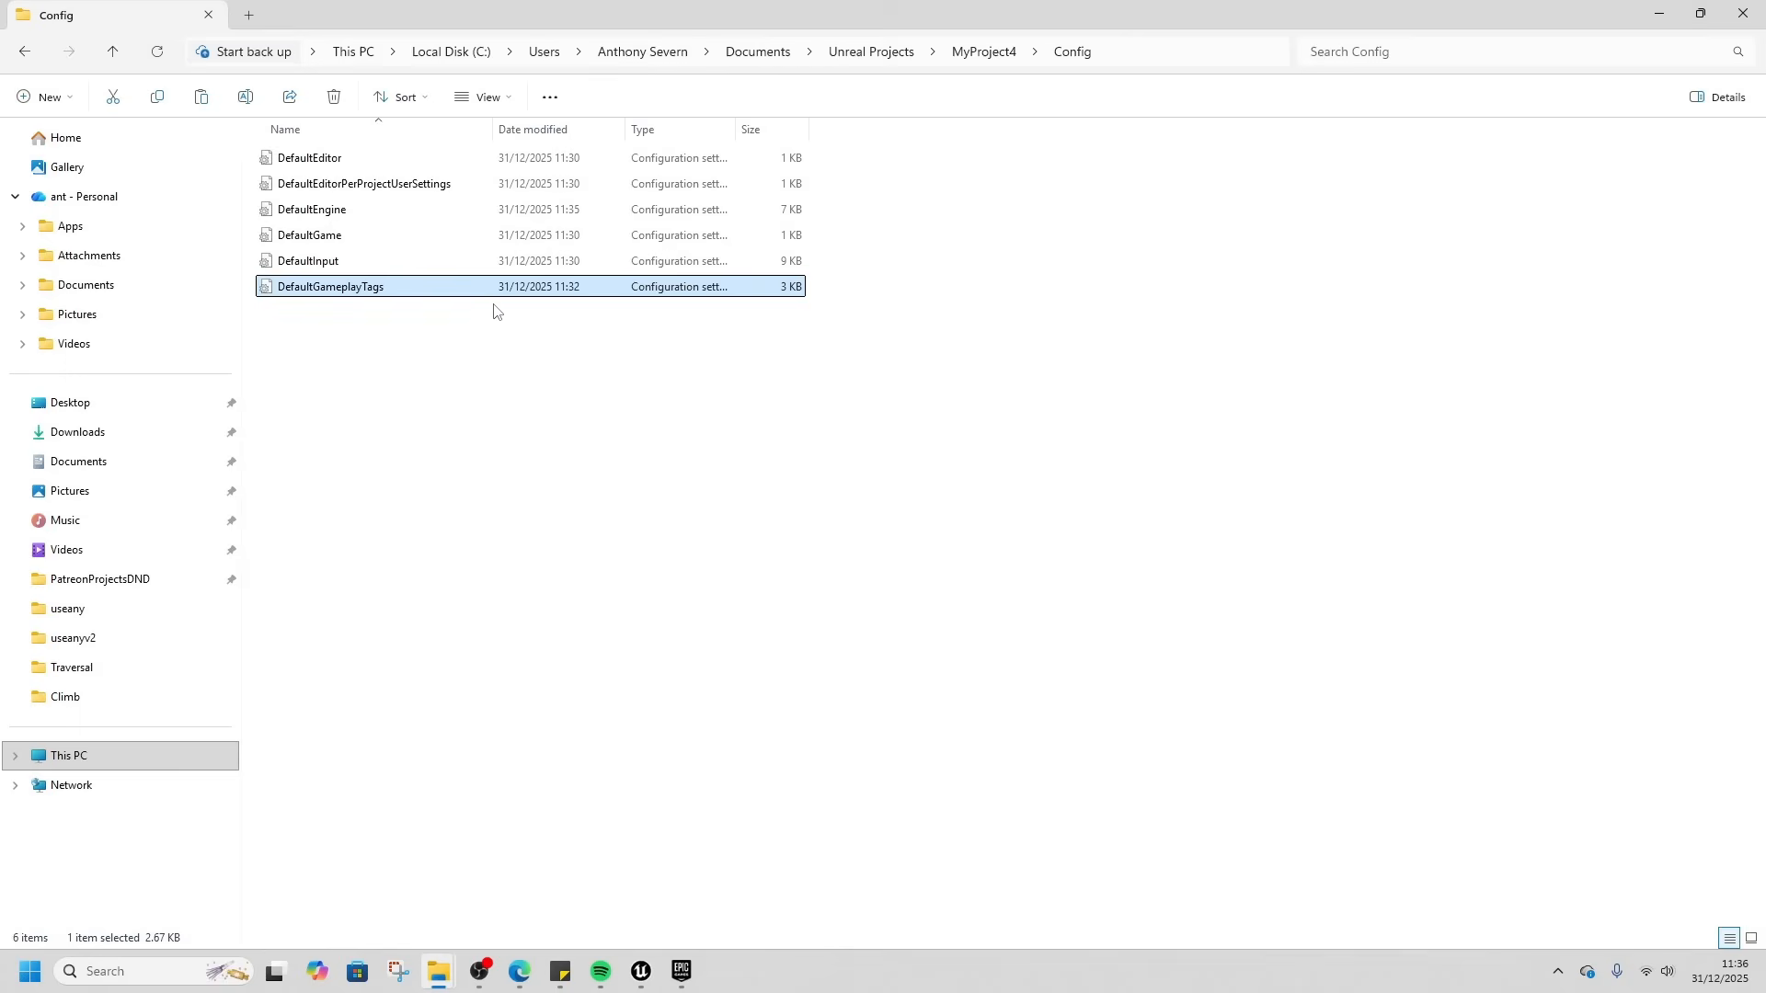
pyautogui.moveTo(640, 971)
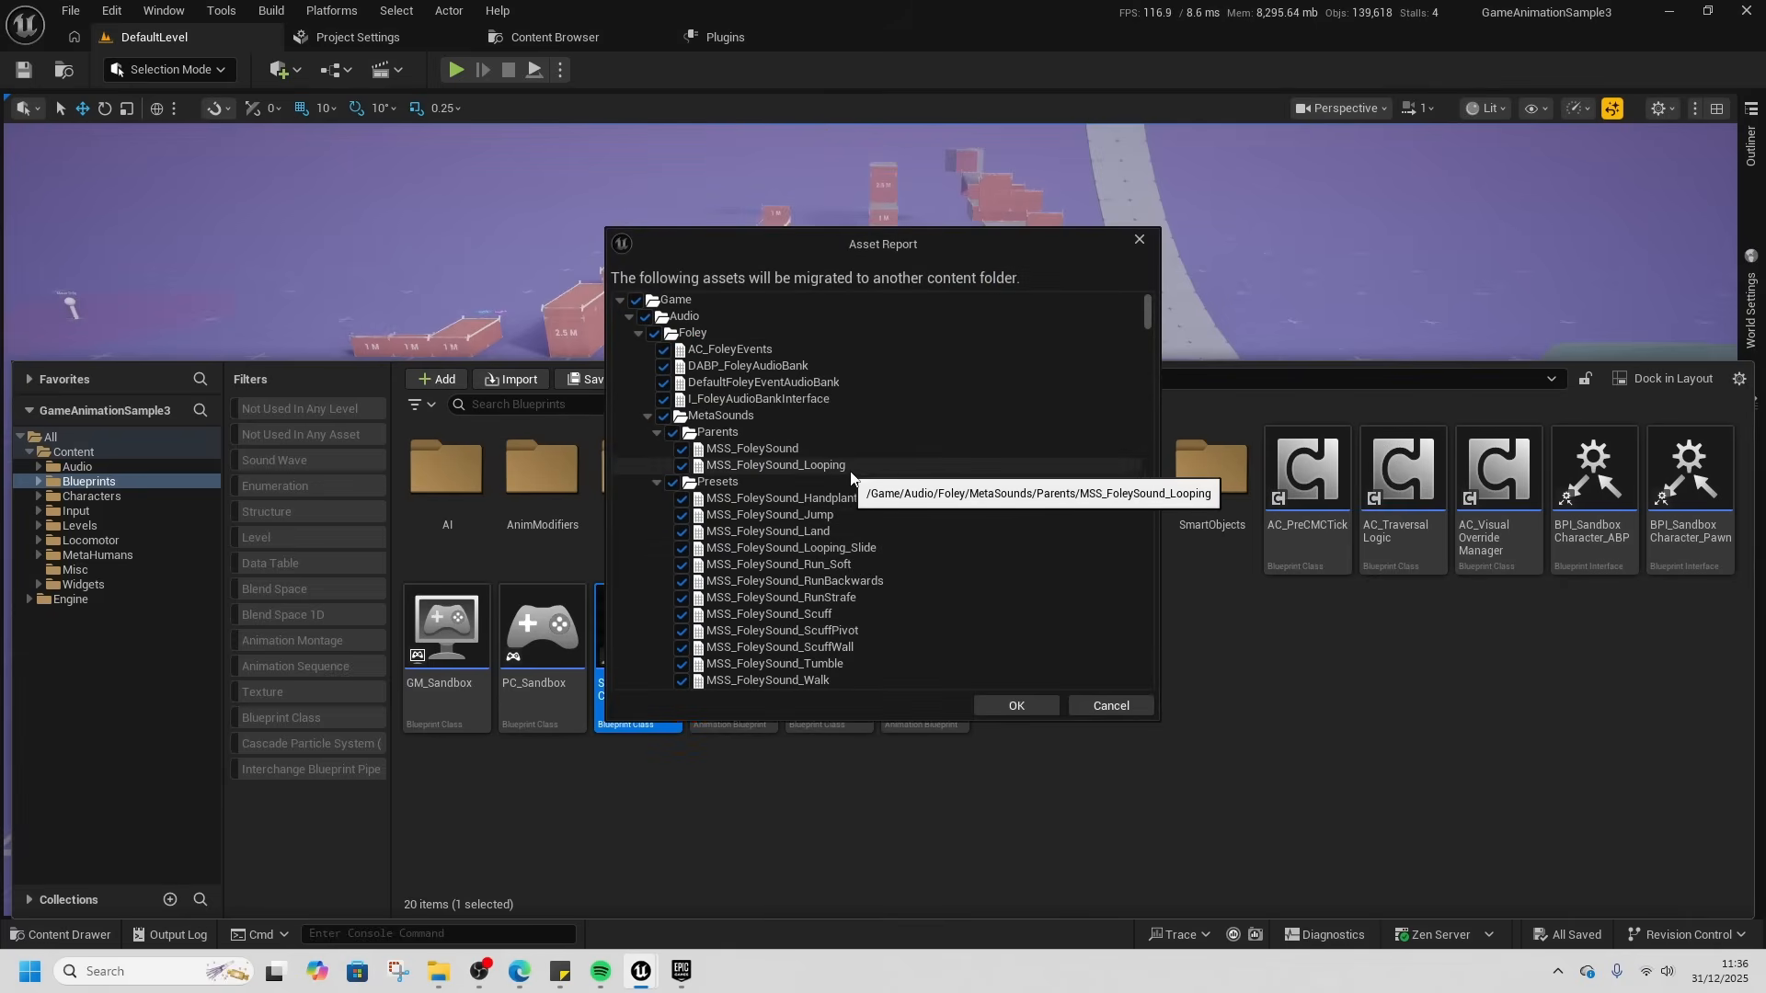
# - Confirm the asset report and choose MyProject4's Content folder as the migration destination
pyautogui.click(1016, 706)
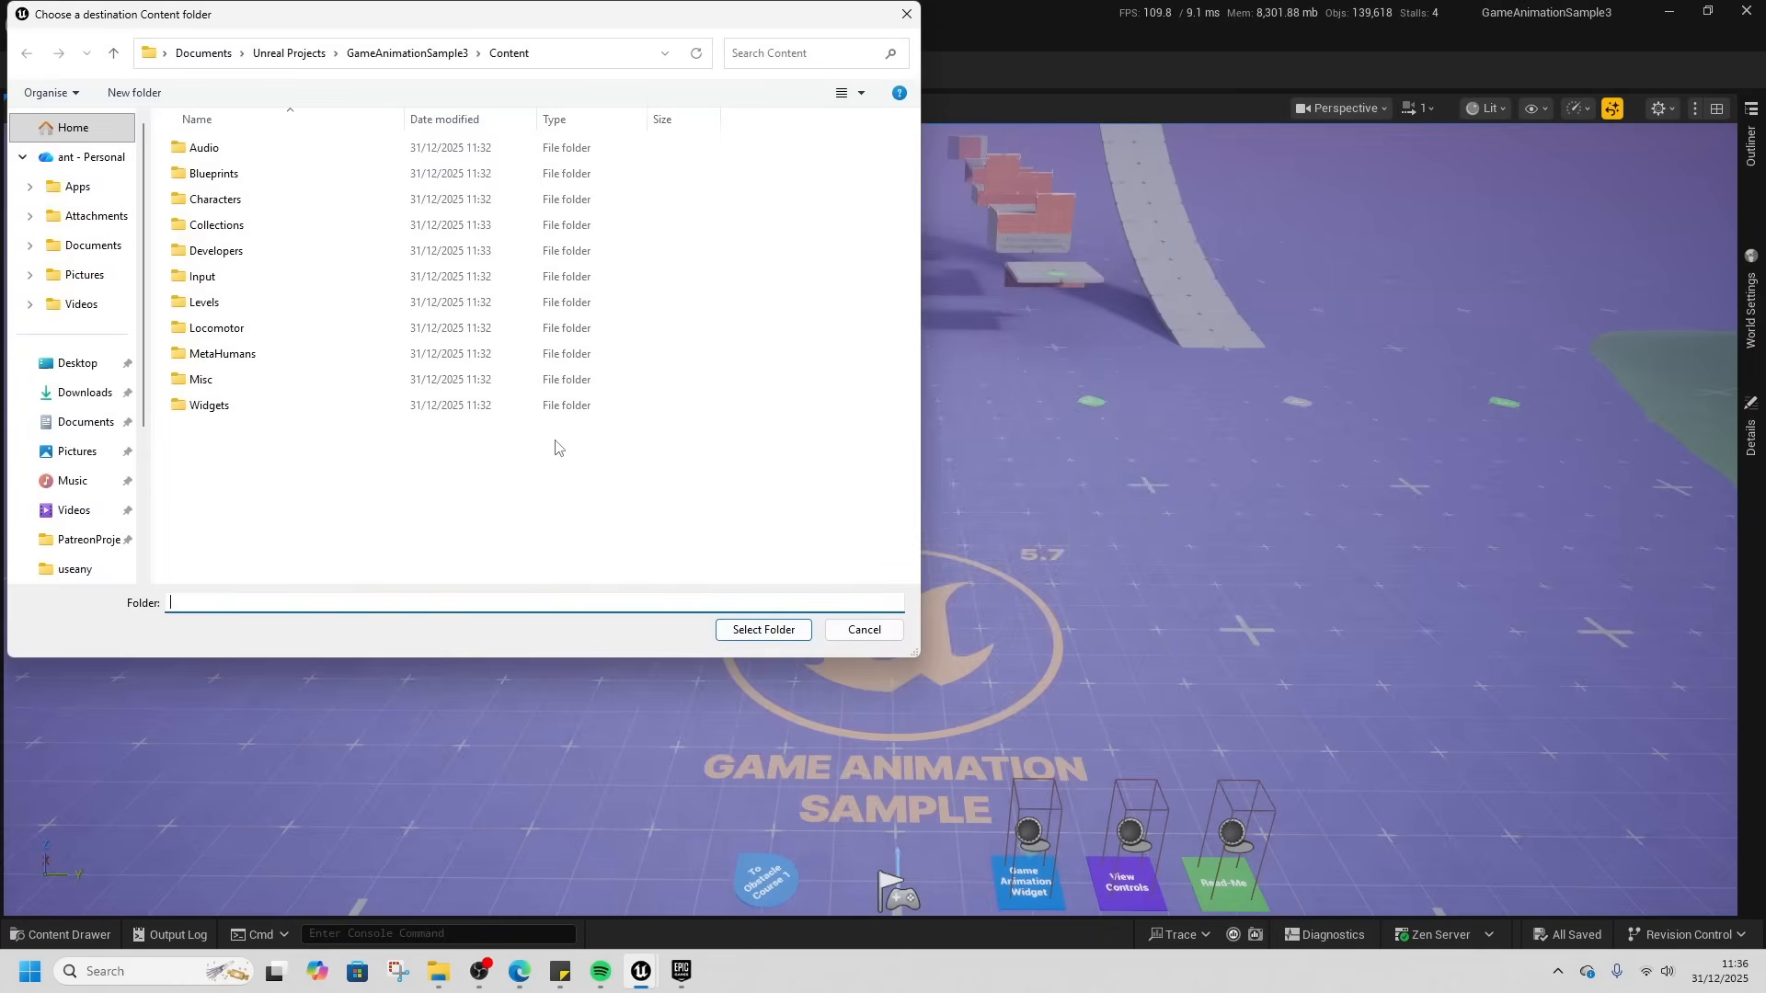
pyautogui.click(289, 52)
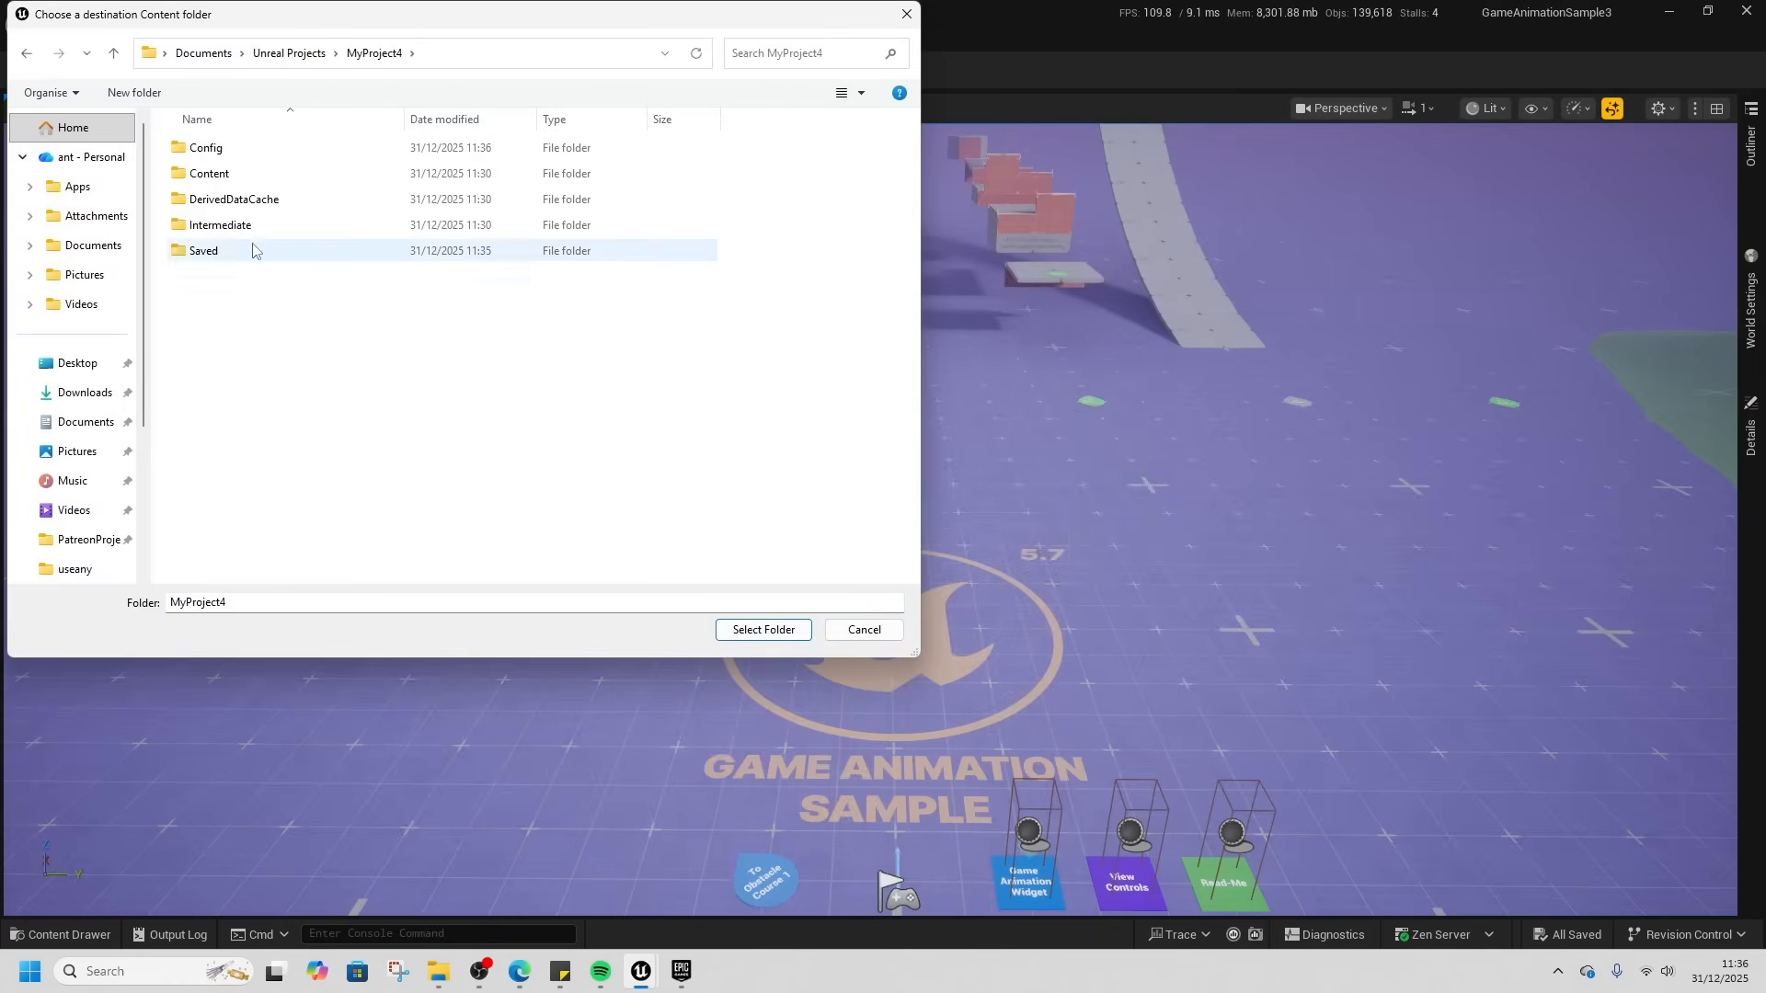
pyautogui.click(208, 173)
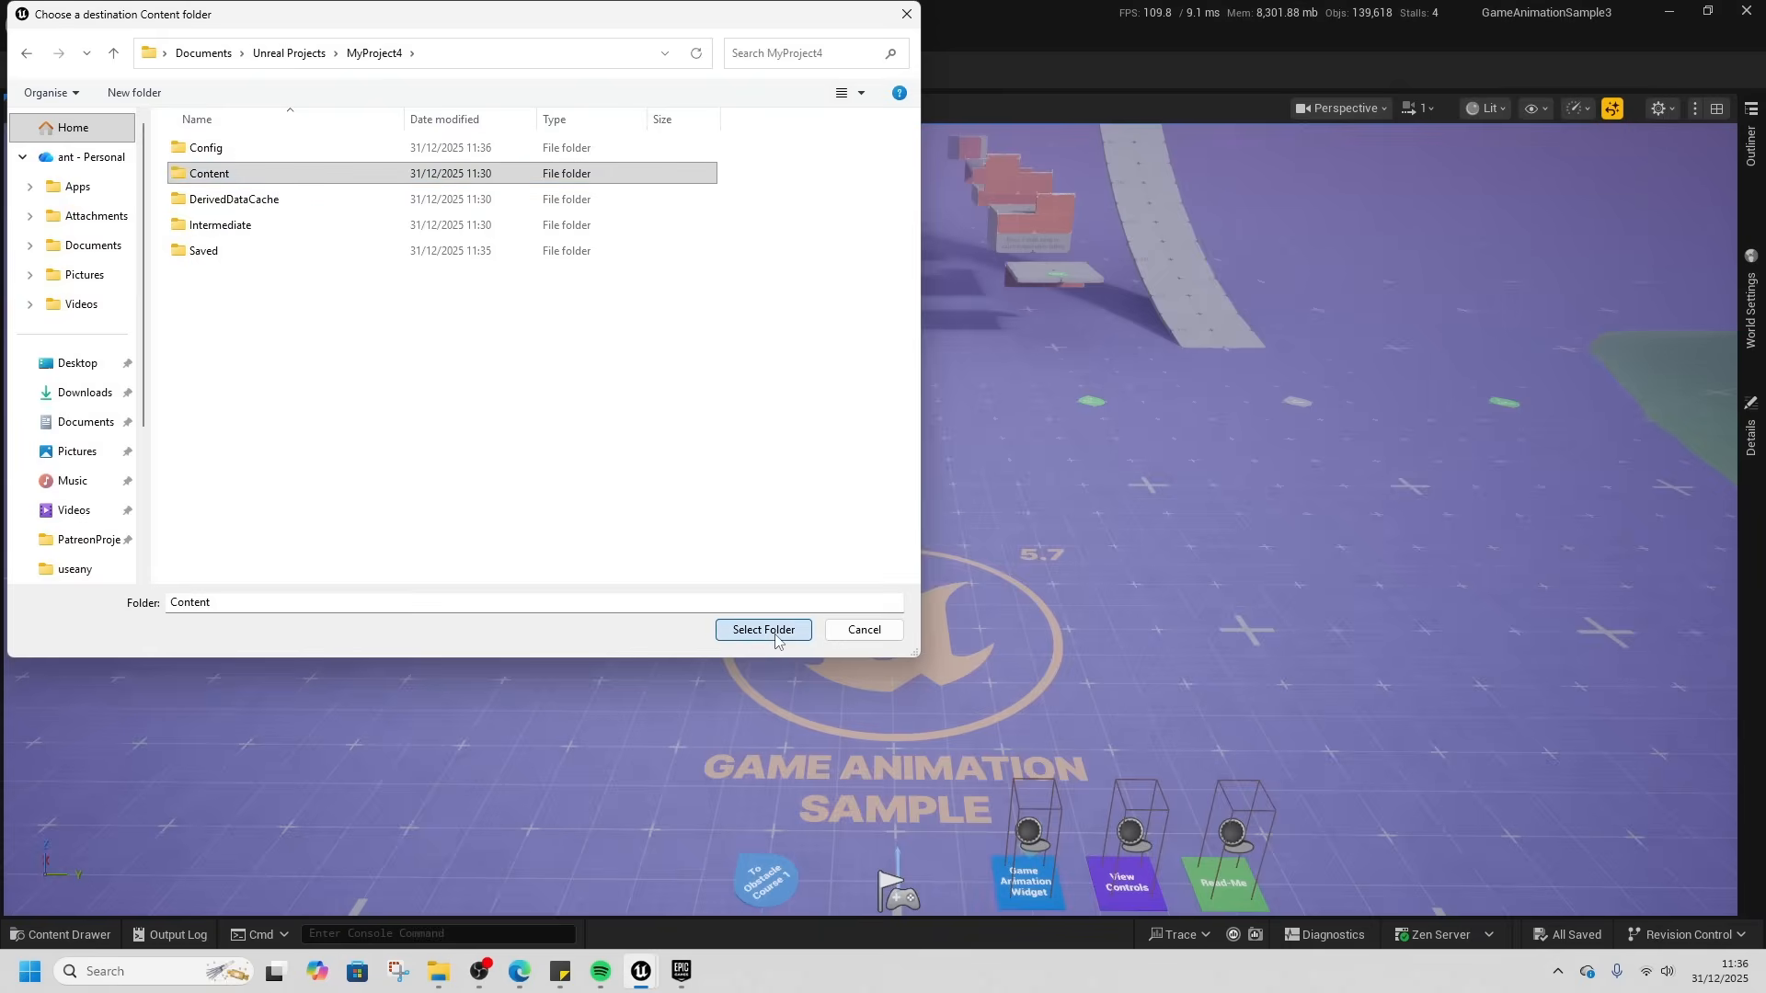
pyautogui.click(764, 629)
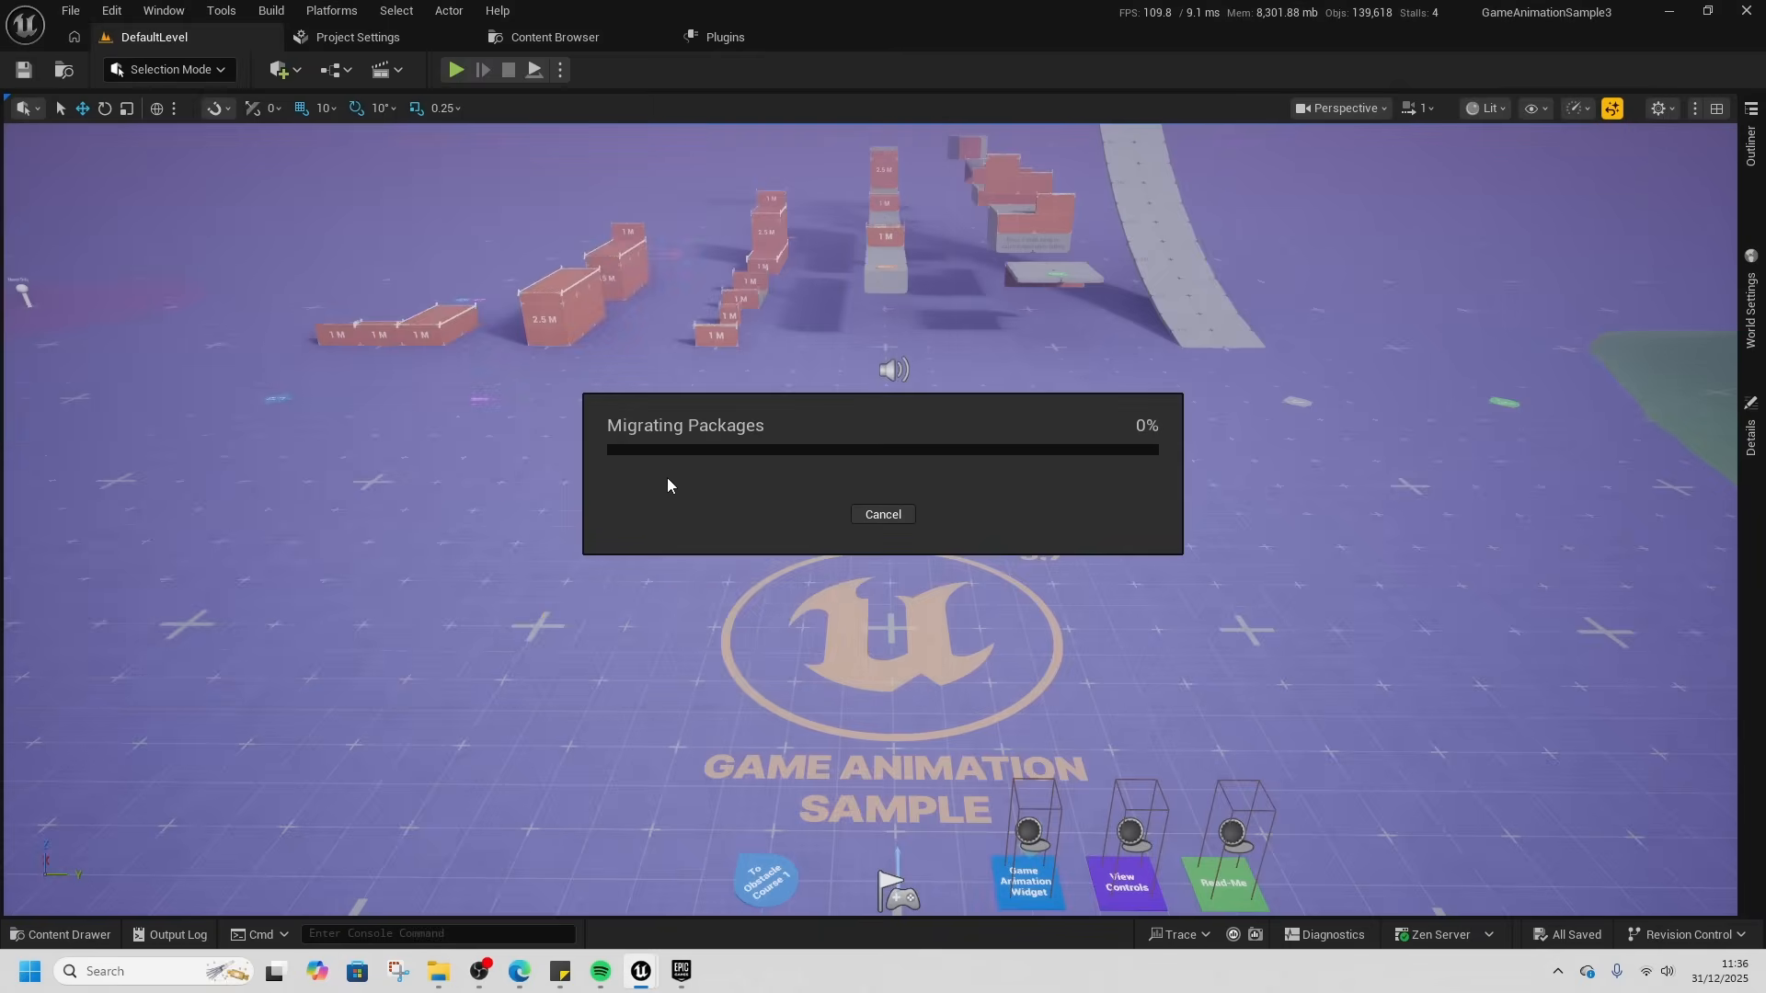
pyautogui.moveTo(880, 485)
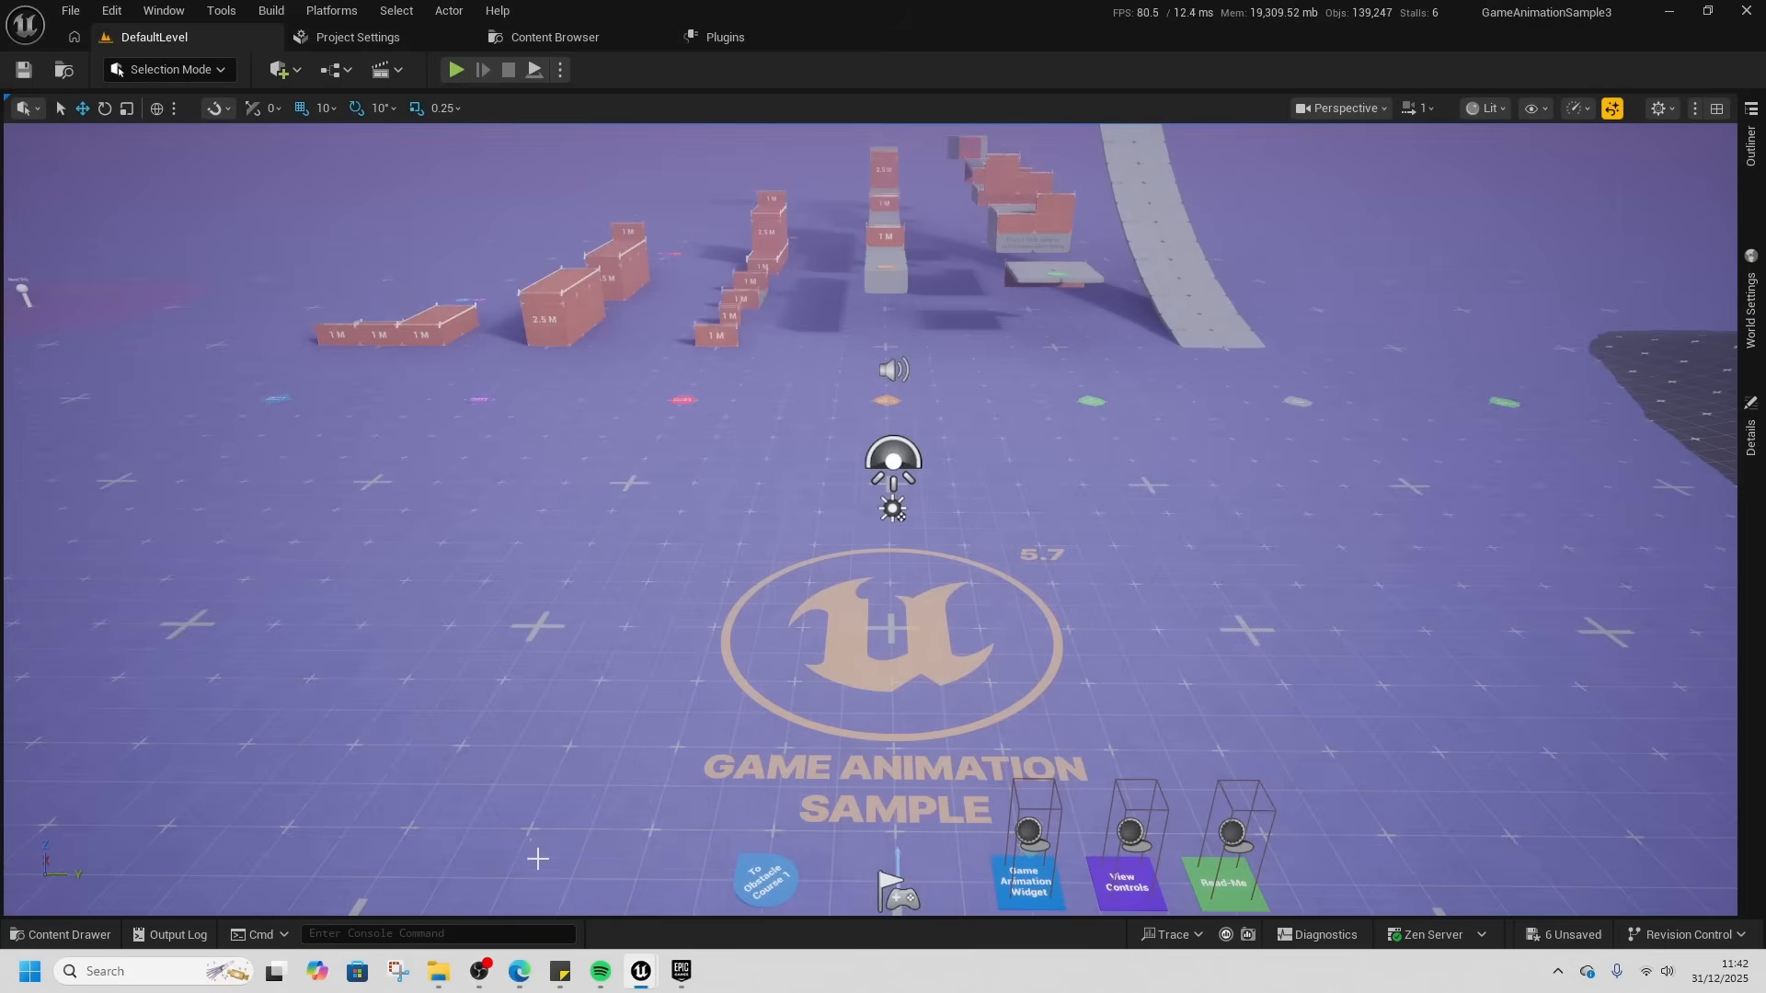
# - Launch MyProject4 from the Epic Games Launcher library
pyautogui.click(680, 971)
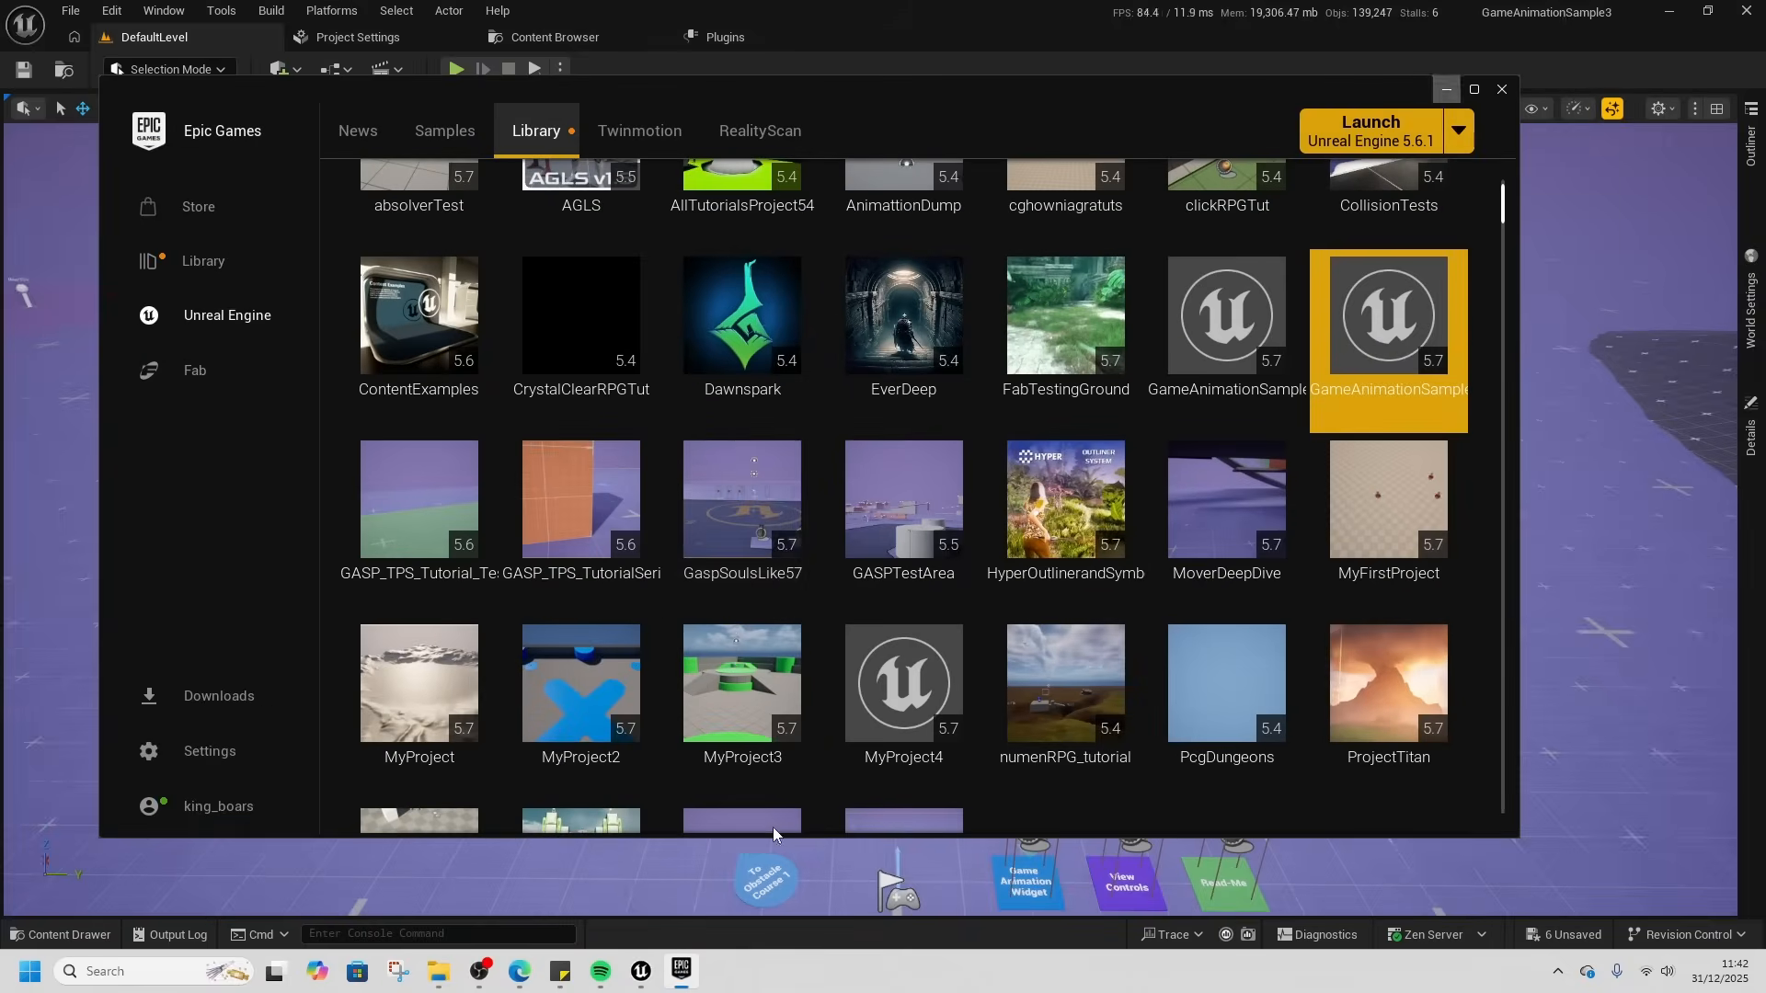
pyautogui.click(903, 682)
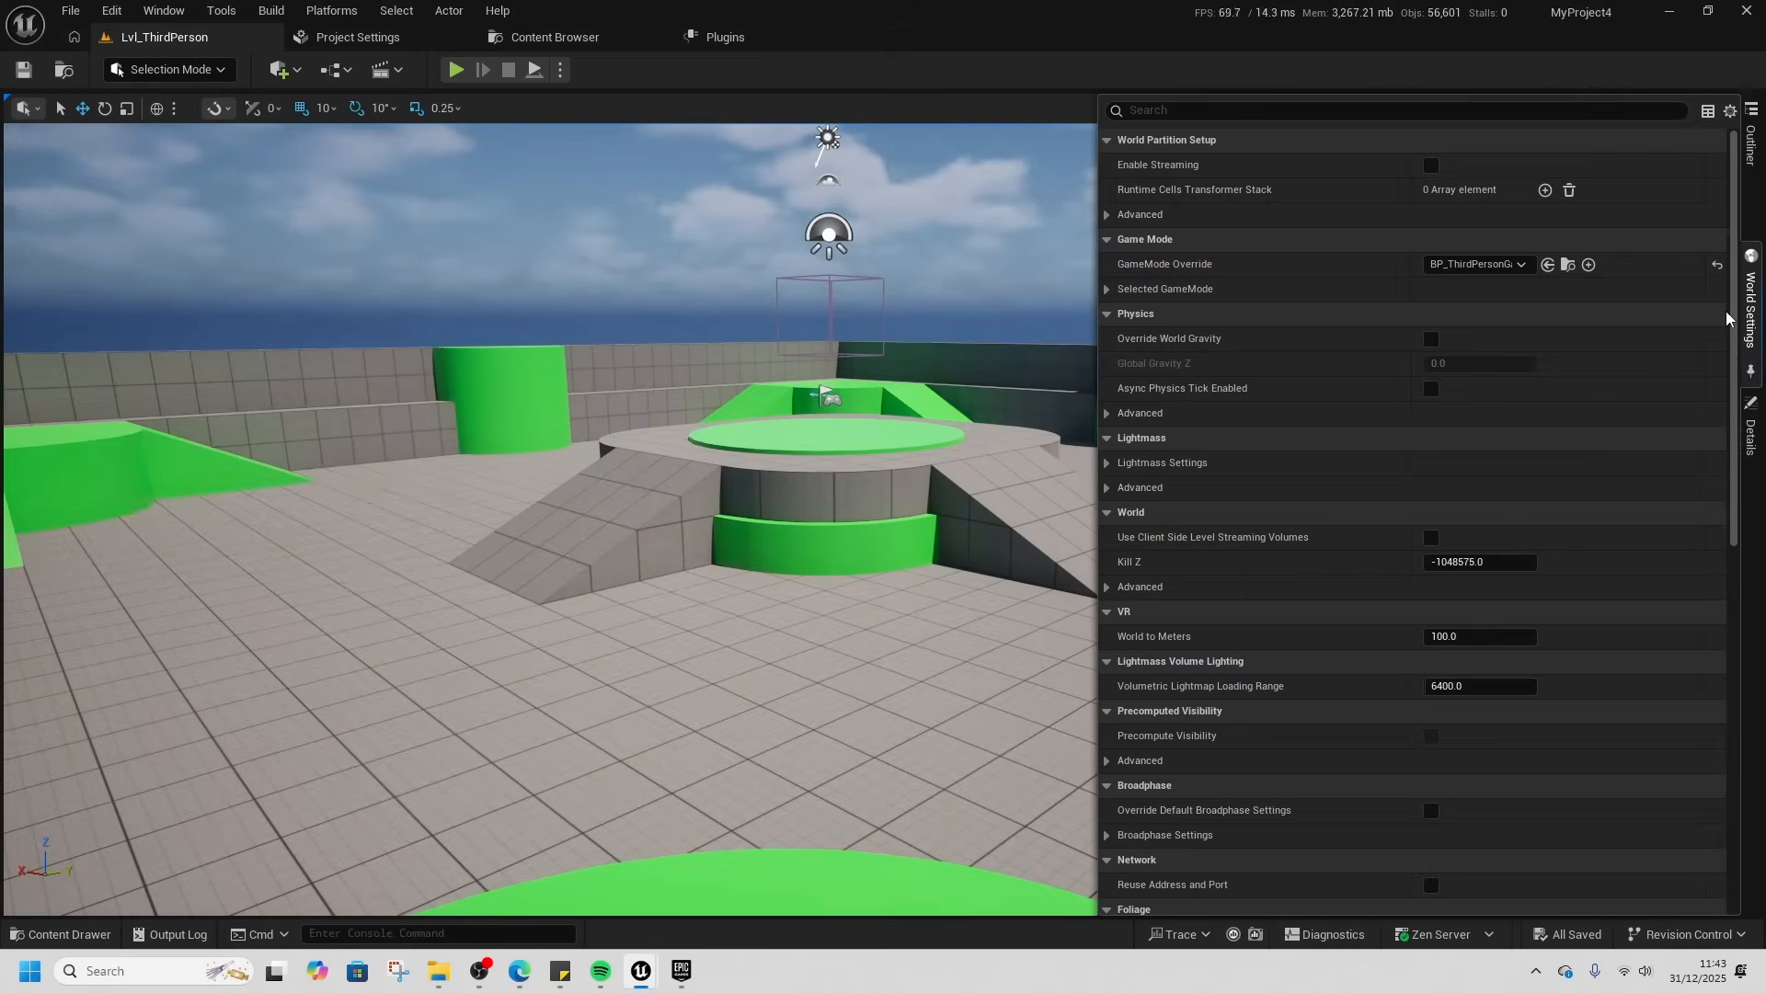
# - Set the level's GameMode Override to GM_Sandbox and start playing
pyautogui.click(1477, 265)
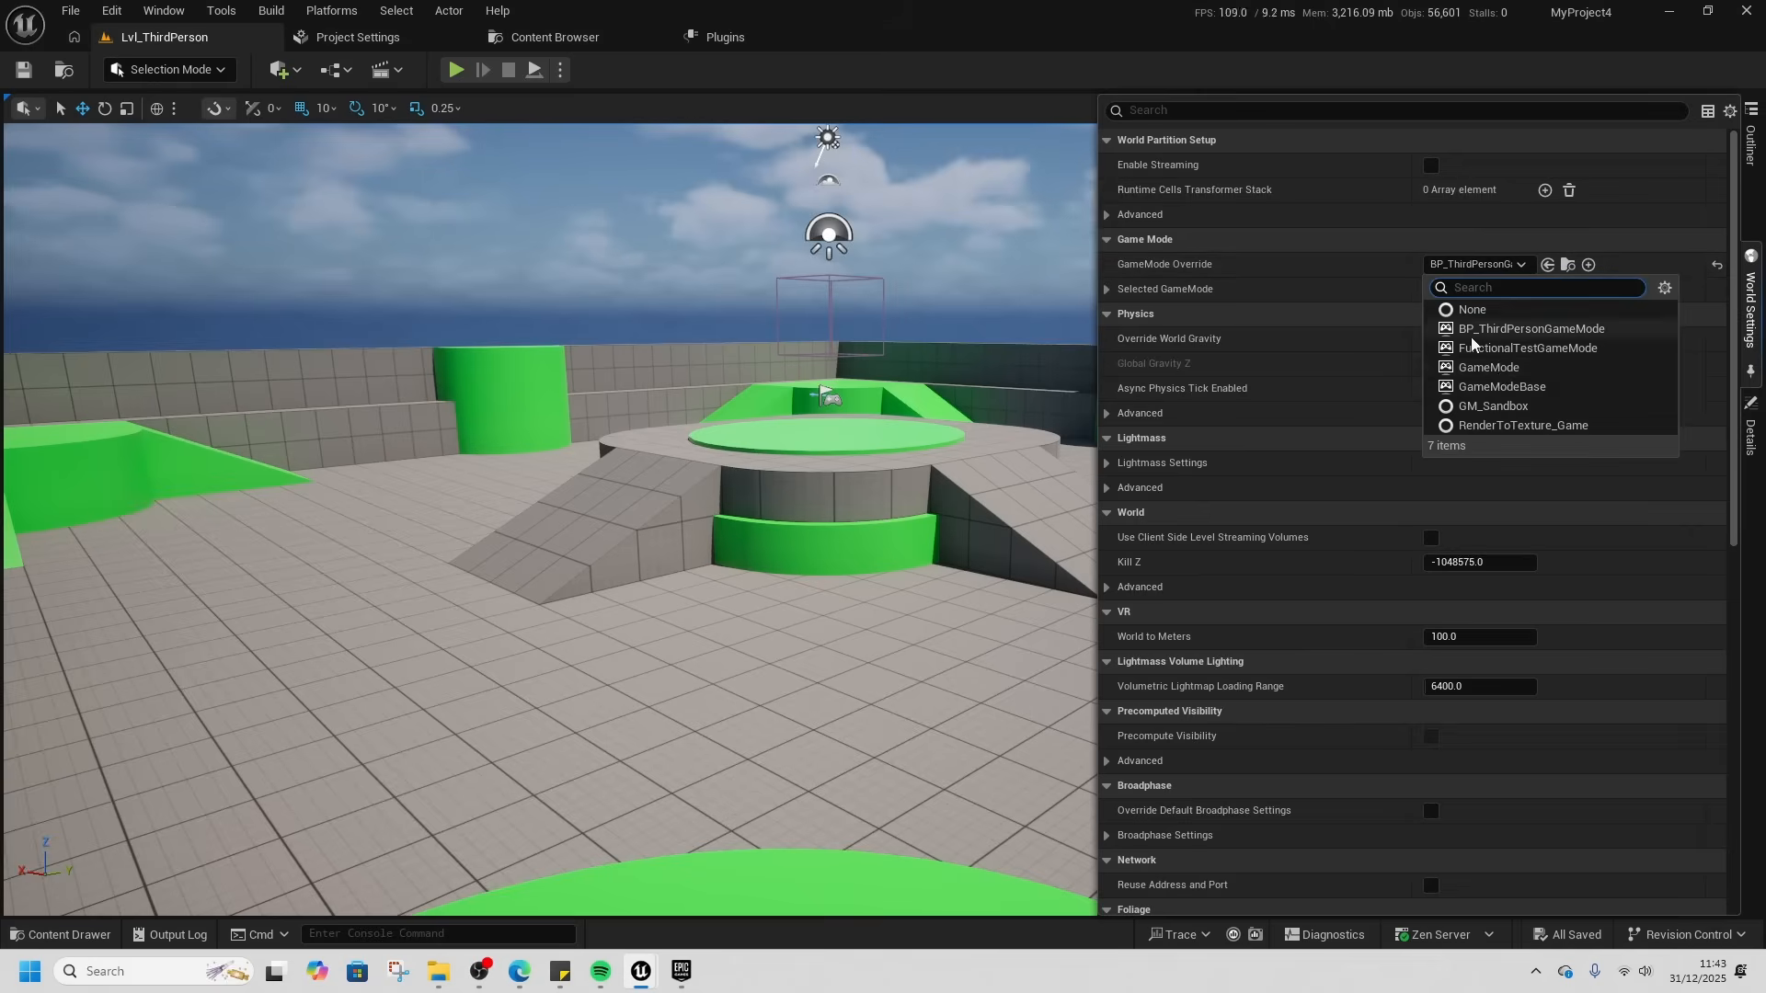
pyautogui.click(1493, 405)
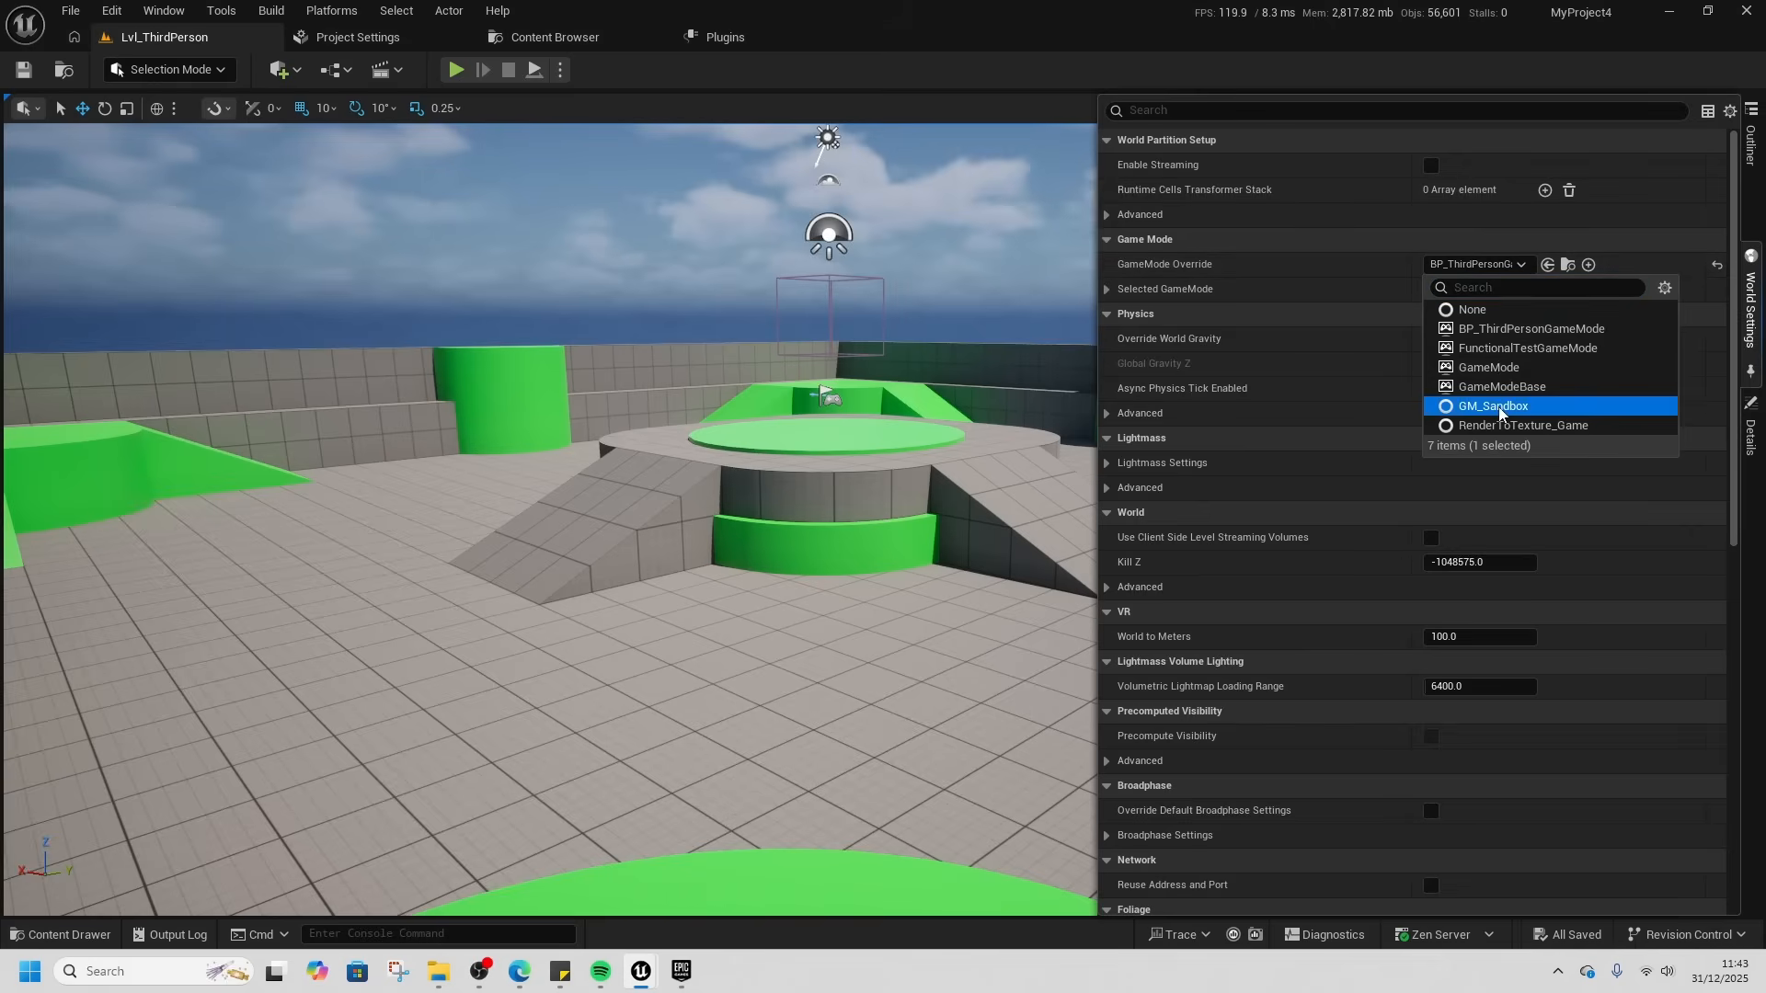
pyautogui.moveTo(1376, 285)
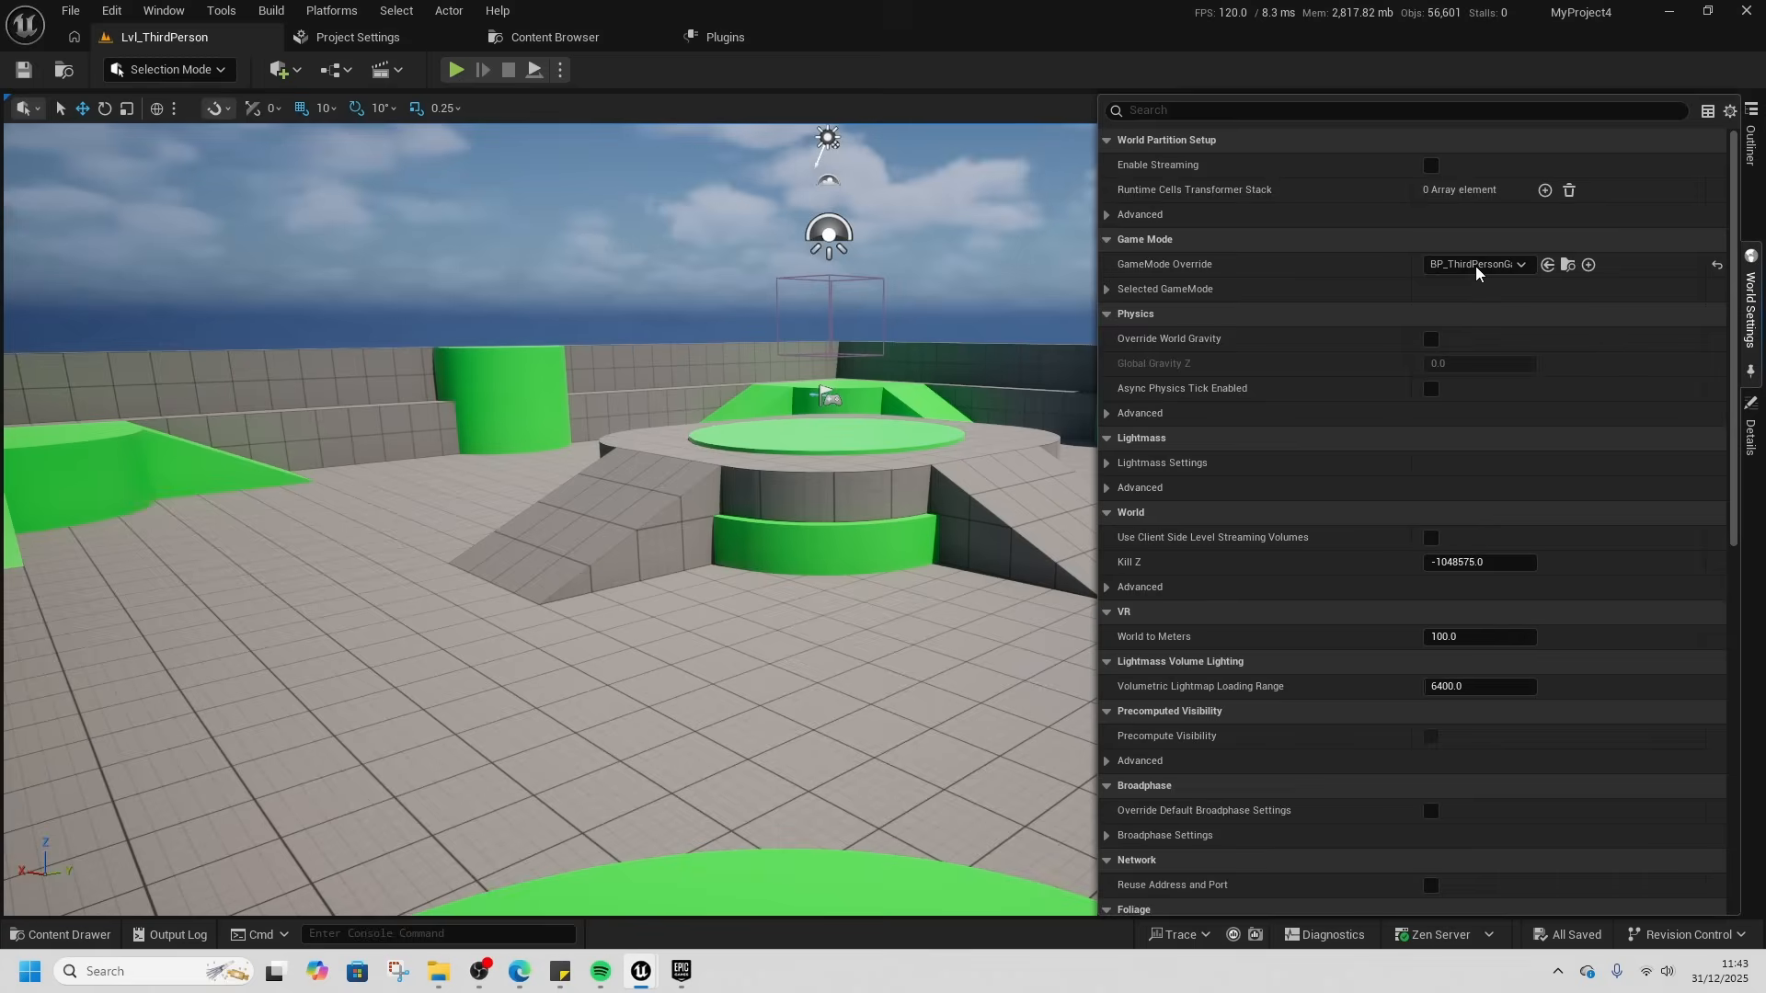
pyautogui.click(1479, 265)
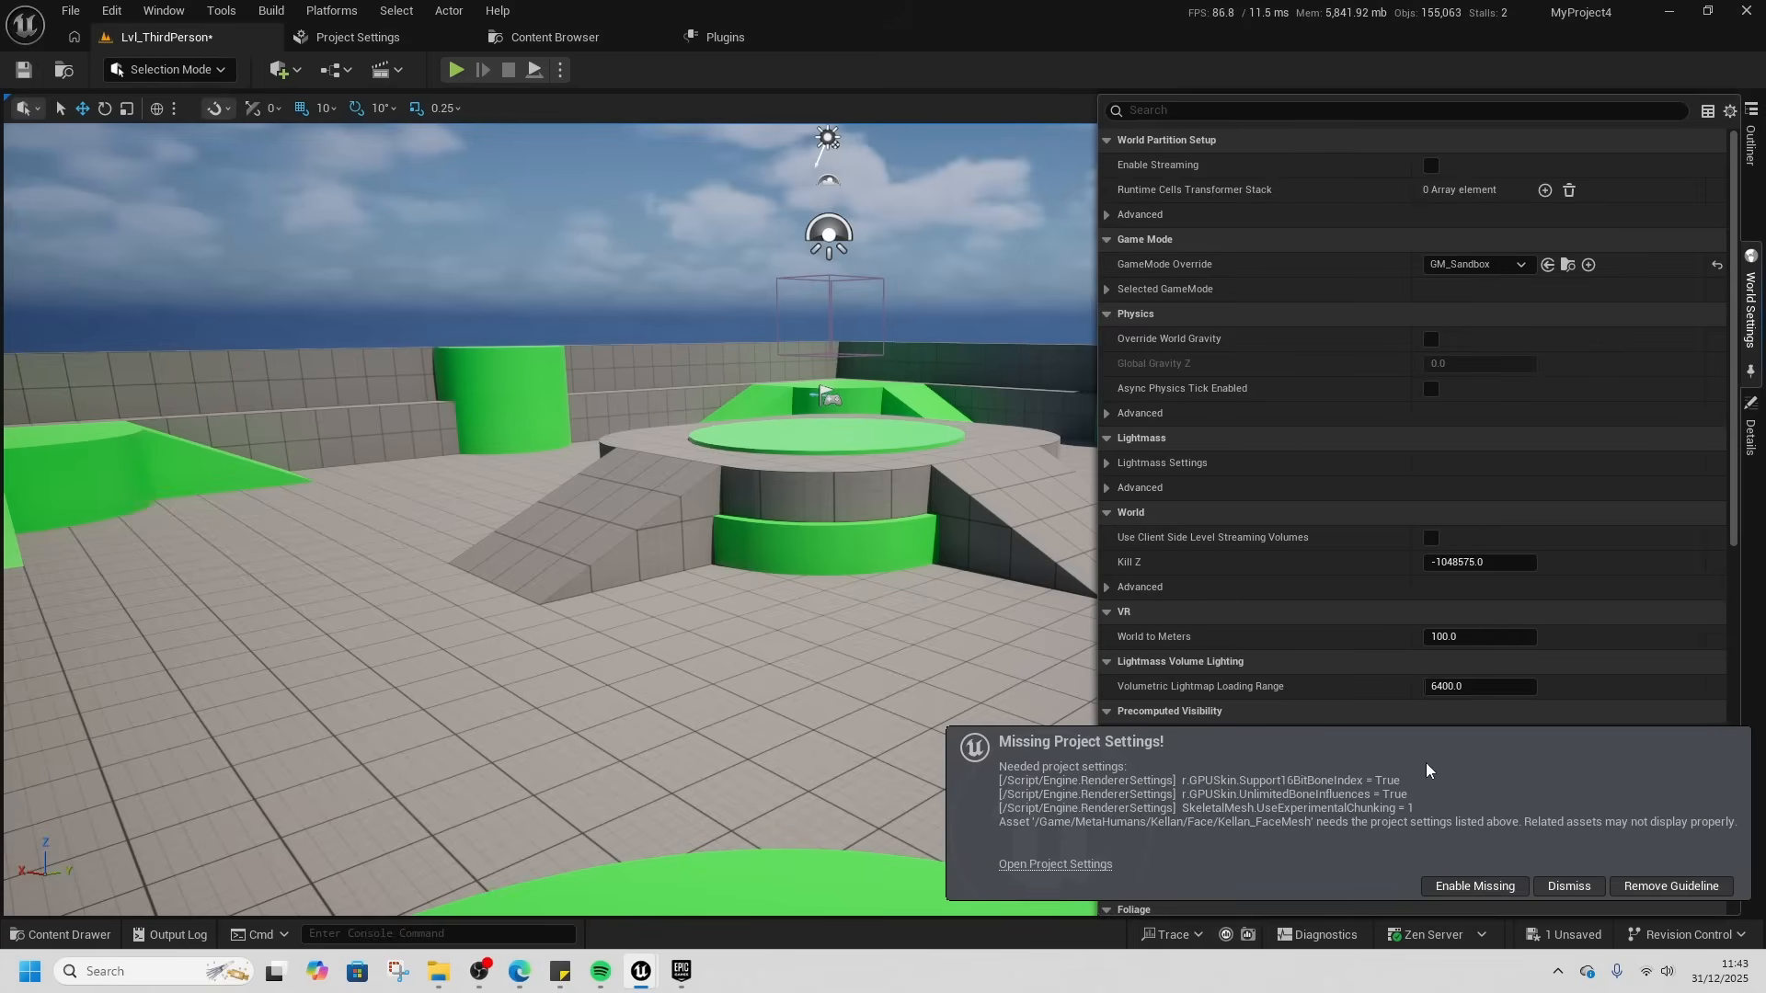
pyautogui.moveTo(1471, 894)
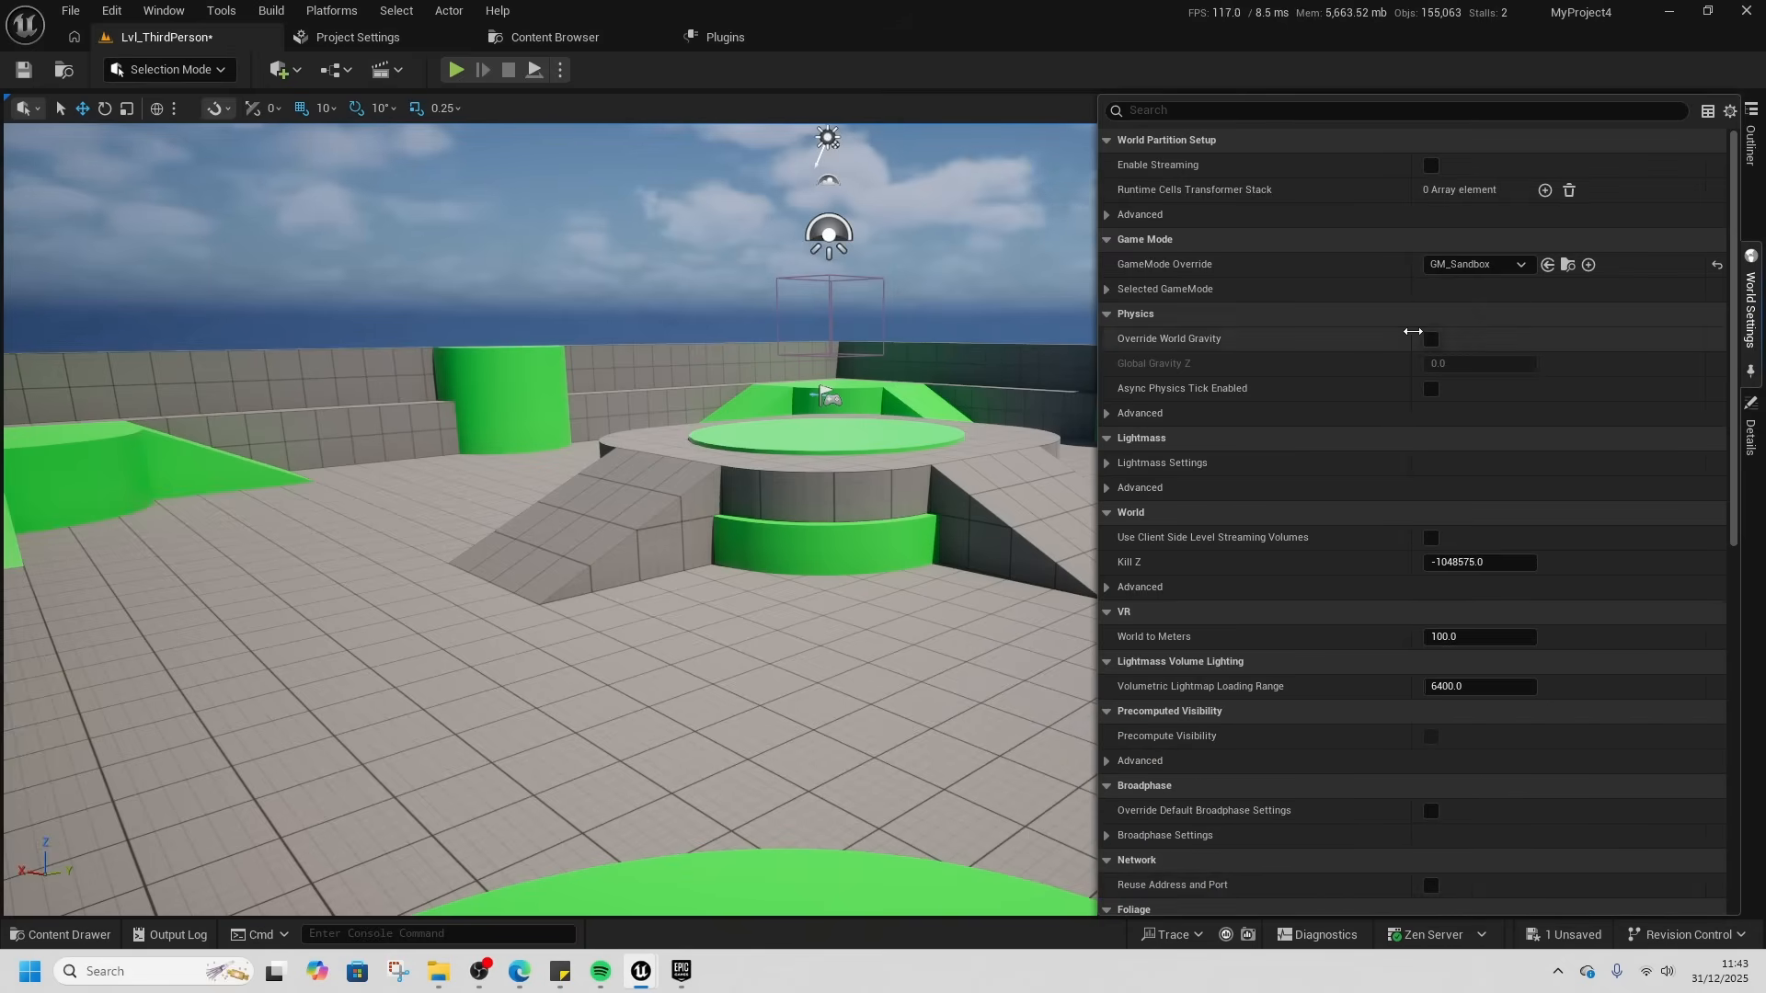
pyautogui.click(456, 70)
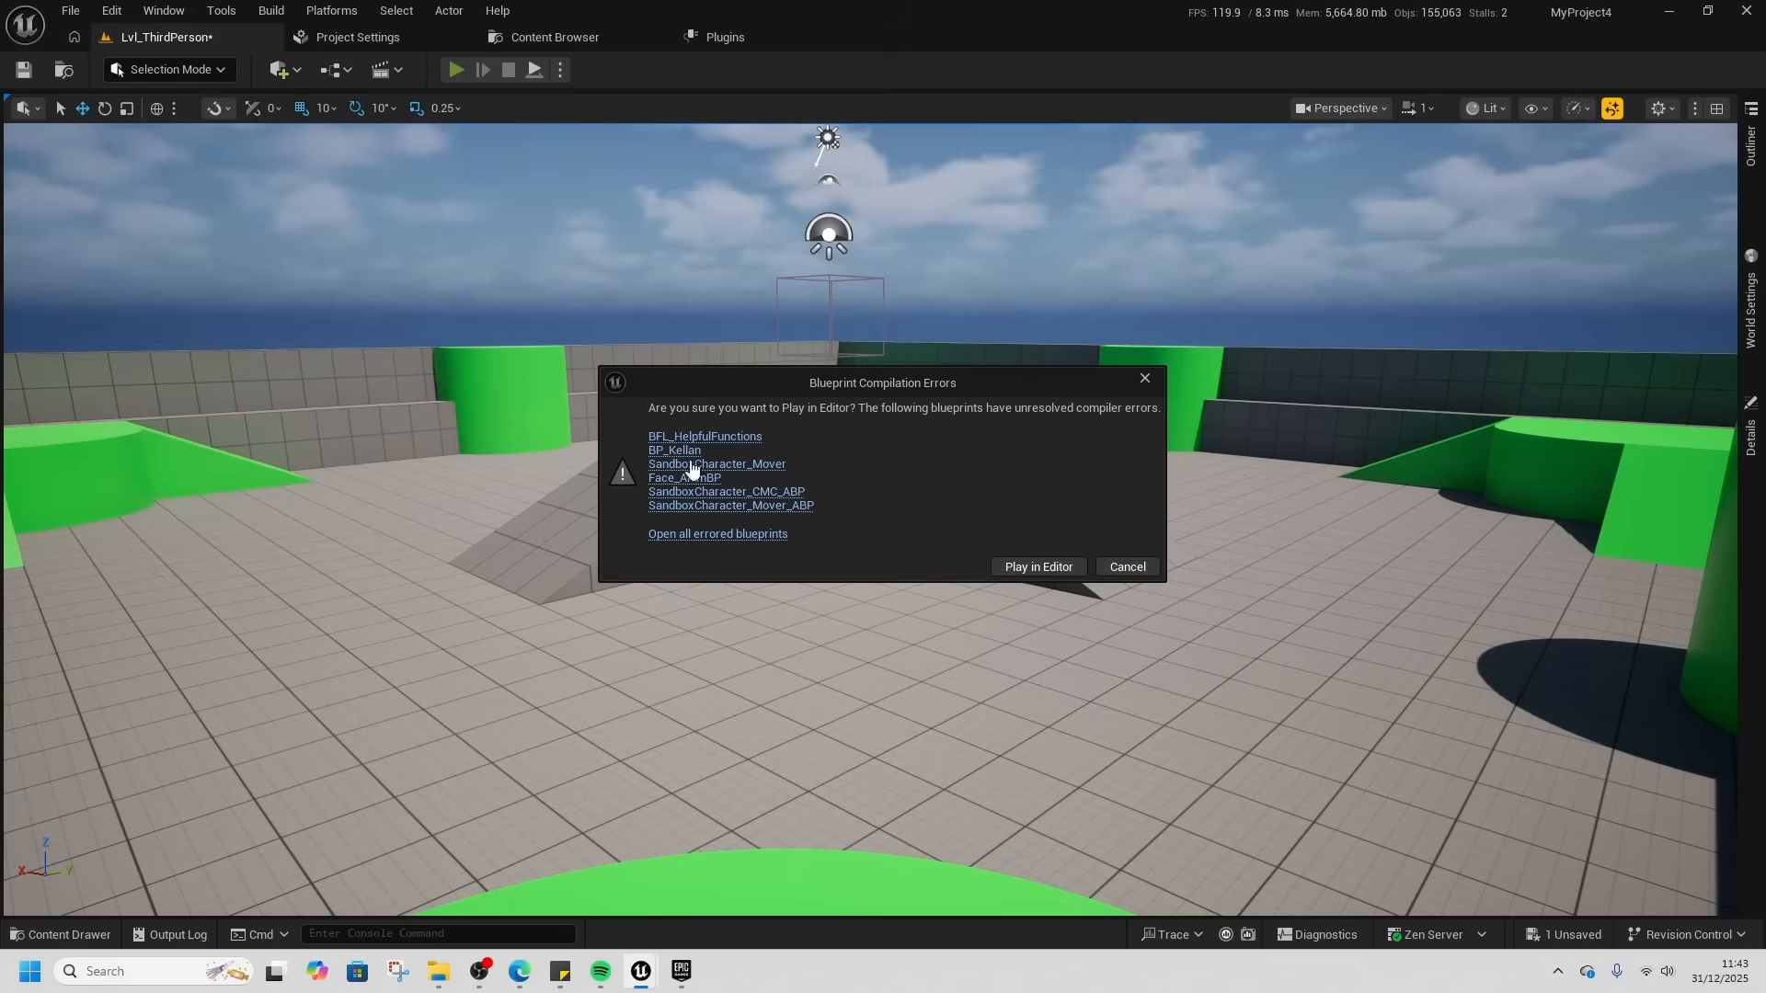
pyautogui.moveTo(714, 541)
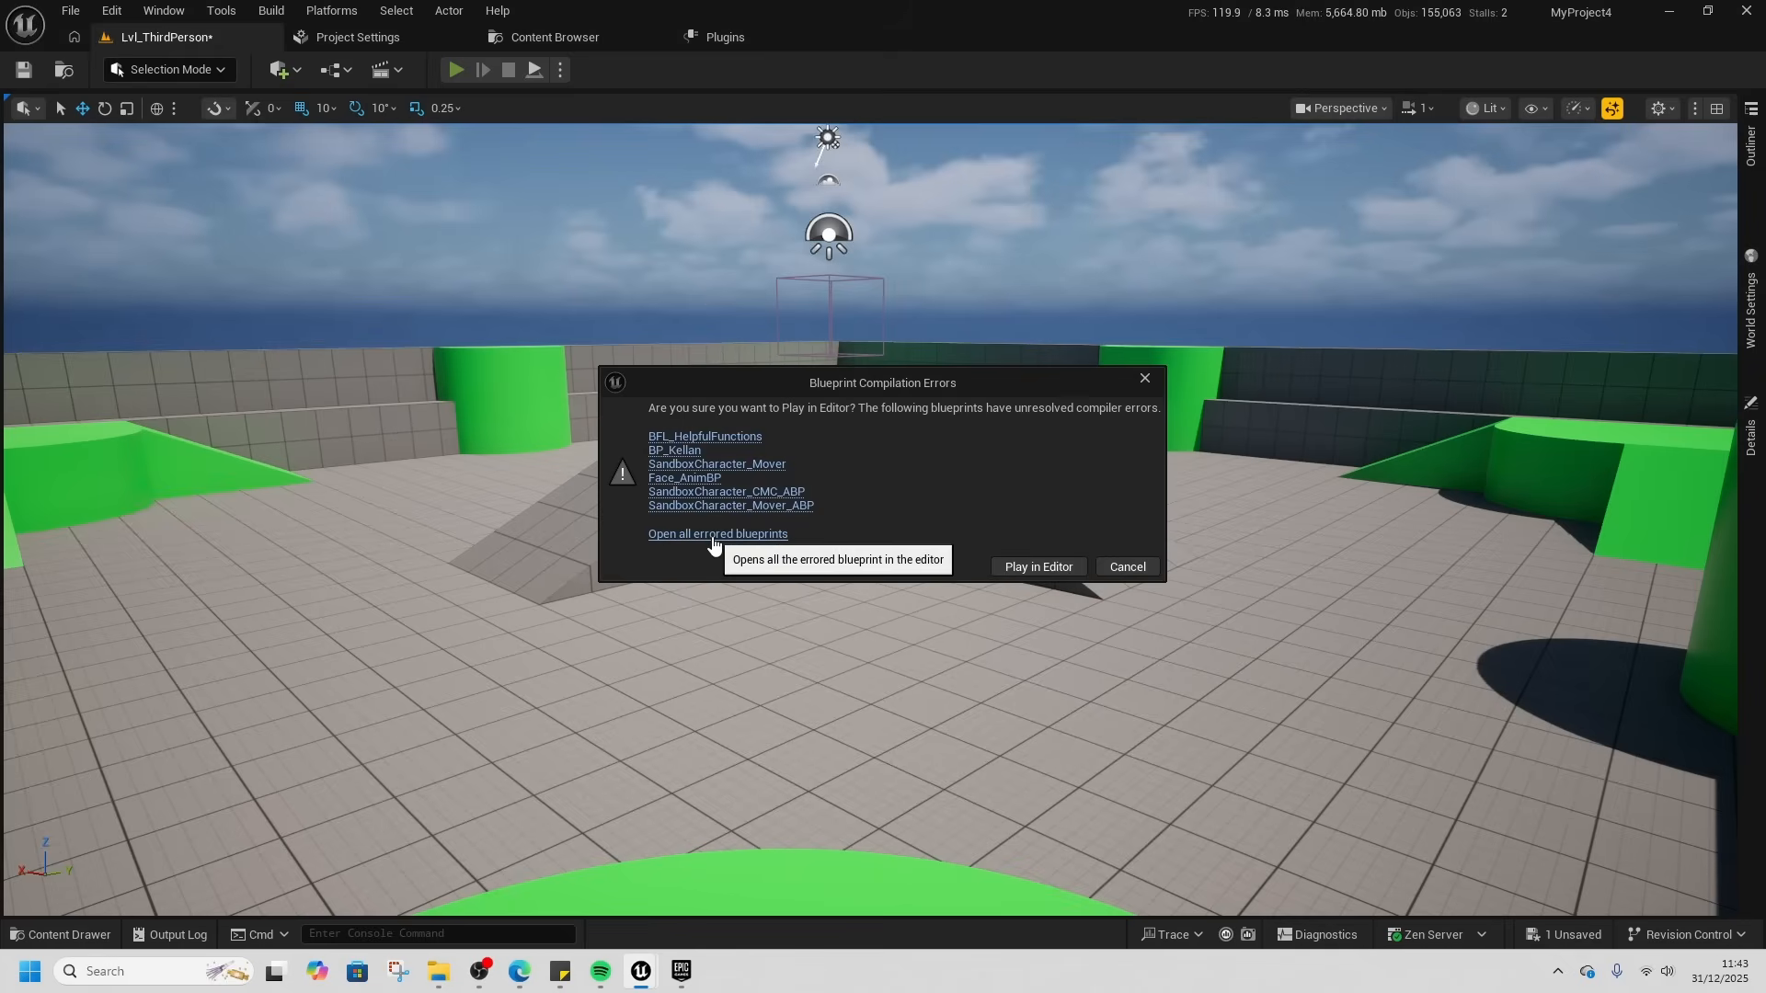
pyautogui.moveTo(973, 526)
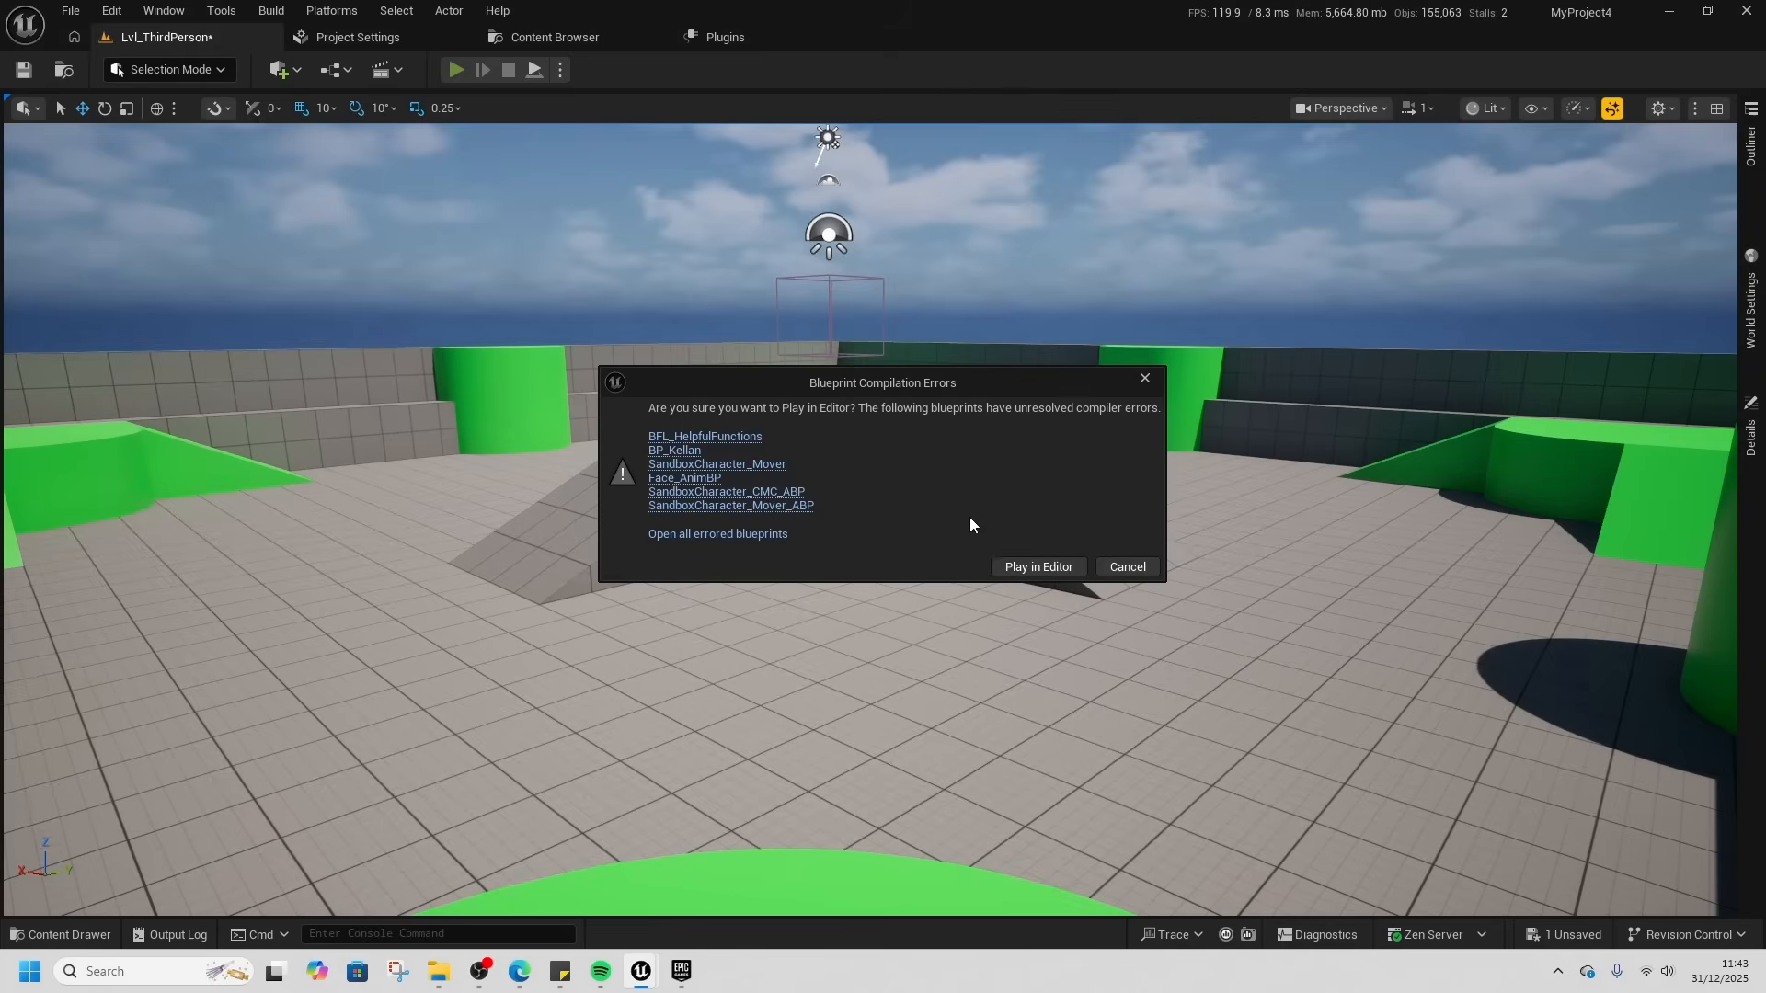
pyautogui.moveTo(534, 293)
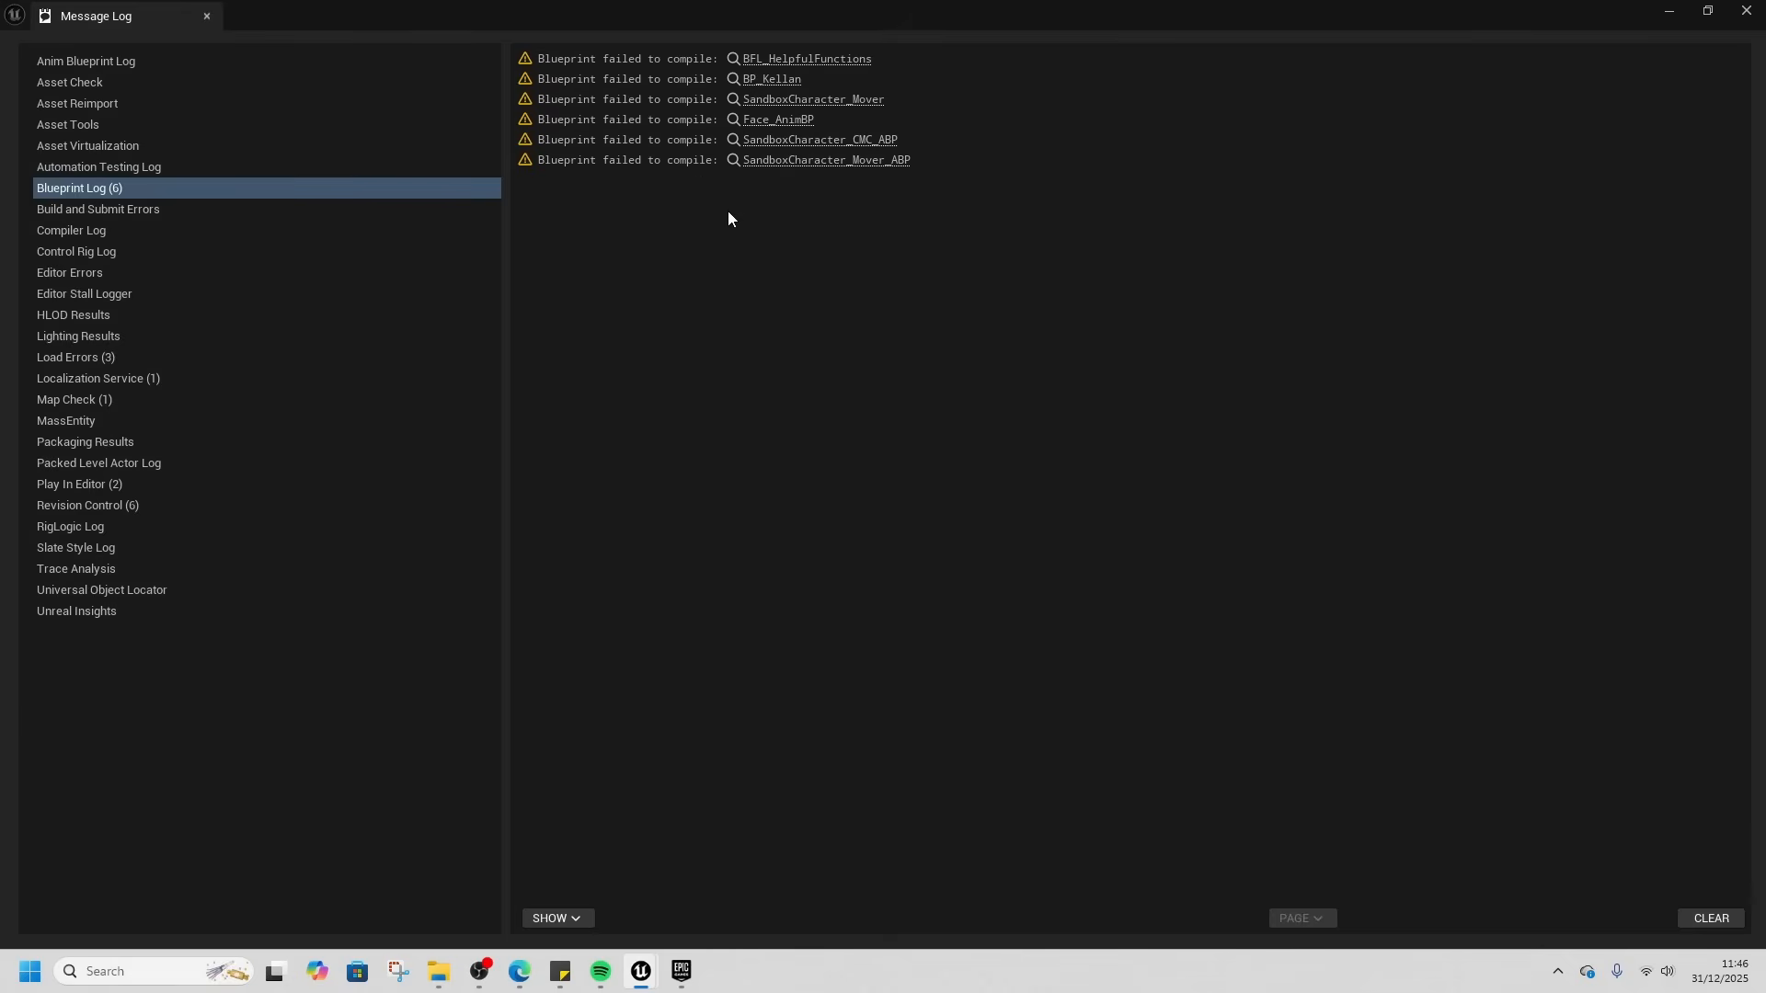
# - Close the Message Log, work in SandboxCharacter_Mover_ABP, return to the level and play again
pyautogui.click(825, 158)
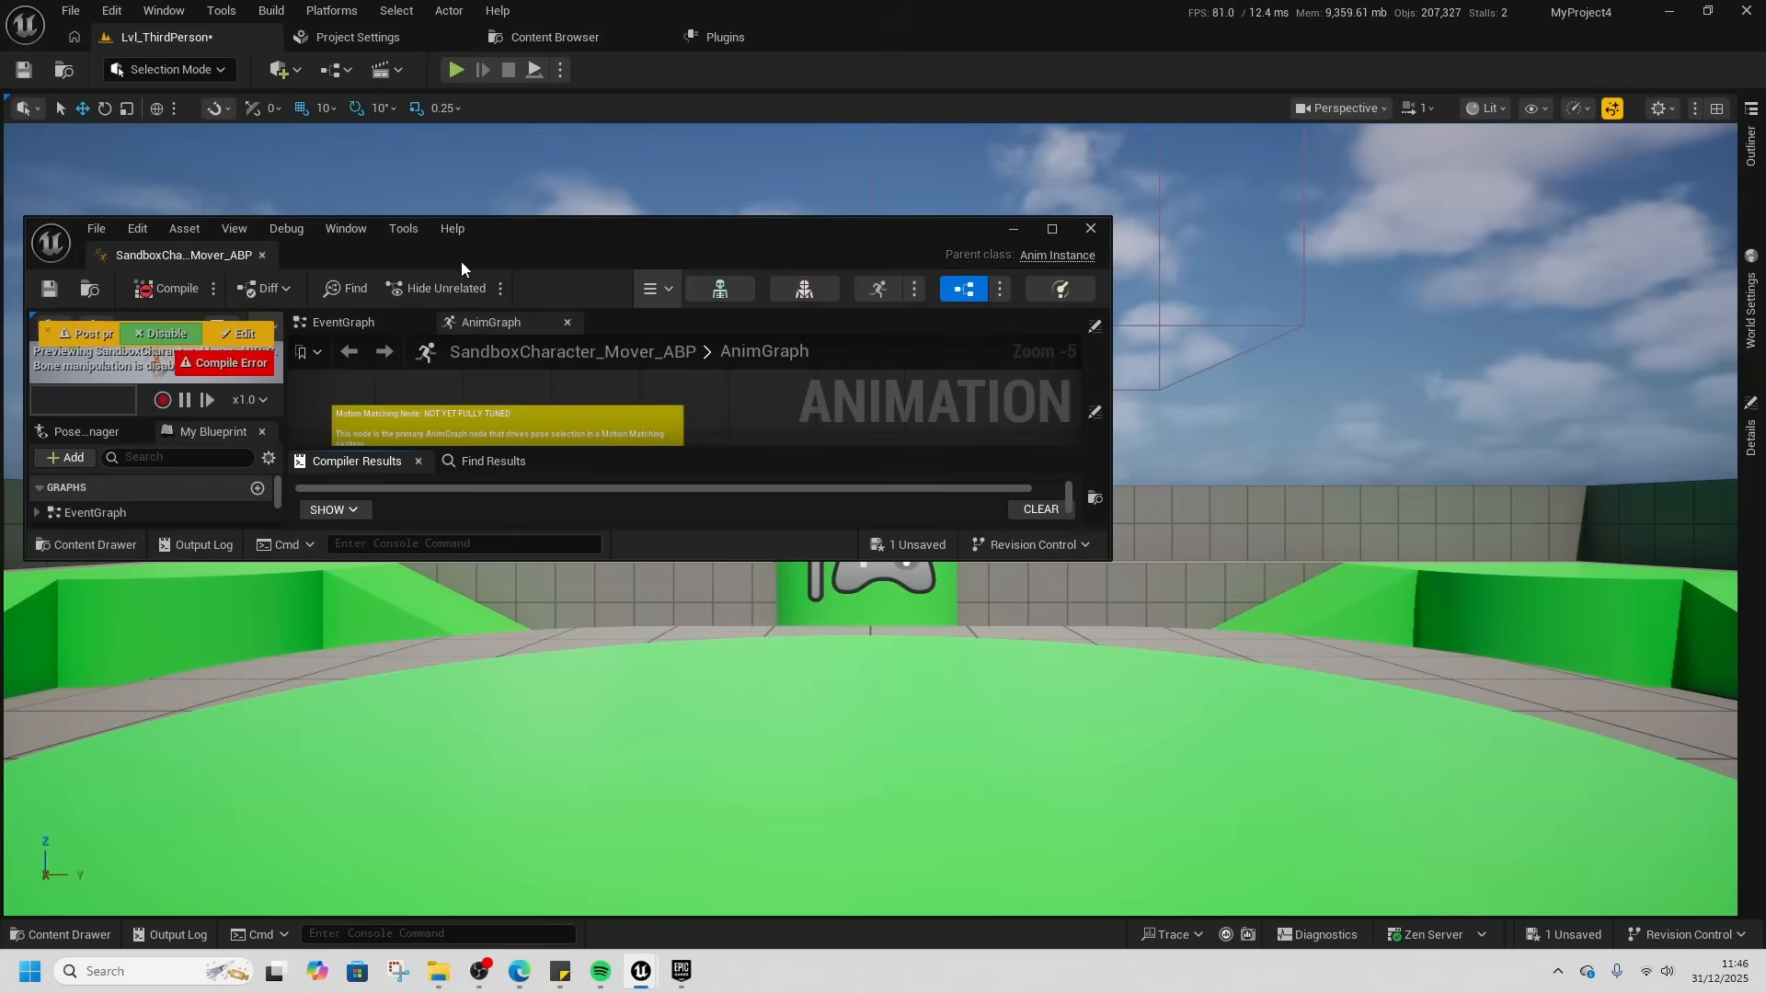
pyautogui.click(1052, 229)
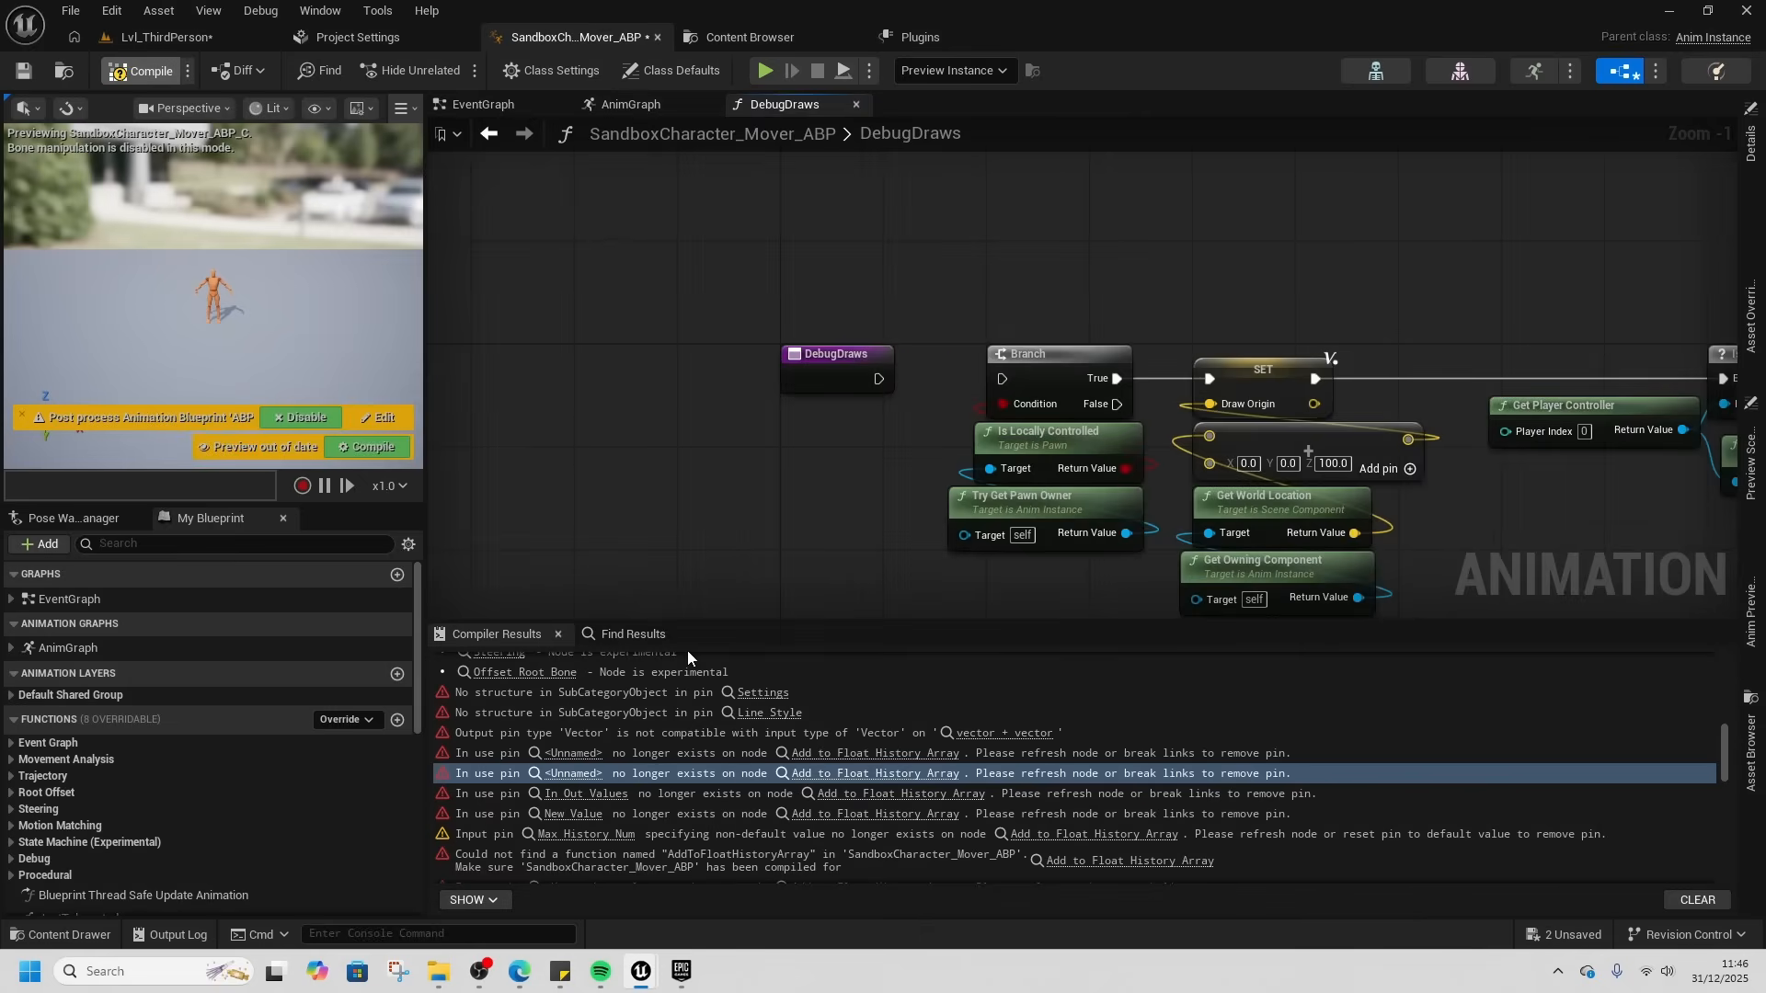
pyautogui.click(138, 70)
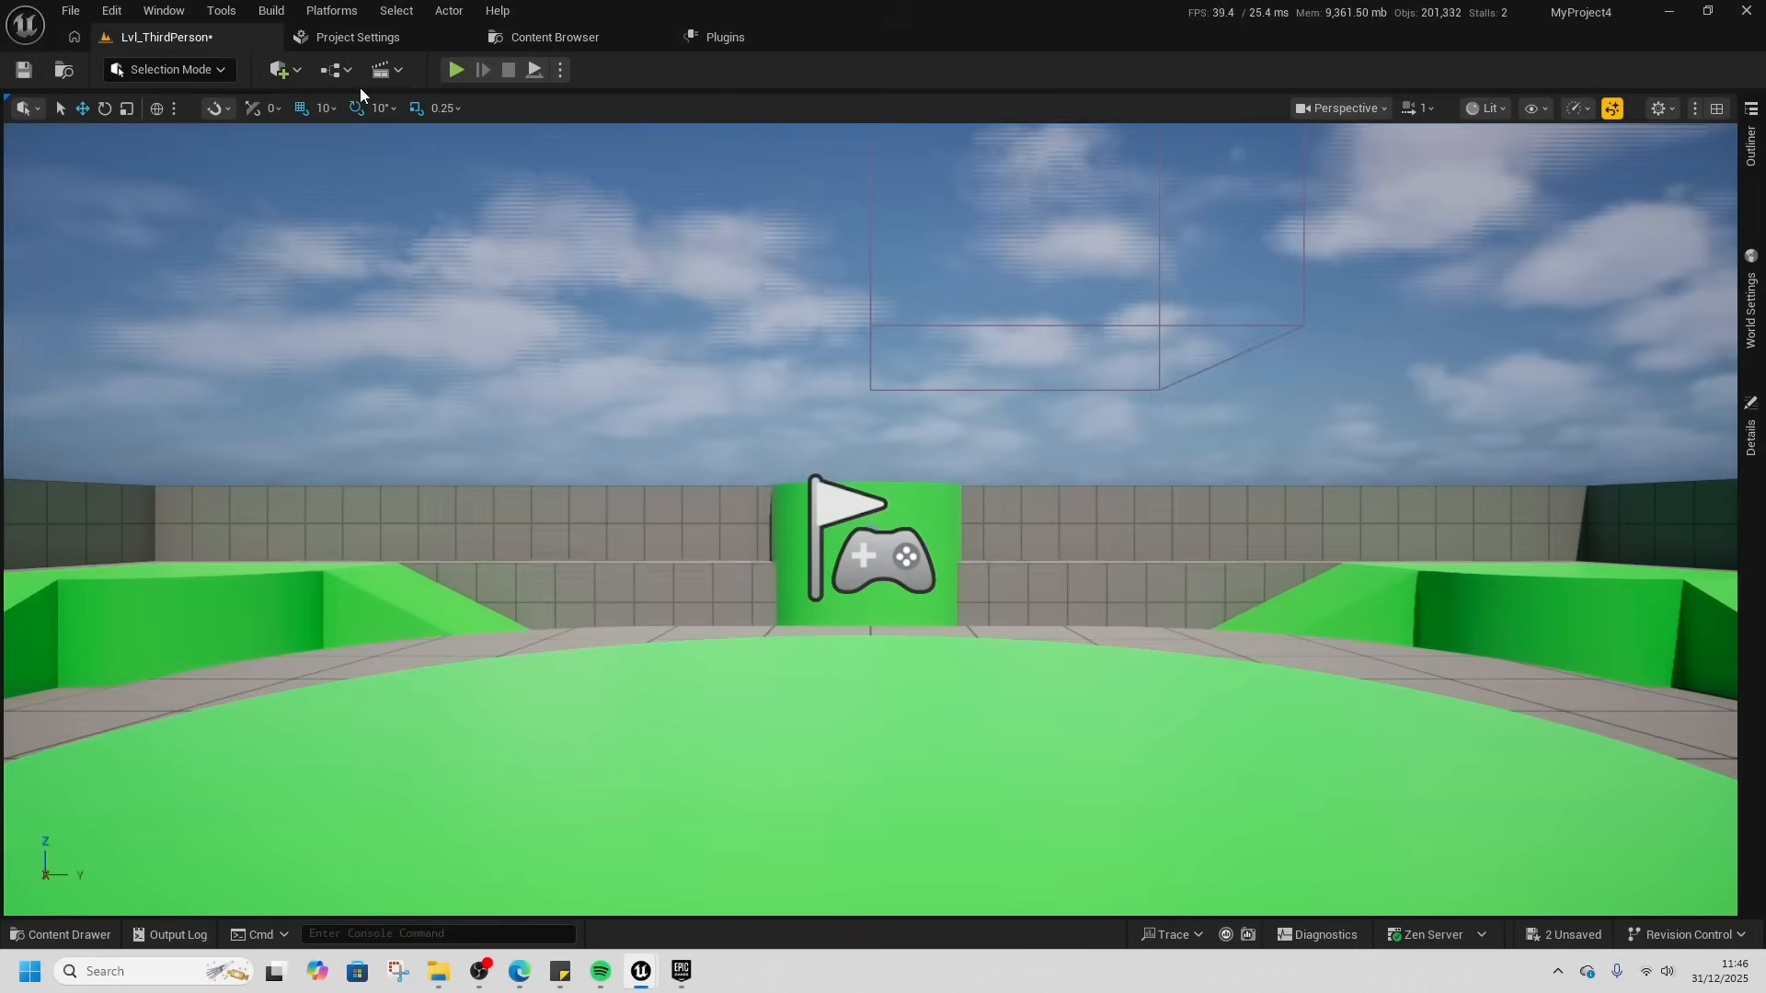
pyautogui.click(456, 70)
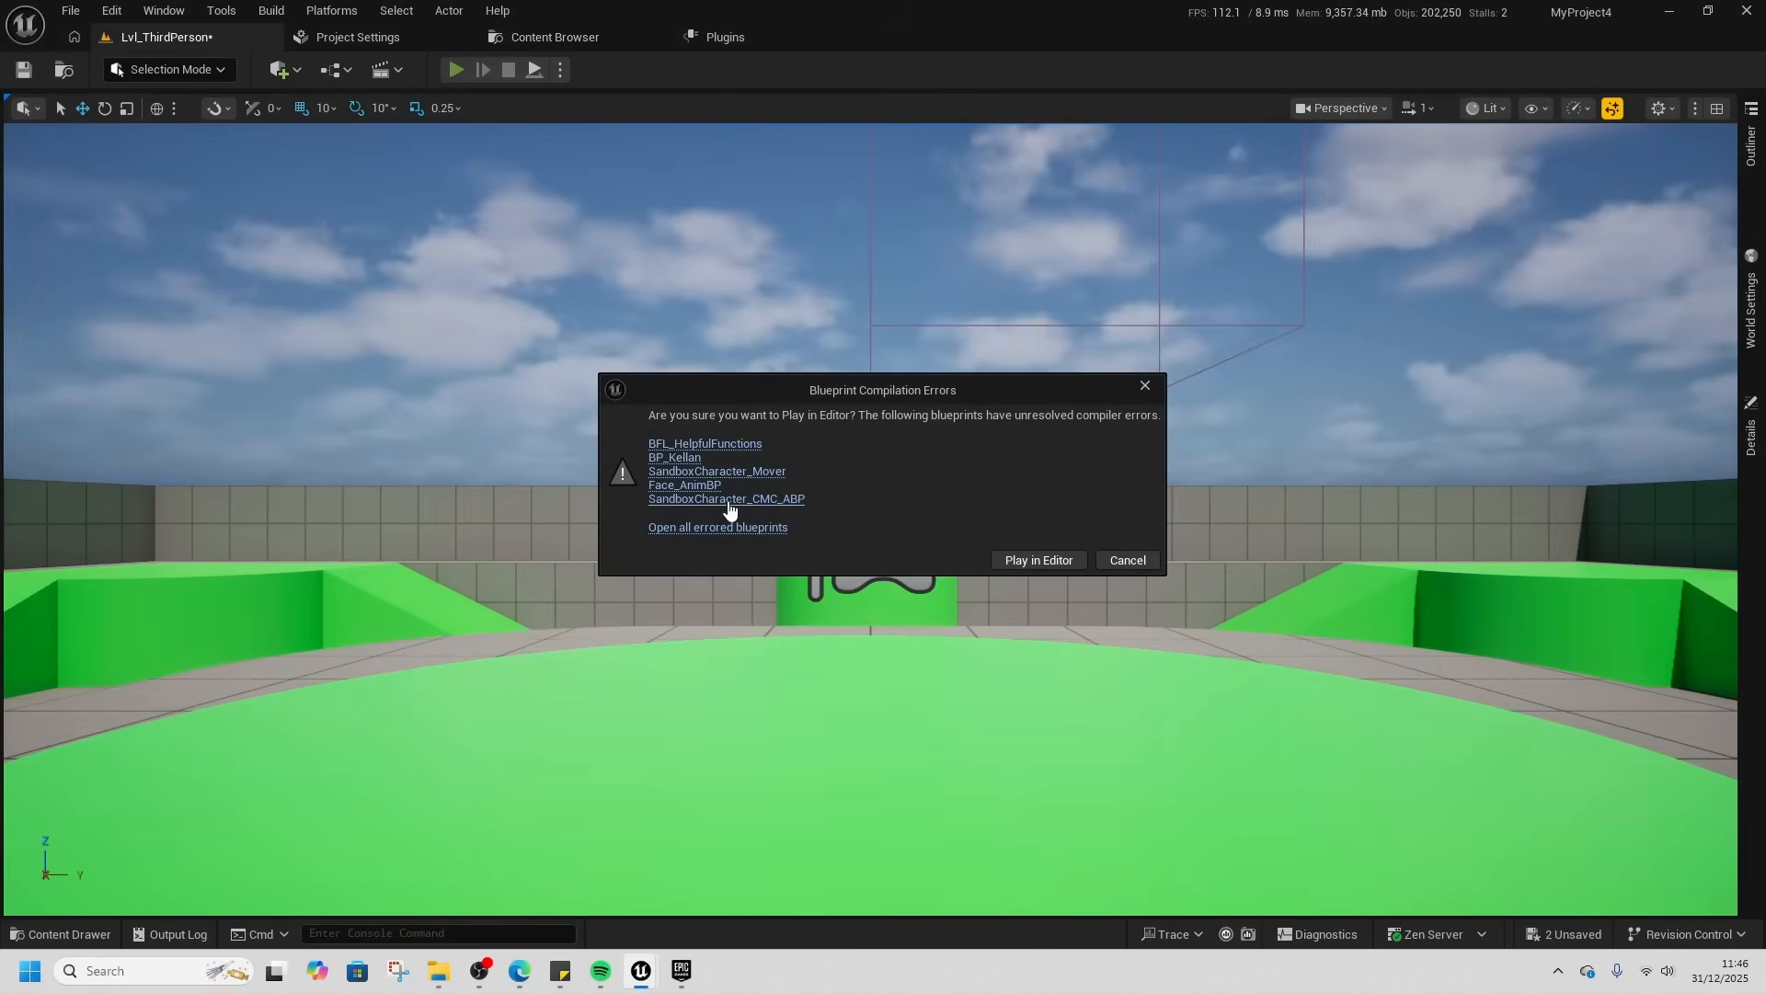
# - Disconnect SandboxCharacter_CMC_ABP's debug state machine nodes and recompile it from AnimGraph
pyautogui.click(717, 526)
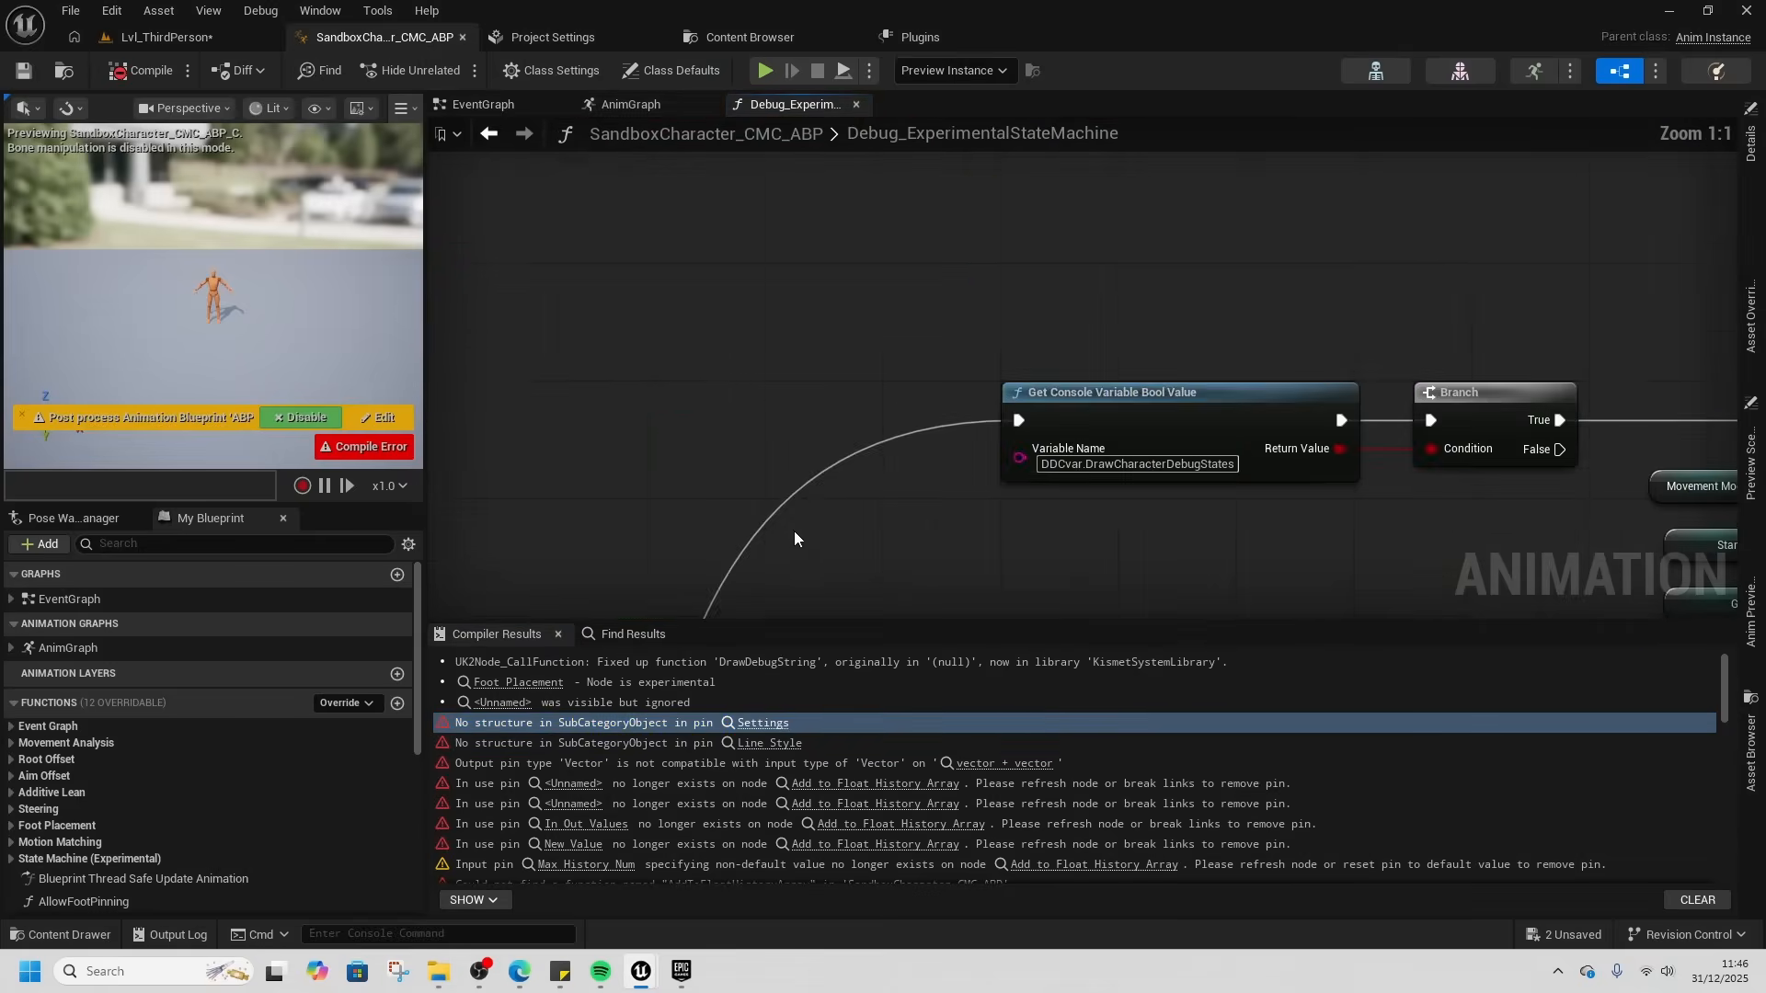
pyautogui.scroll(-3)
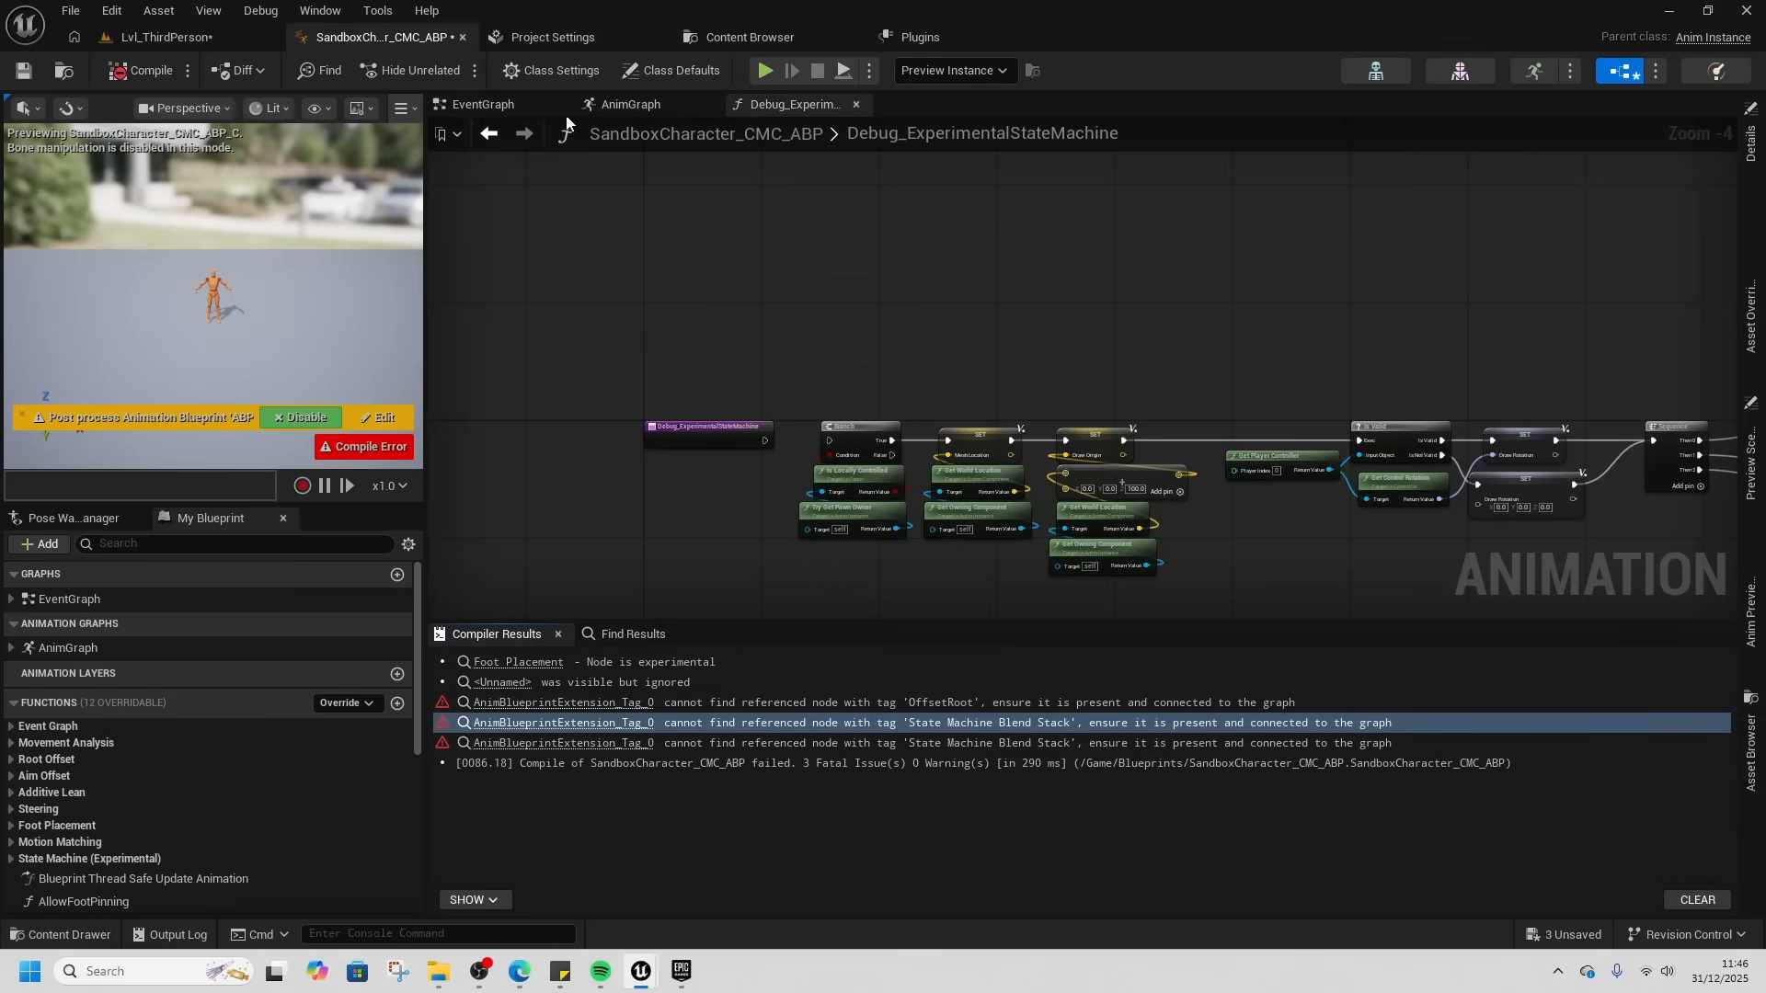
pyautogui.click(629, 103)
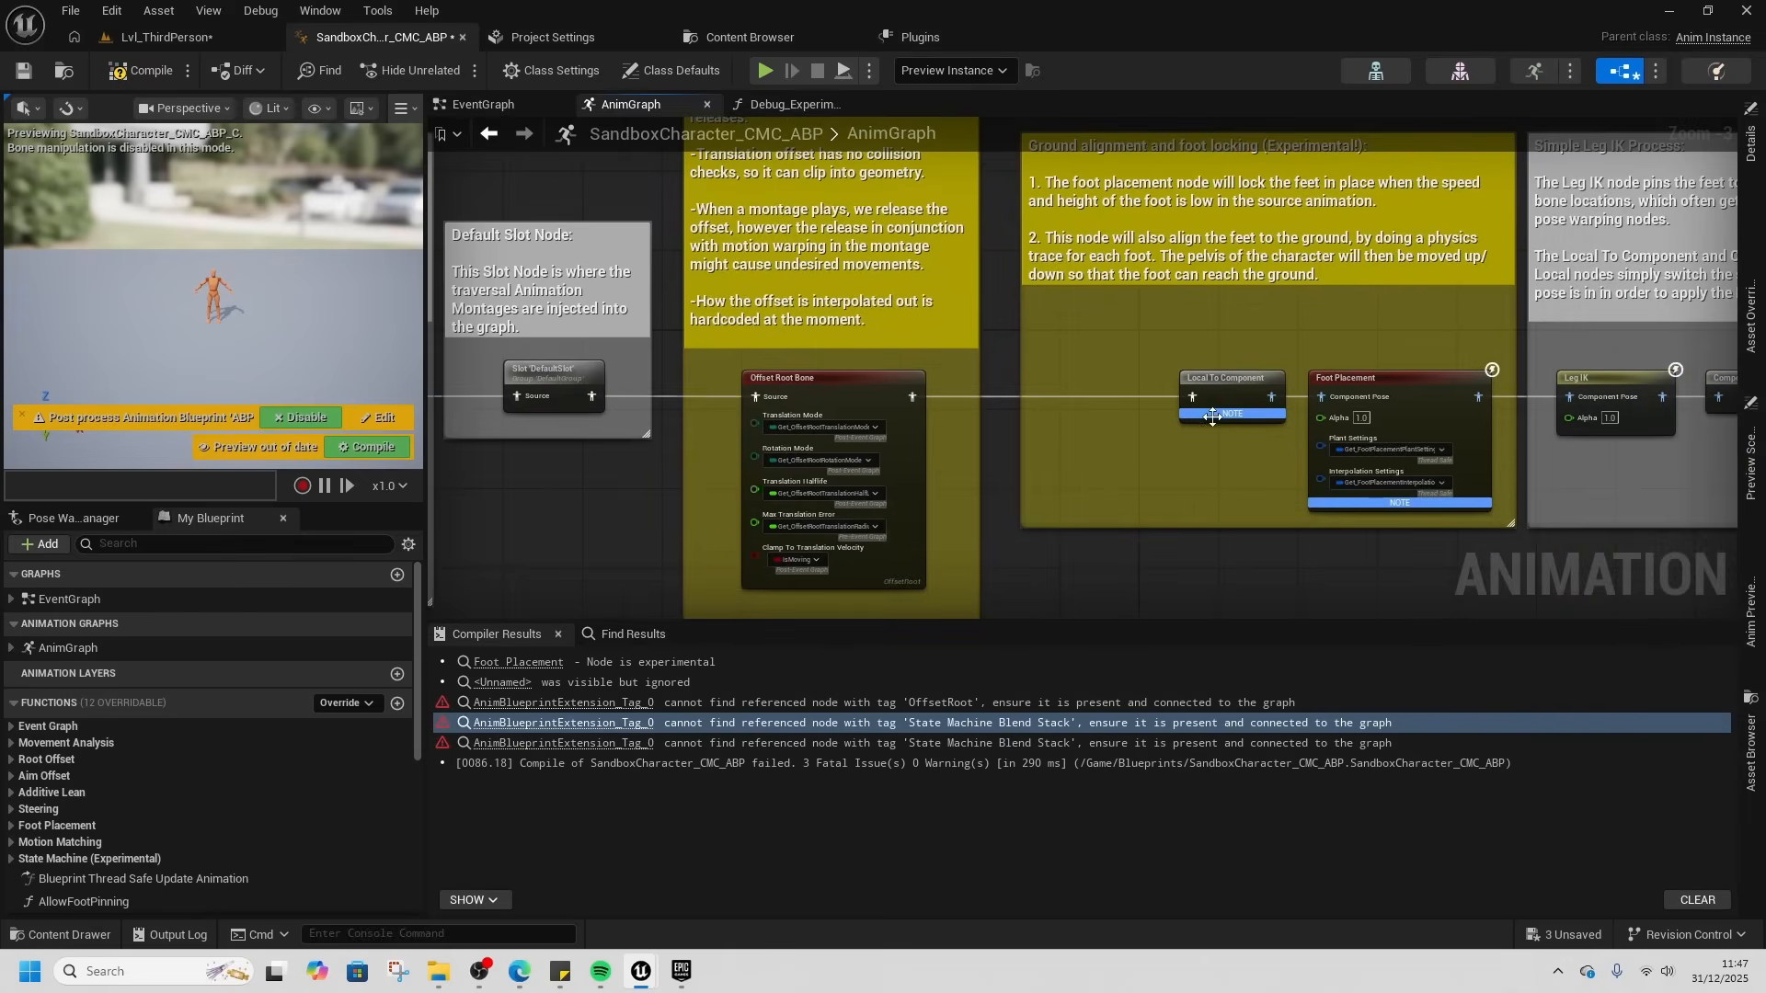
pyautogui.click(141, 70)
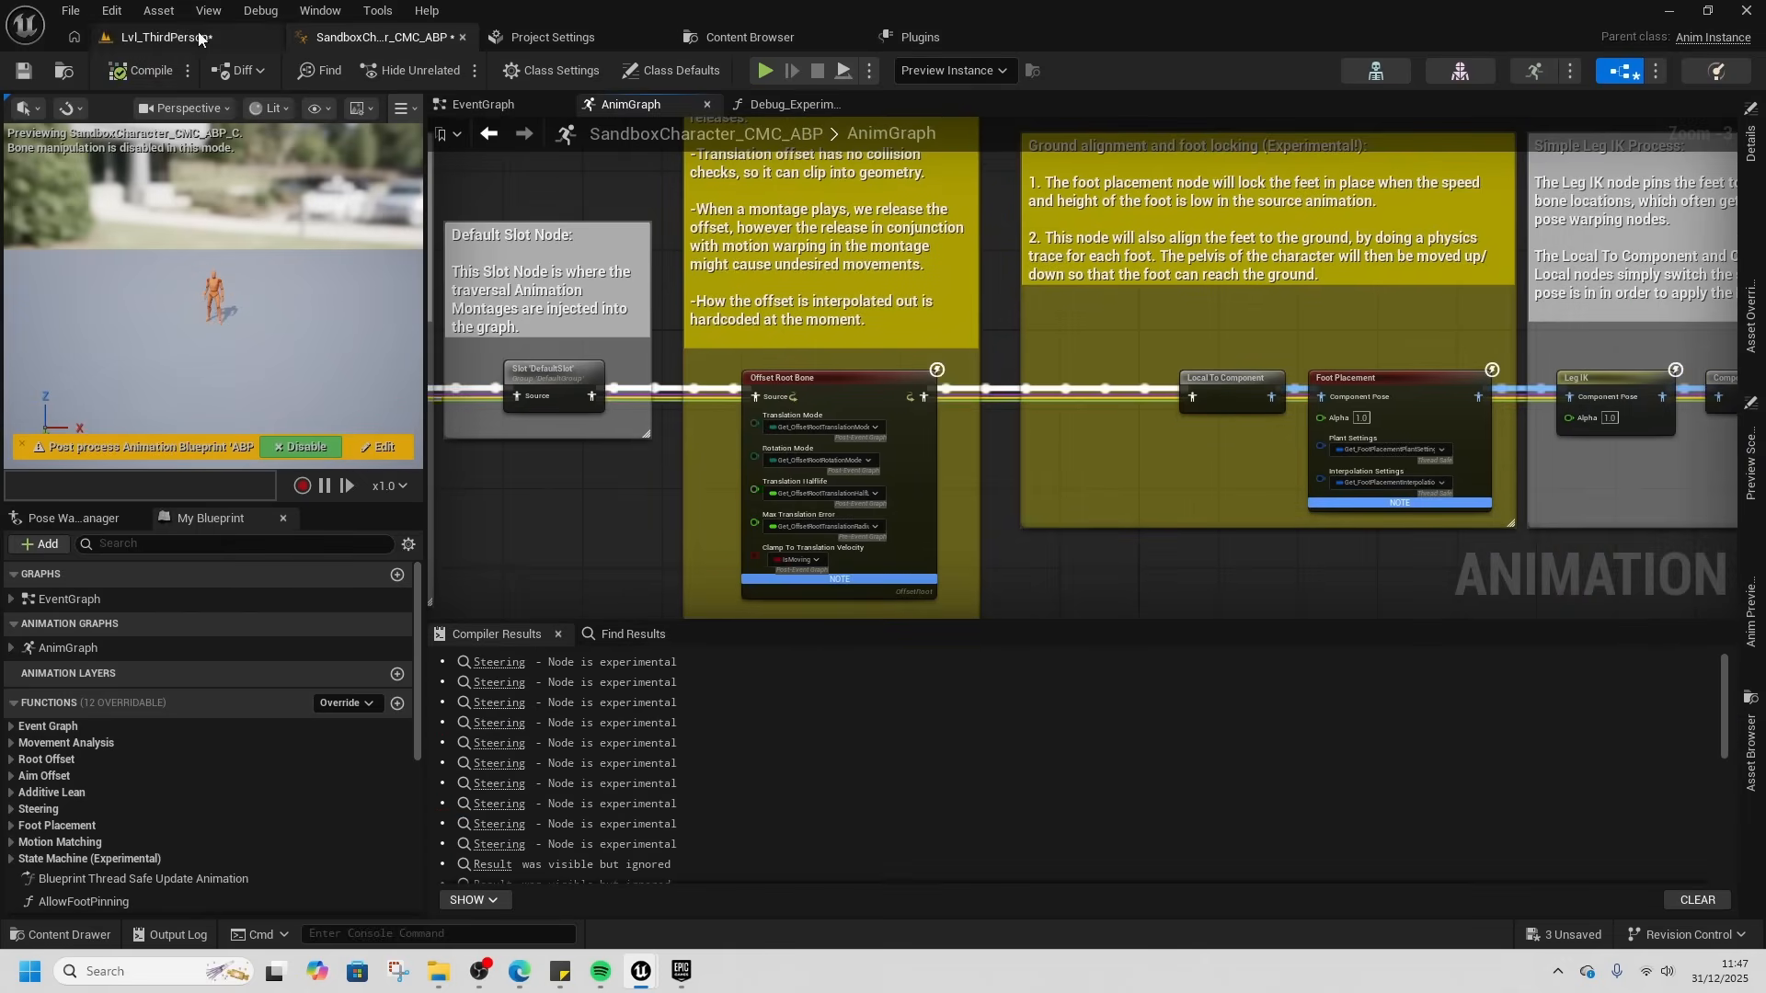
# - Return to the LvL_ThirdPerson level and retry playing it
pyautogui.click(166, 37)
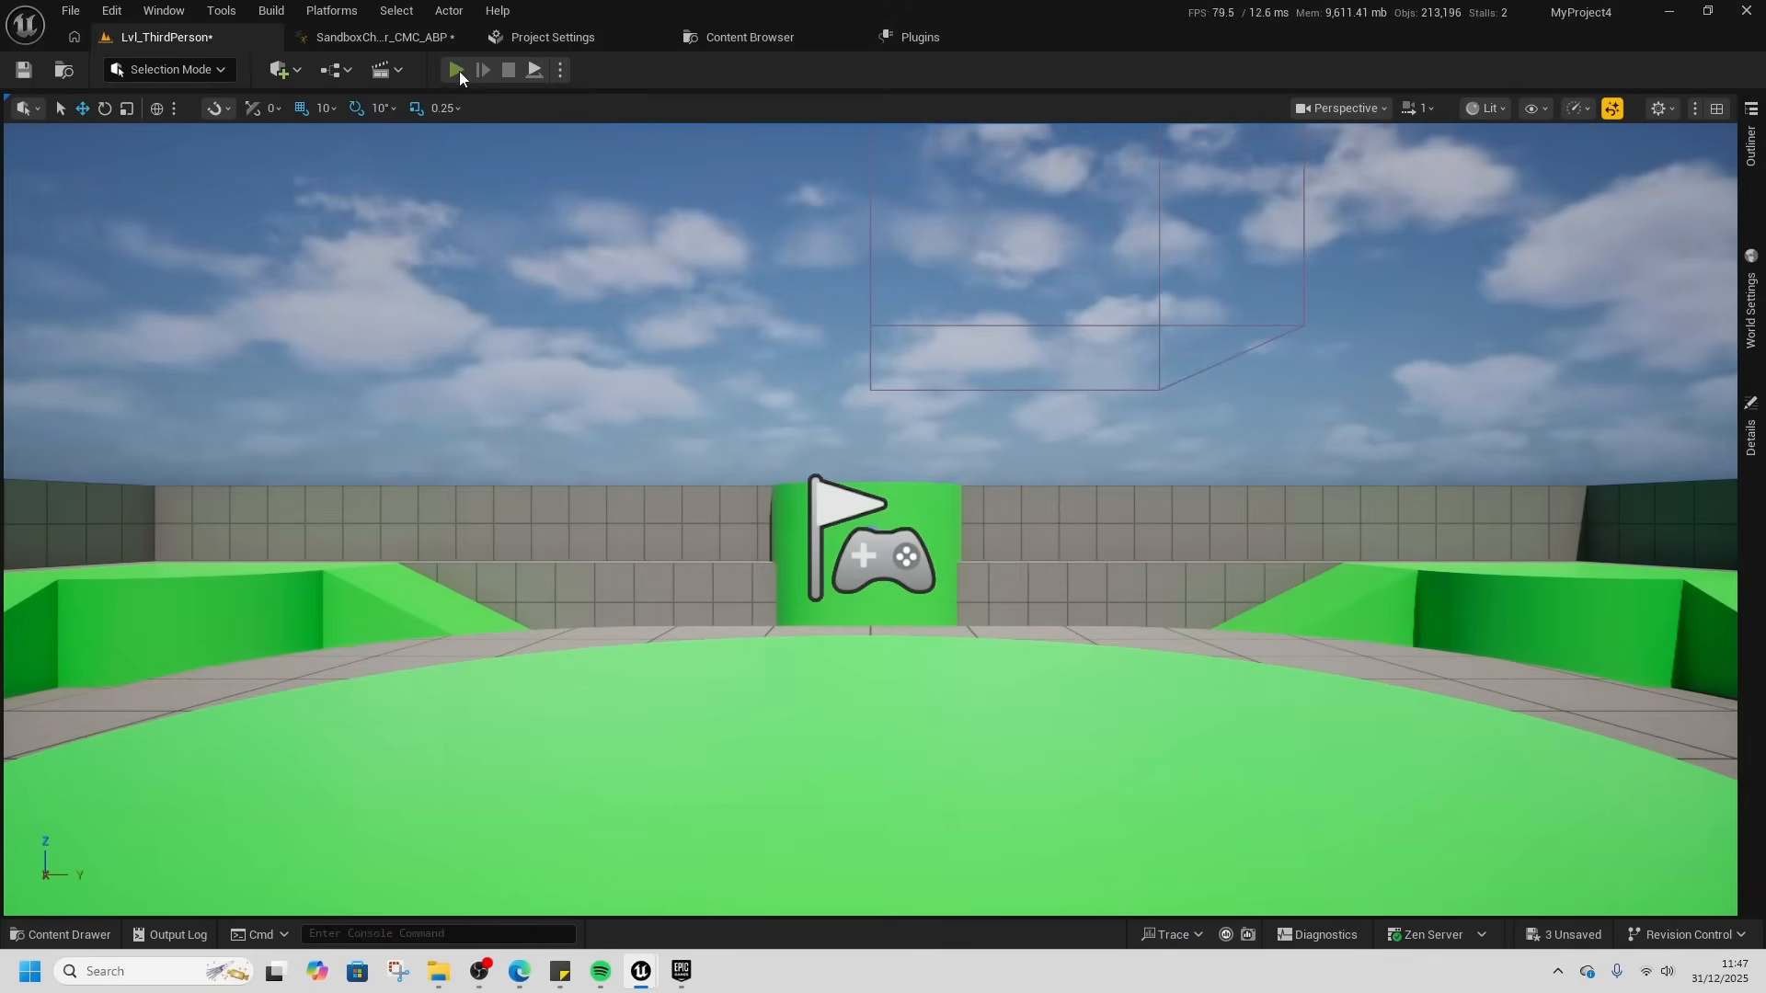
pyautogui.click(457, 69)
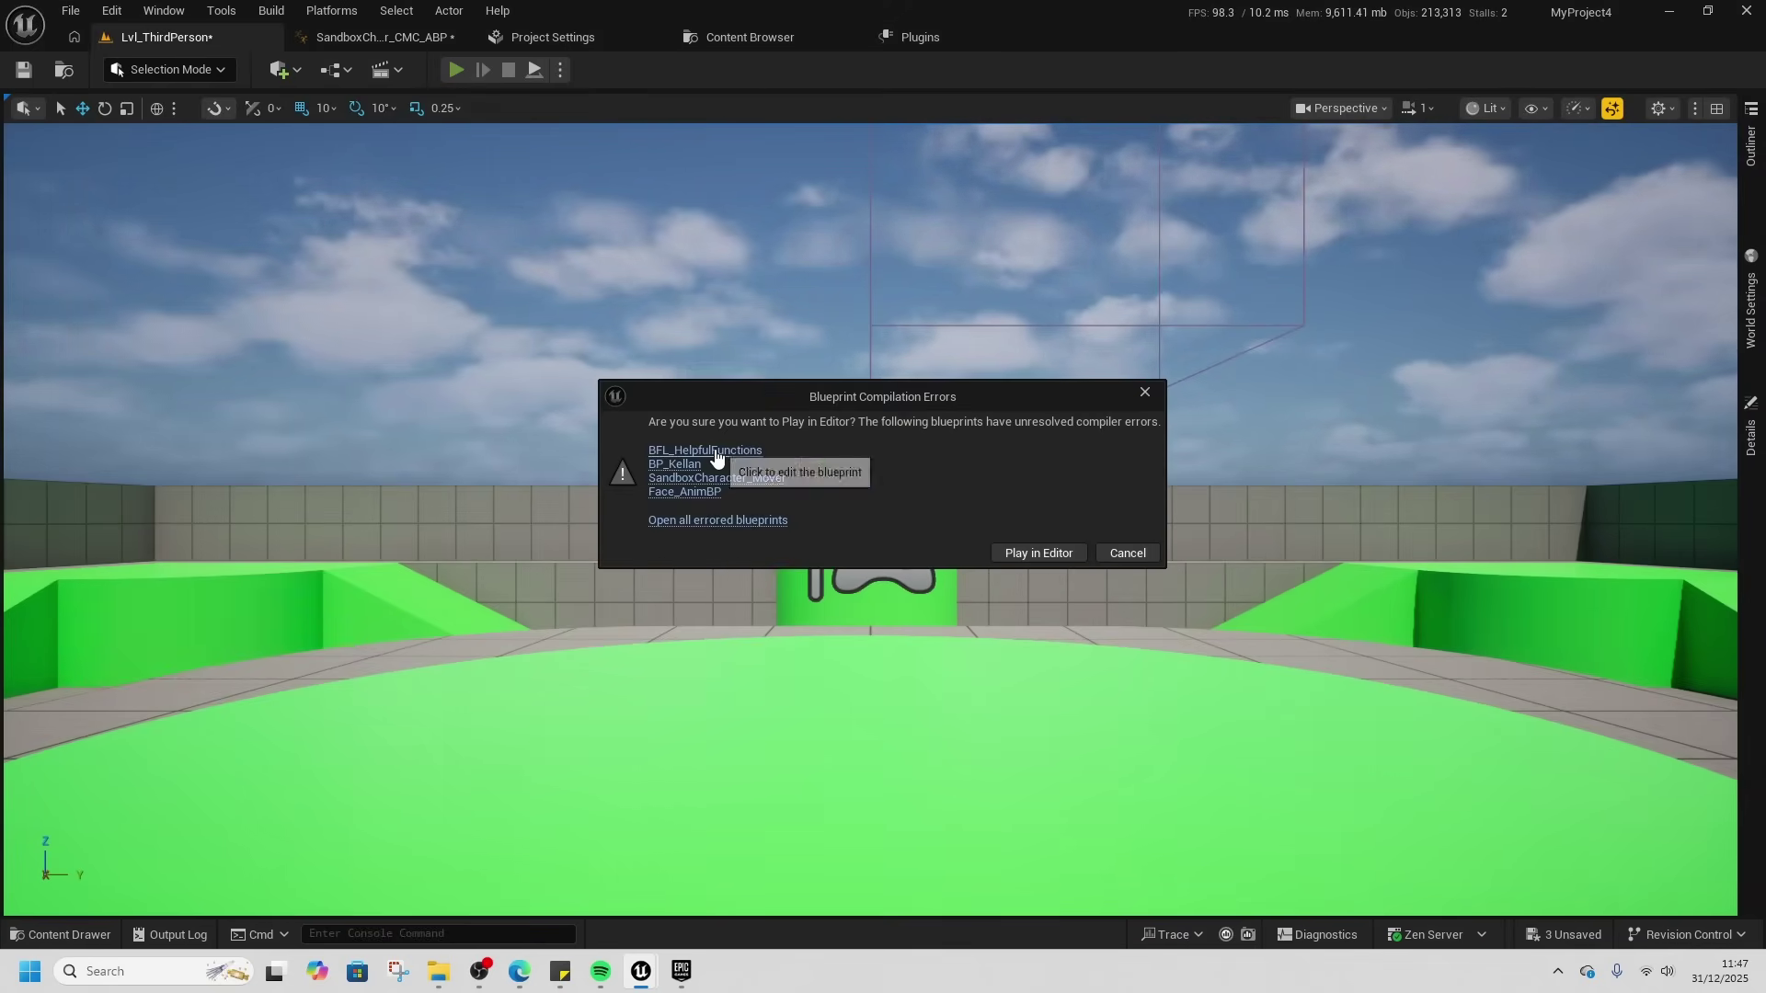
pyautogui.moveTo(688, 475)
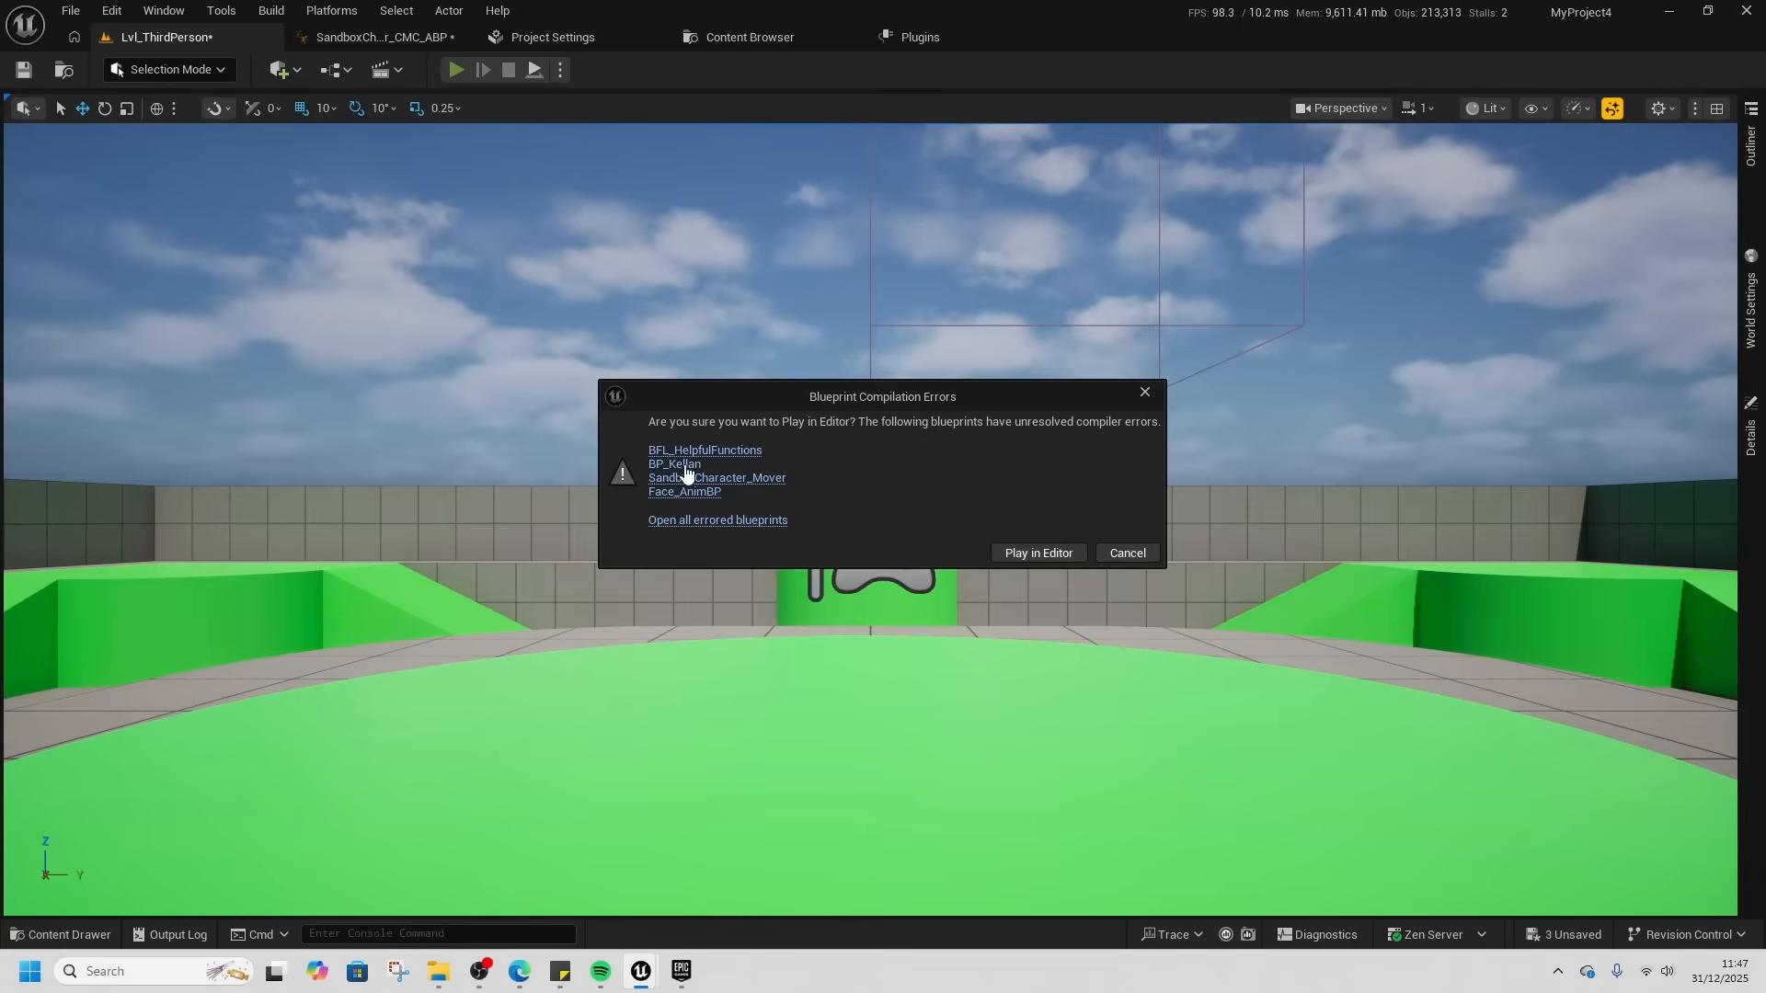
# - Break BP_Kellan's broken Live Link node links and recompile it with only warnings
pyautogui.click(673, 463)
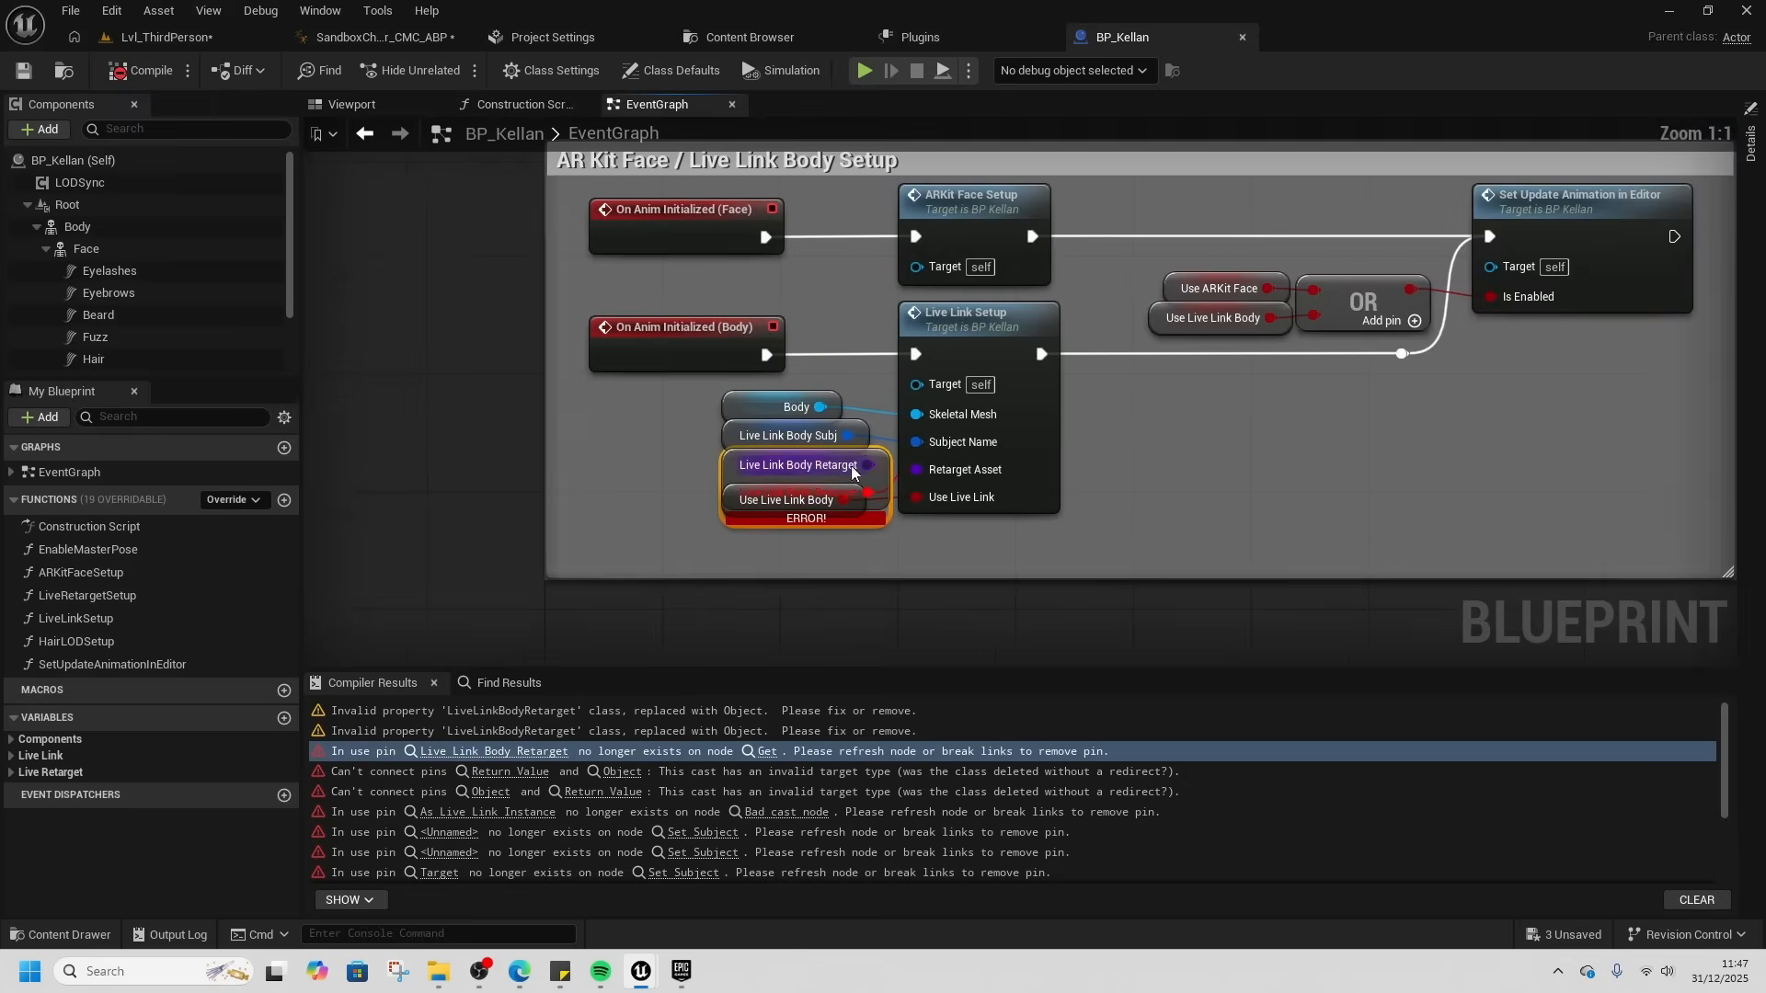
pyautogui.moveTo(797, 463); pyautogui.dragTo(569, 508)
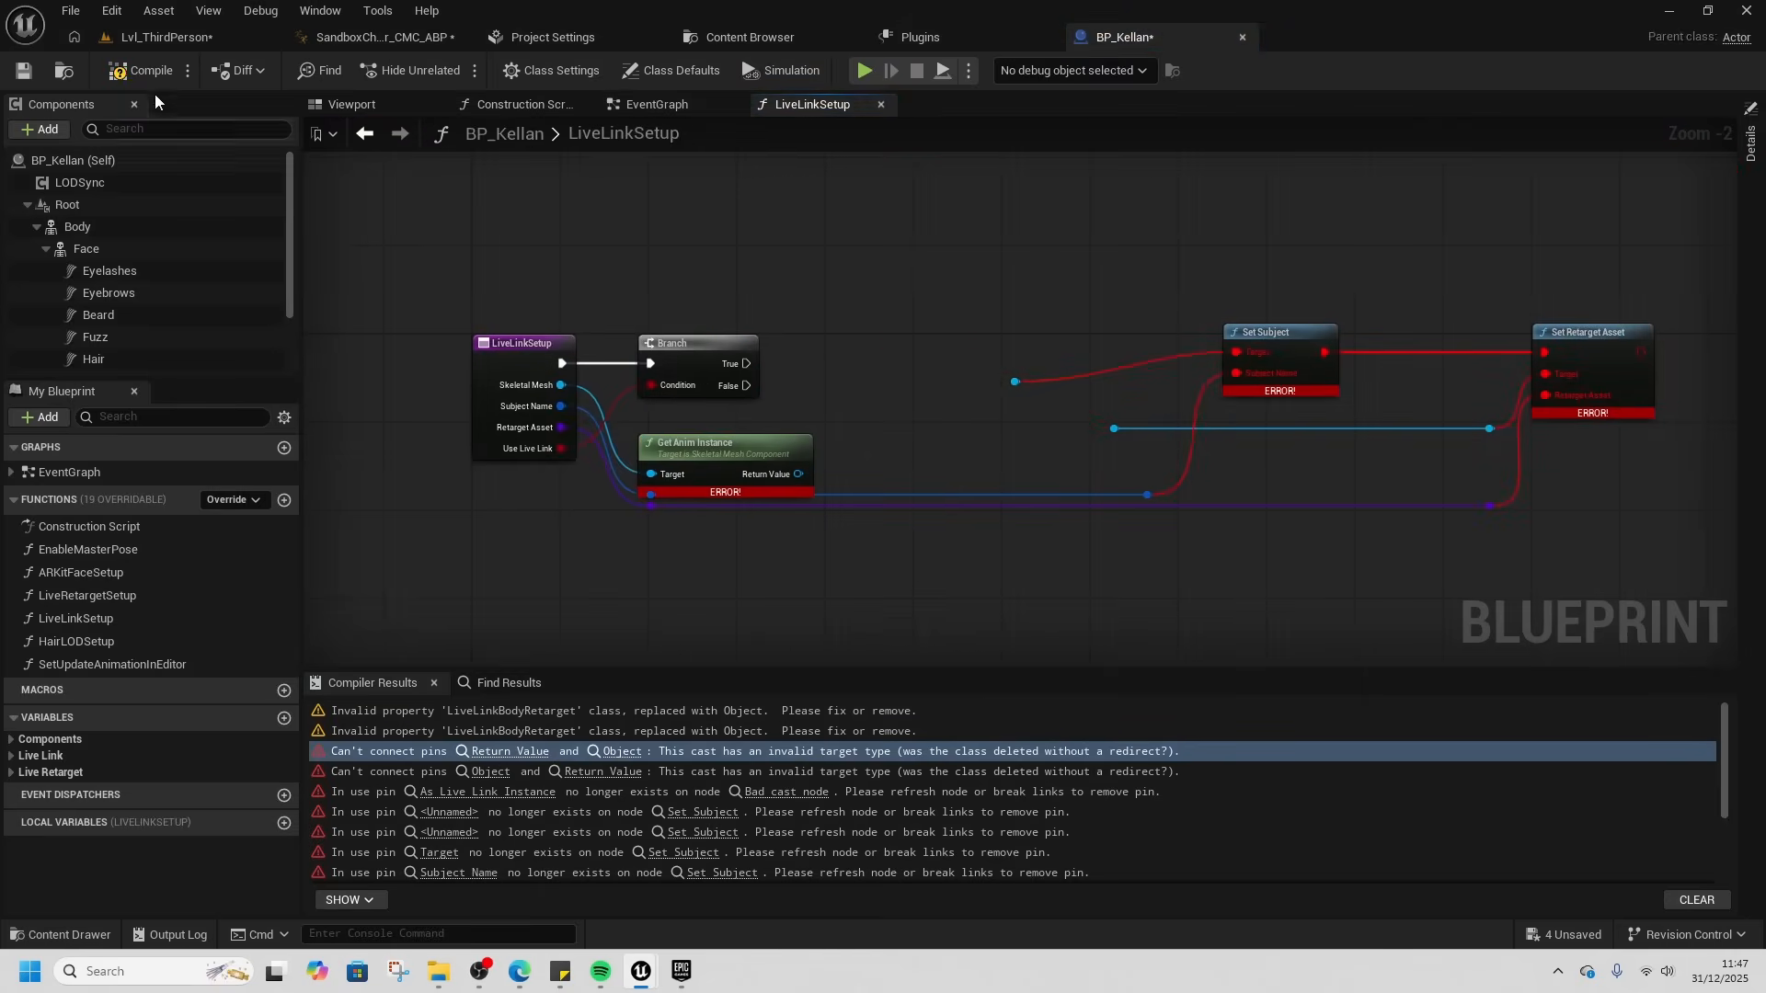
pyautogui.click(150, 70)
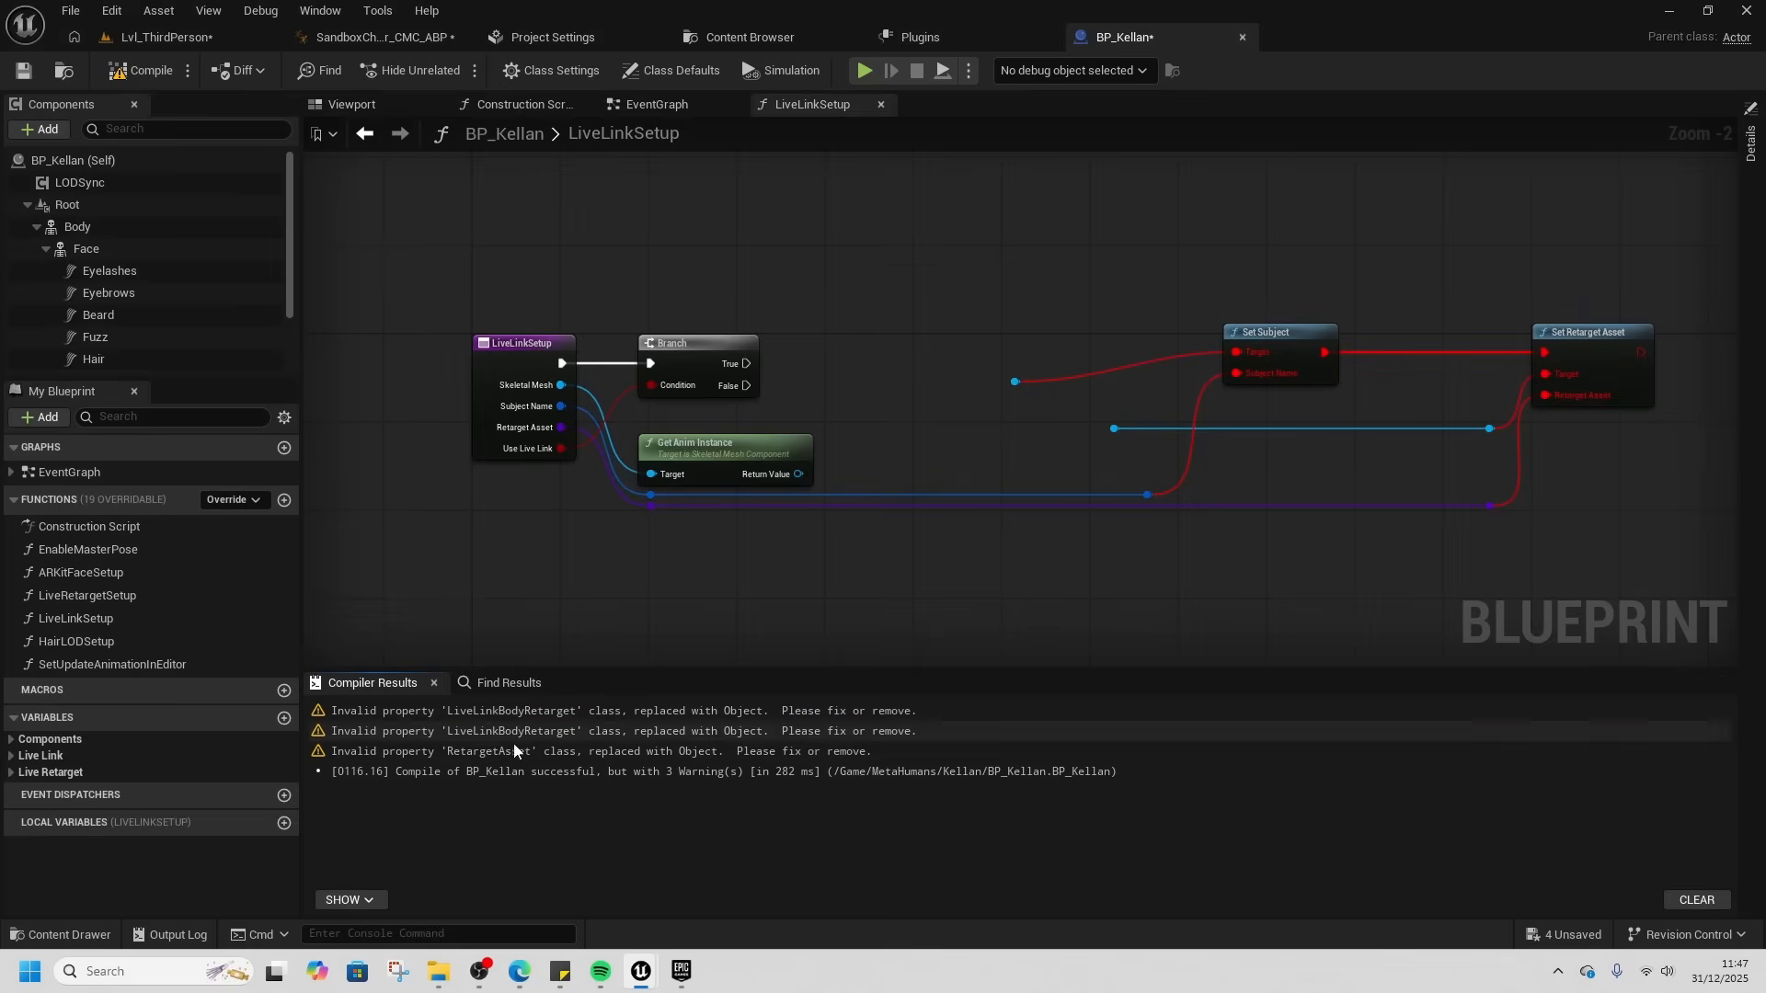
# - Inspect a remaining compiler warning and return to the Lvl_ThirdPerson level
pyautogui.click(563, 730)
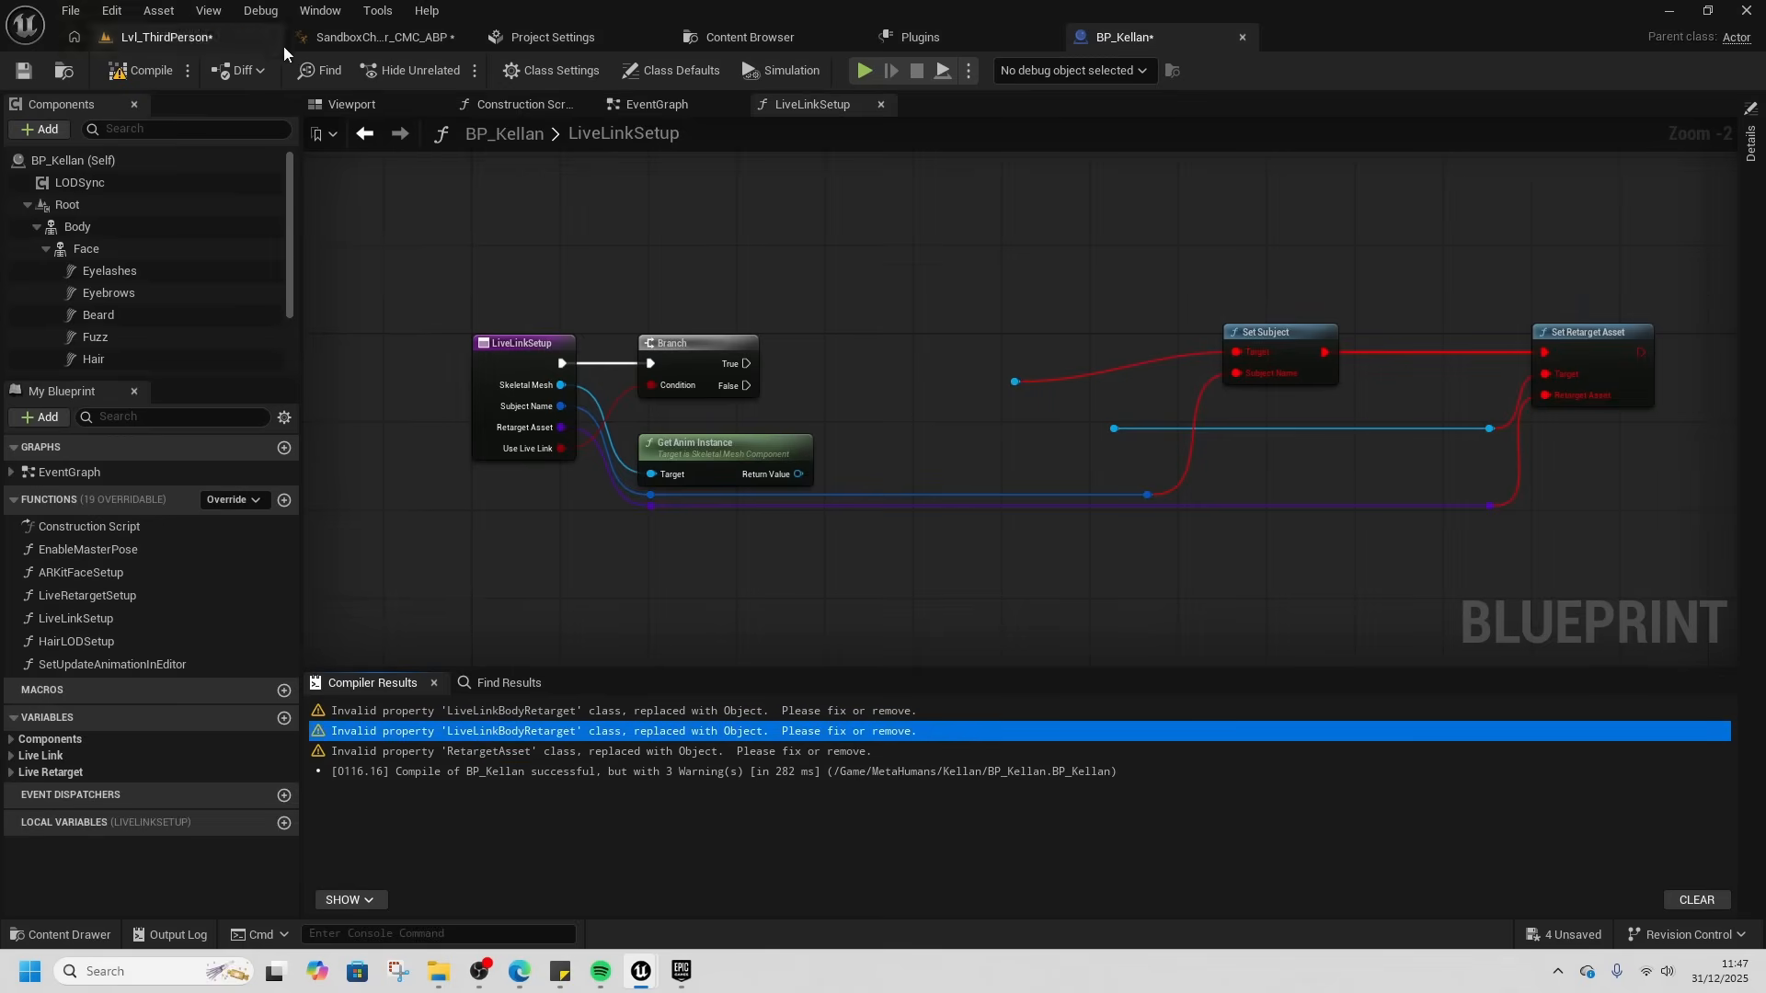
pyautogui.click(164, 37)
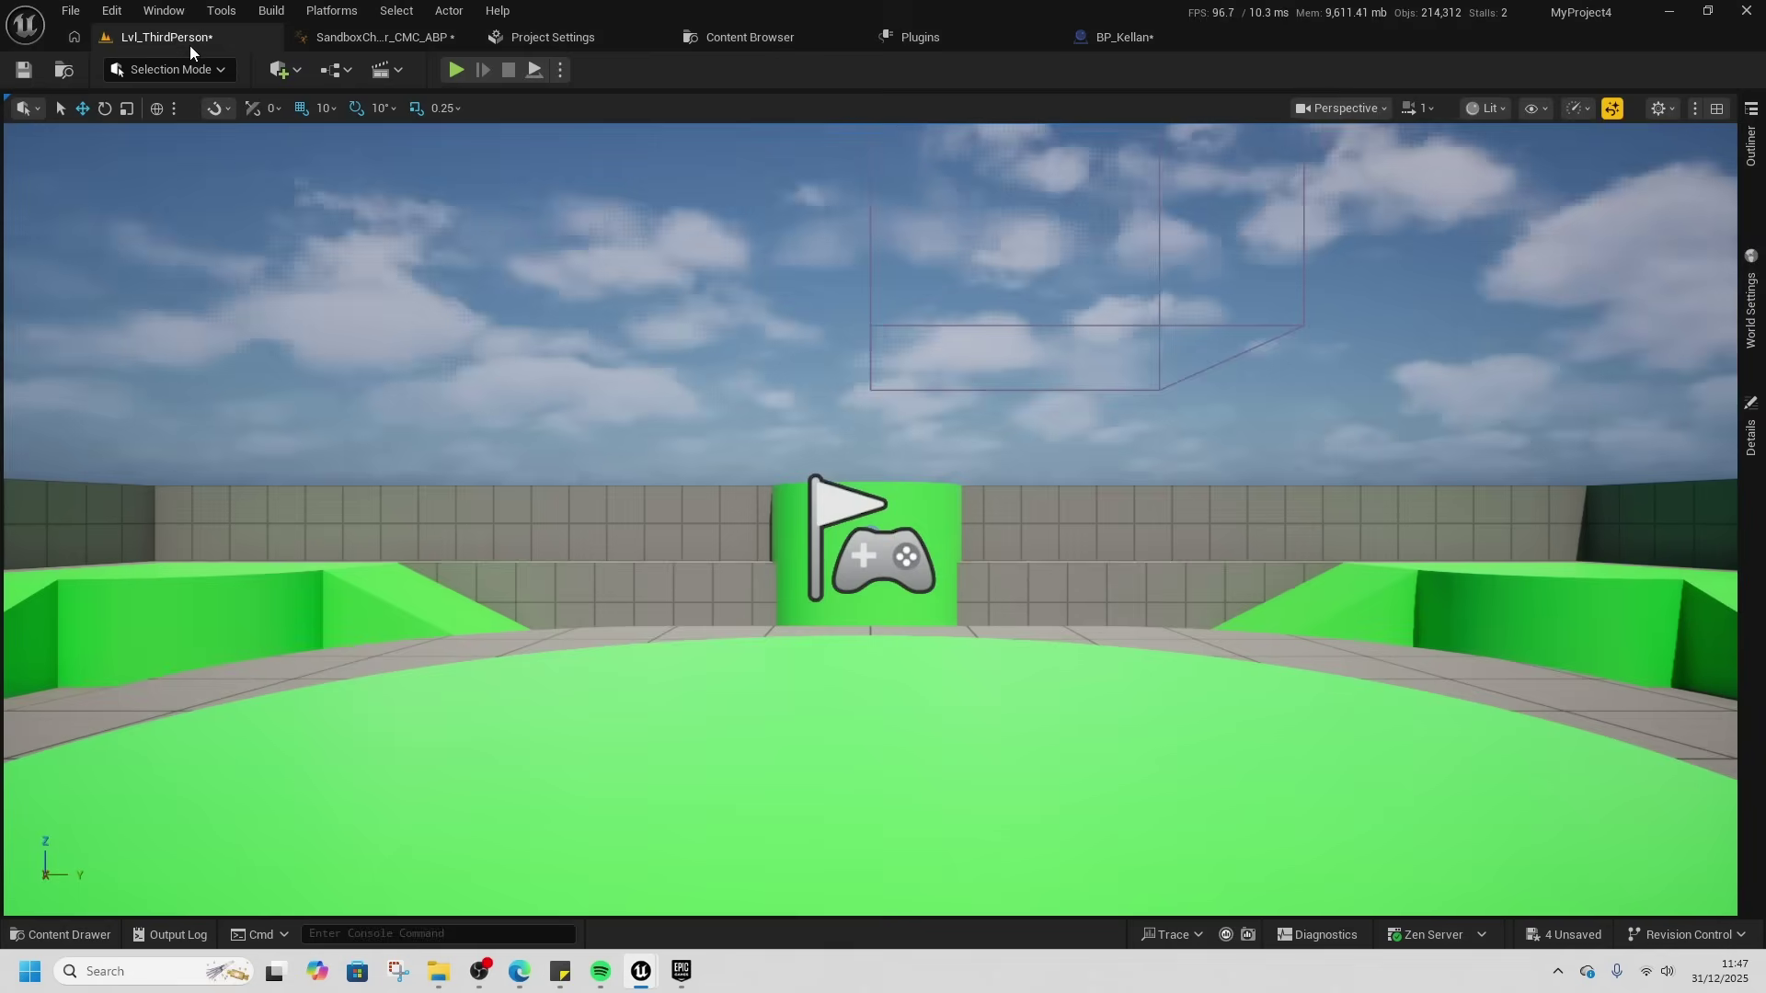
# - Recompile Face_AnimBP showing its missing GetPropertyValue errors
pyautogui.click(456, 70)
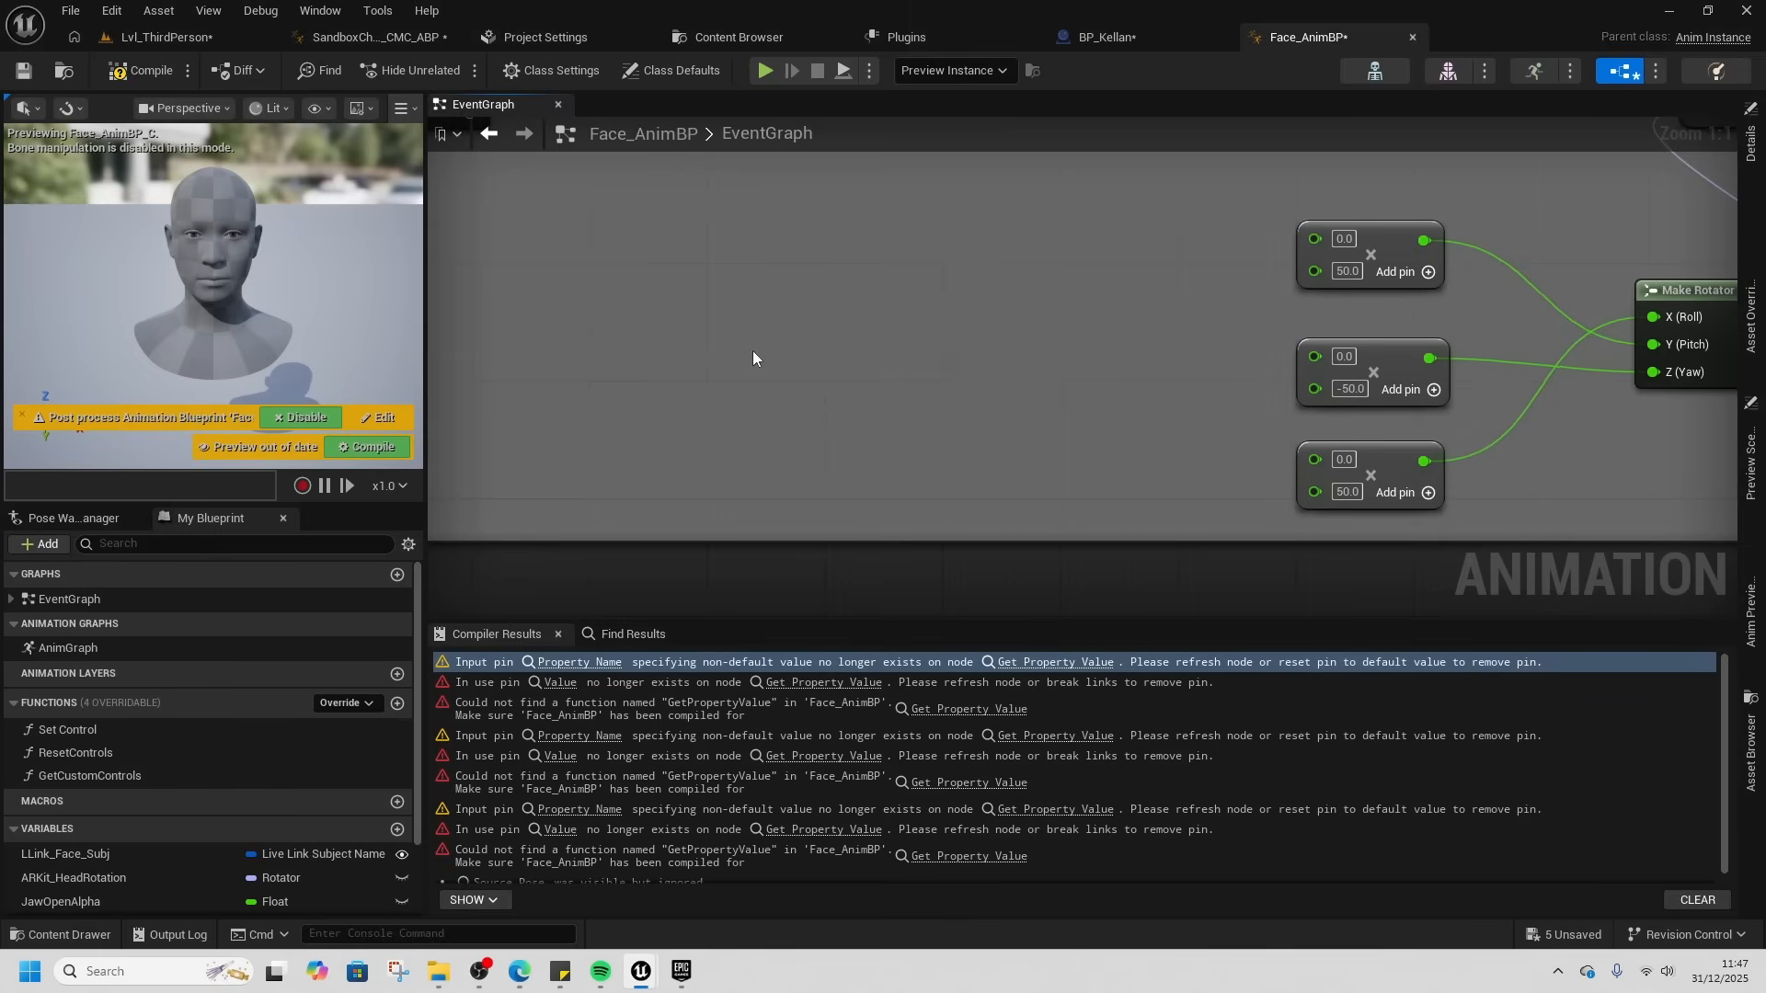
pyautogui.click(142, 70)
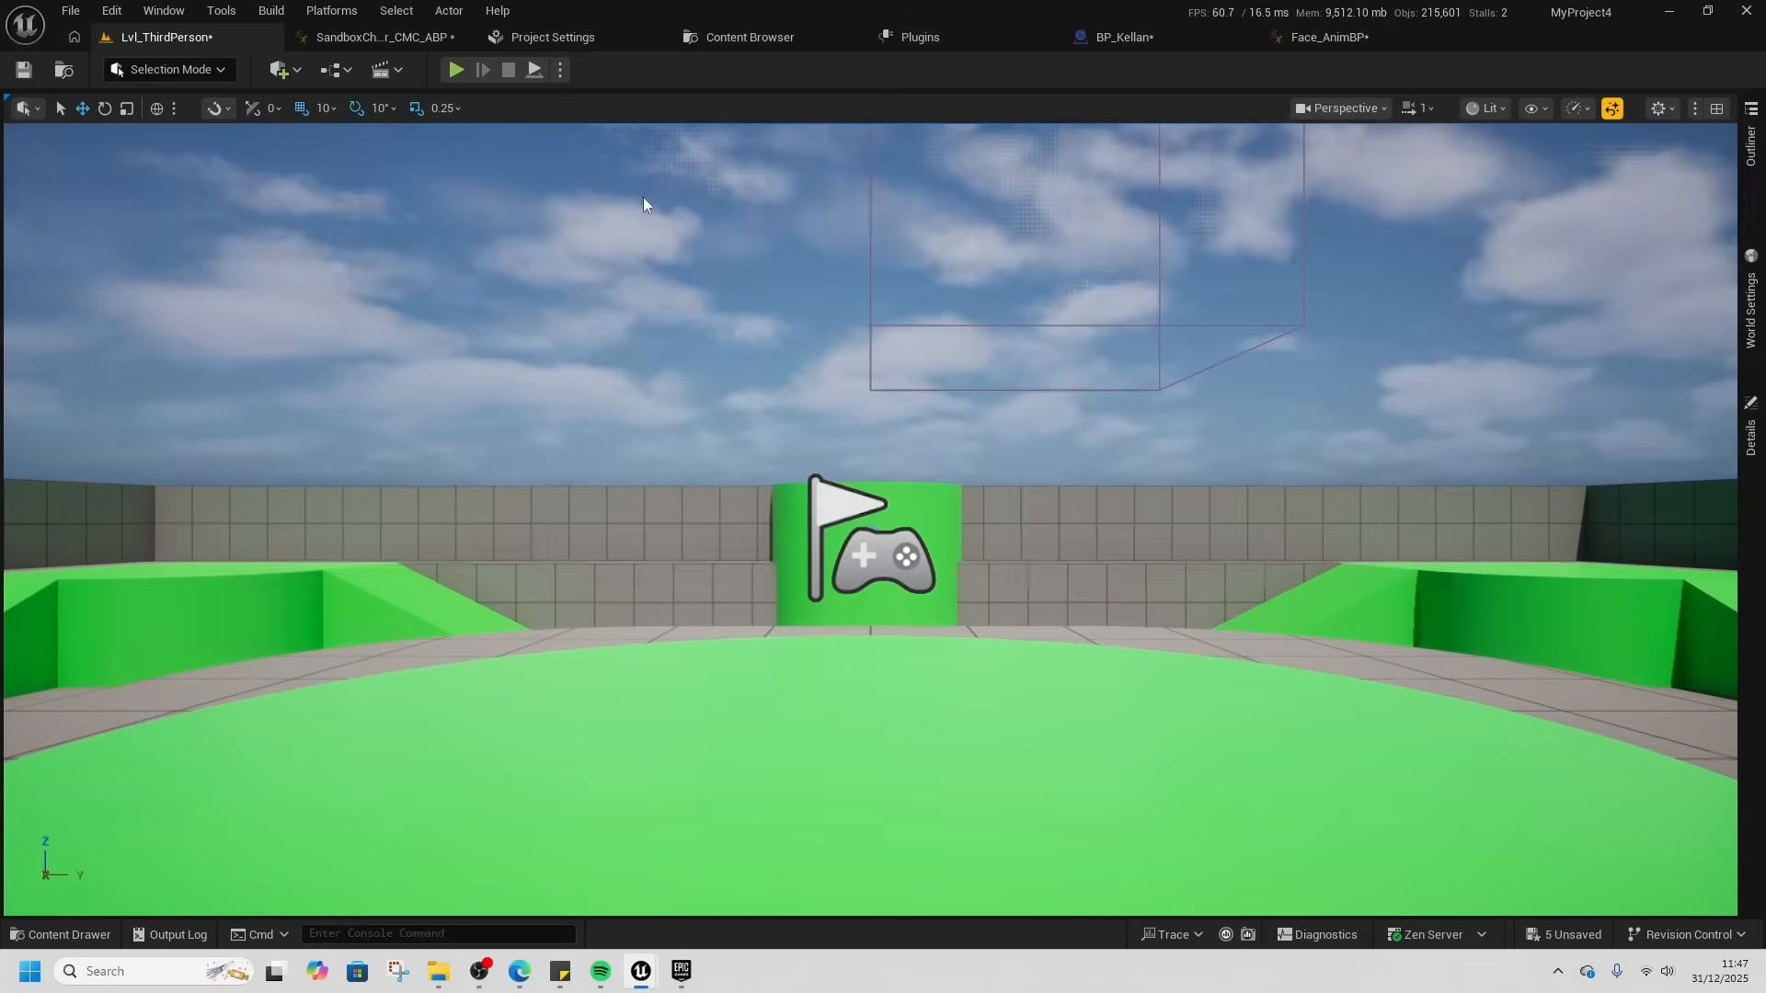
# - Replay, then inspect SandboxCharacter_Mover's Update_TargetedActor debug cone graph and BFL_HelpfulFunctions
pyautogui.click(457, 70)
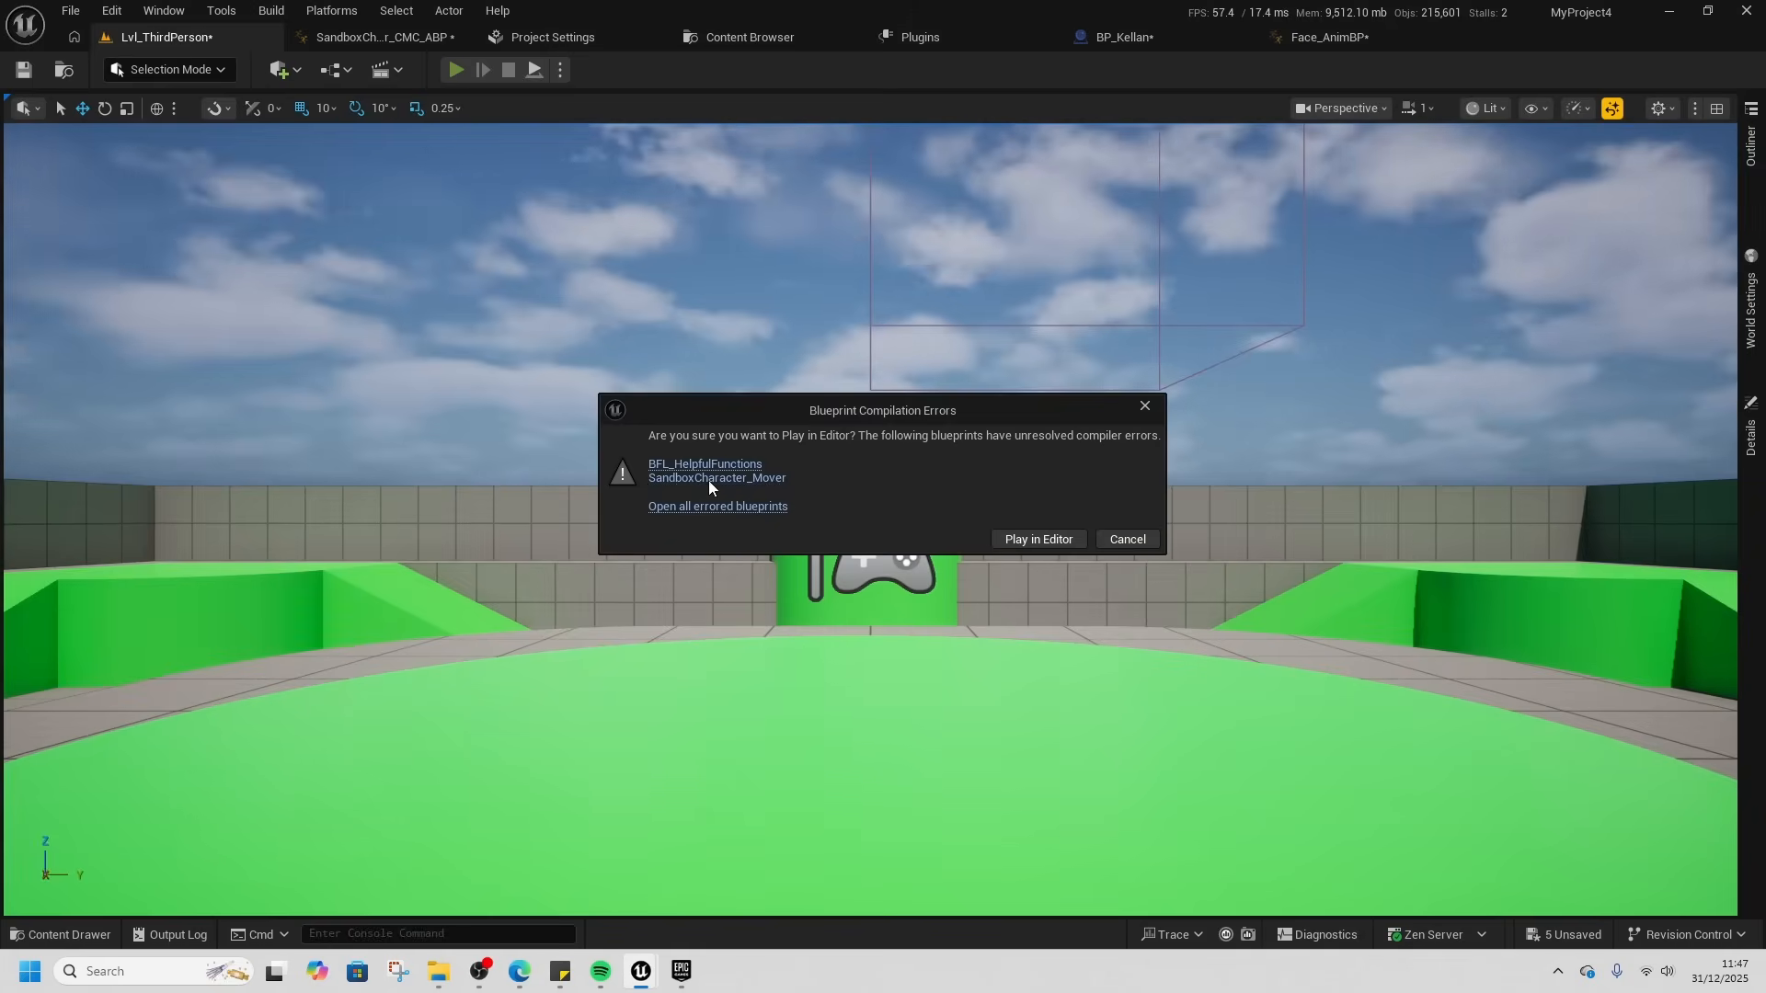
pyautogui.click(717, 478)
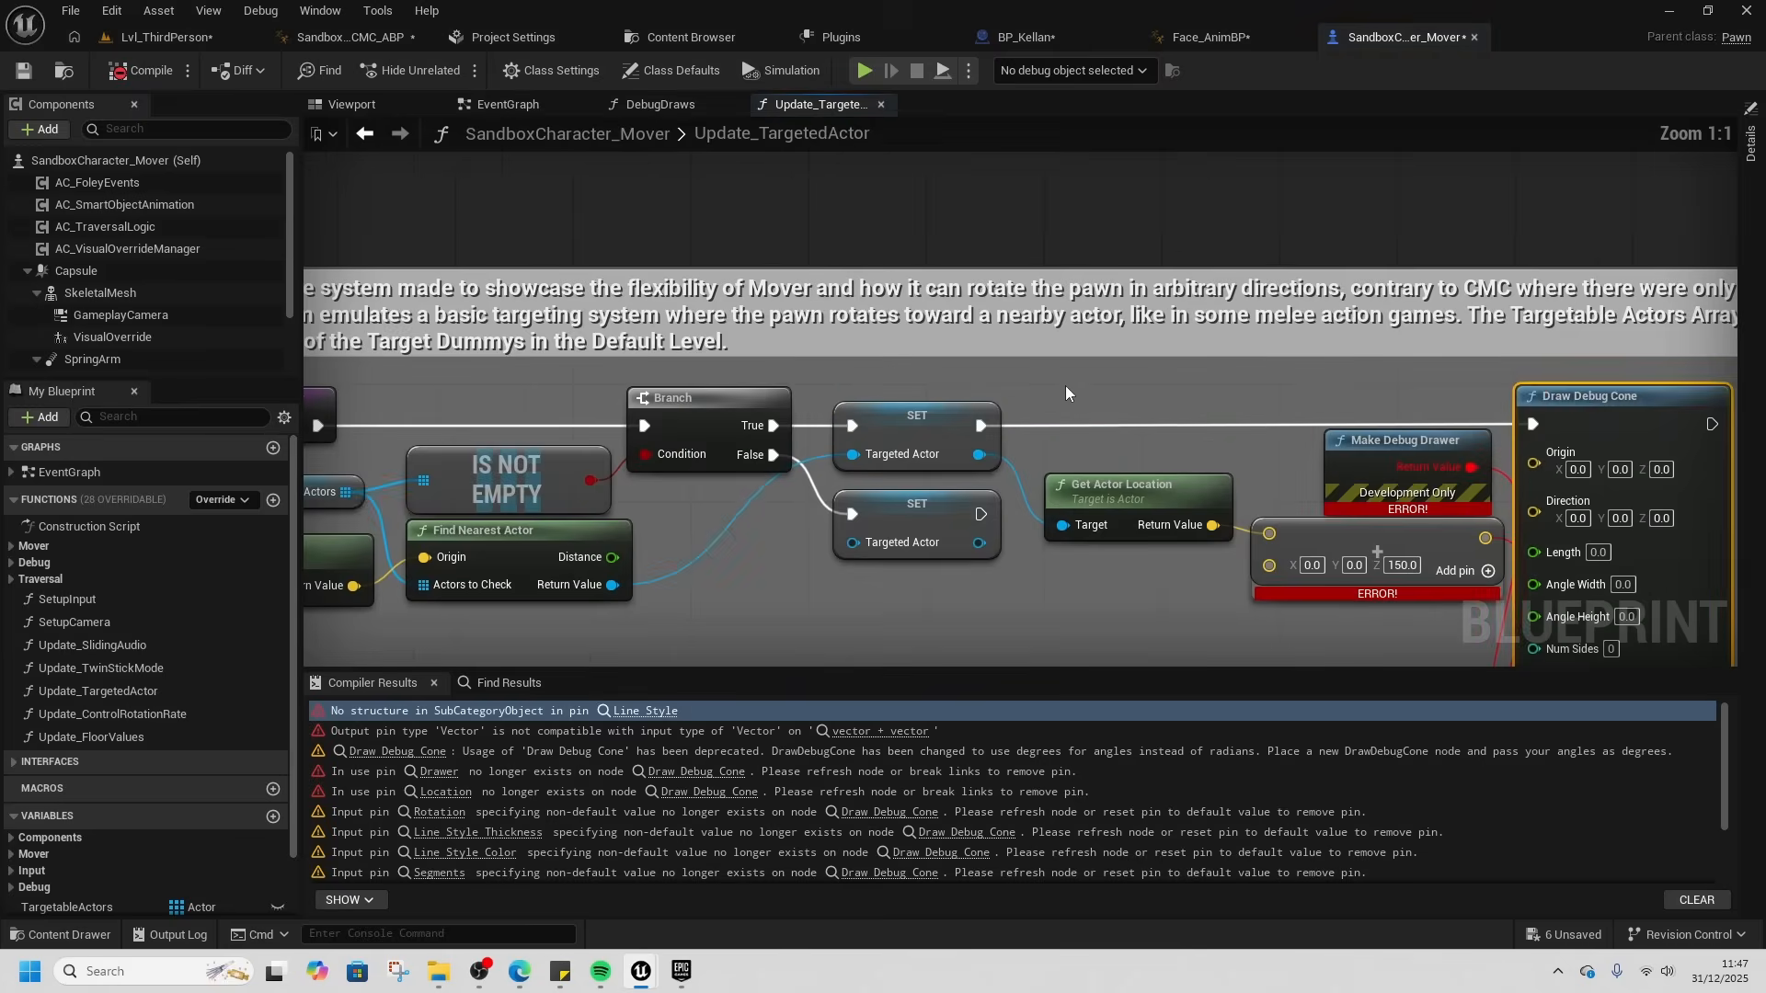
pyautogui.scroll(-3)
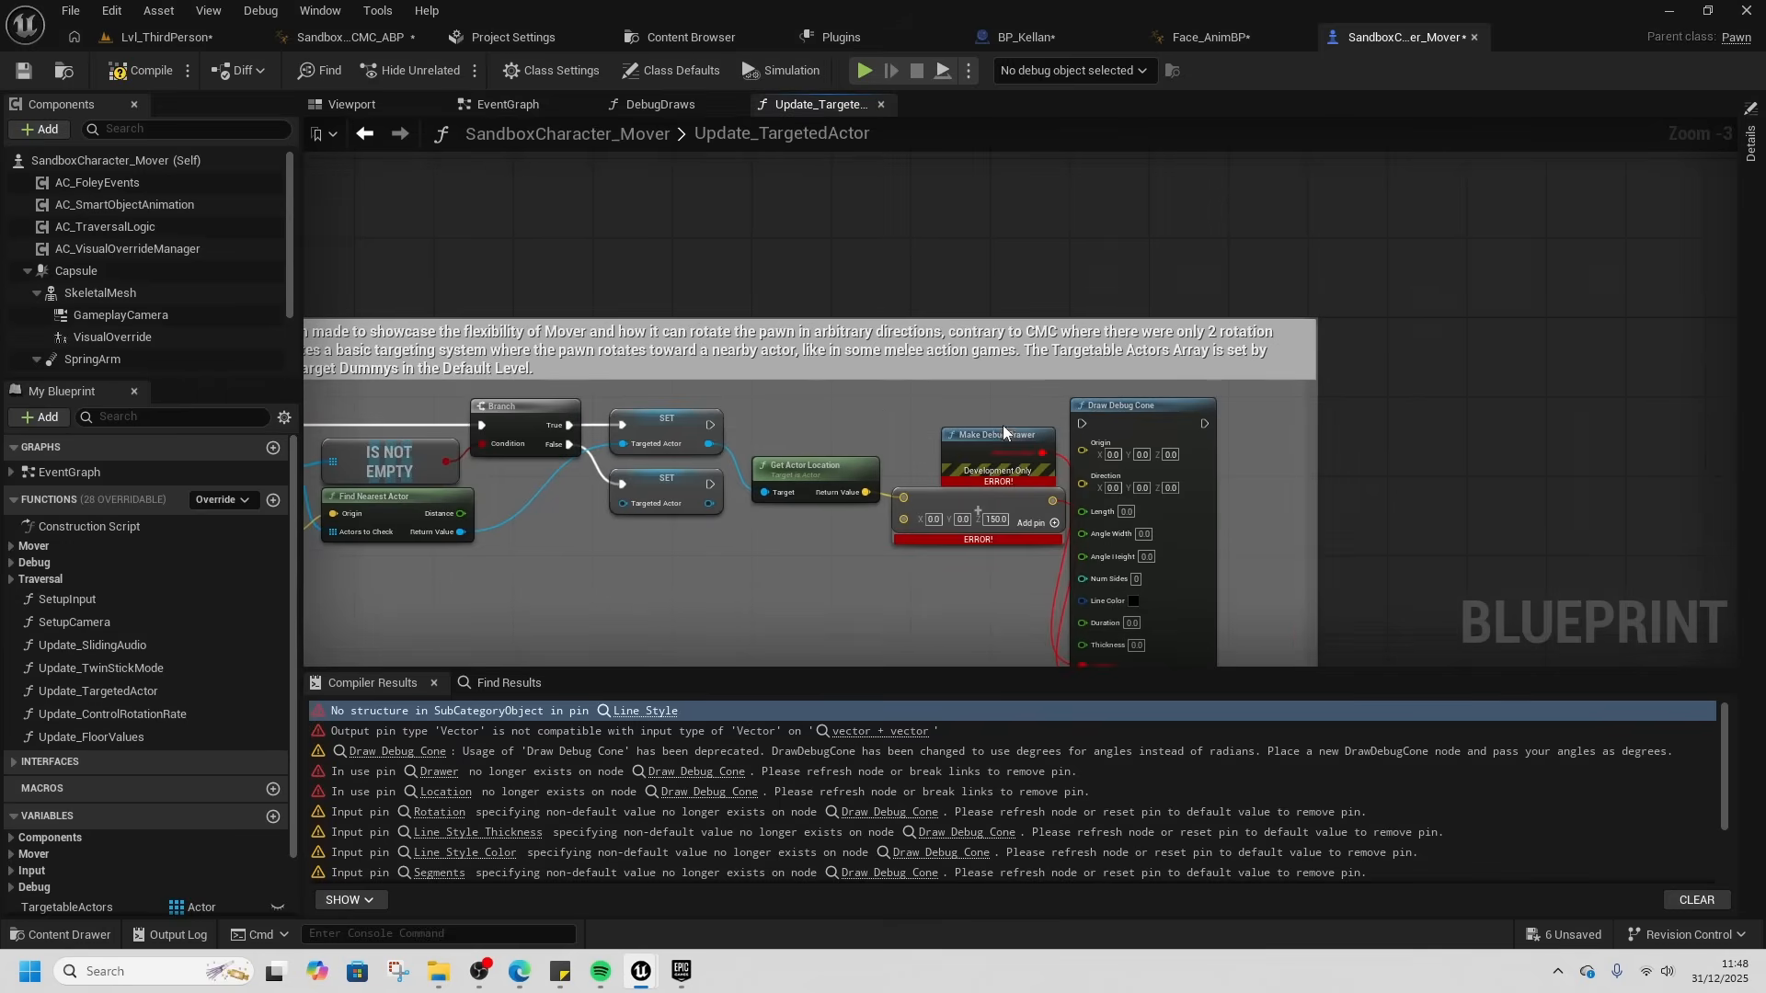
pyautogui.click(146, 70)
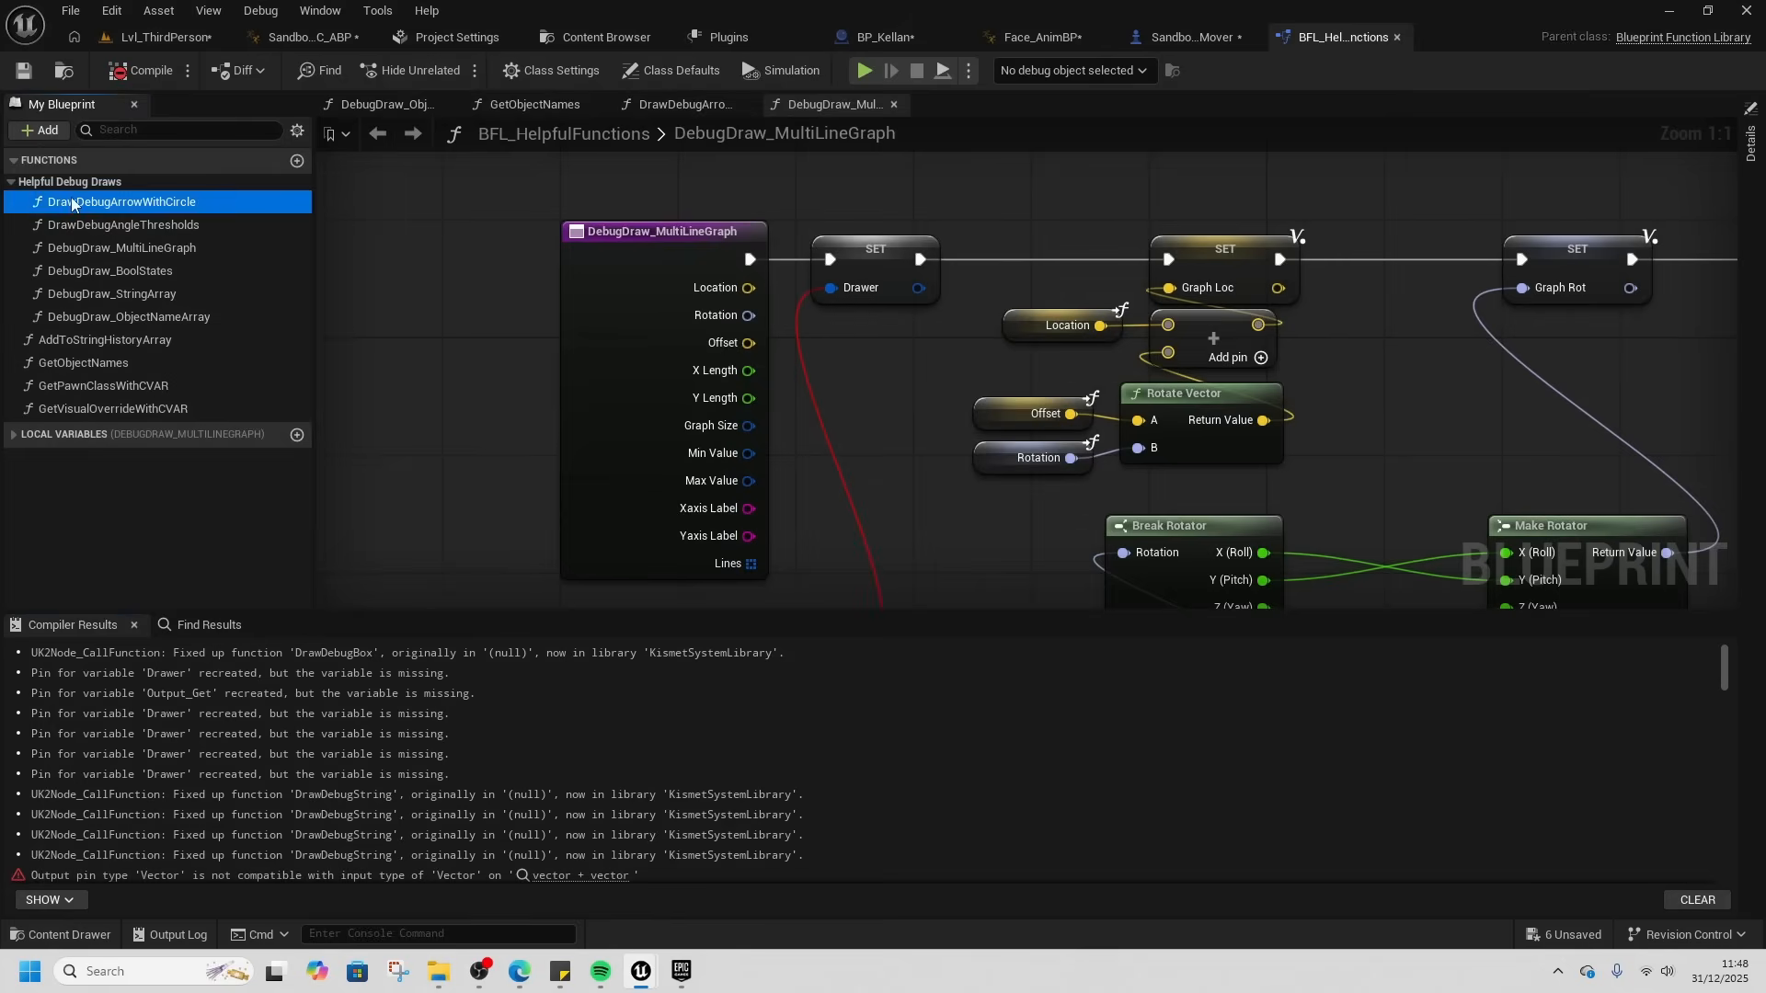
# - Review the arrow-with-circle, BoolStates, StringArray and ObjectNameArray debug draws and recompile BFL_HelpfulFunctions
pyautogui.click(121, 202)
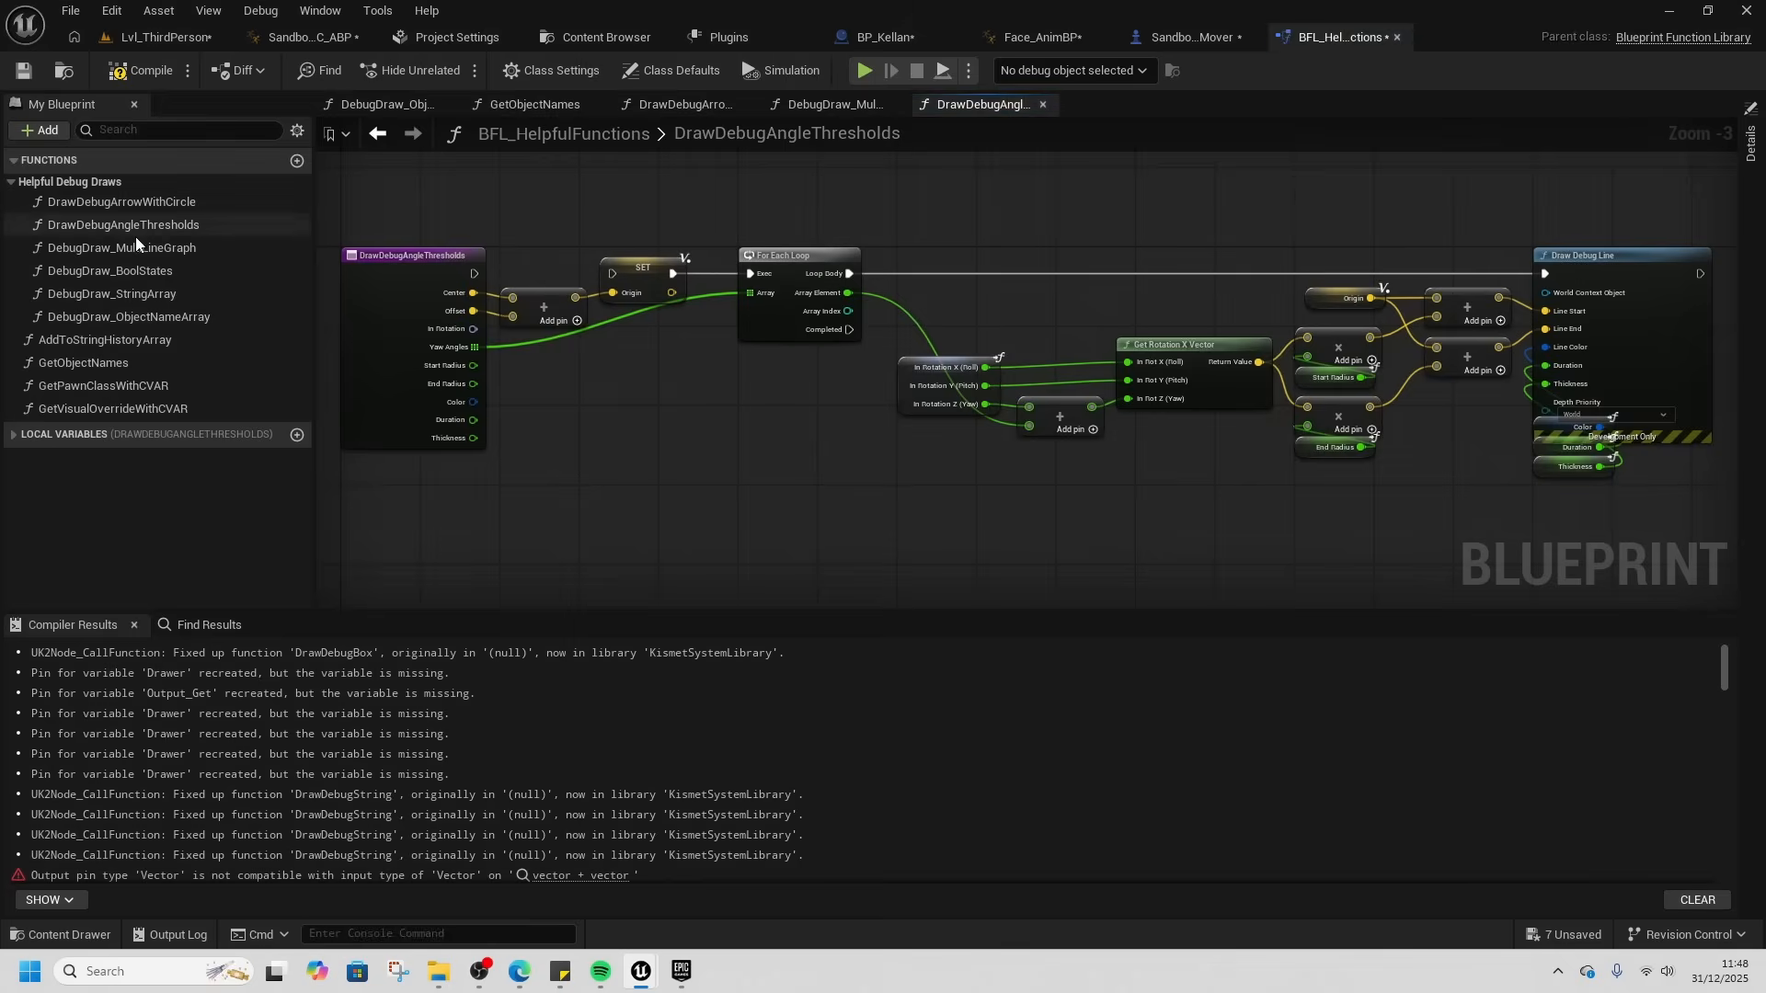
pyautogui.click(827, 103)
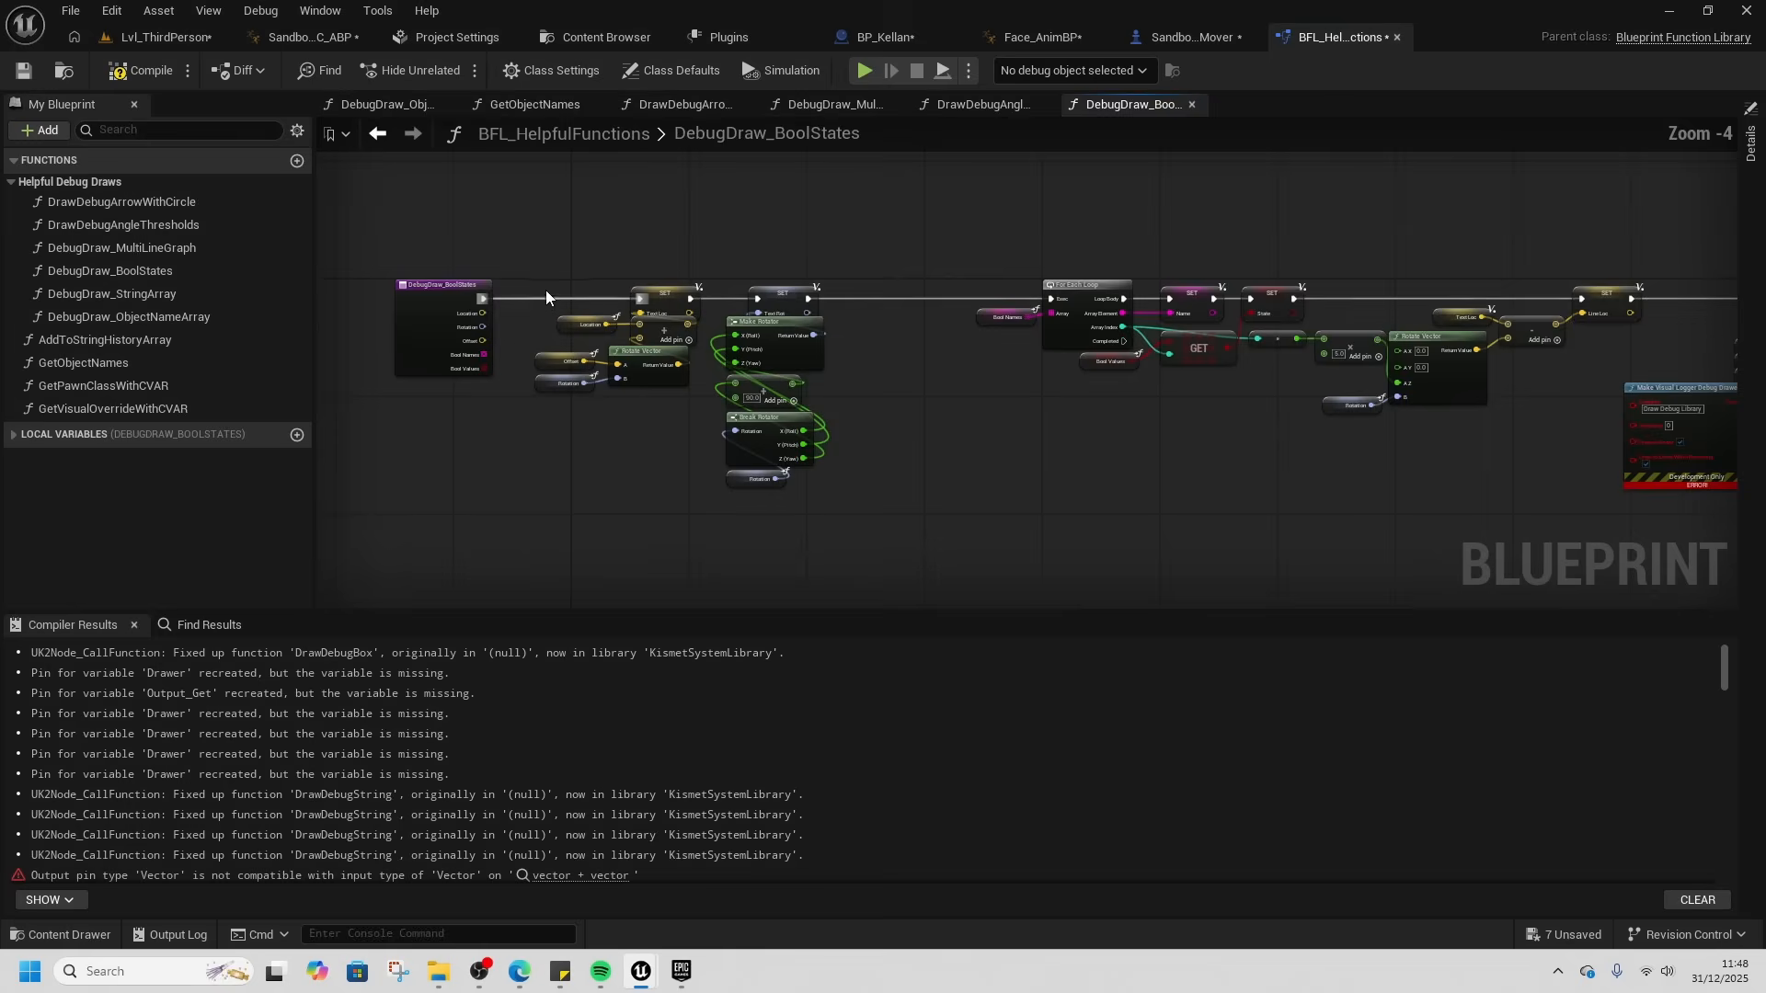
pyautogui.click(1280, 103)
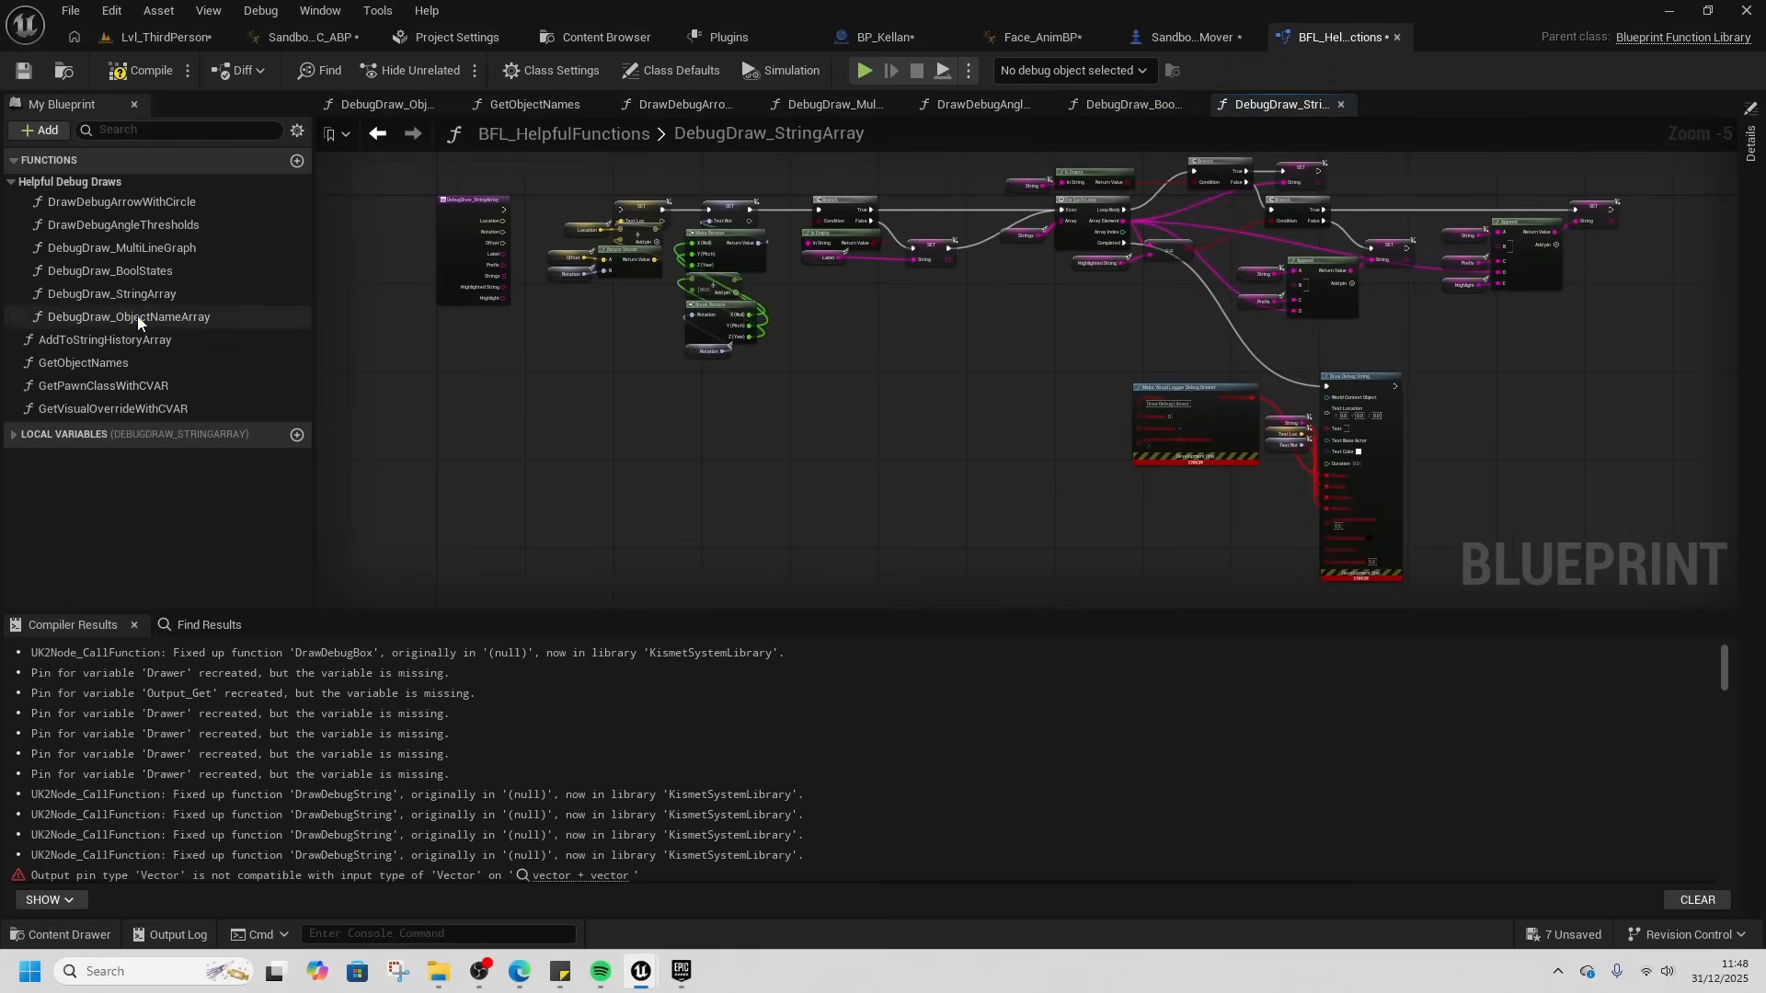
pyautogui.click(129, 317)
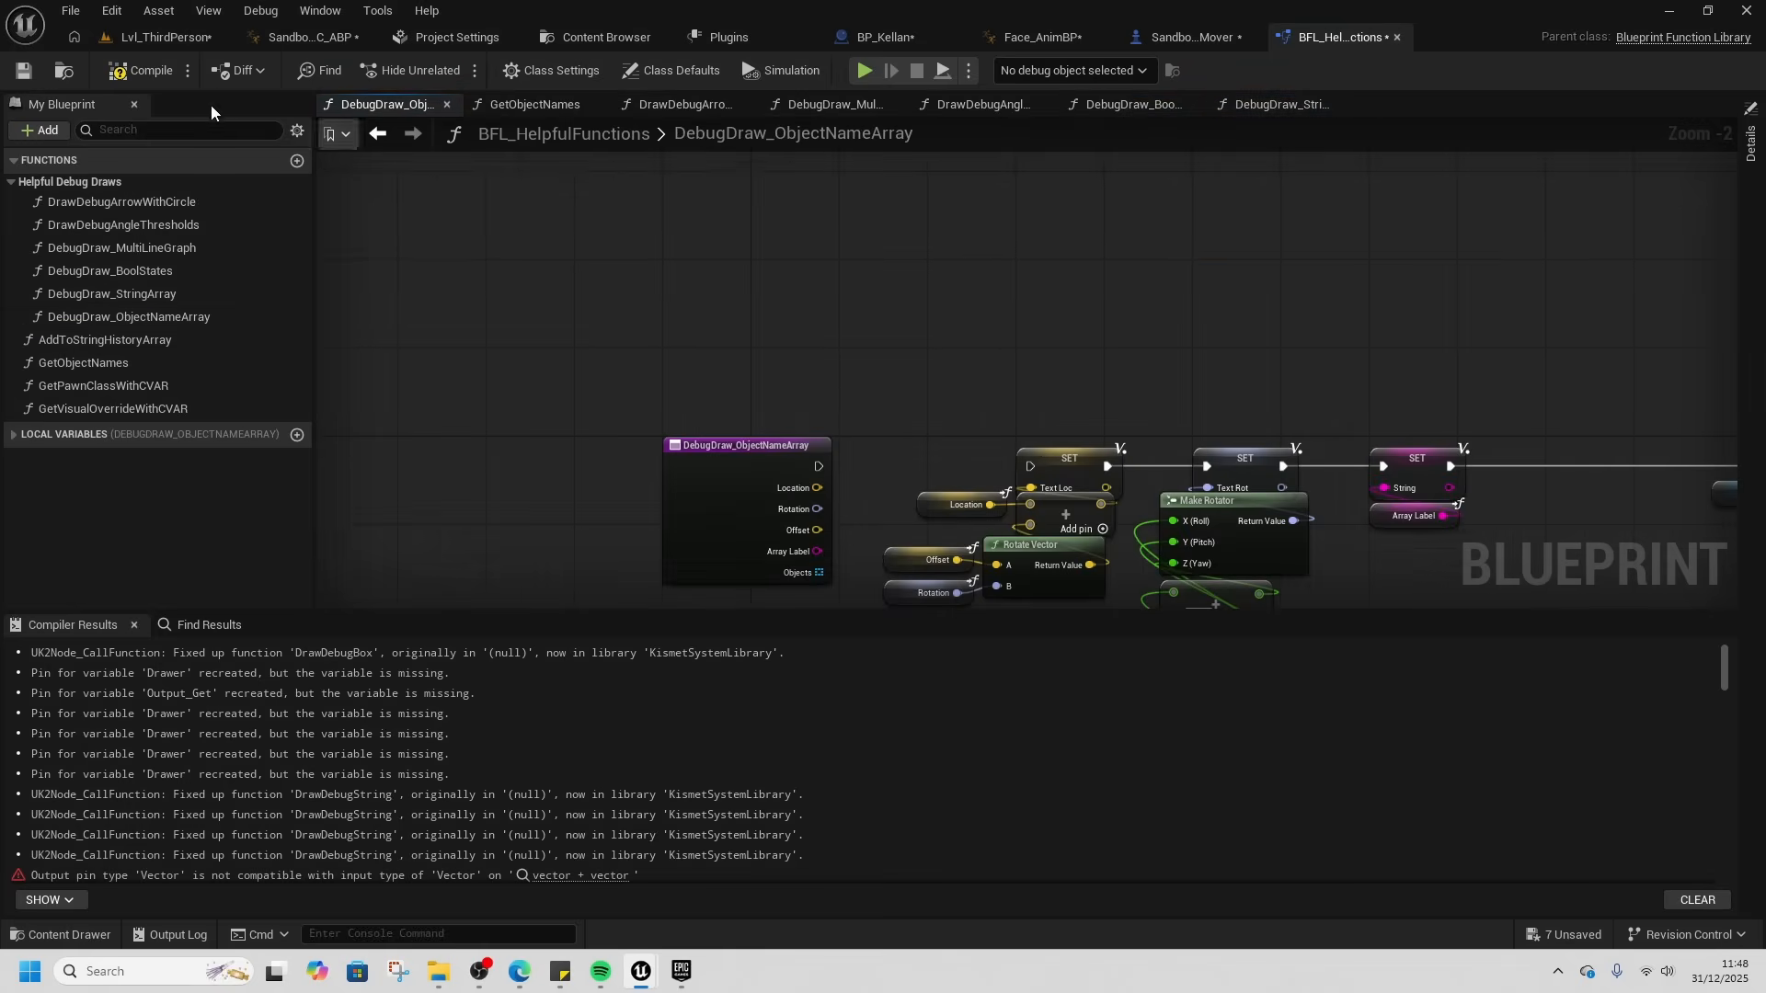
pyautogui.click(151, 69)
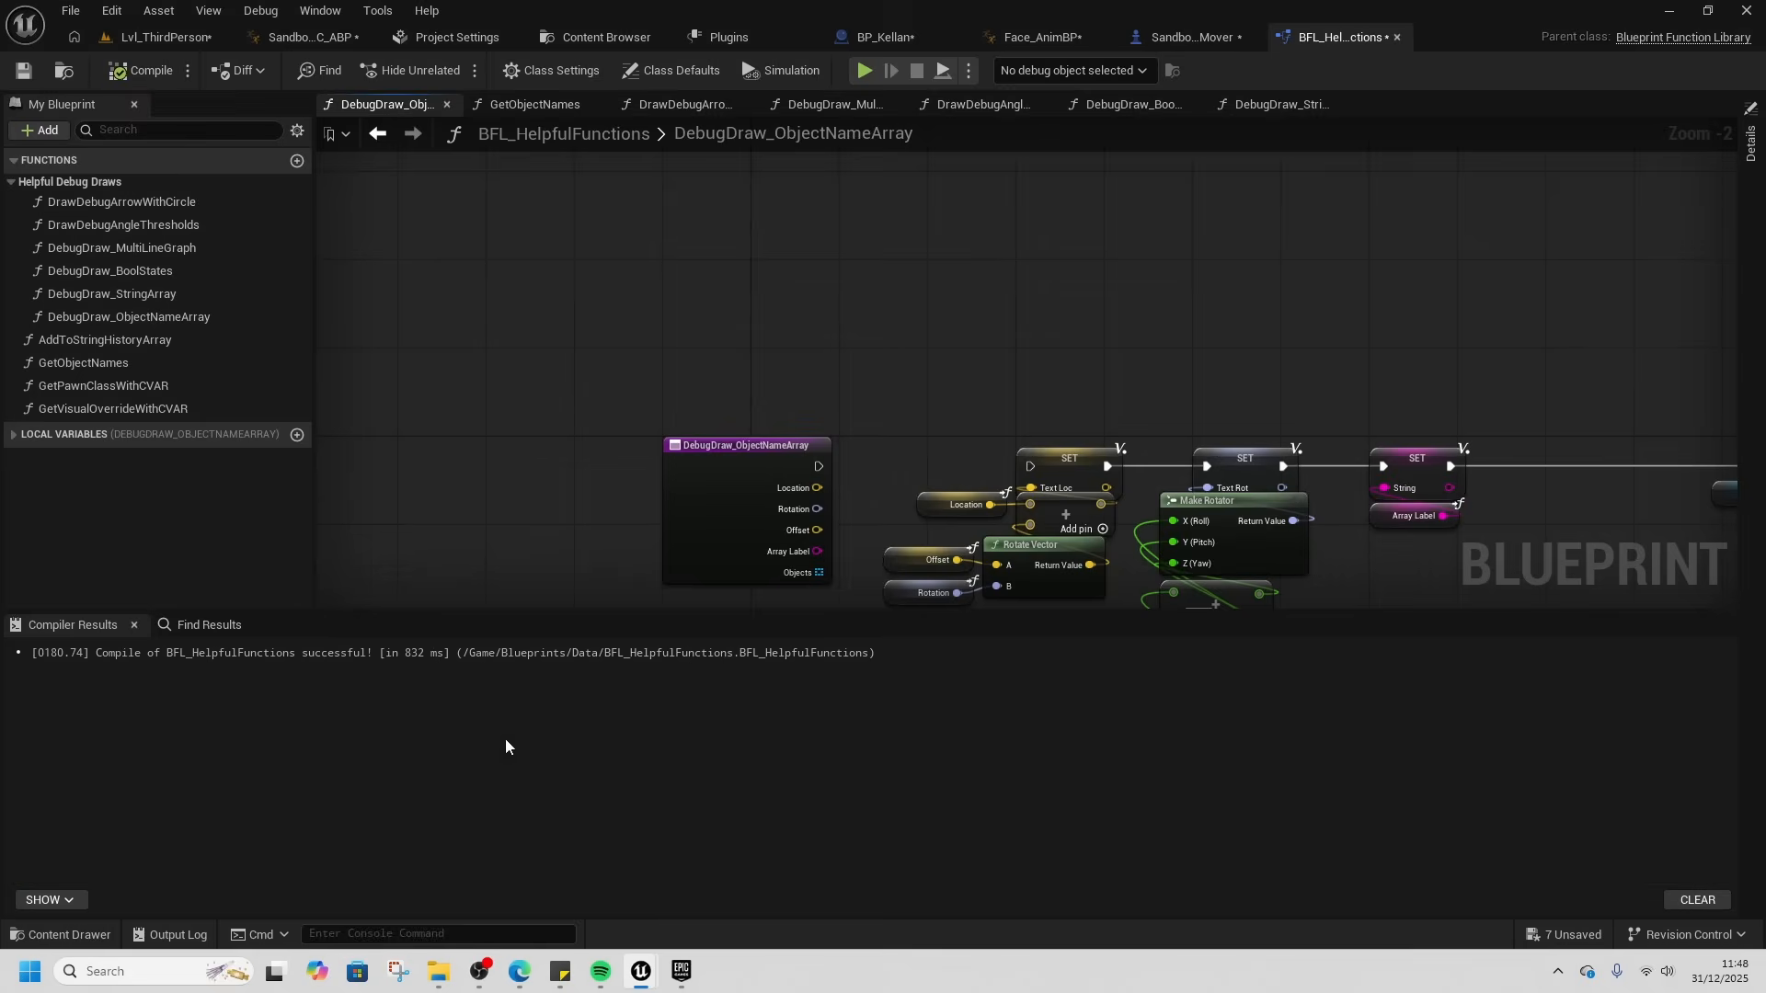
pyautogui.moveTo(92, 202)
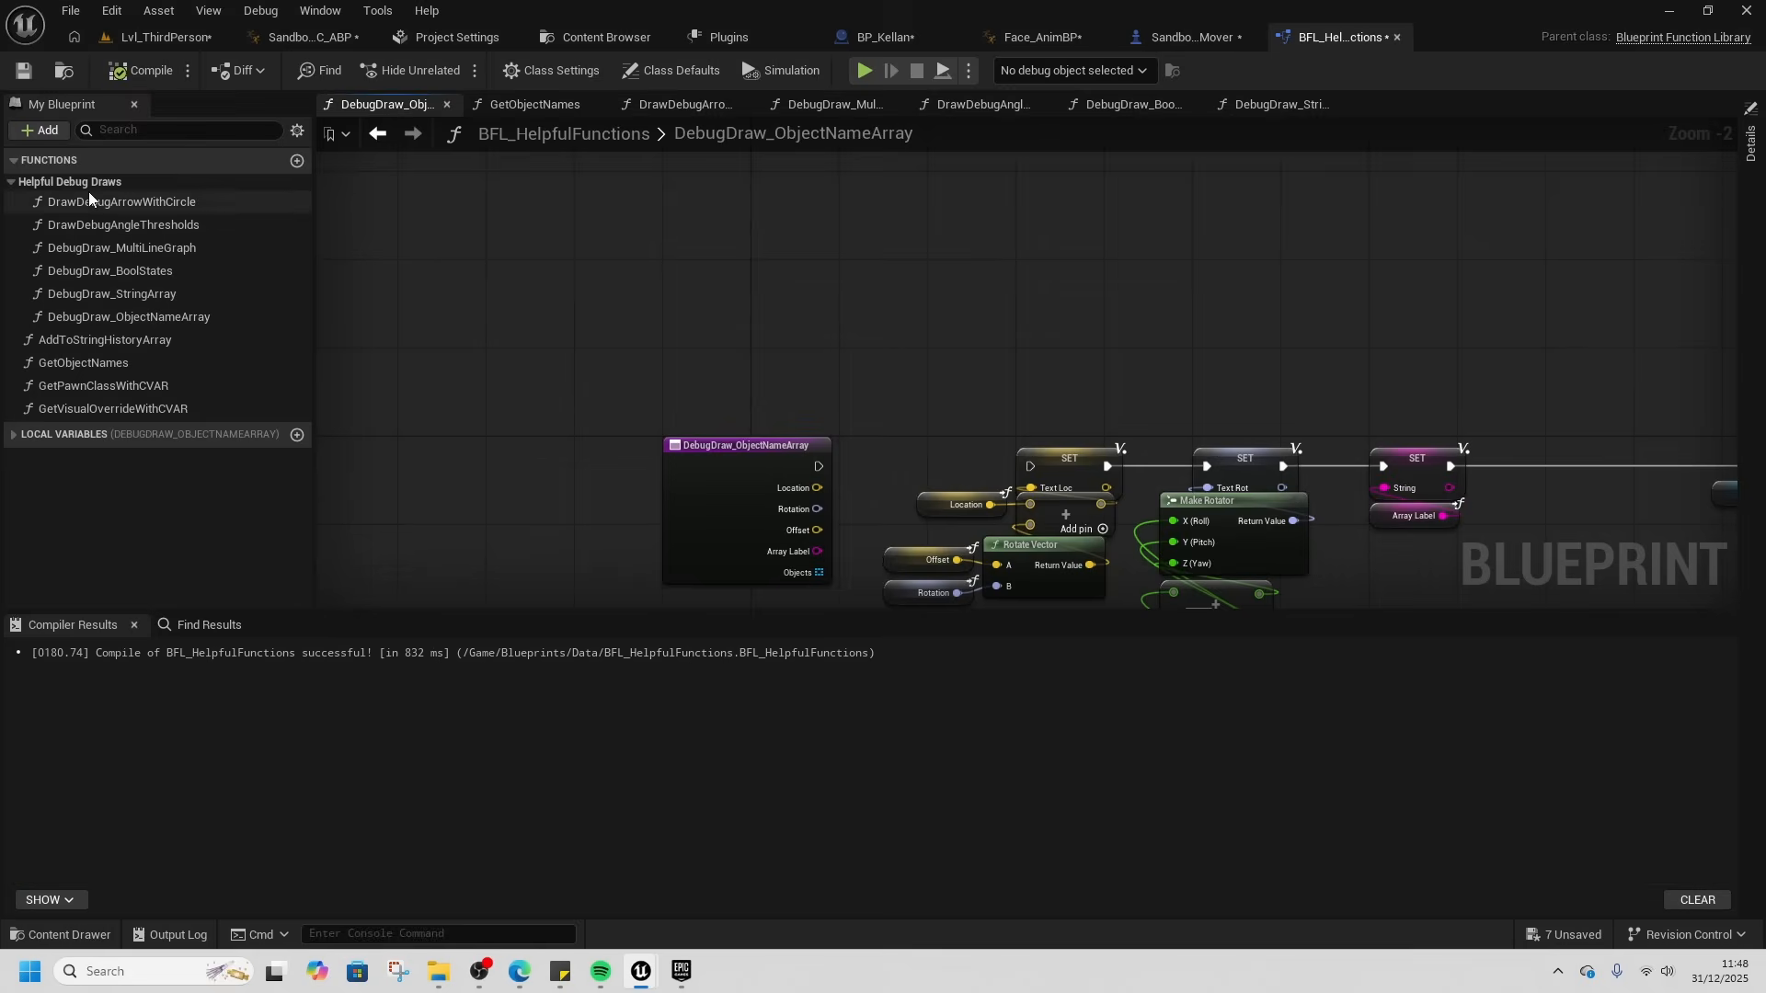
# - Bring up Save Content listing the six modified assets
pyautogui.click(166, 37)
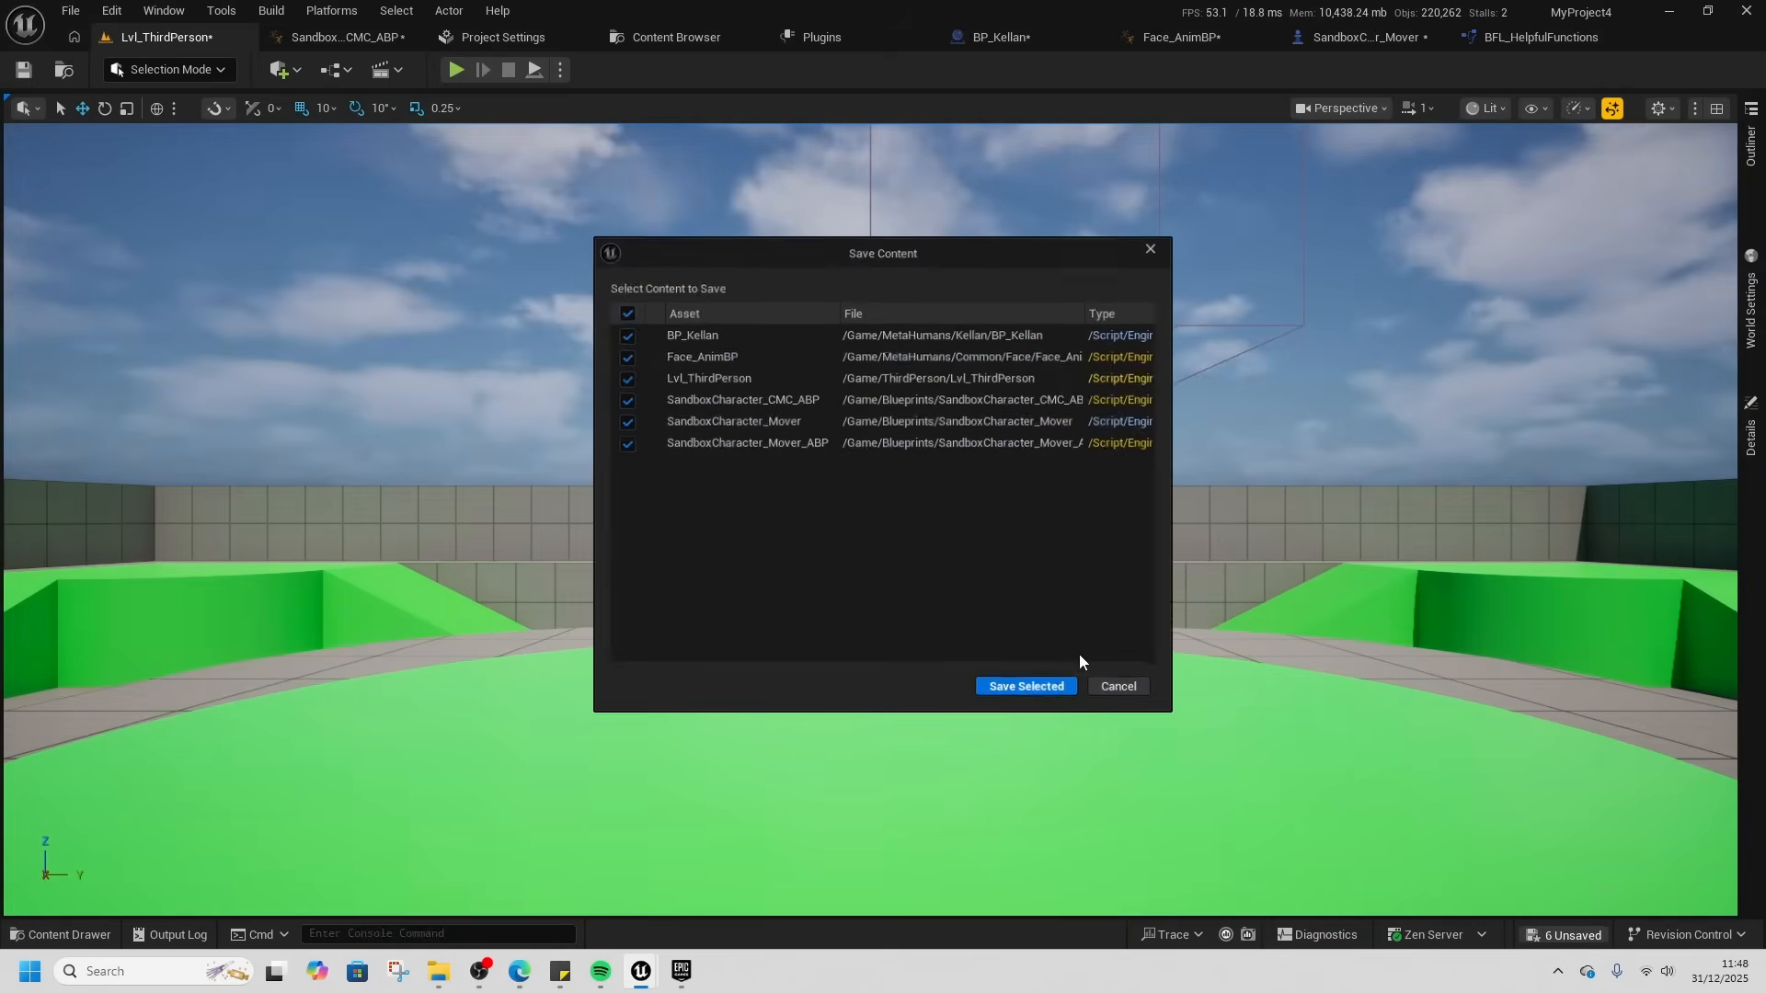
# - Save the checked modified assets and test-play the level with the character running
pyautogui.click(1026, 687)
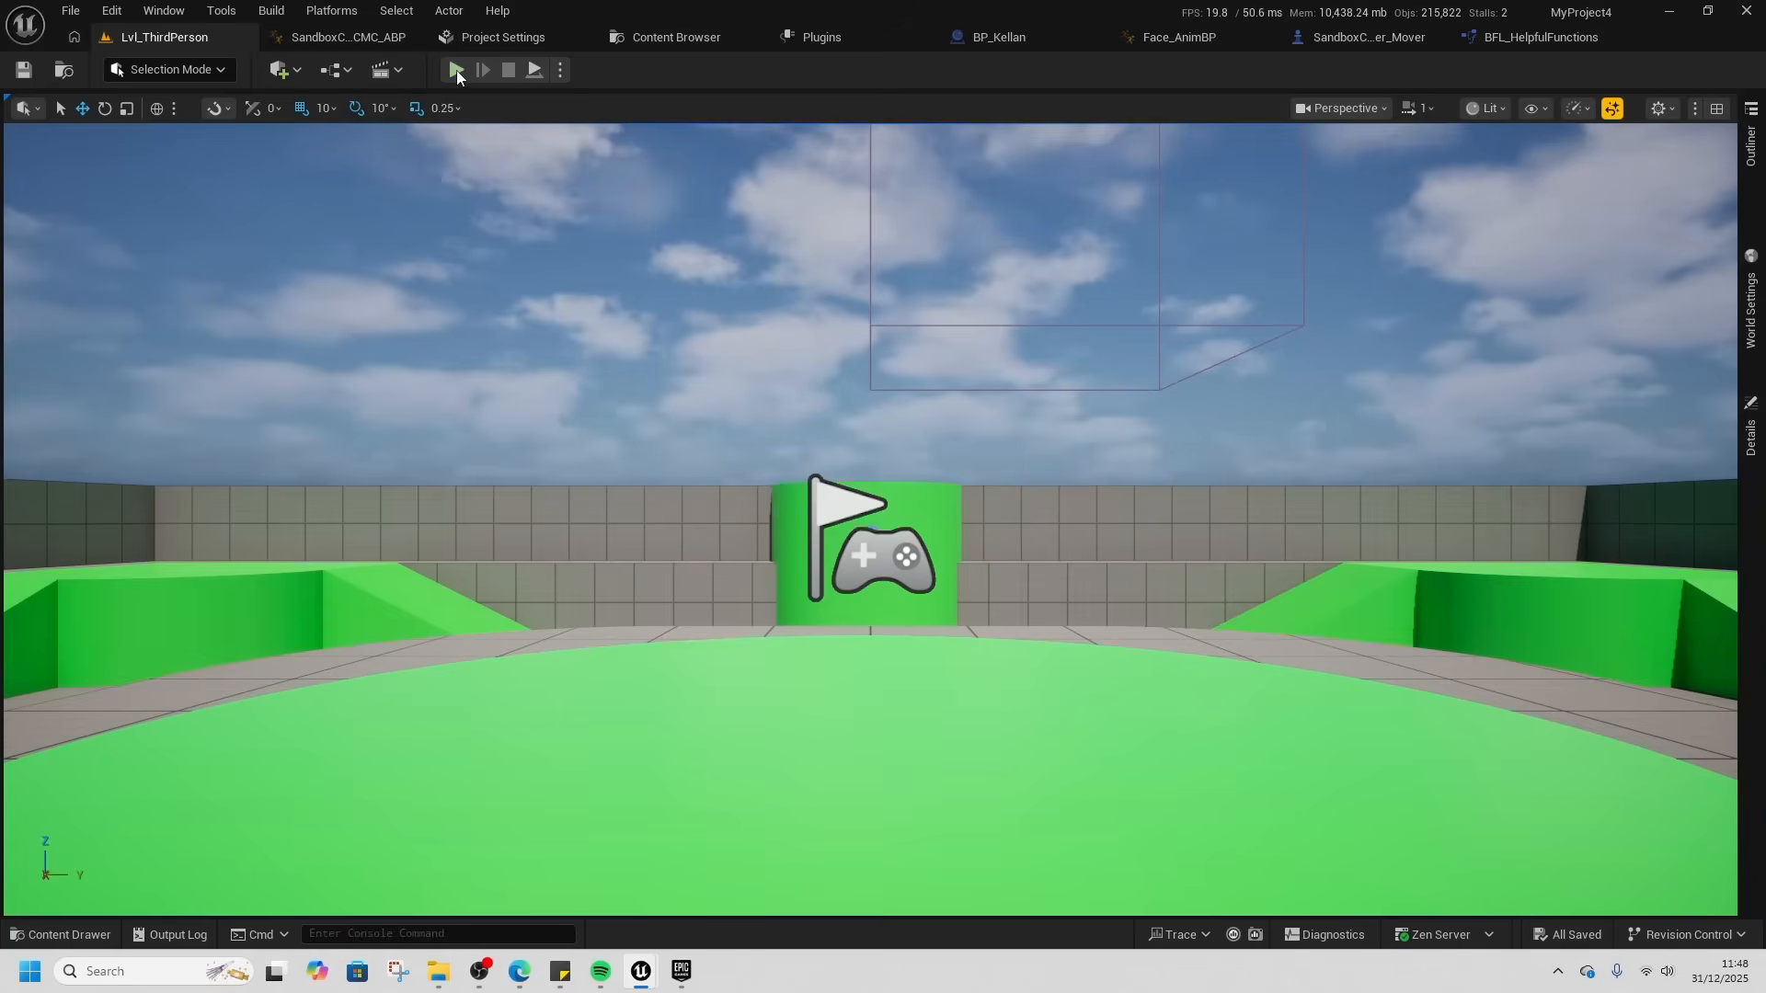
pyautogui.click(458, 70)
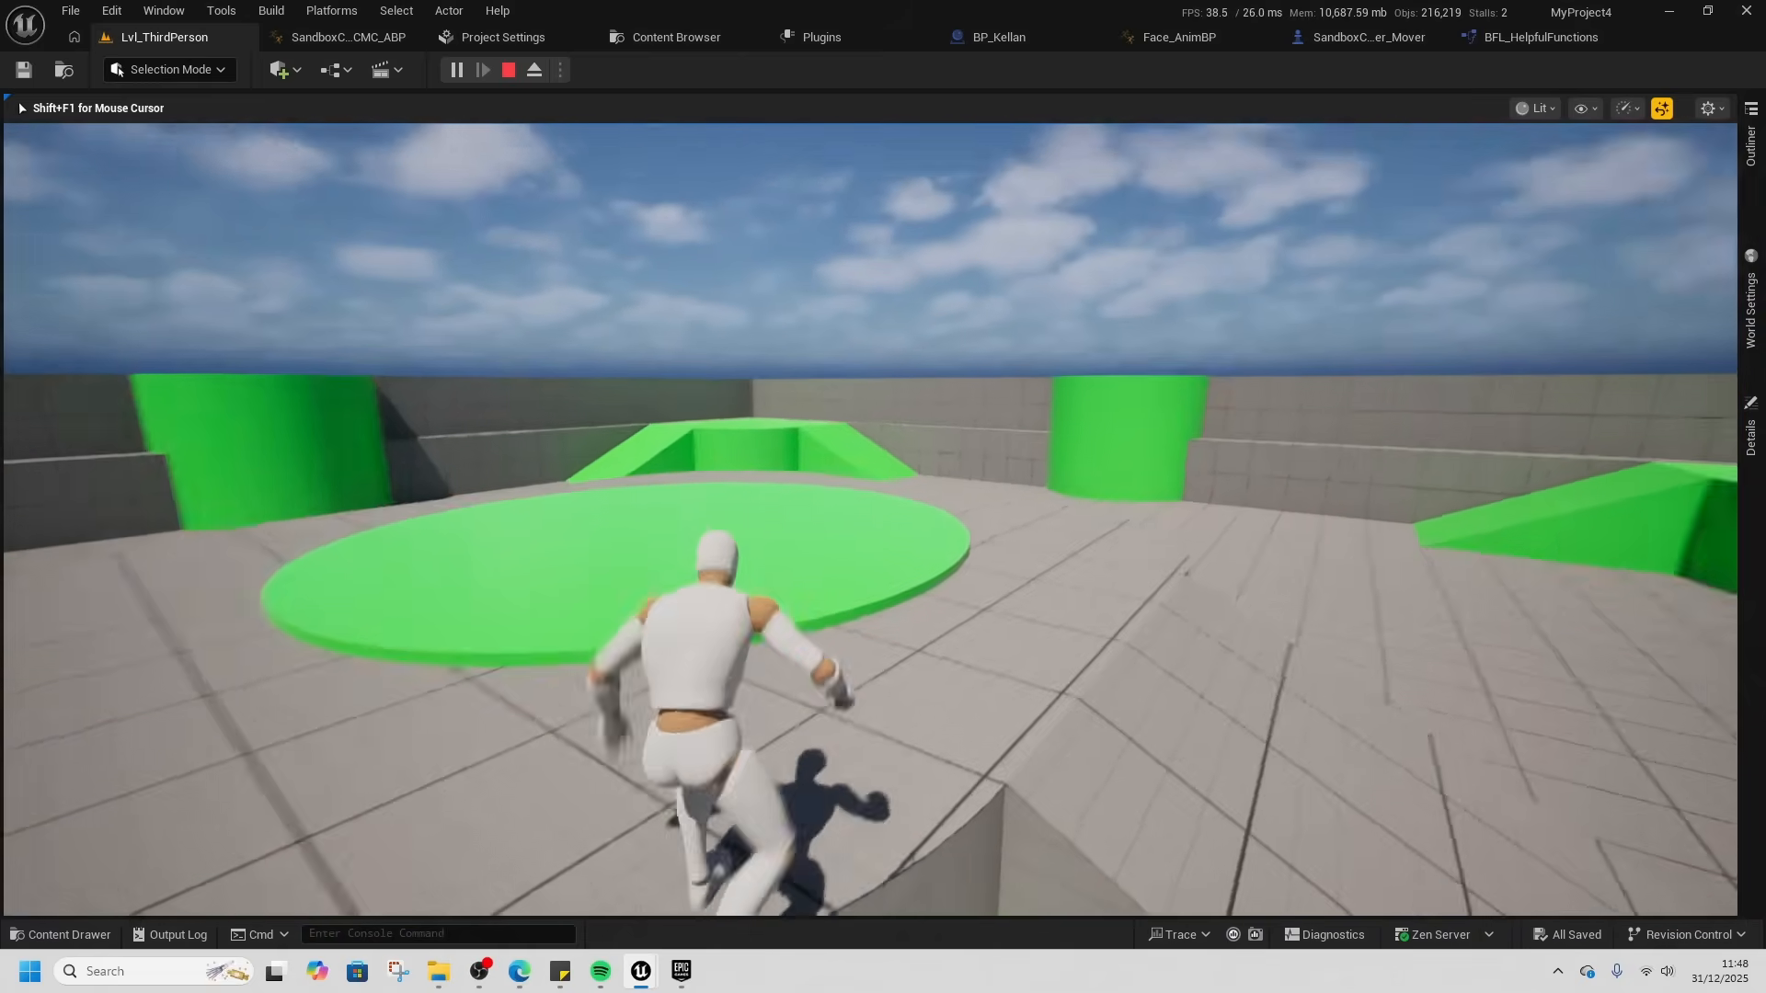
pyautogui.click(482, 70)
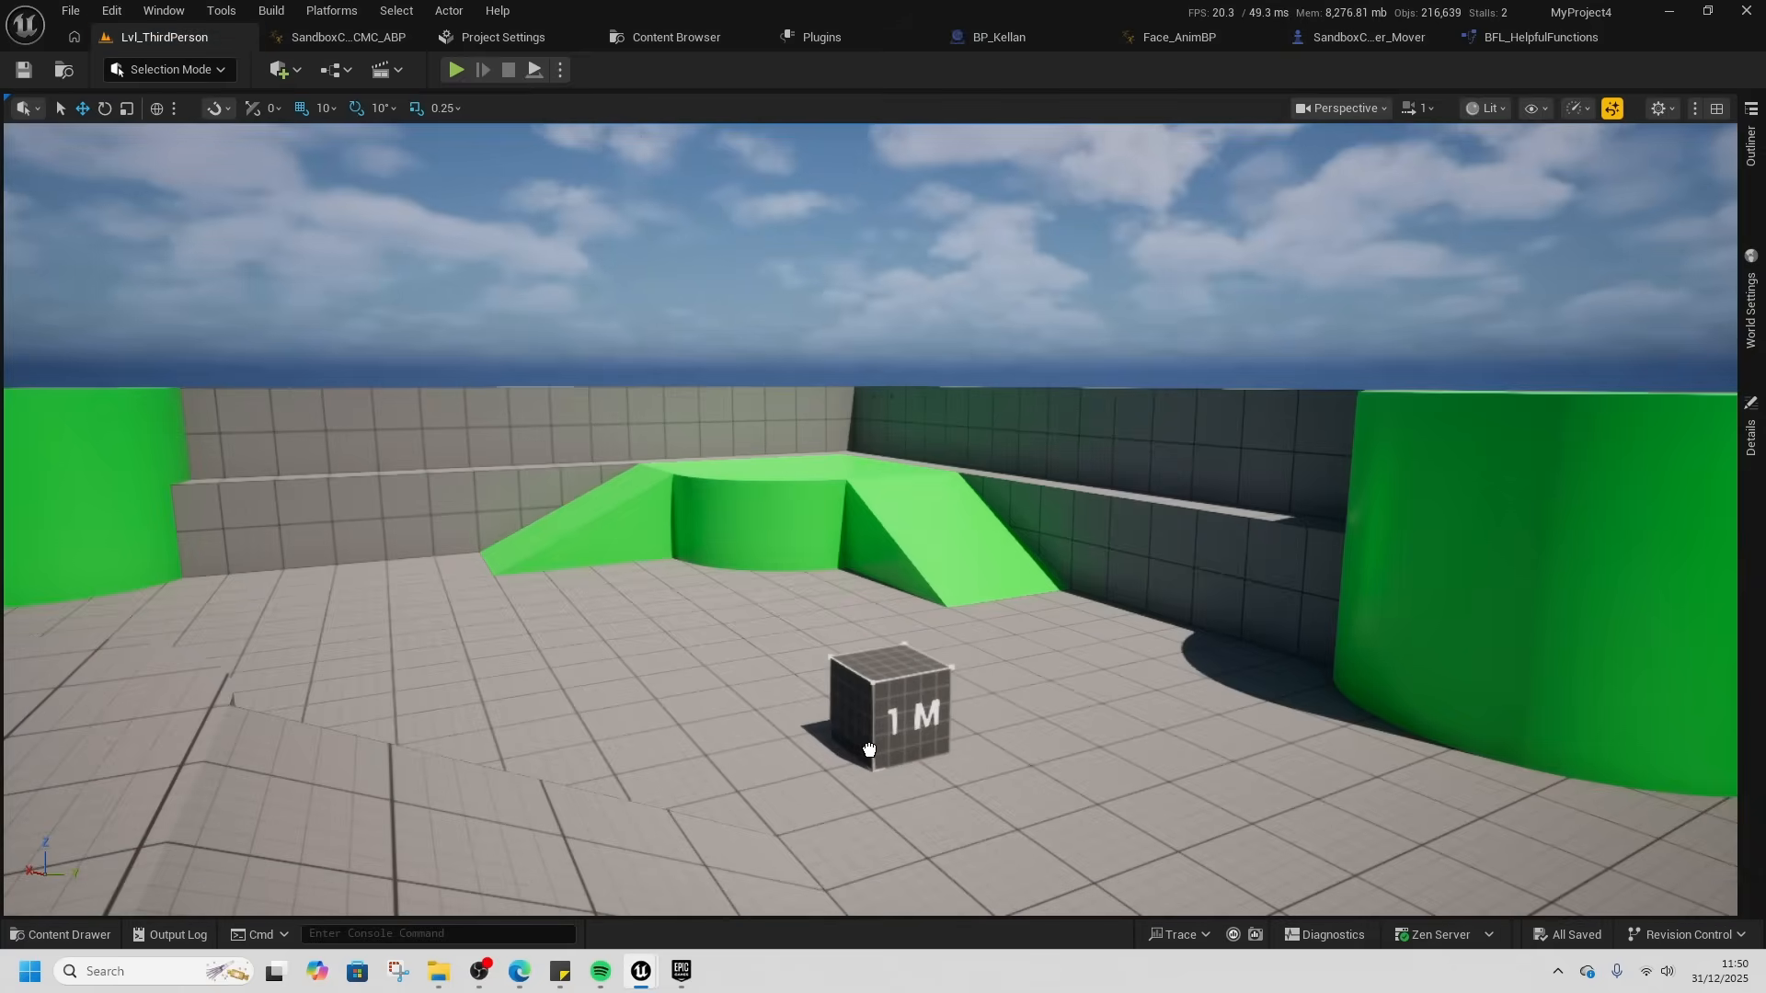
# - Show World Settings confirming GM_Sandbox as the game mode override
pyautogui.click(456, 70)
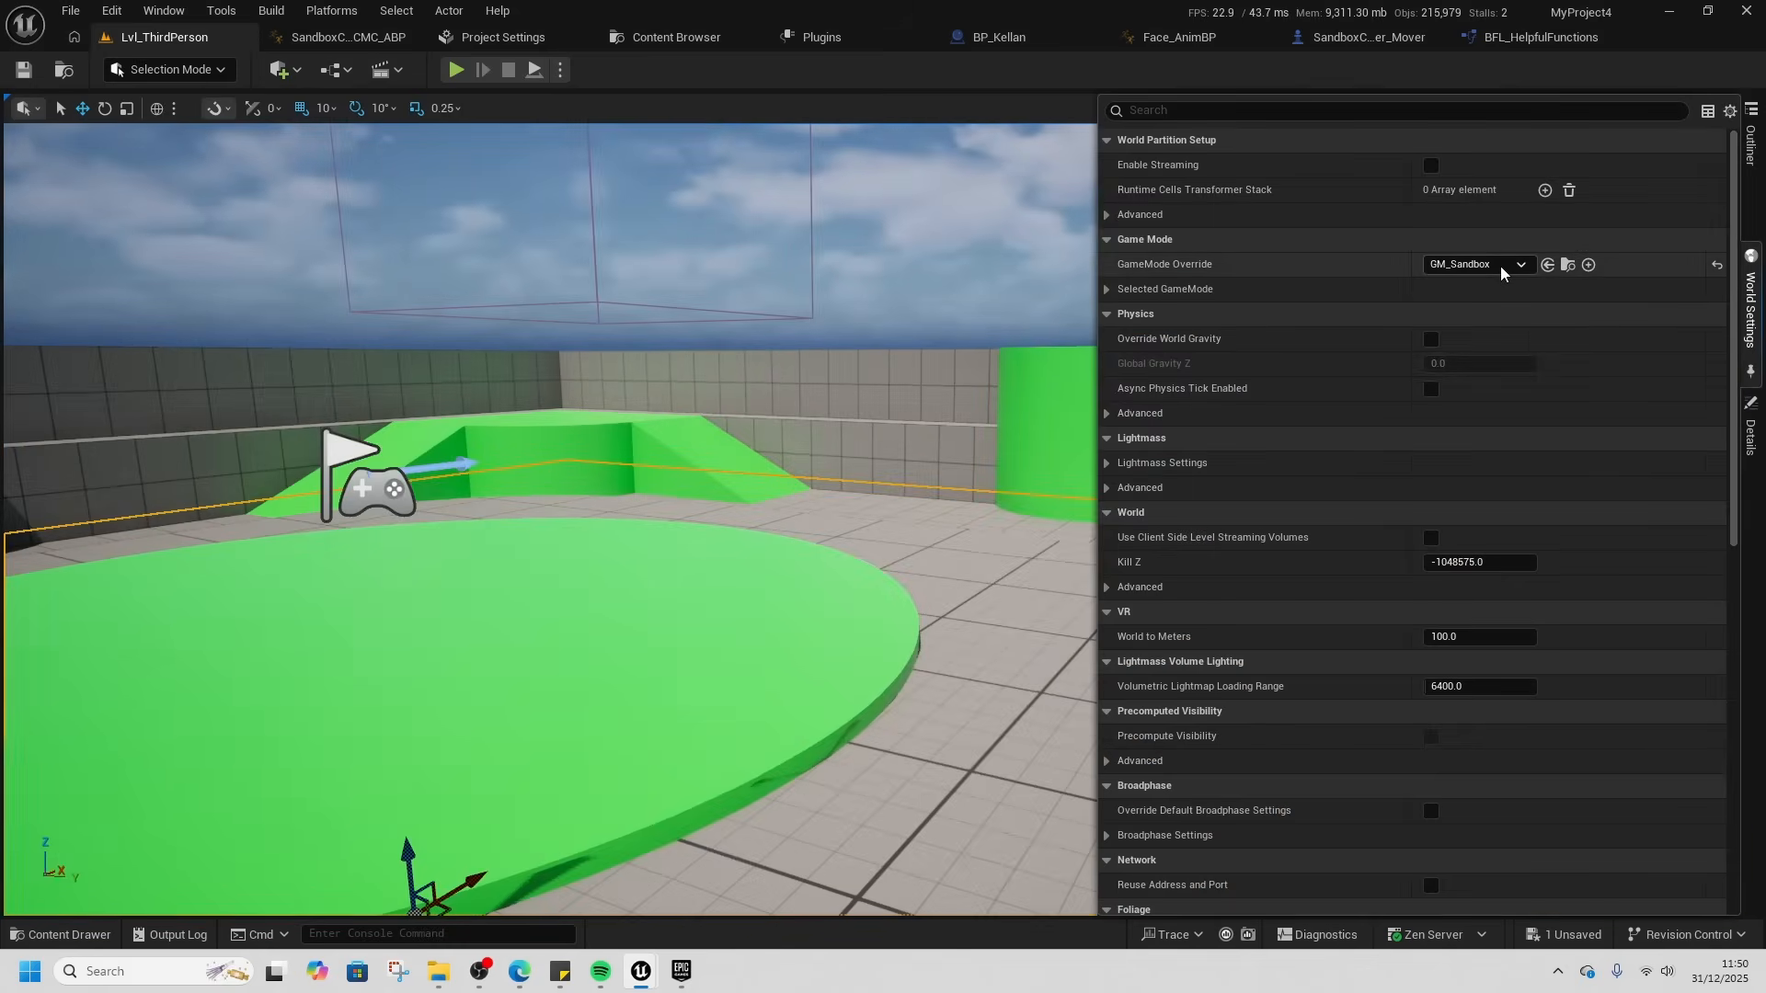
# - Choose GM_Sandbox as GameMode Override and play the level with the sandbox character
pyautogui.click(1520, 265)
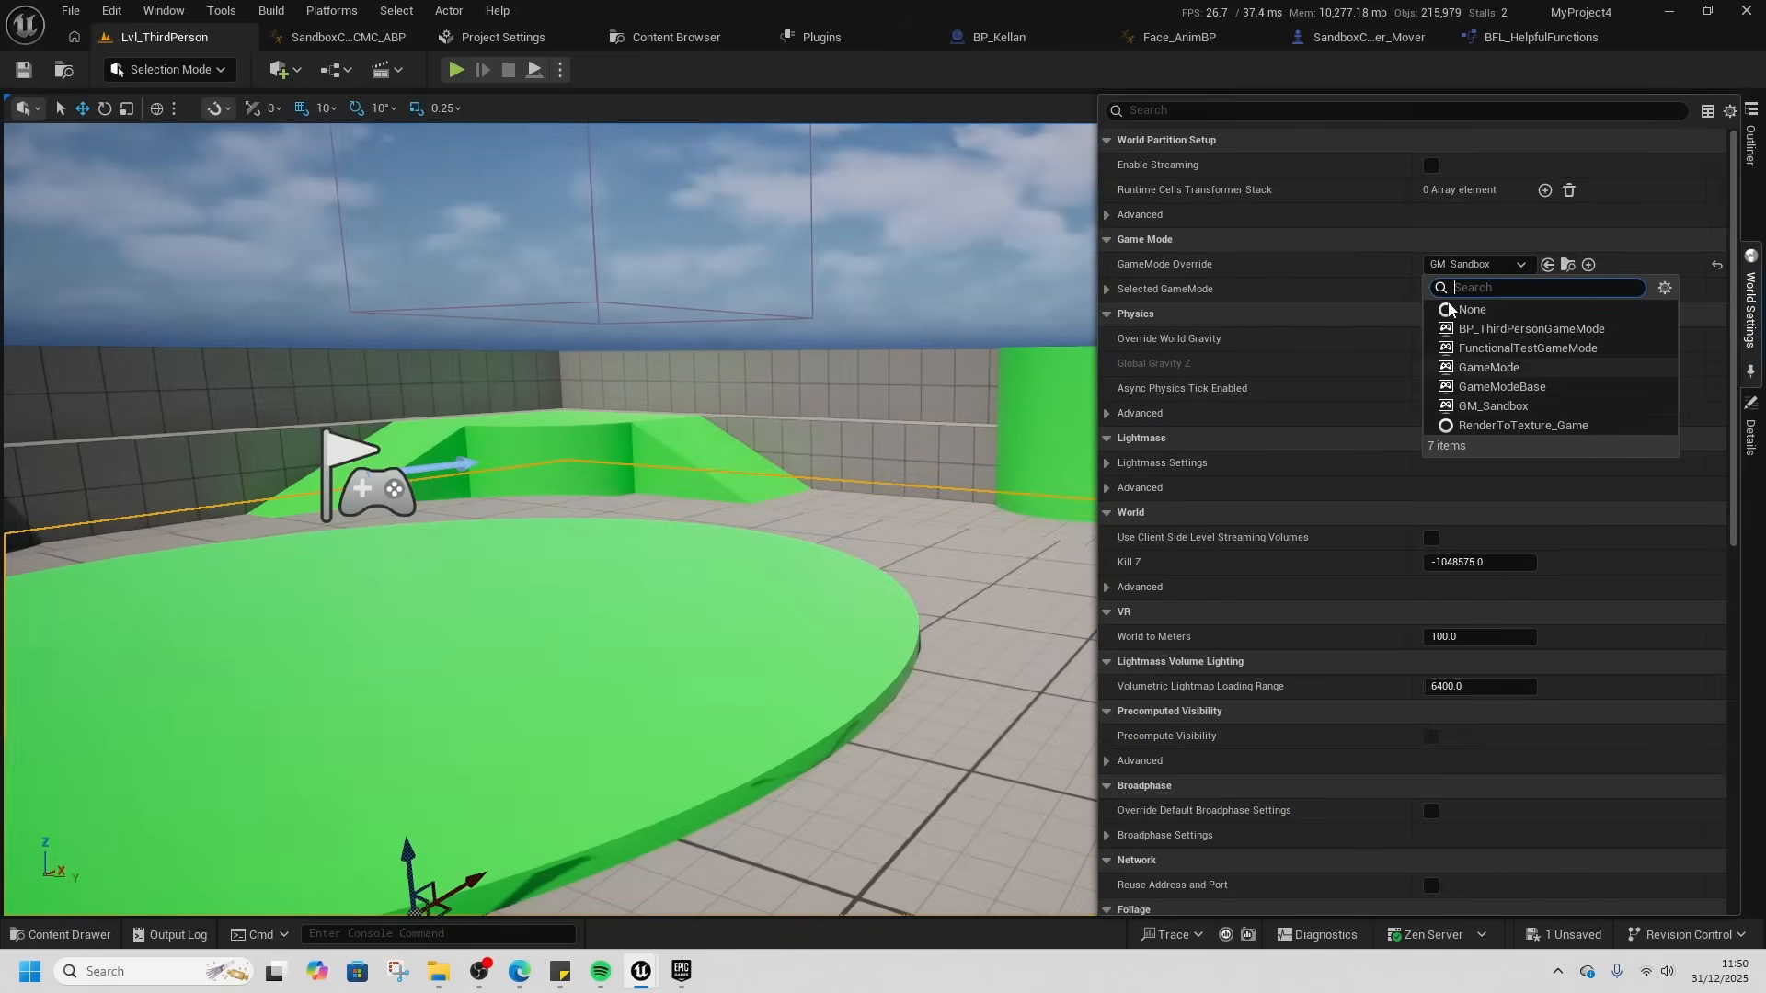
pyautogui.click(1479, 313)
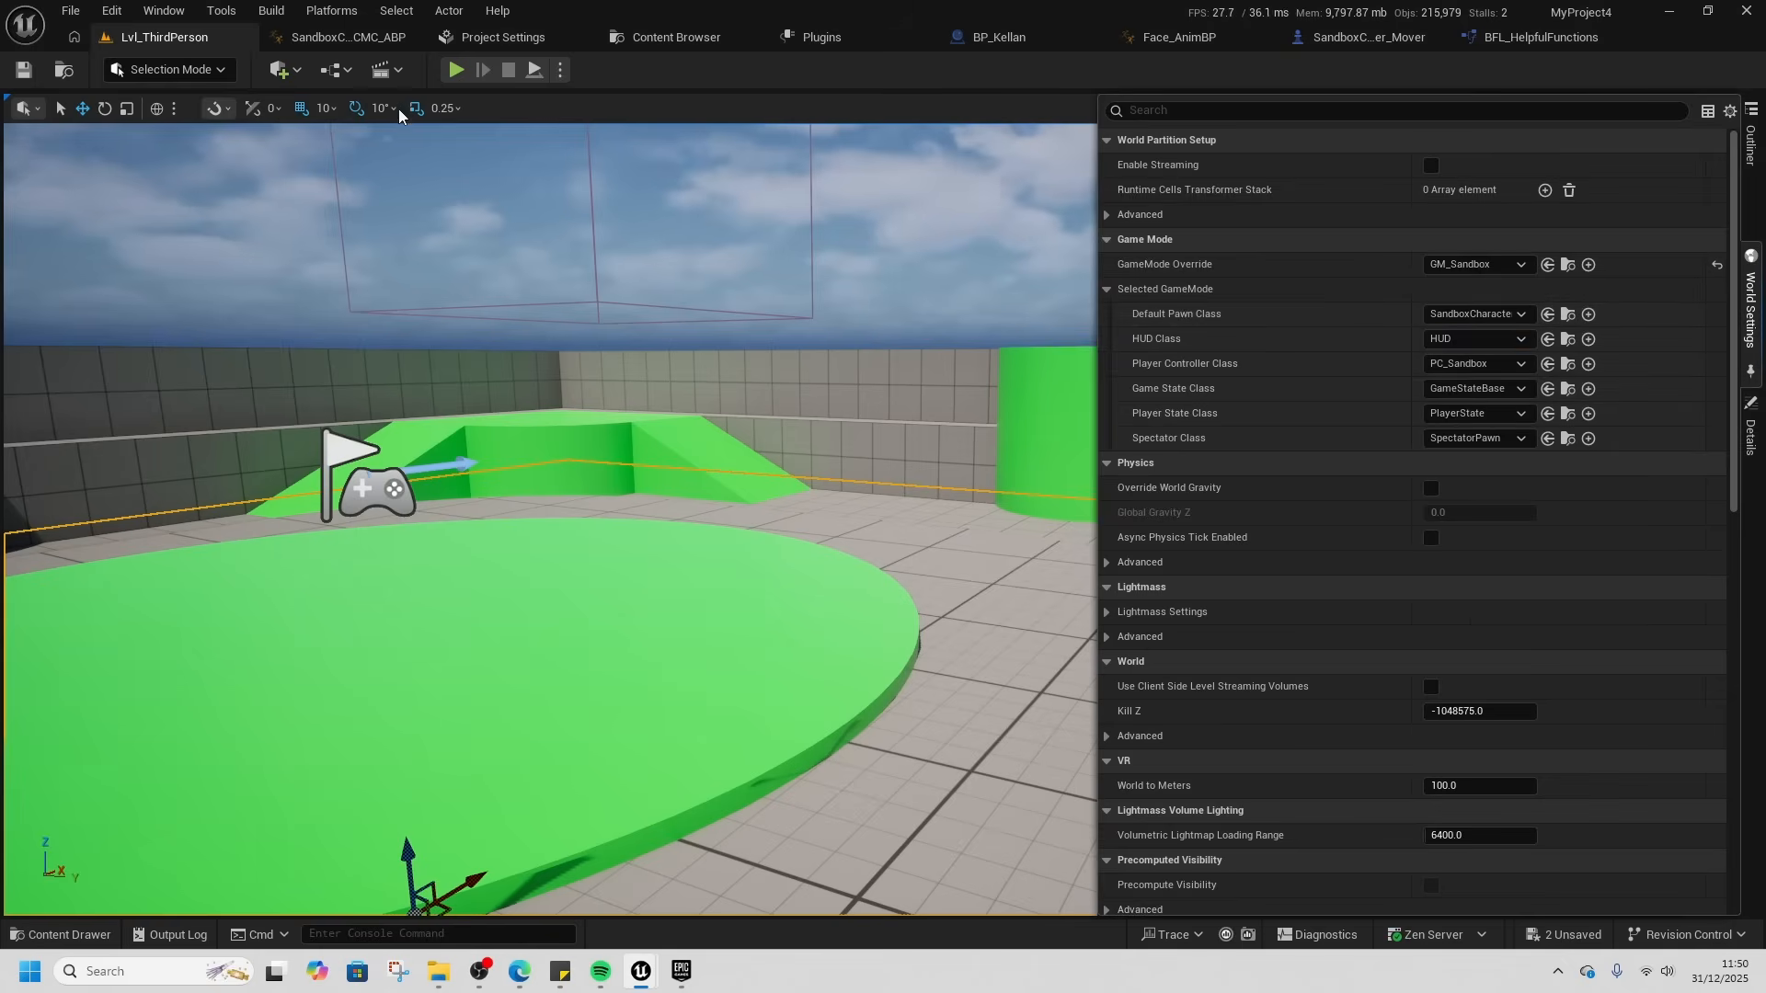
pyautogui.click(456, 70)
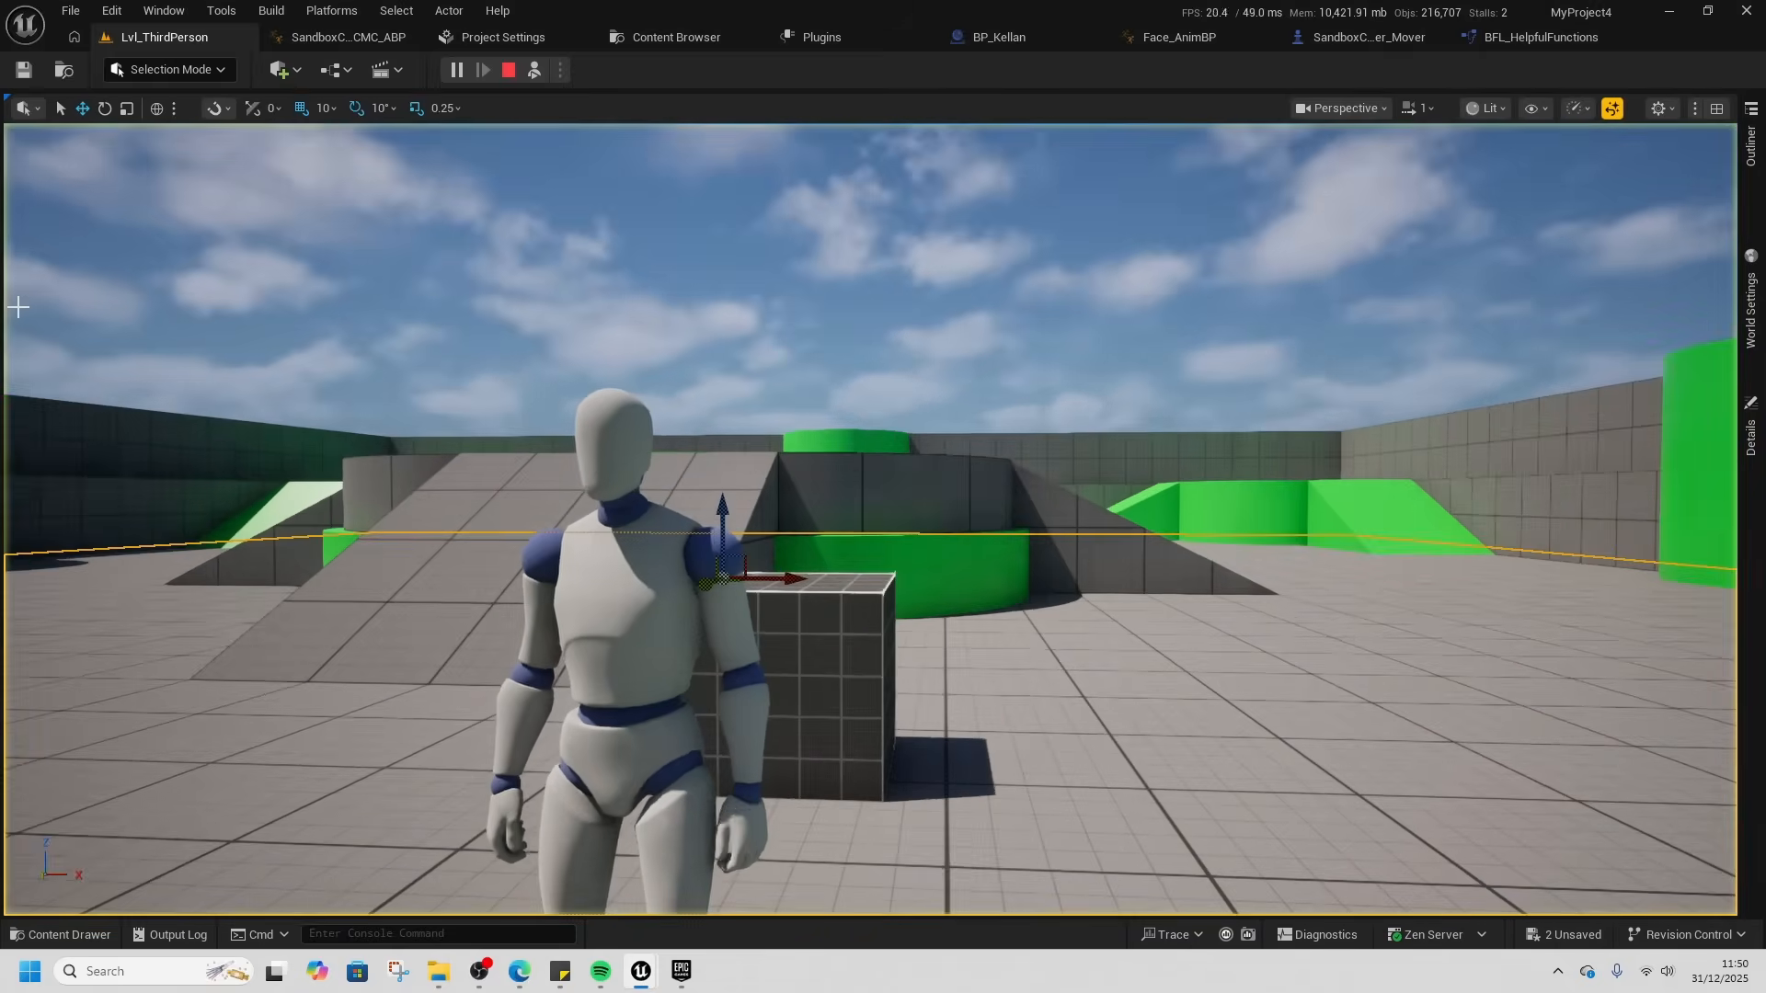
pyautogui.click(484, 70)
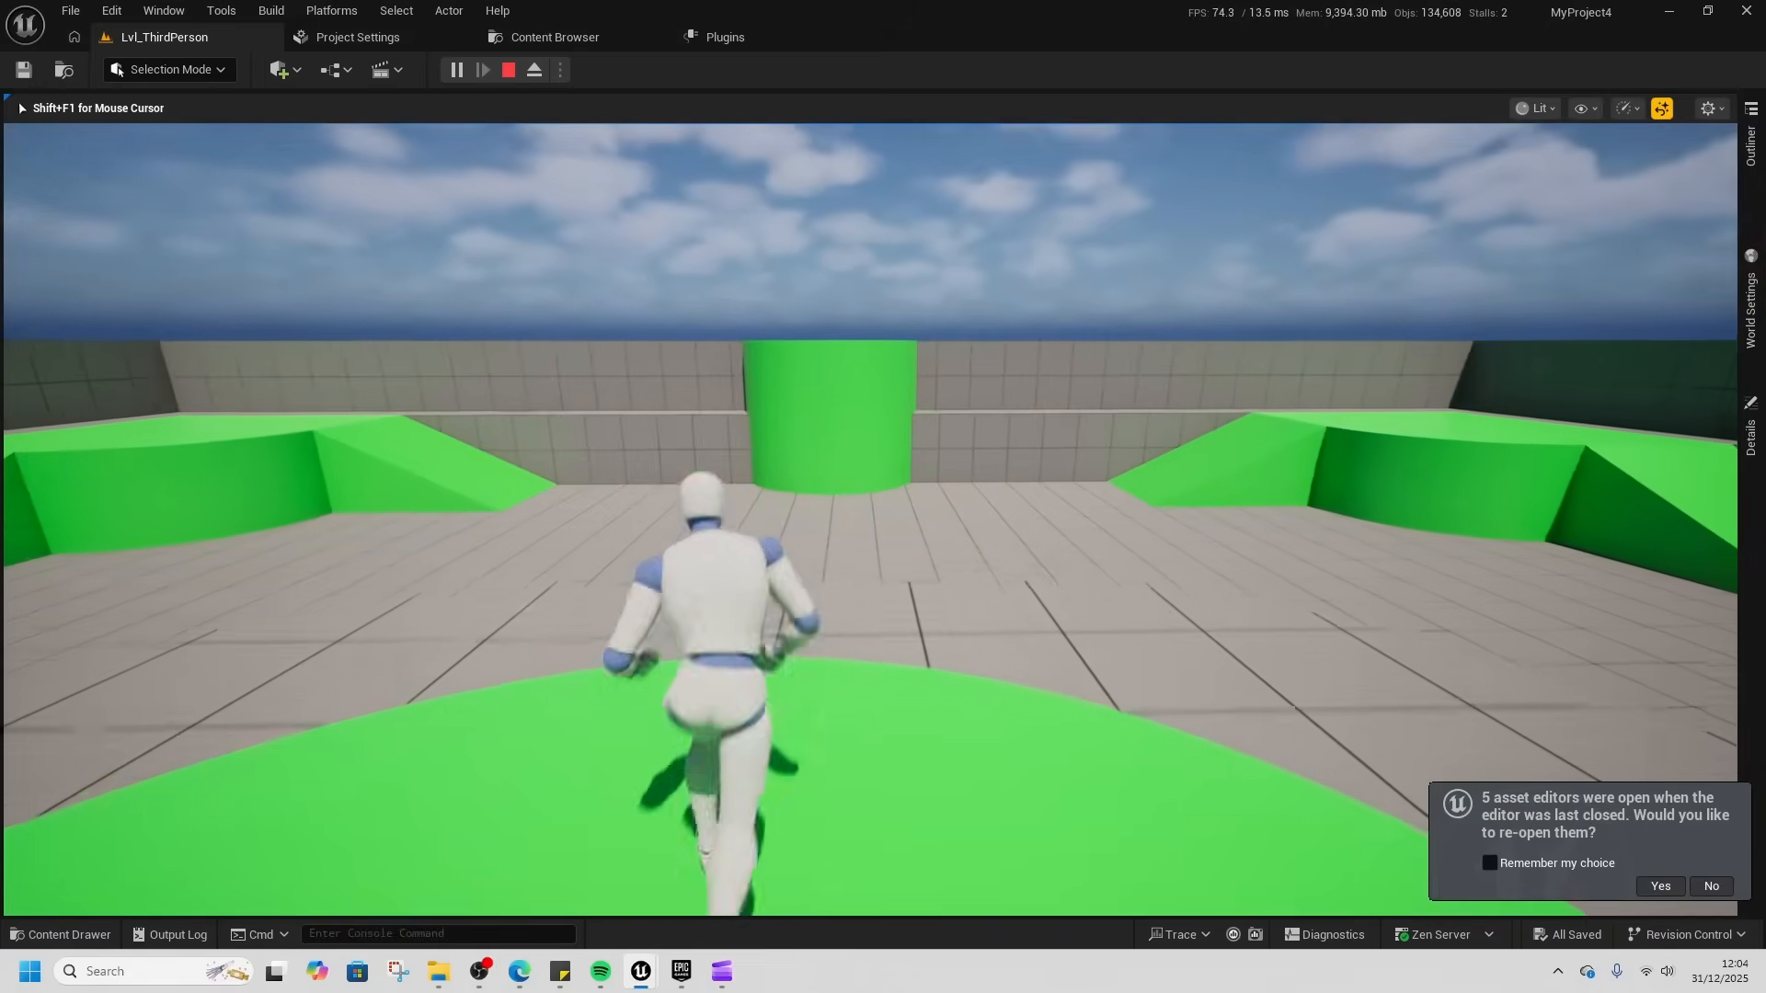